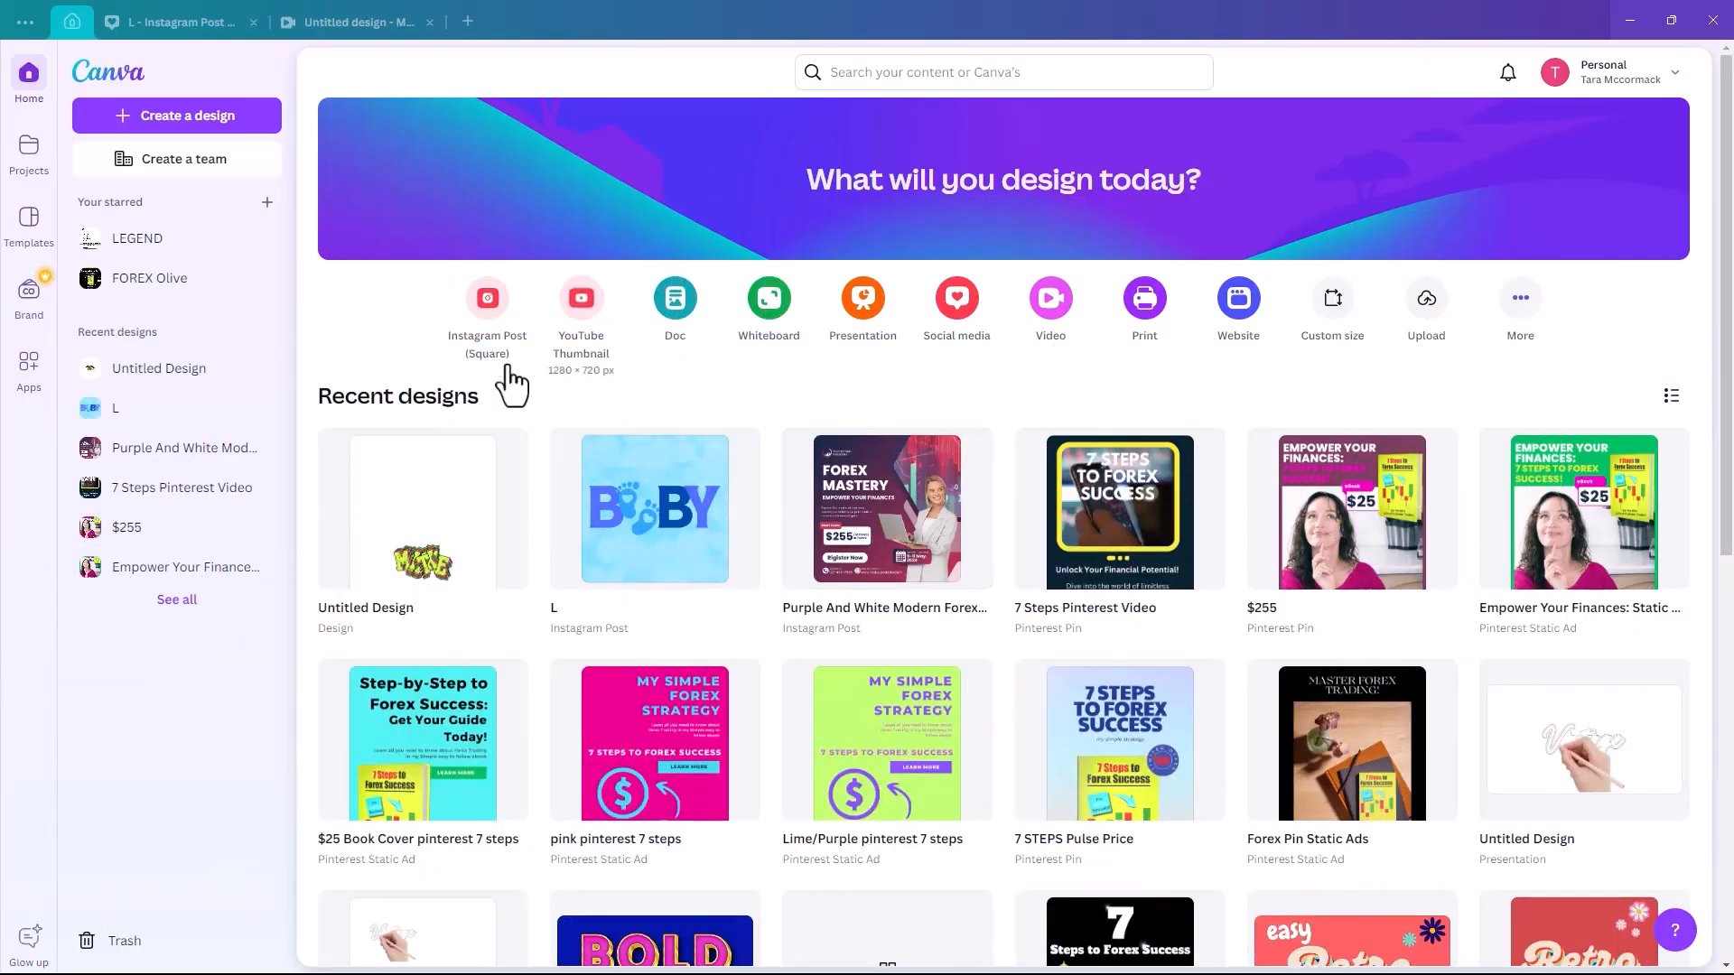
mouse_move(674, 304)
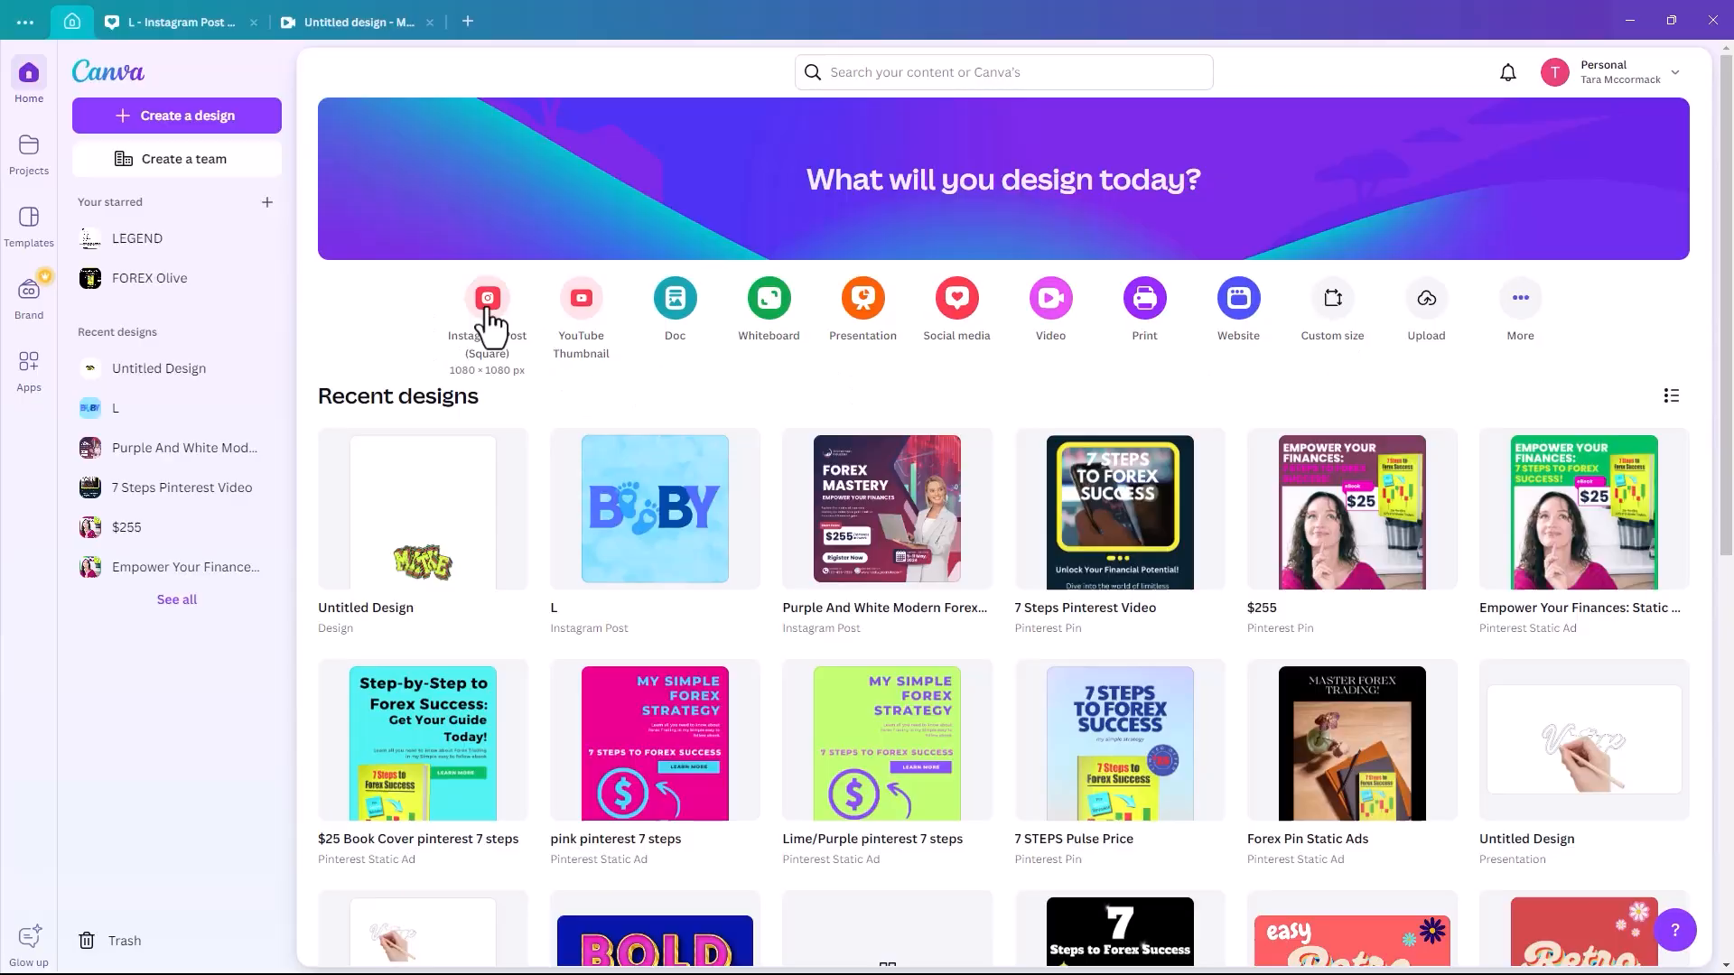
Start a new blank Instagram Post (Square) design from the Canva home page
left_click(485, 298)
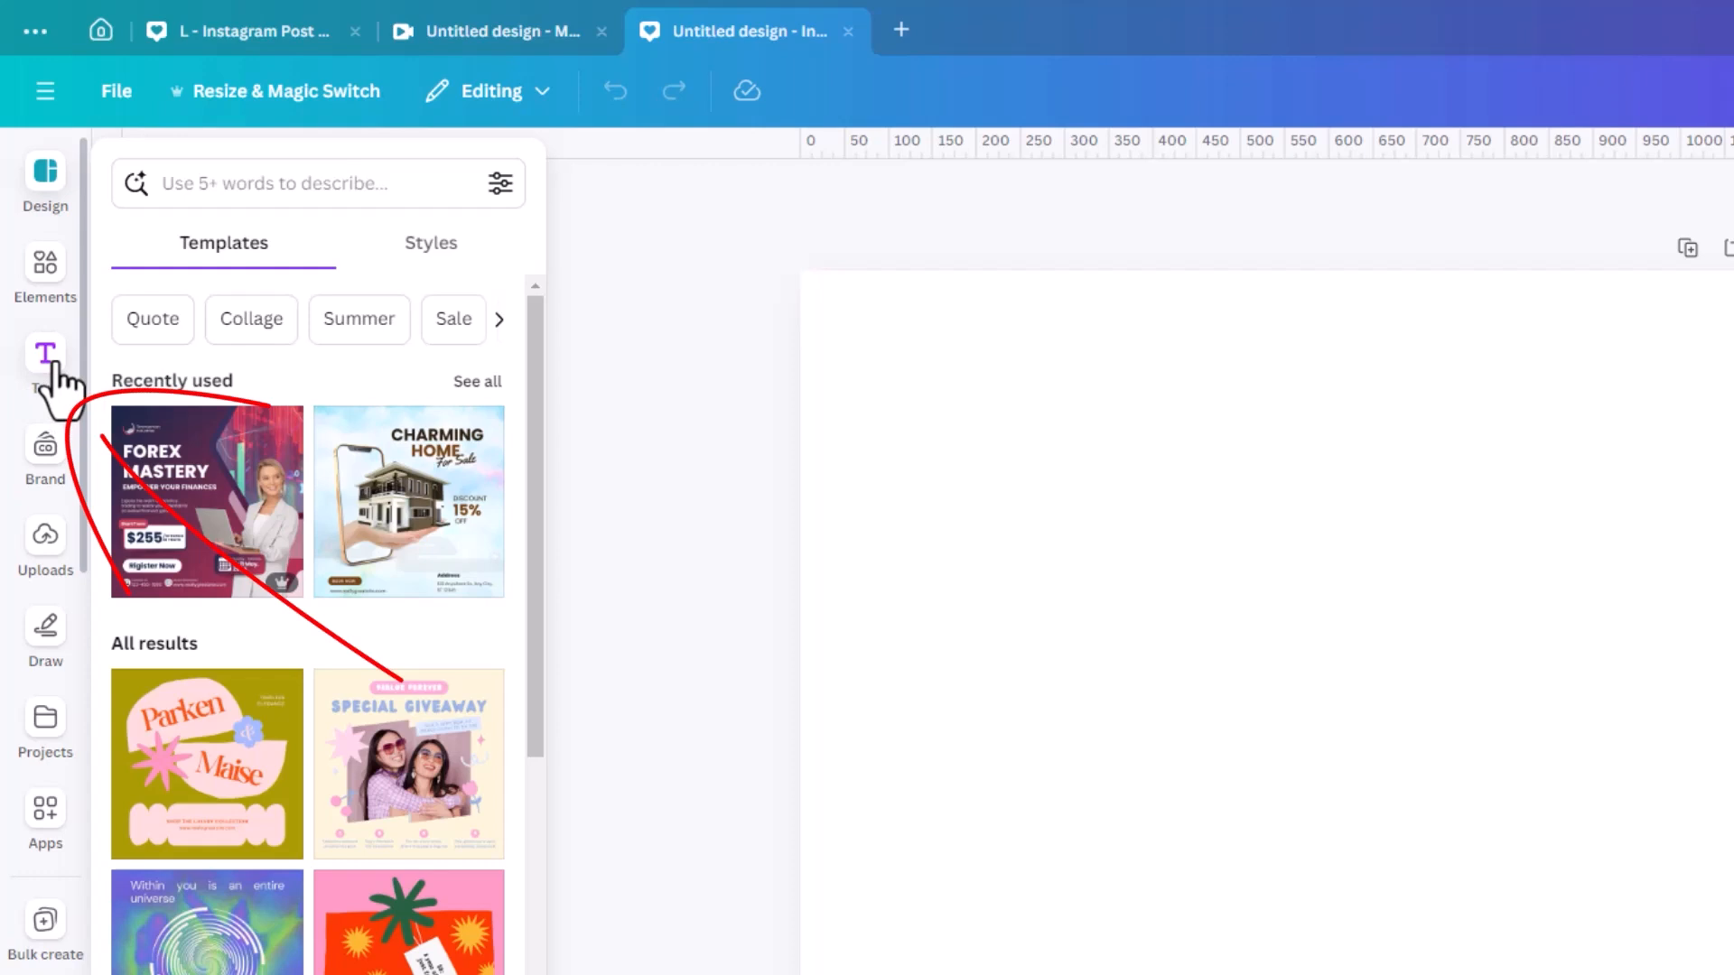
Add a text box, enlarge it and replace the placeholder with a single letter L
left_click(44, 358)
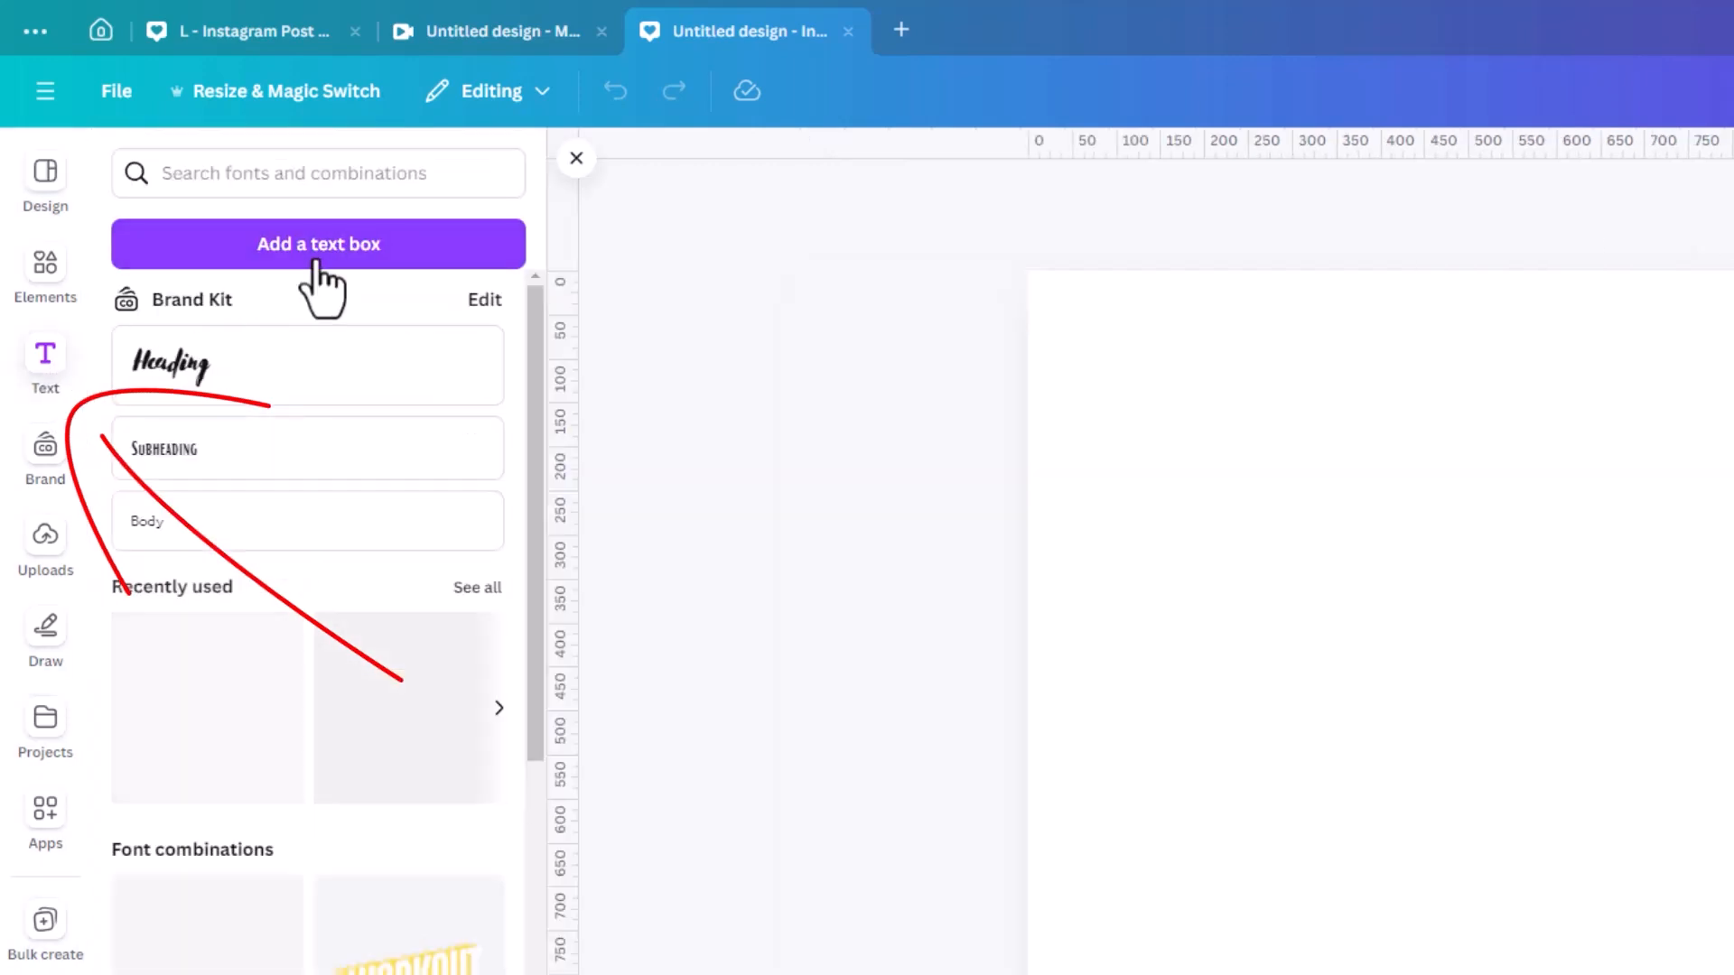
left_click(318, 243)
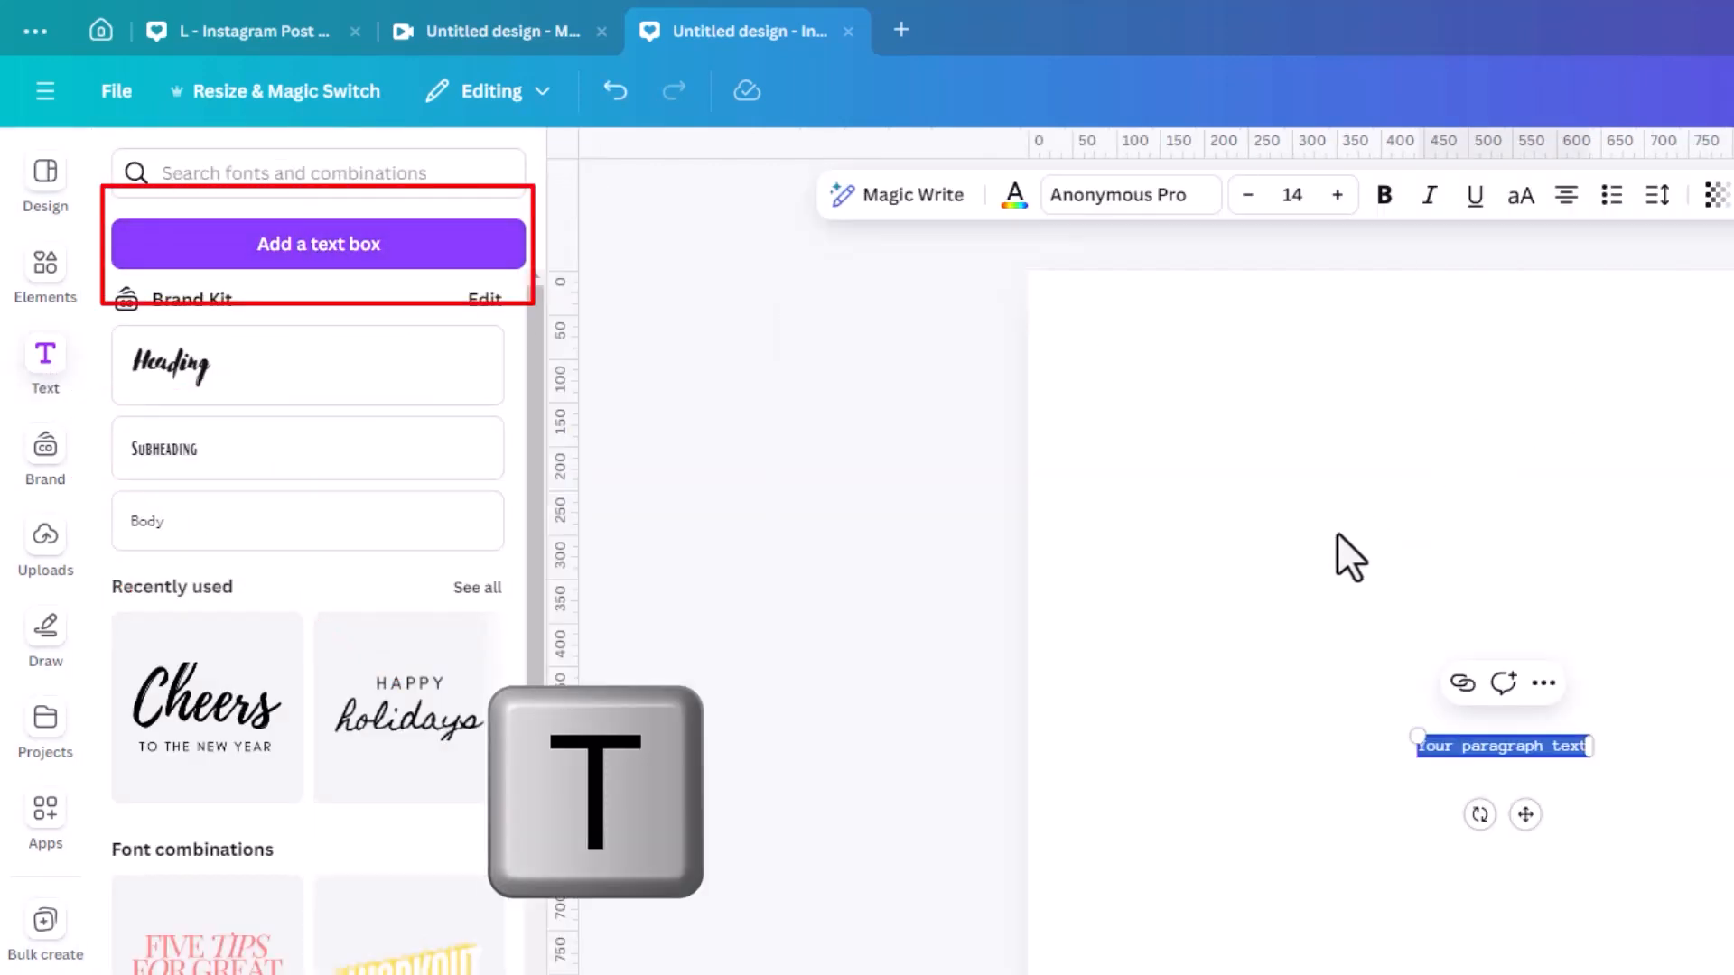
left_click_drag(1416, 735, 1141, 703)
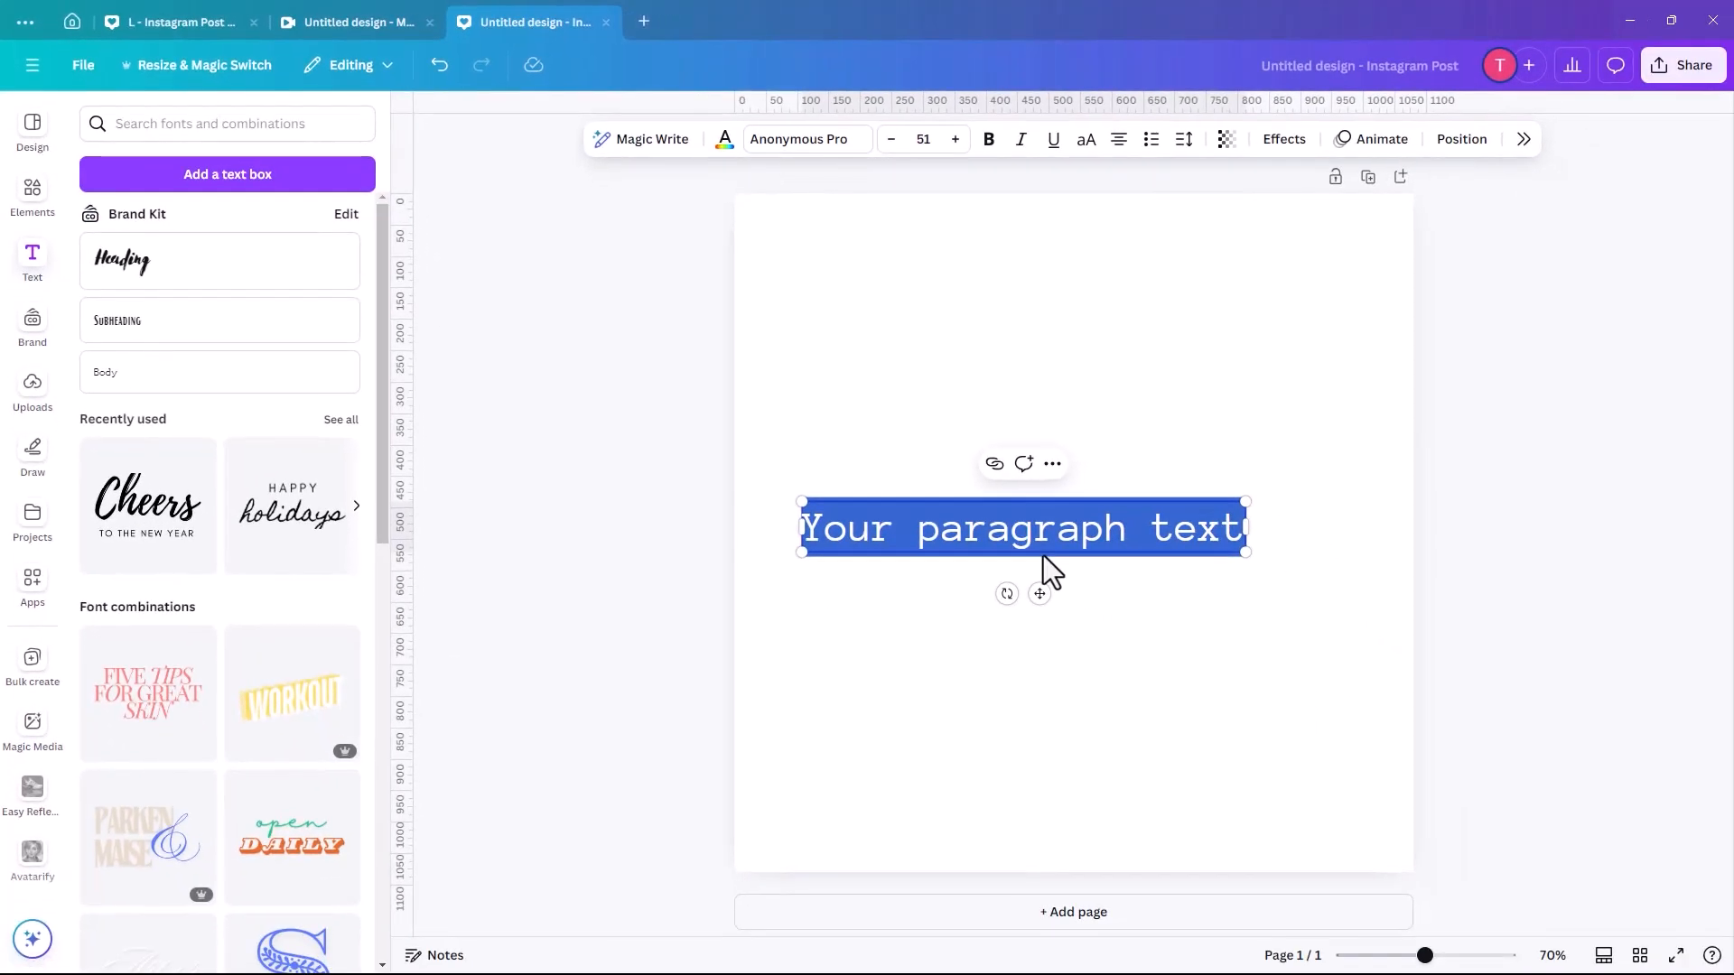
key("Delete")
type("L")
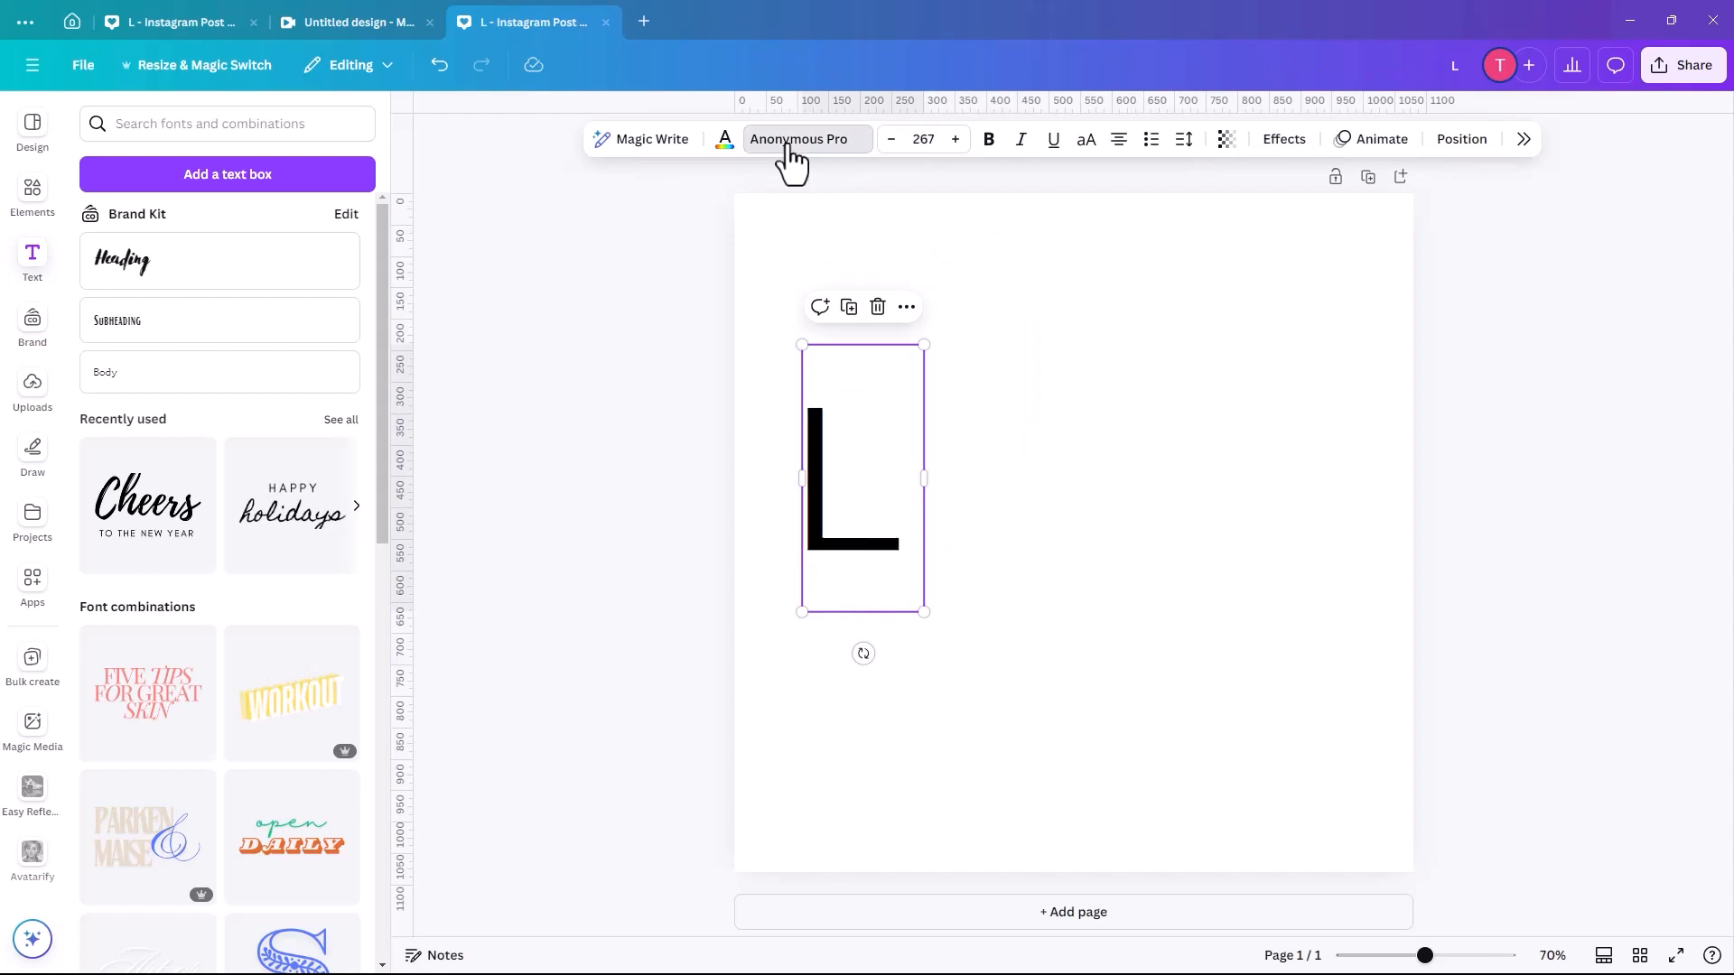
Give the letter L the TAN Headline font and a red text colour
left_click(799, 139)
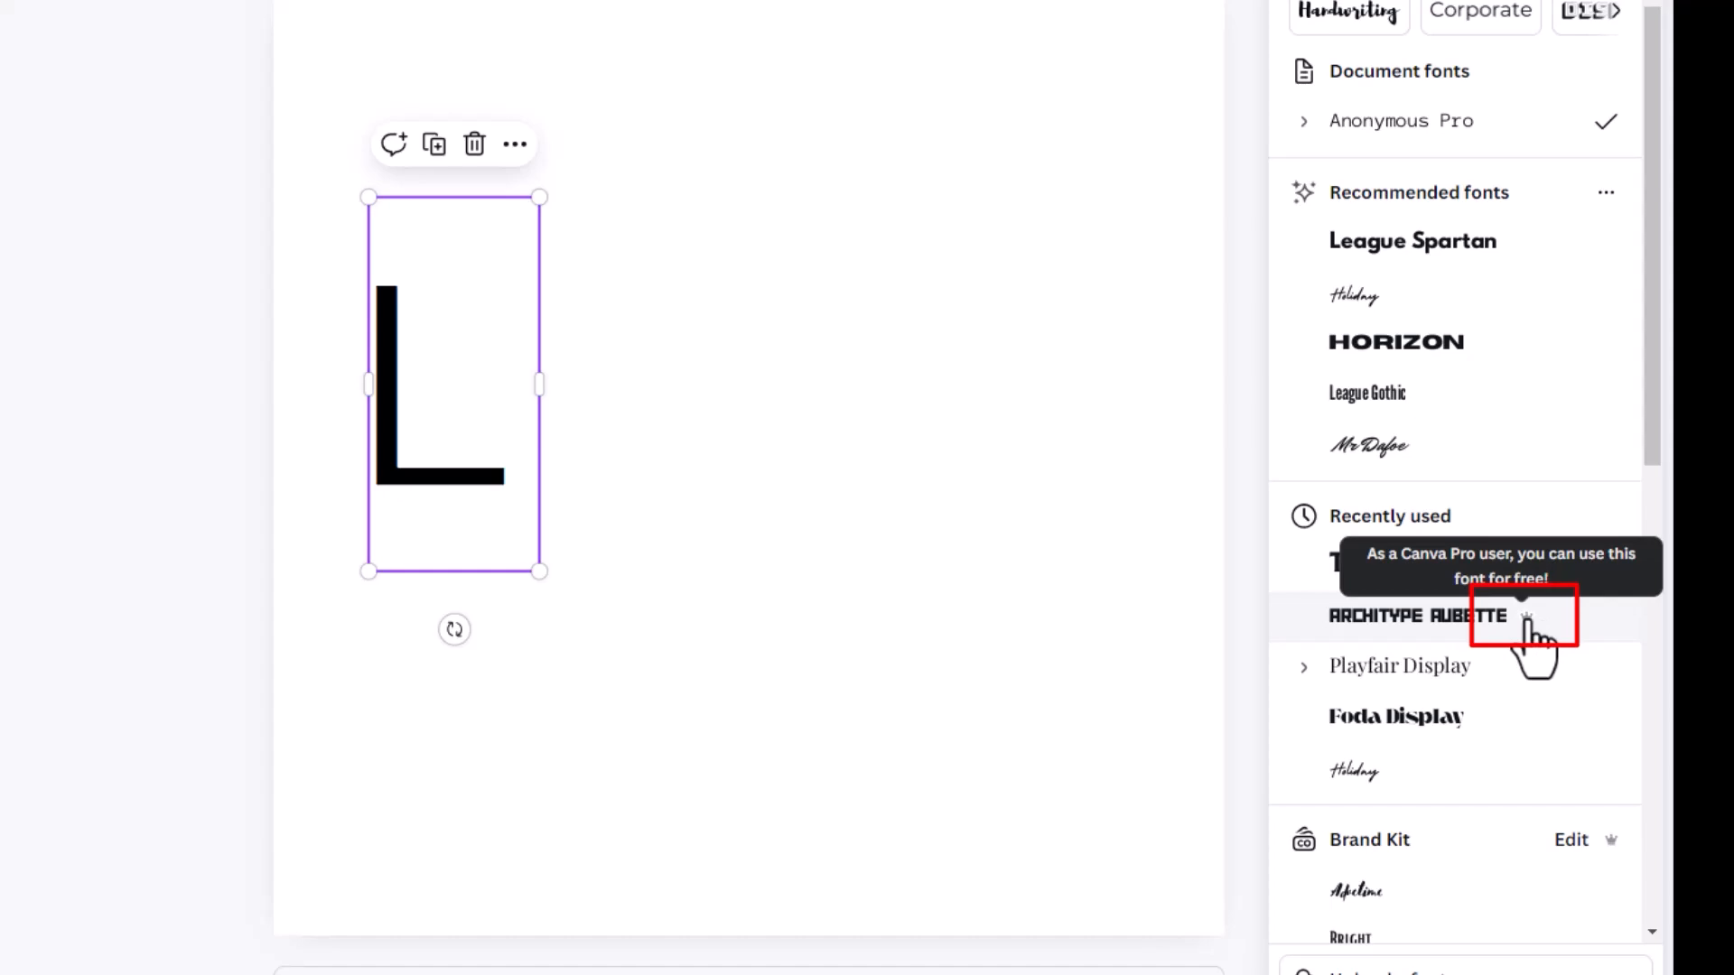
left_click(1406, 562)
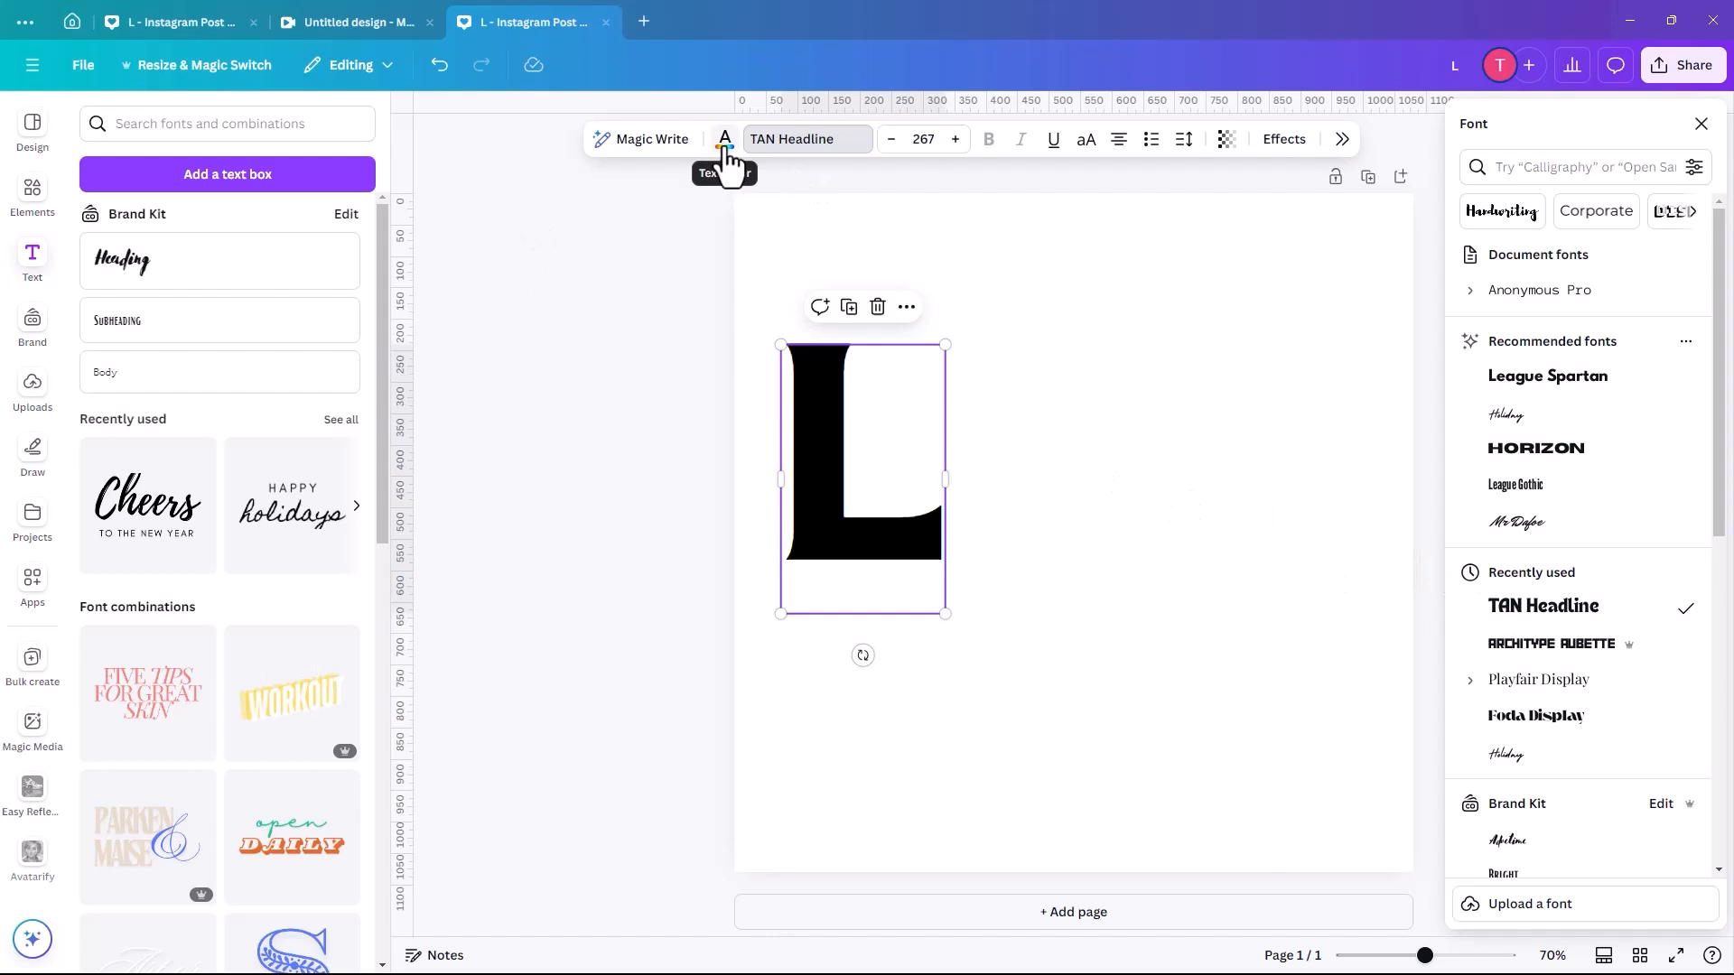
left_click(724, 139)
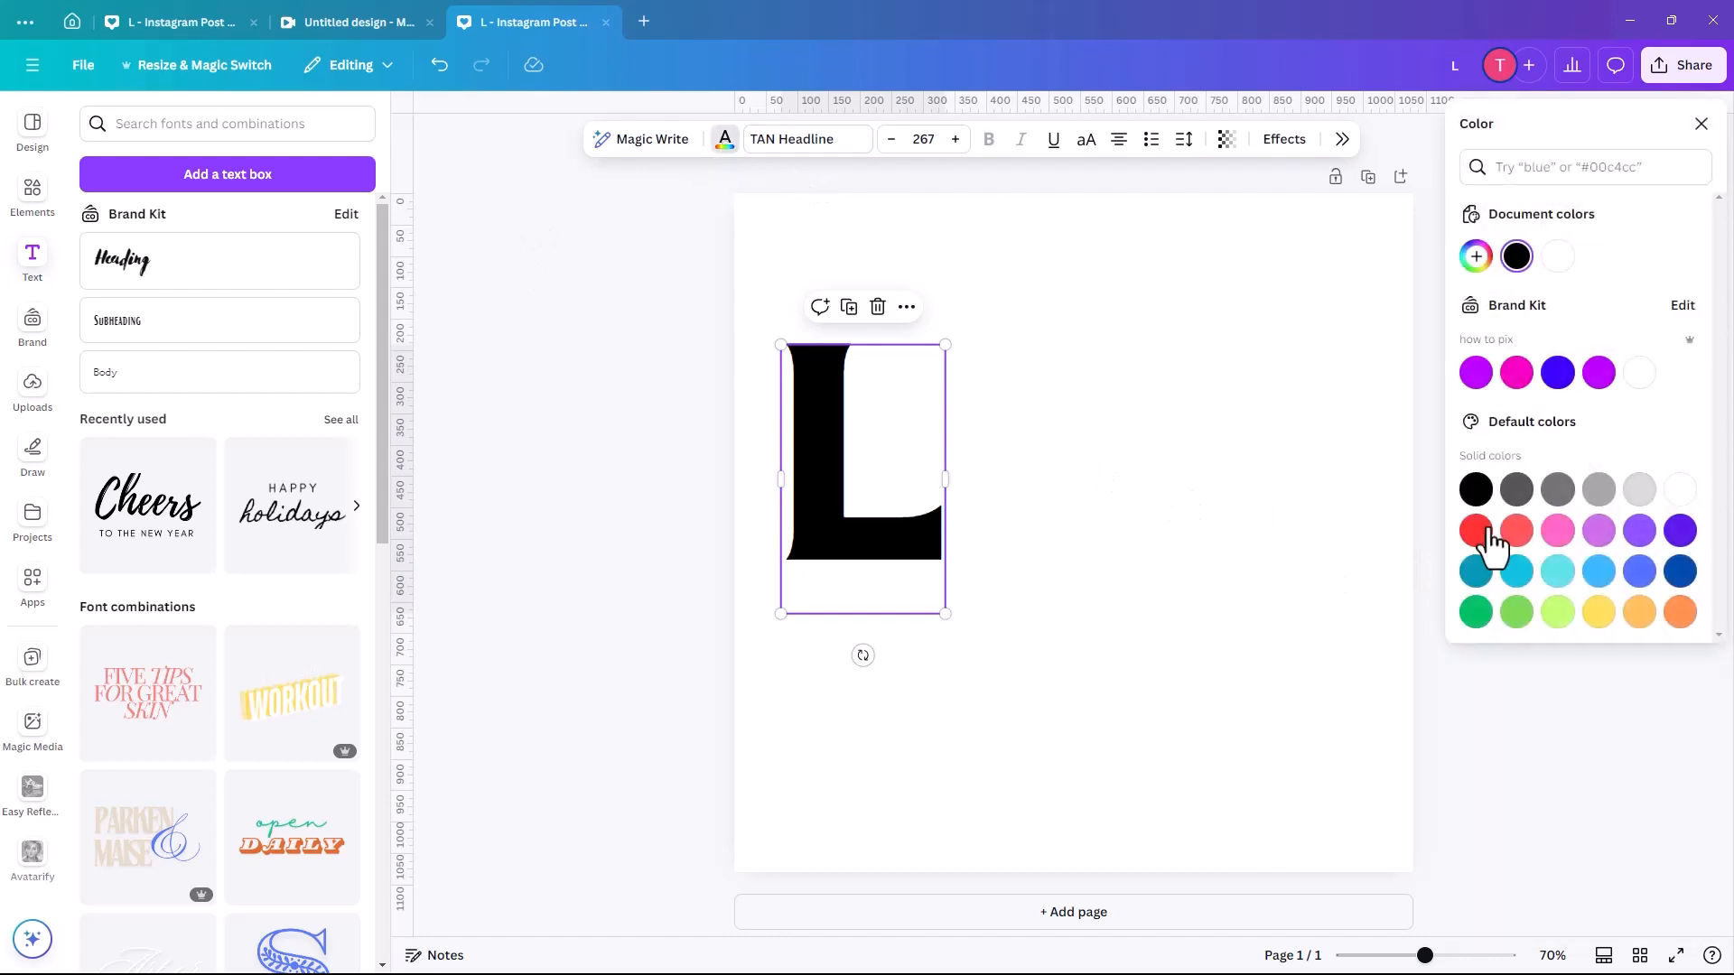
left_click(1475, 529)
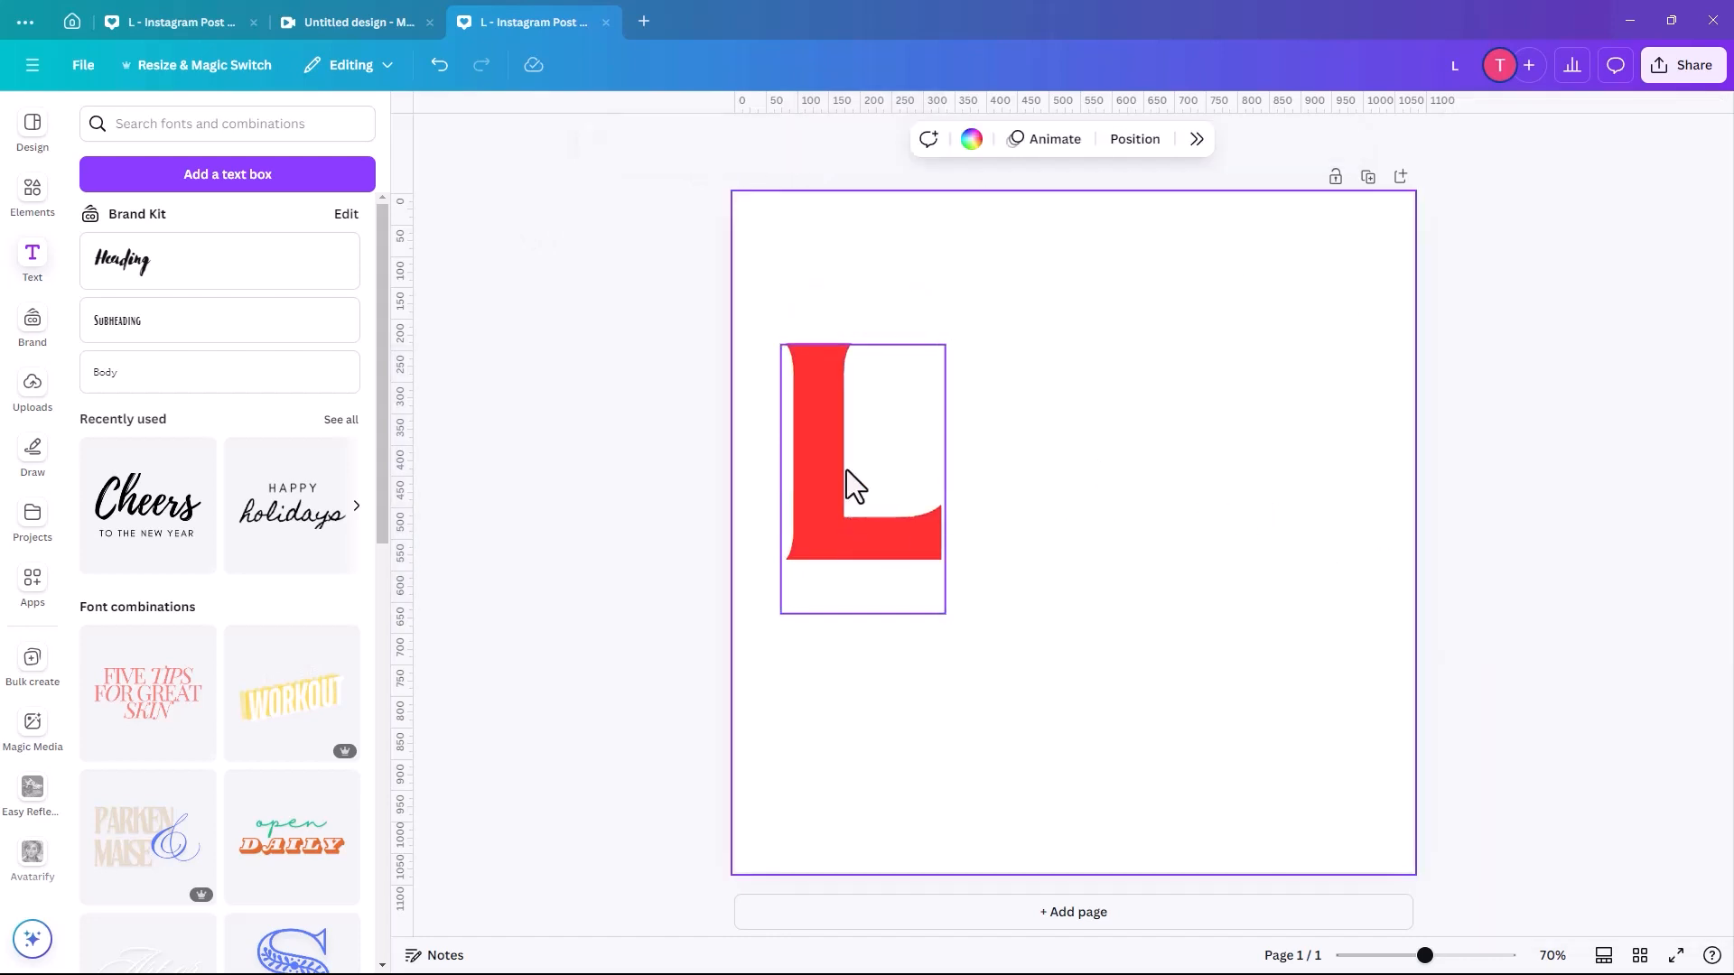
Duplicate the L three times as O, V and E, arranged in an overlapping row
left_click(863, 479)
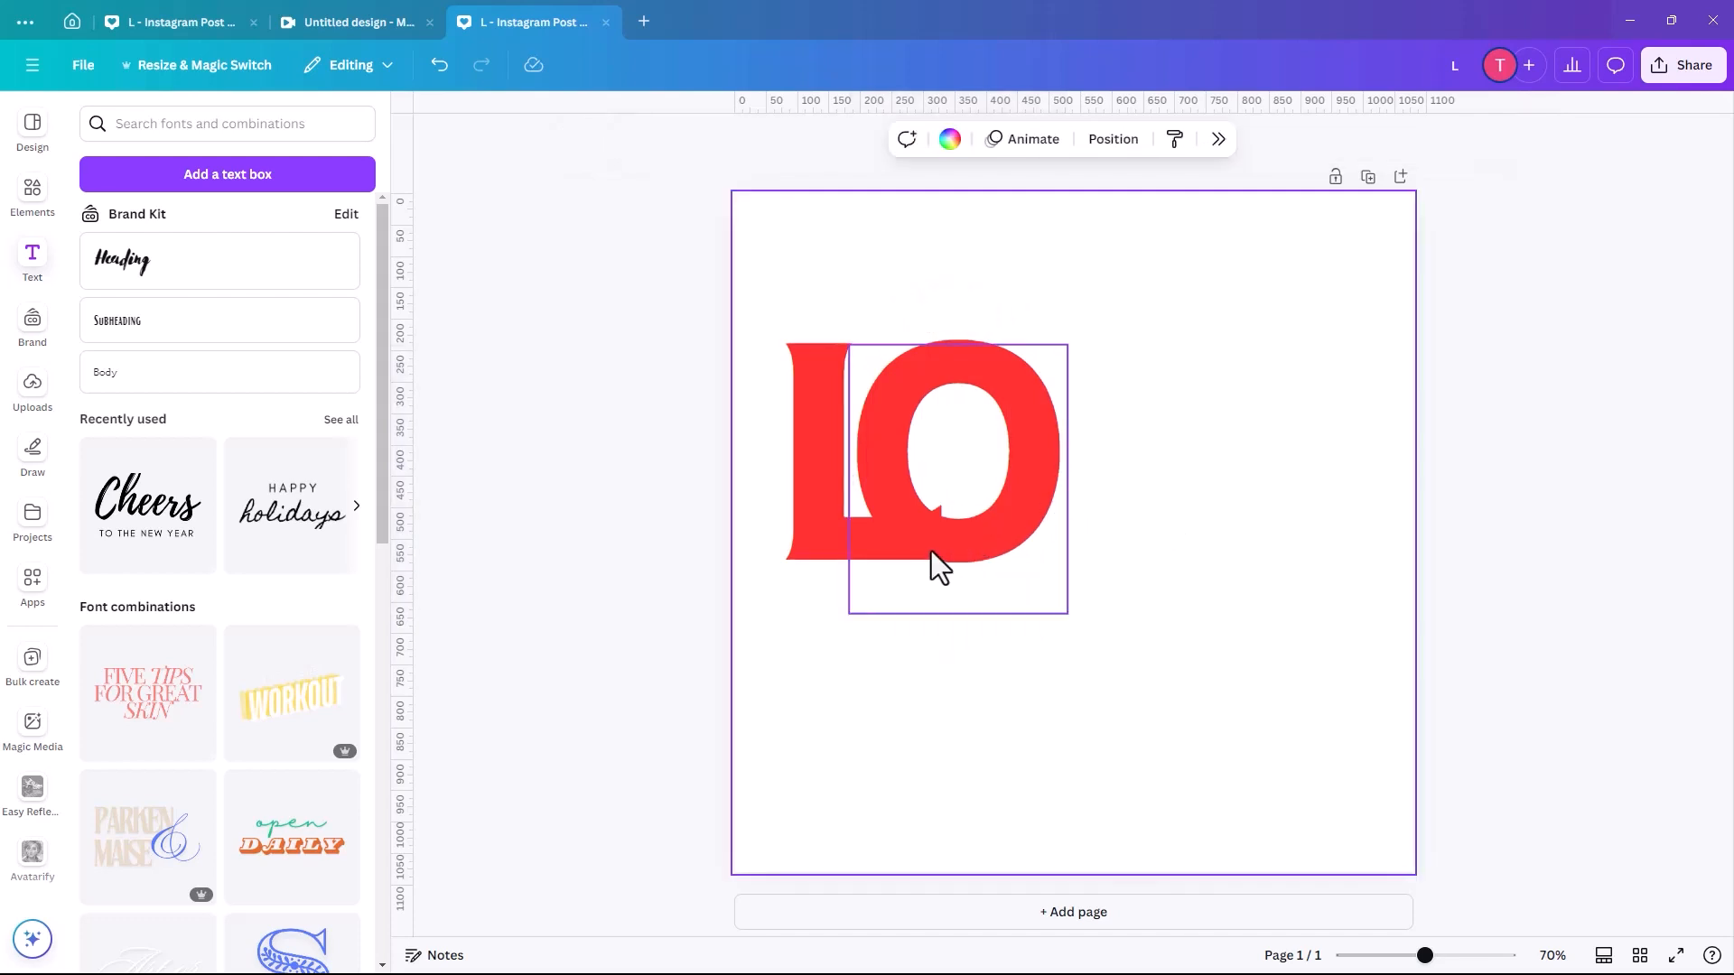
left_click(938, 567)
type("W")
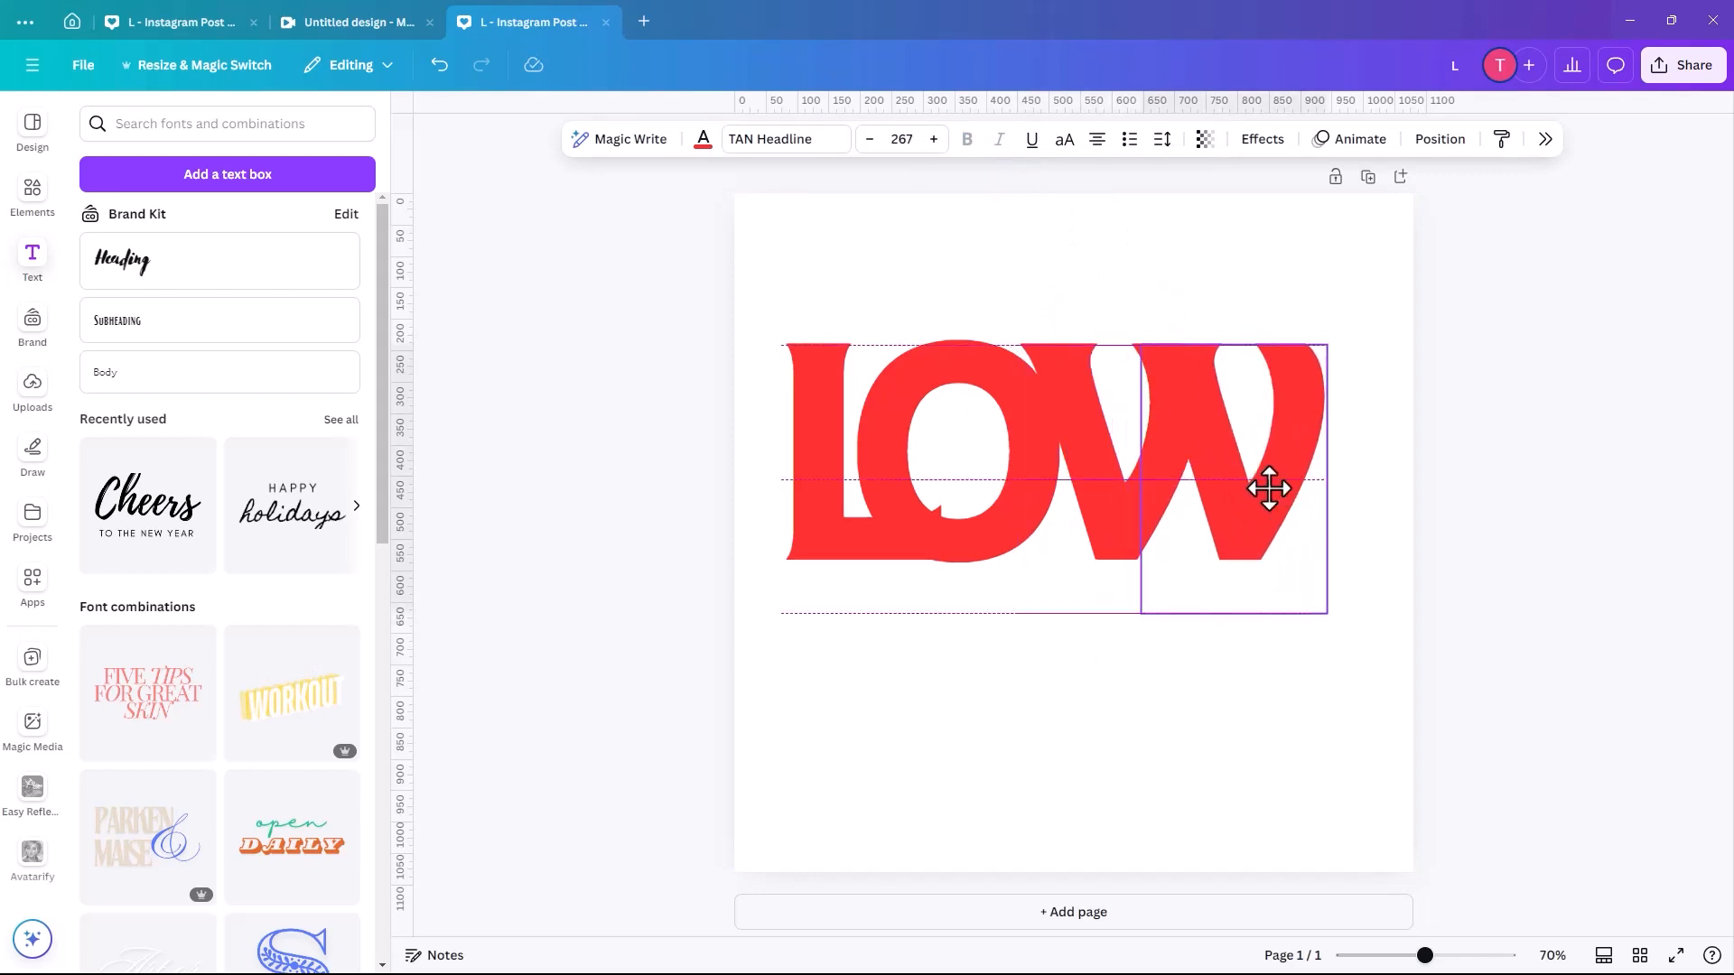
left_click_drag(1268, 490, 1283, 489)
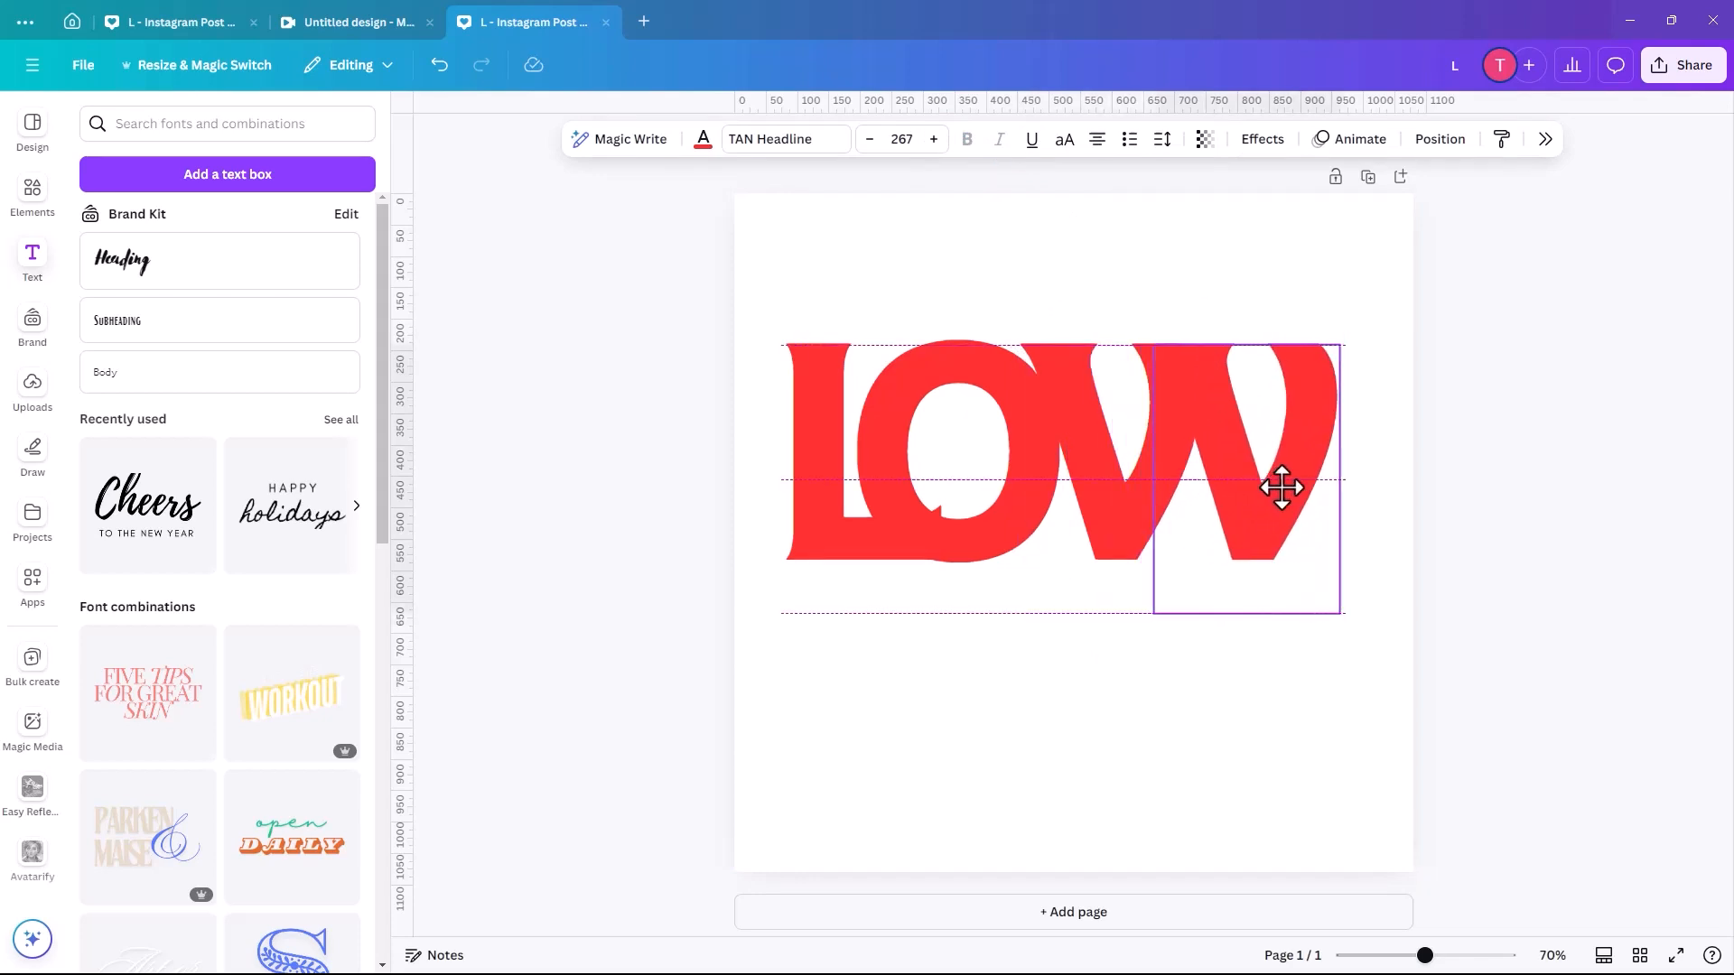
left_click(1282, 485)
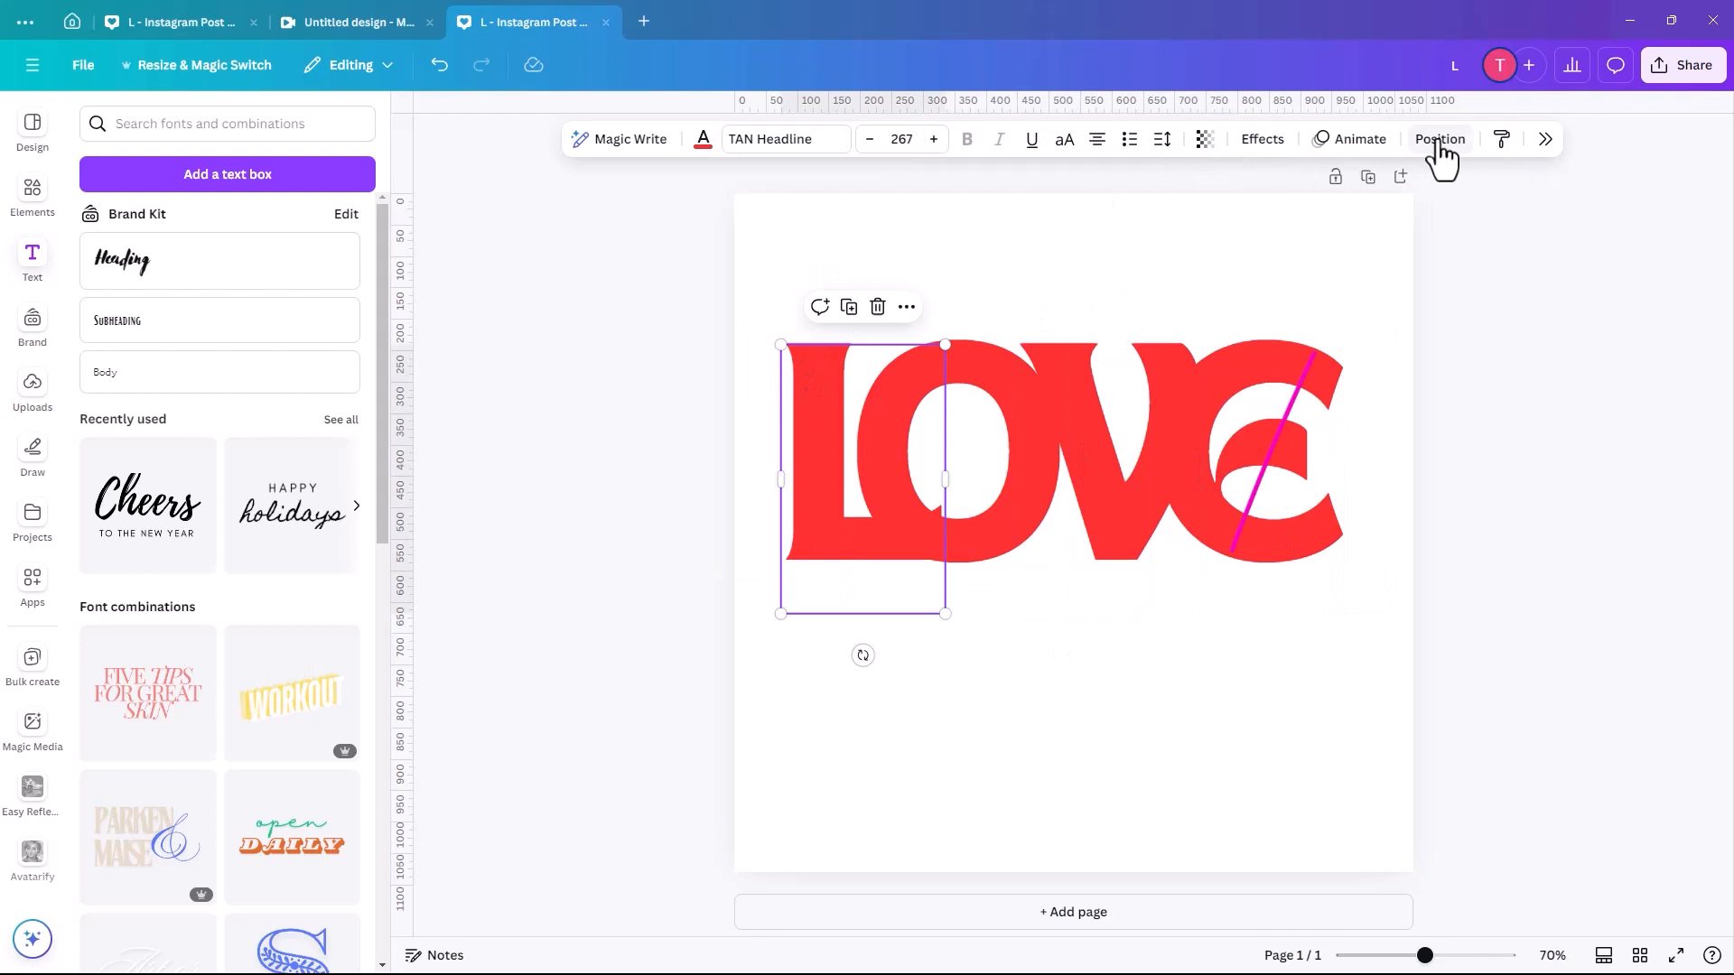
Select all four letters and align them to the page's vertical middle
left_click(1441, 139)
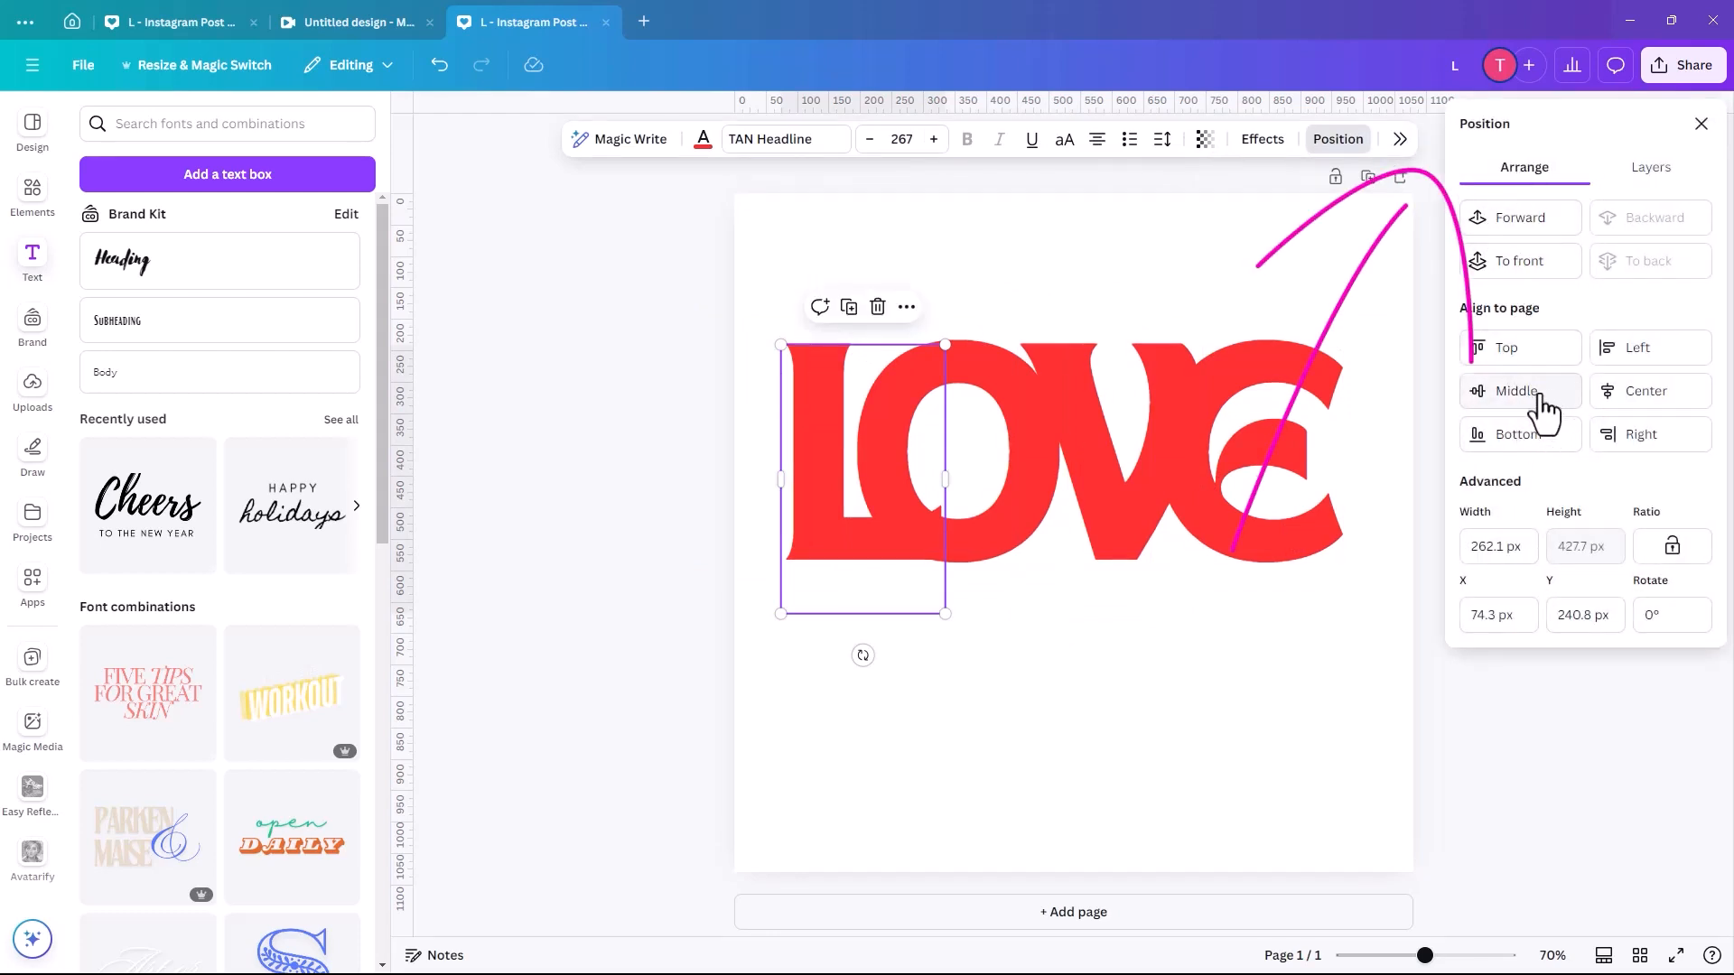
left_click(1518, 391)
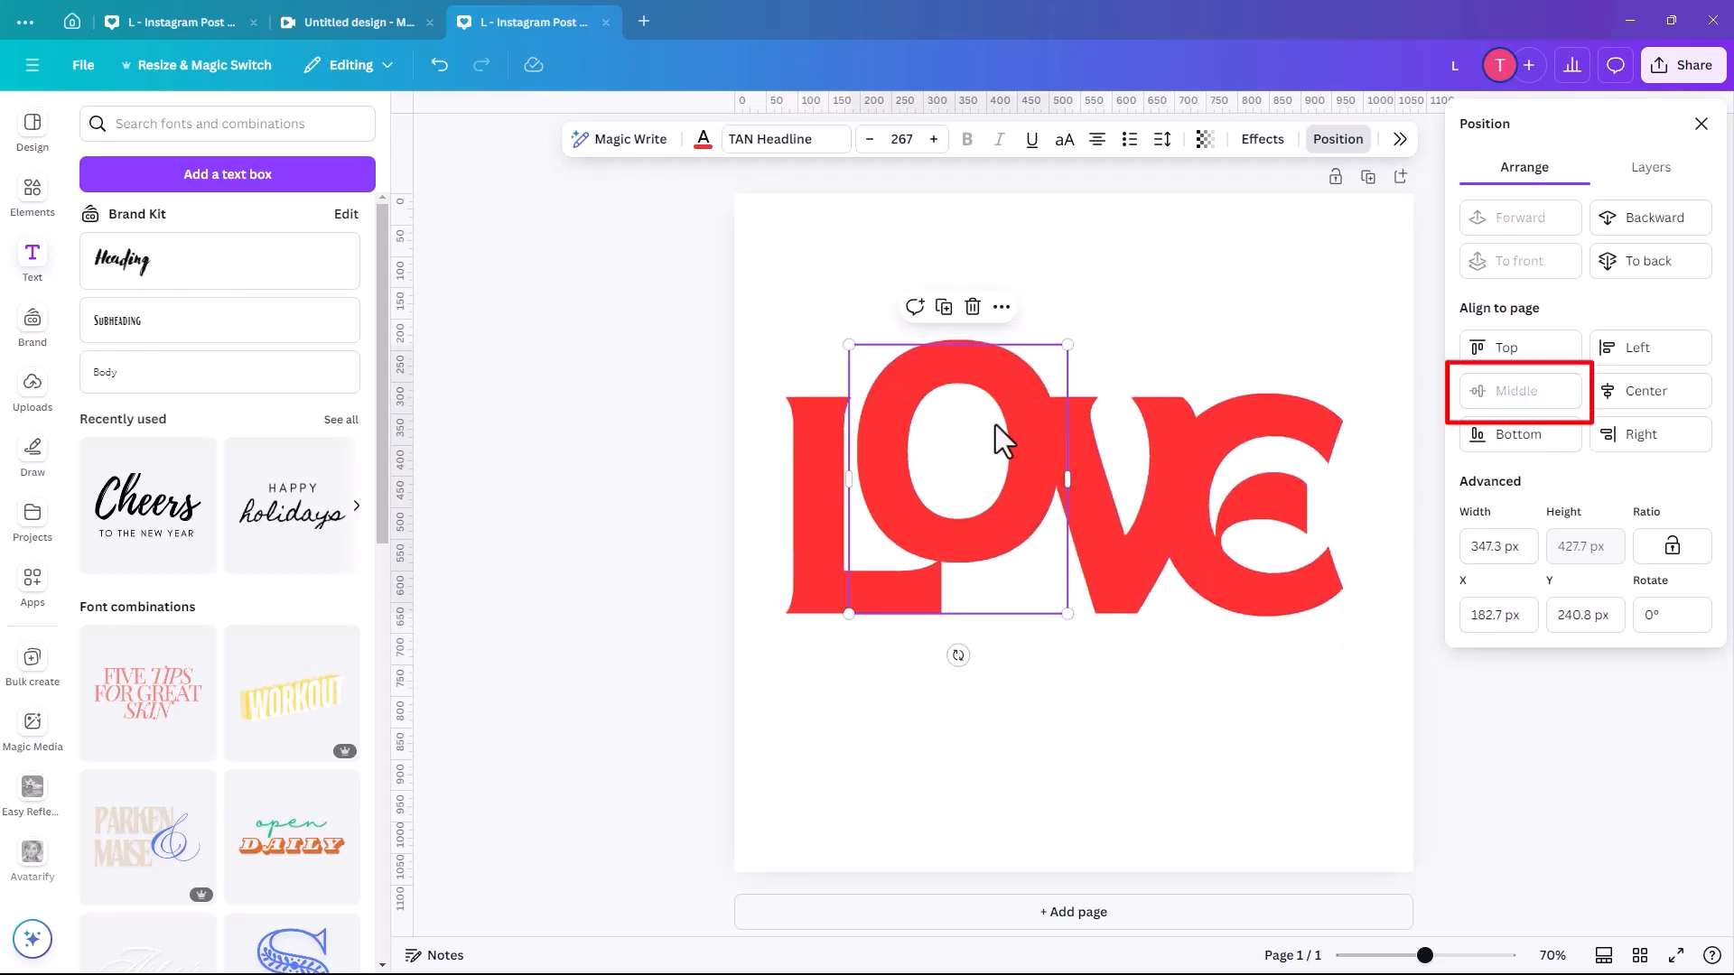
left_click(1519, 390)
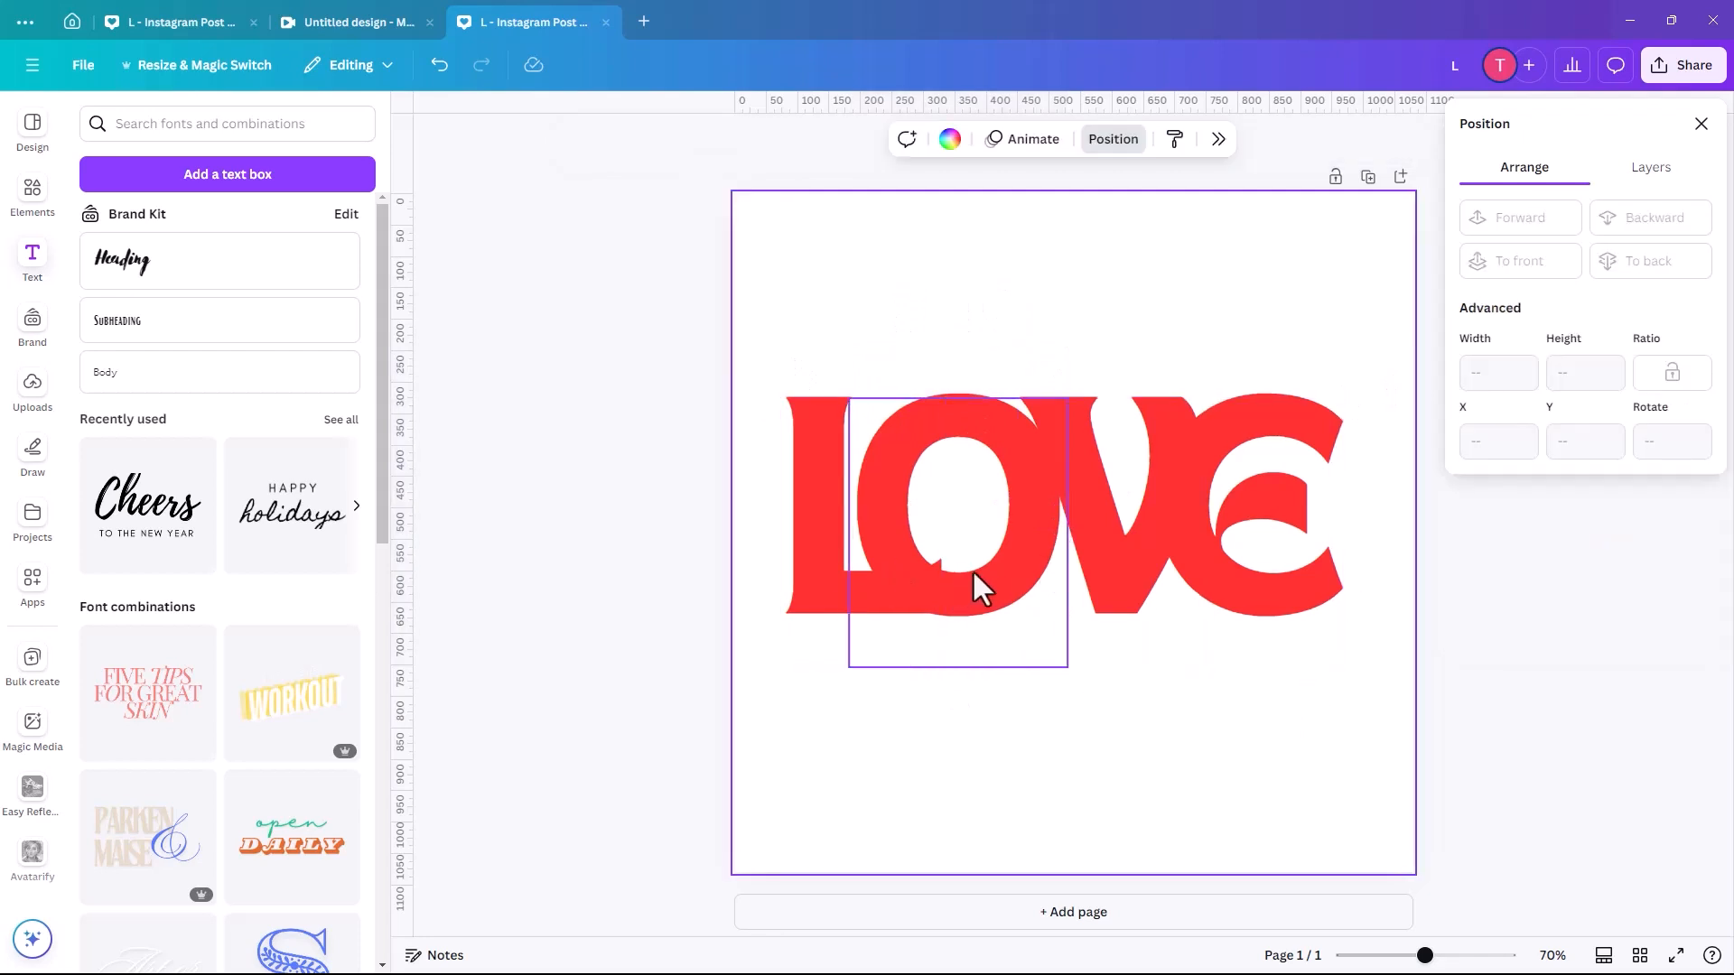
left_click(978, 531)
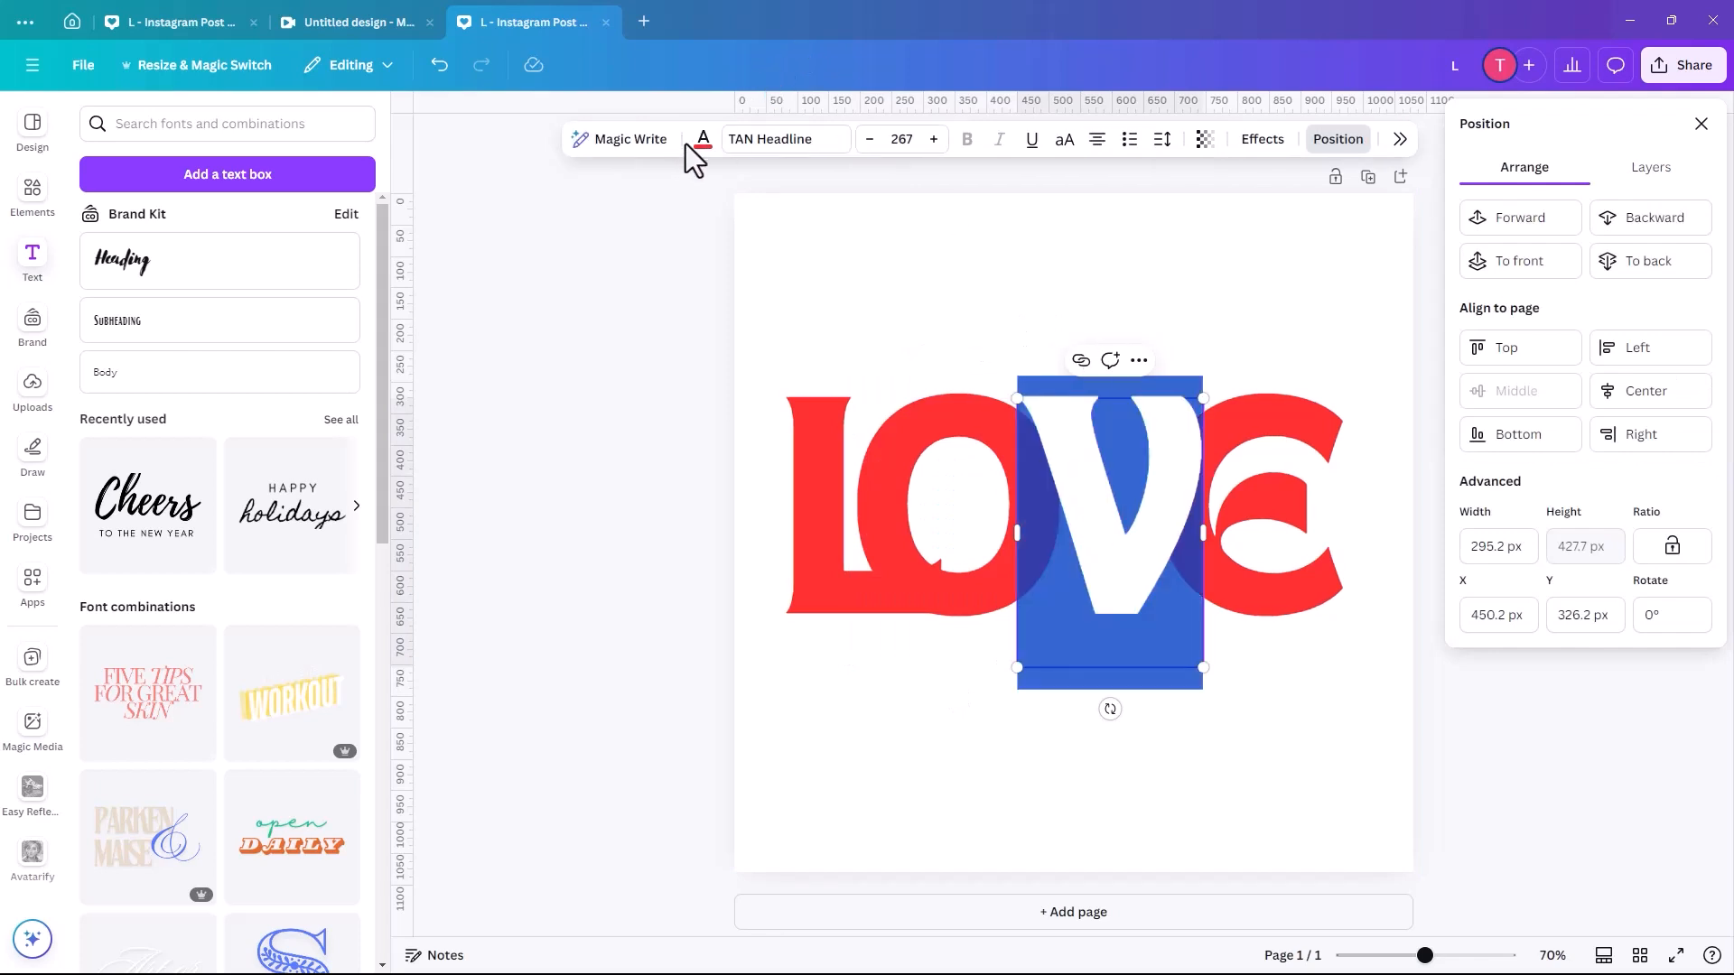
Recolour the V magenta and the E a custom bright yellow, dropping the O
left_click(702, 139)
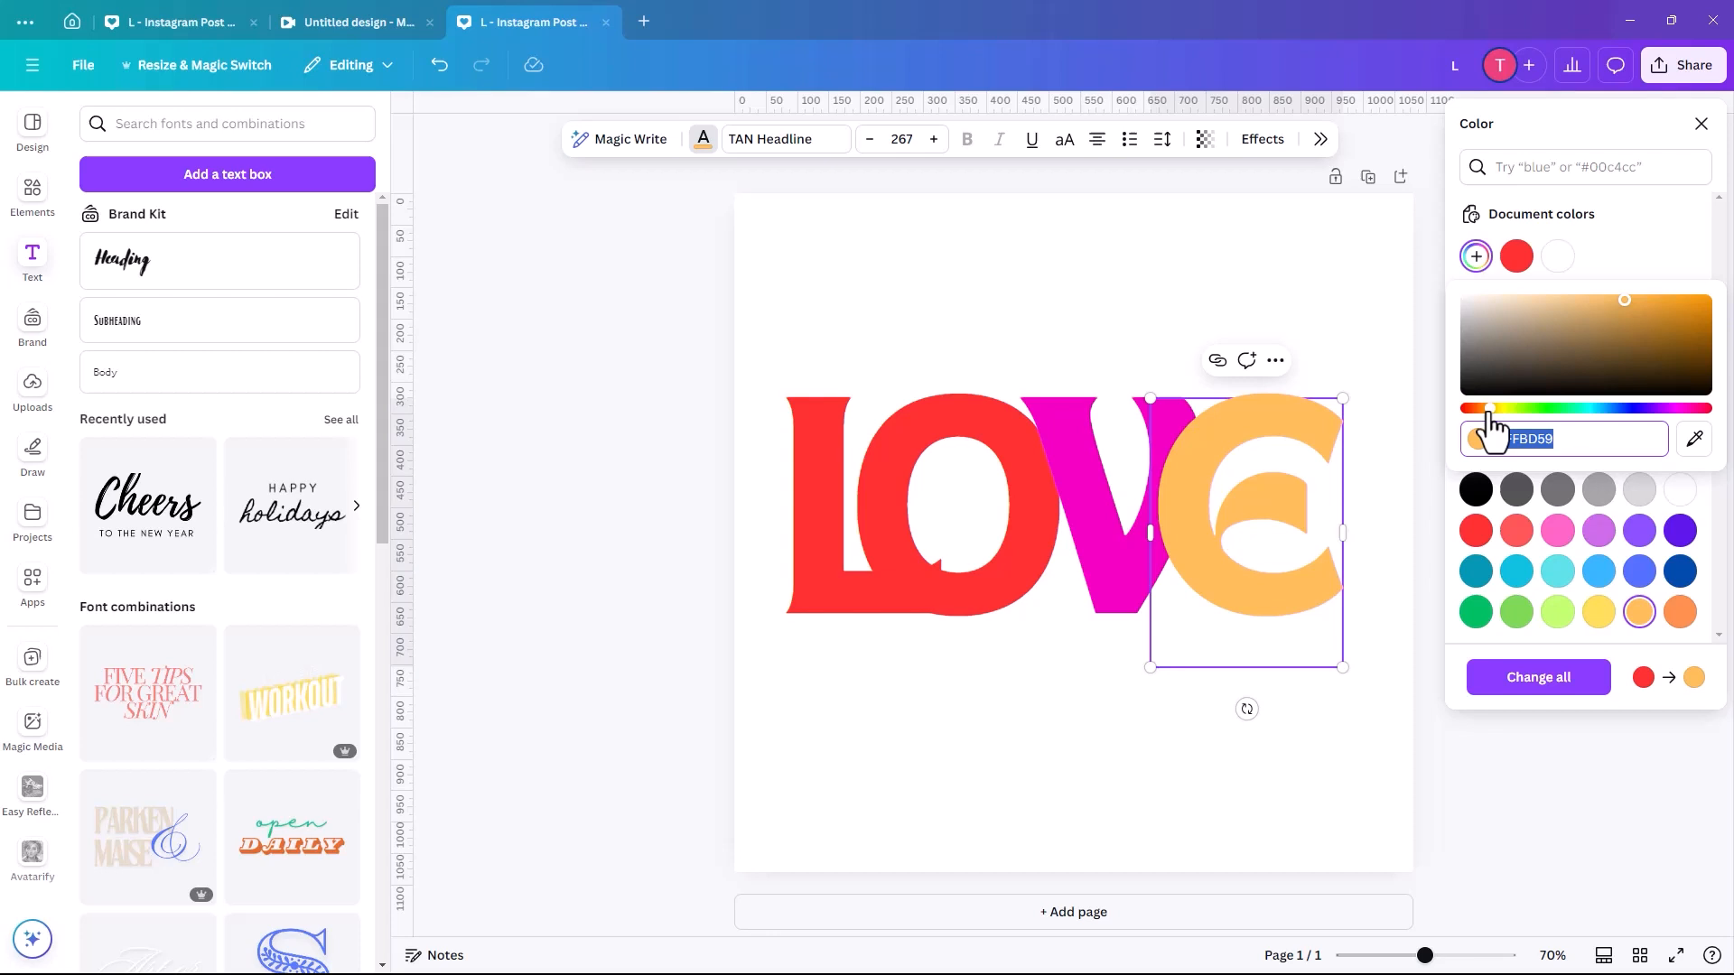
left_click(1614, 343)
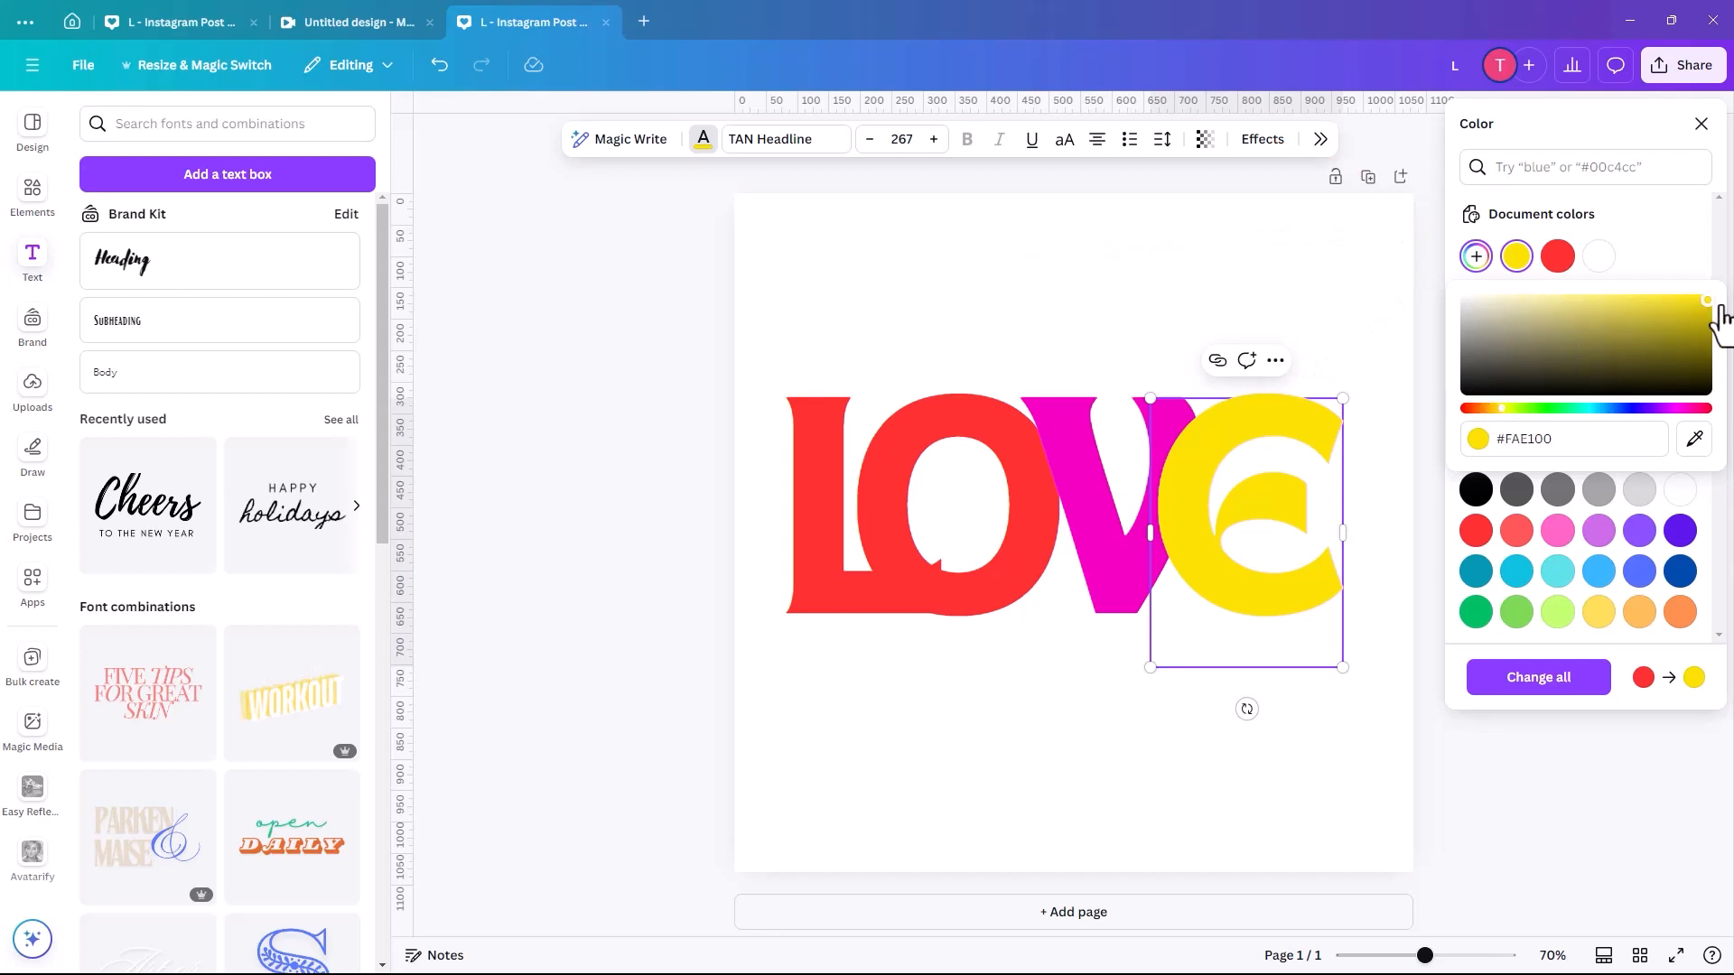
mouse_move(1600, 359)
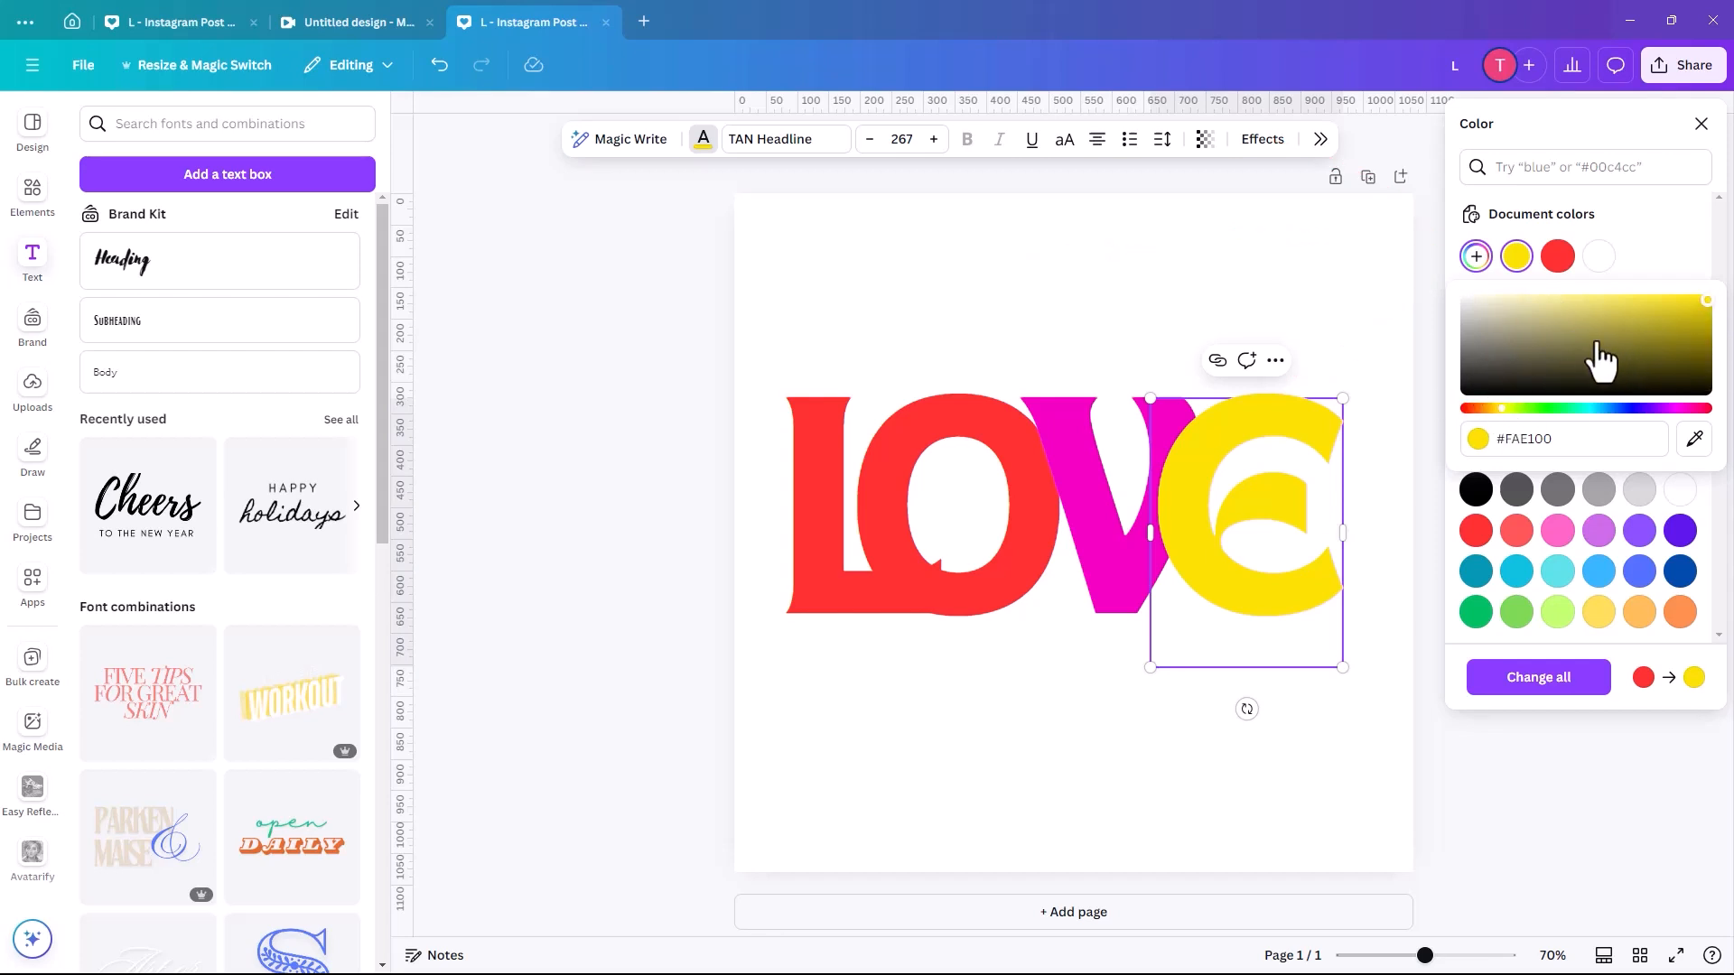
left_click(934, 521)
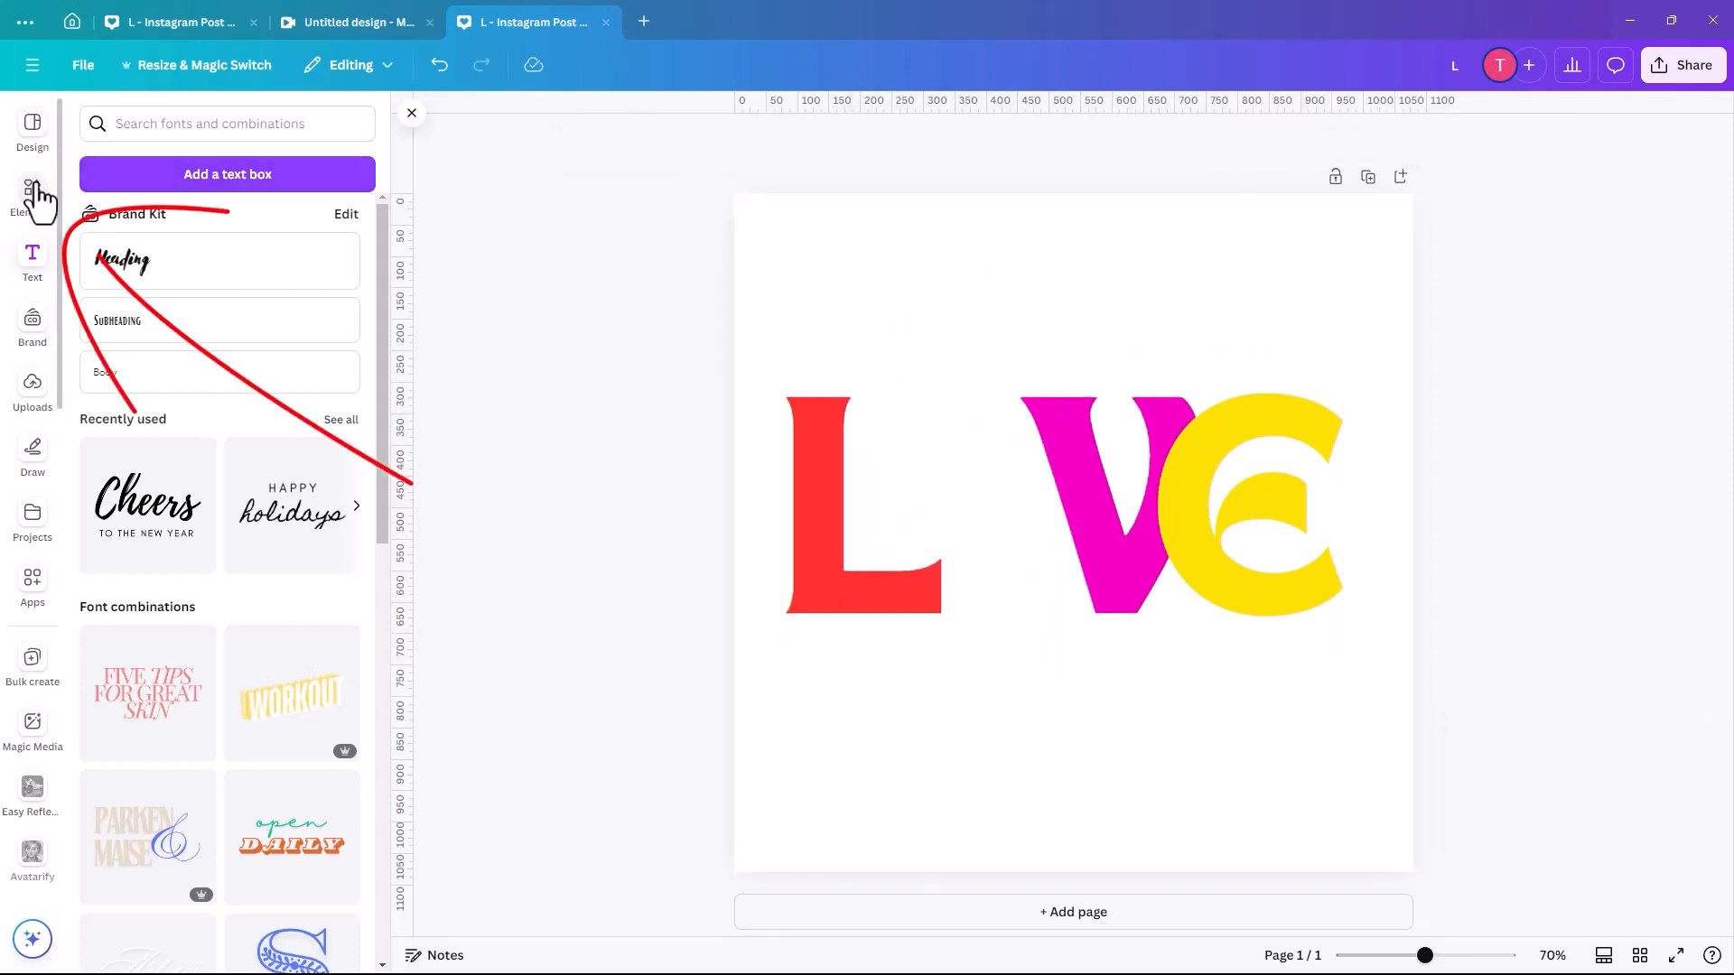
Search the Elements library for 'heart' and filter to graphics results
left_click(32, 194)
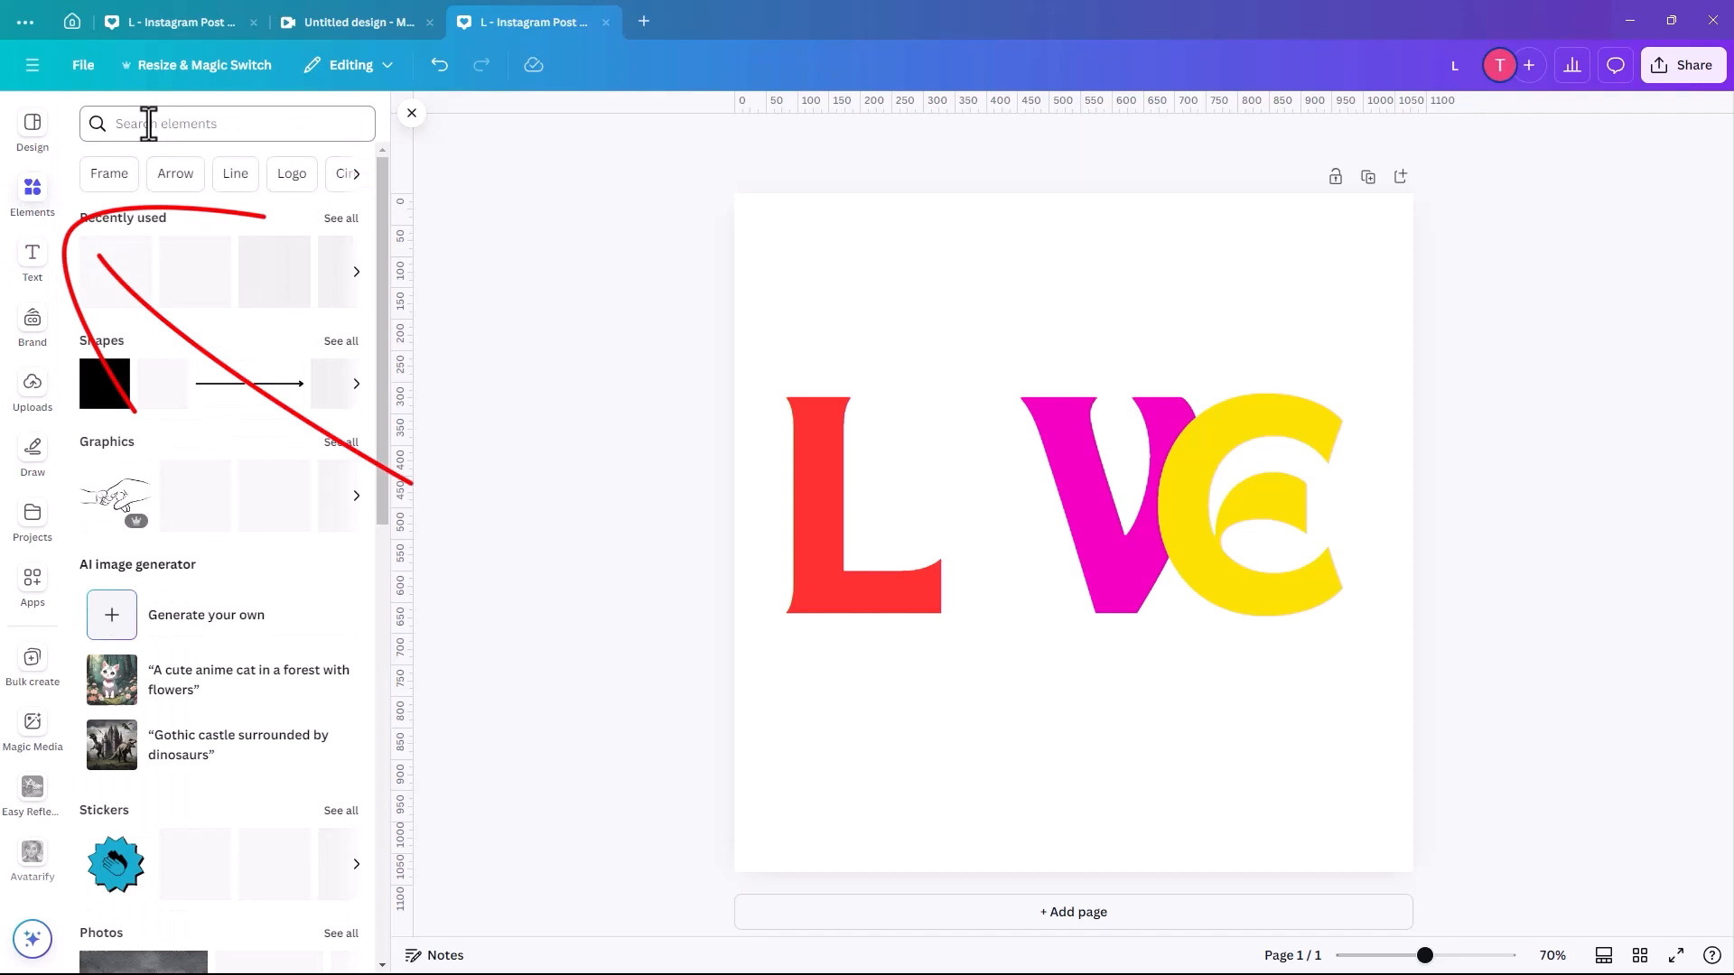
left_click(228, 122)
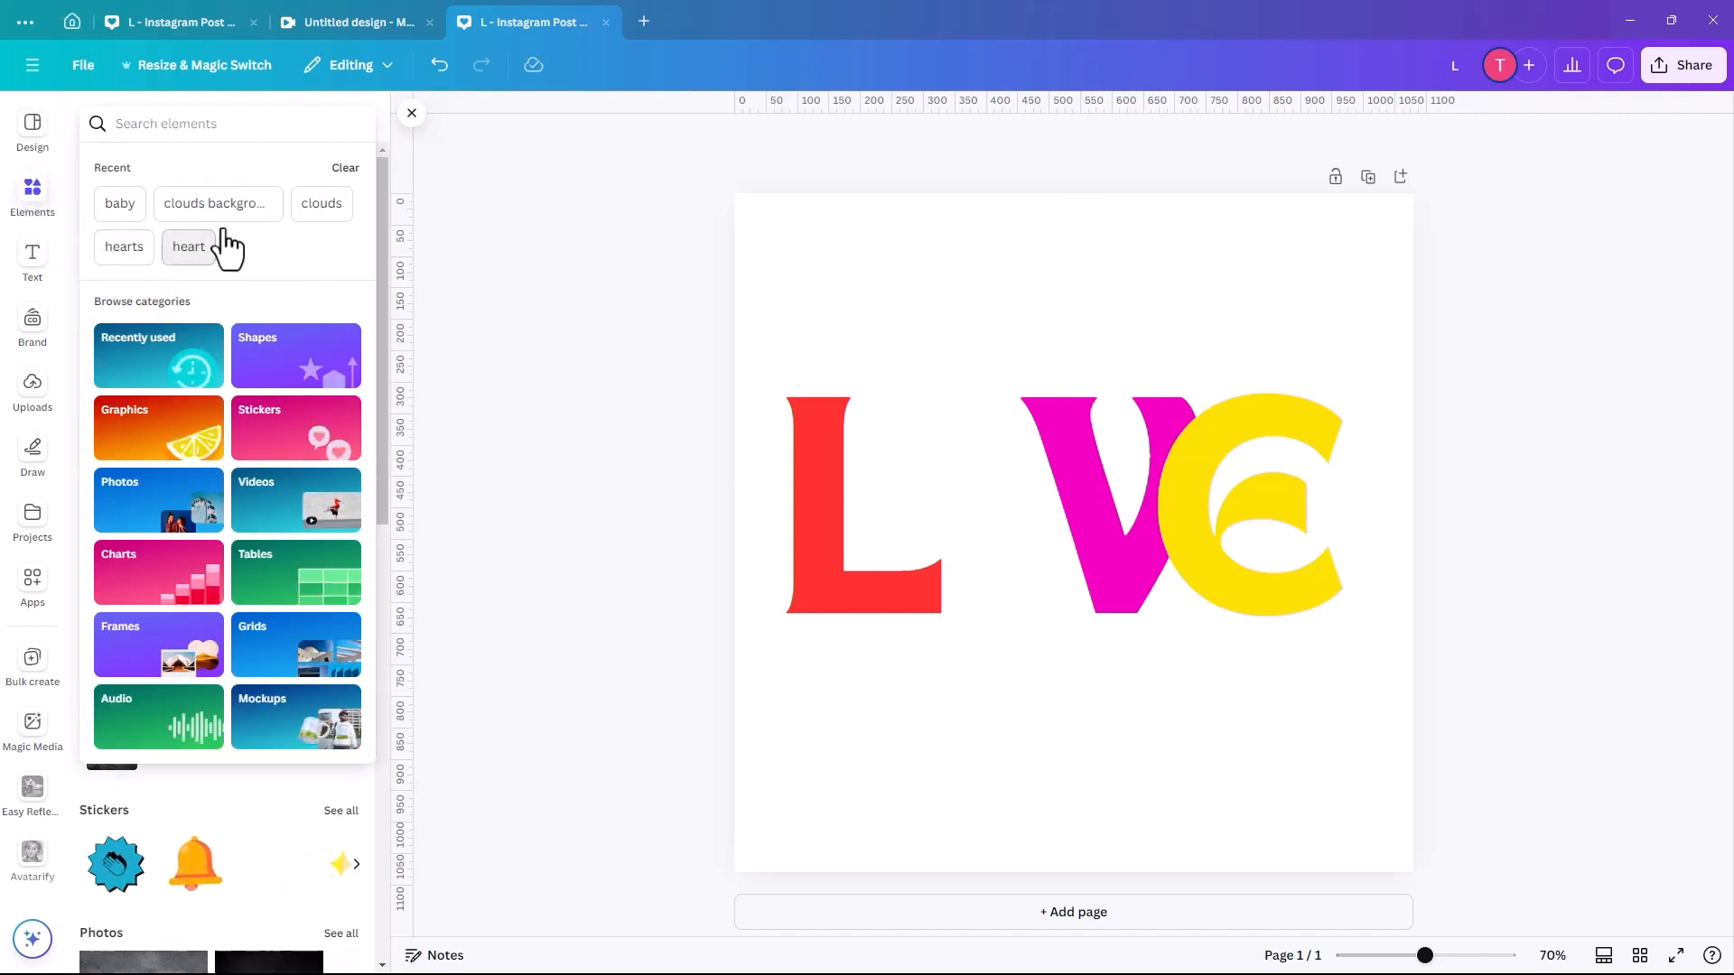
left_click(187, 246)
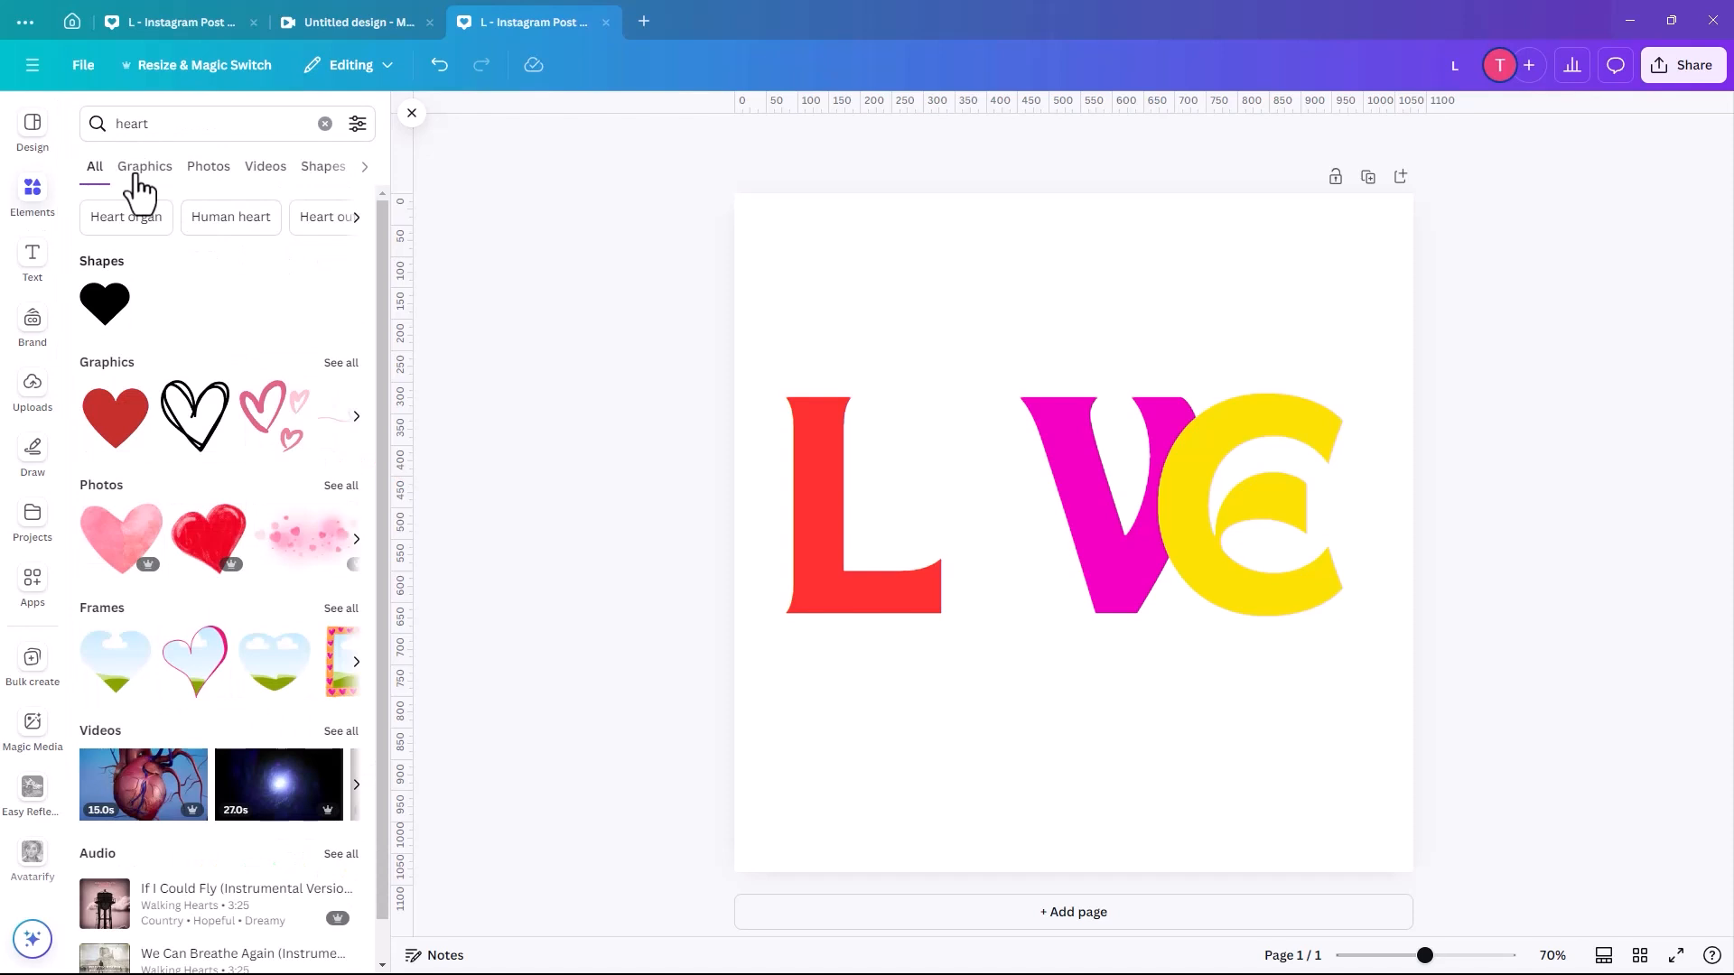
left_click(145, 166)
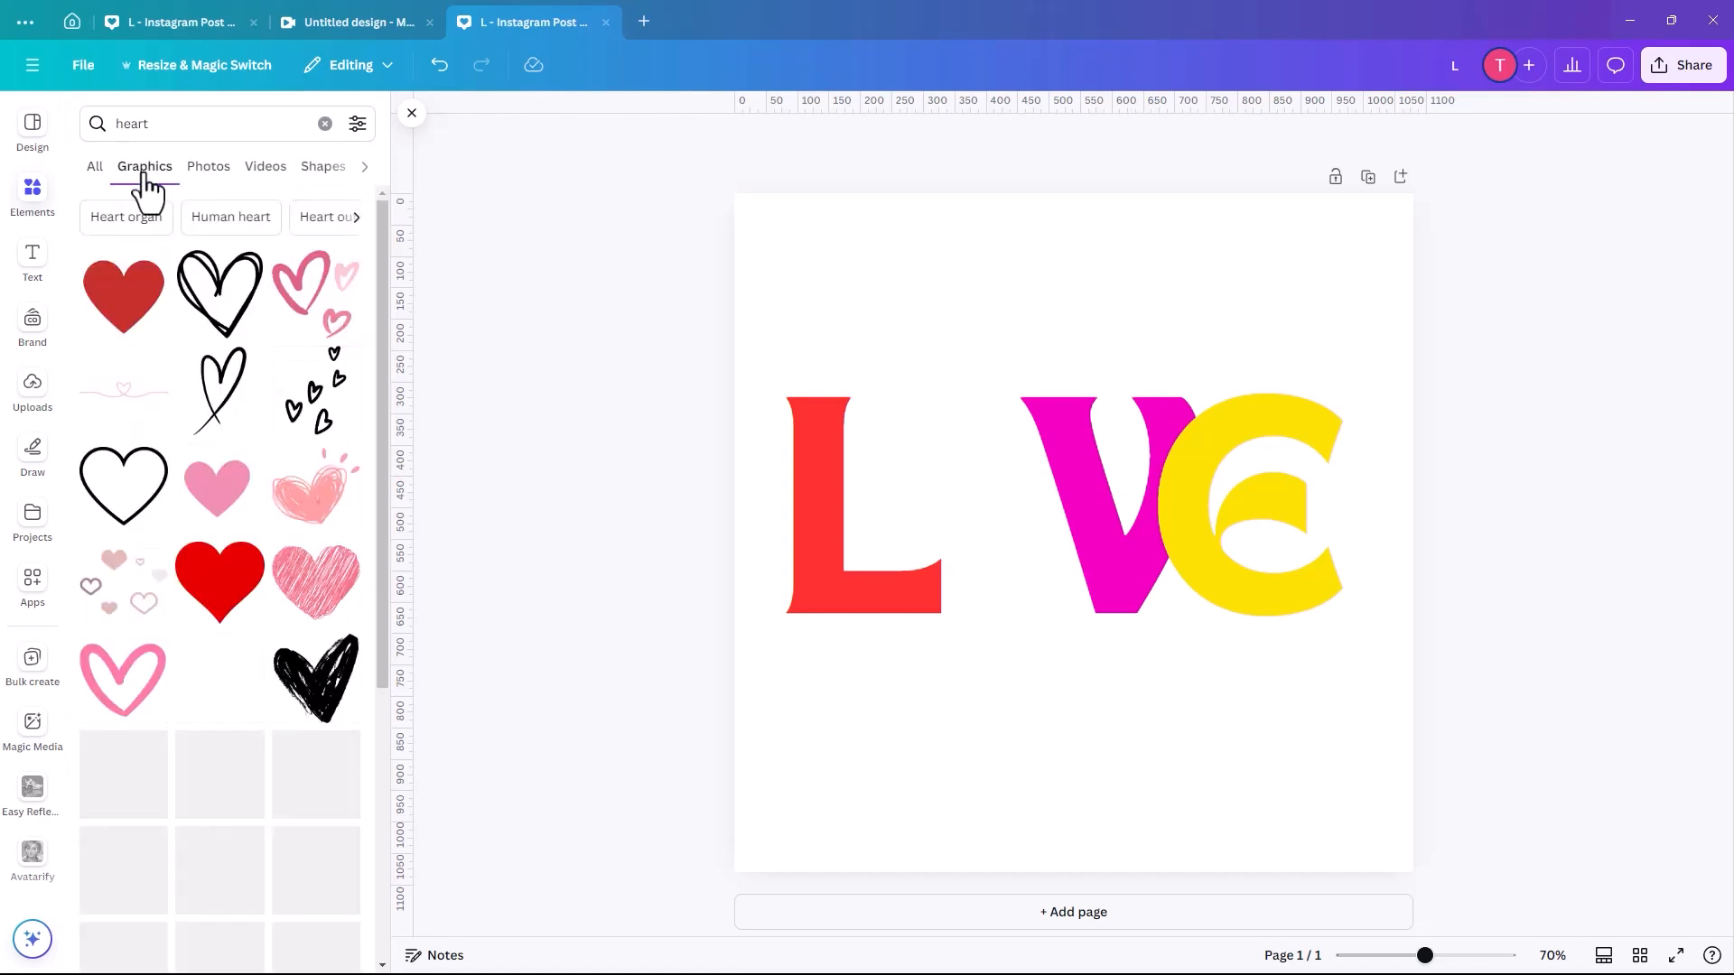
scroll("down", 3)
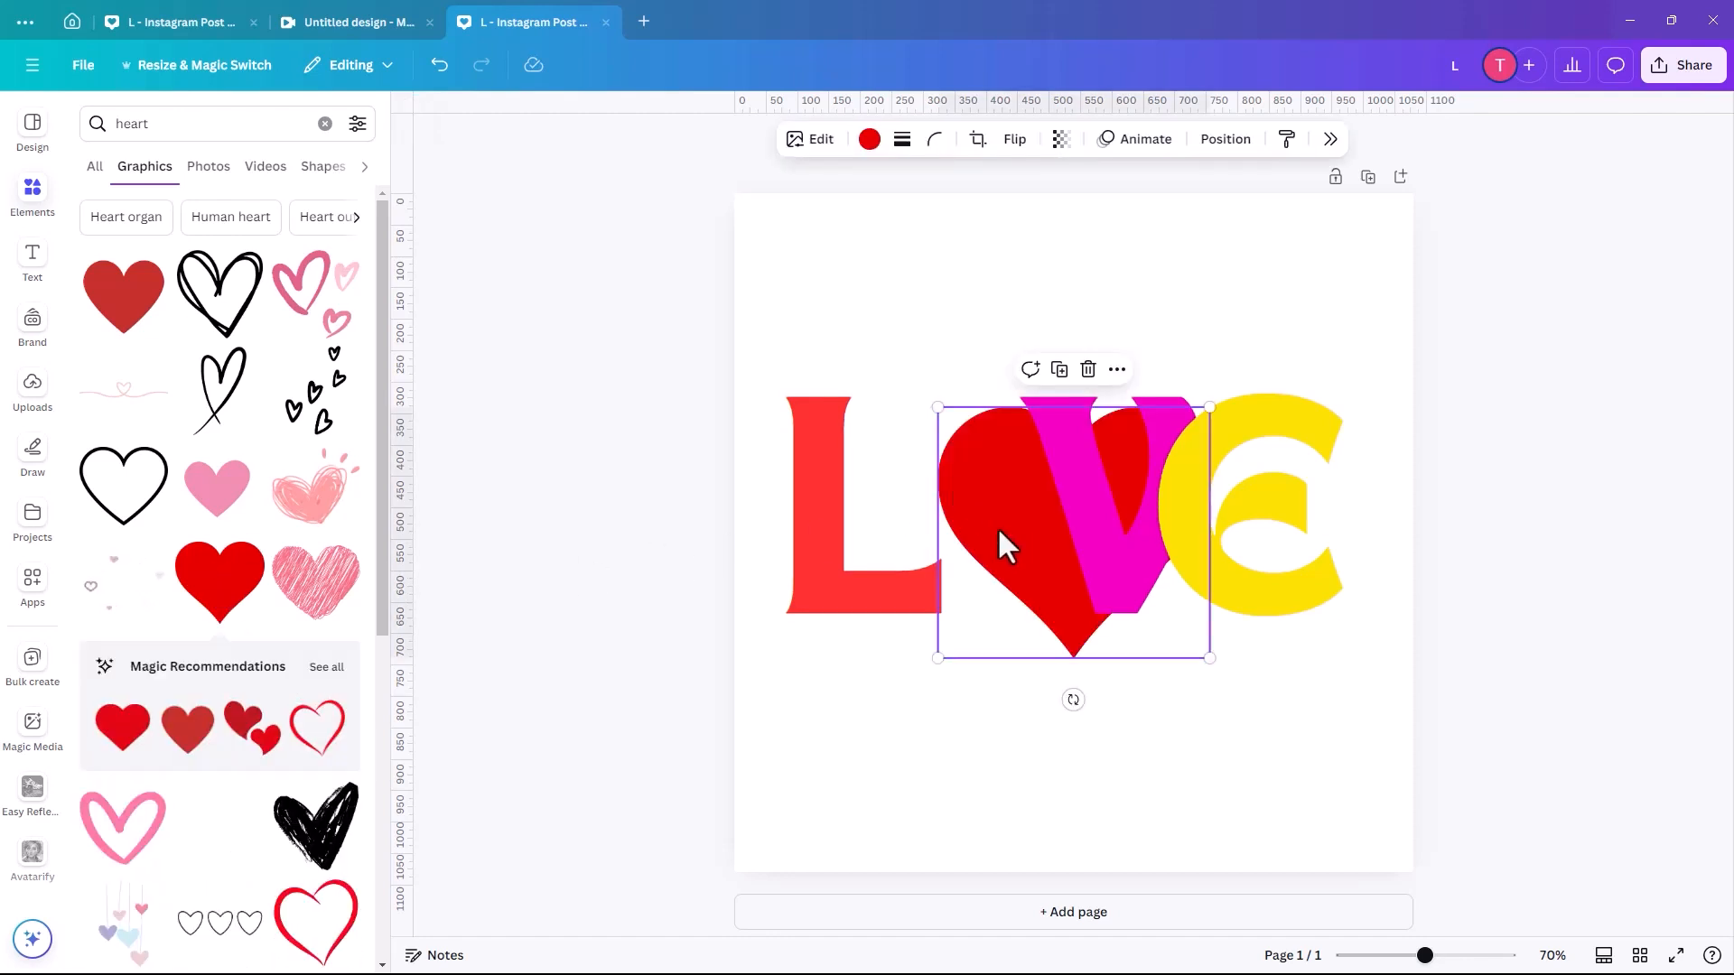
Place the solid red heart, then move and shrink it into the O's spot between L and V
left_click_drag(1001, 541, 895, 509)
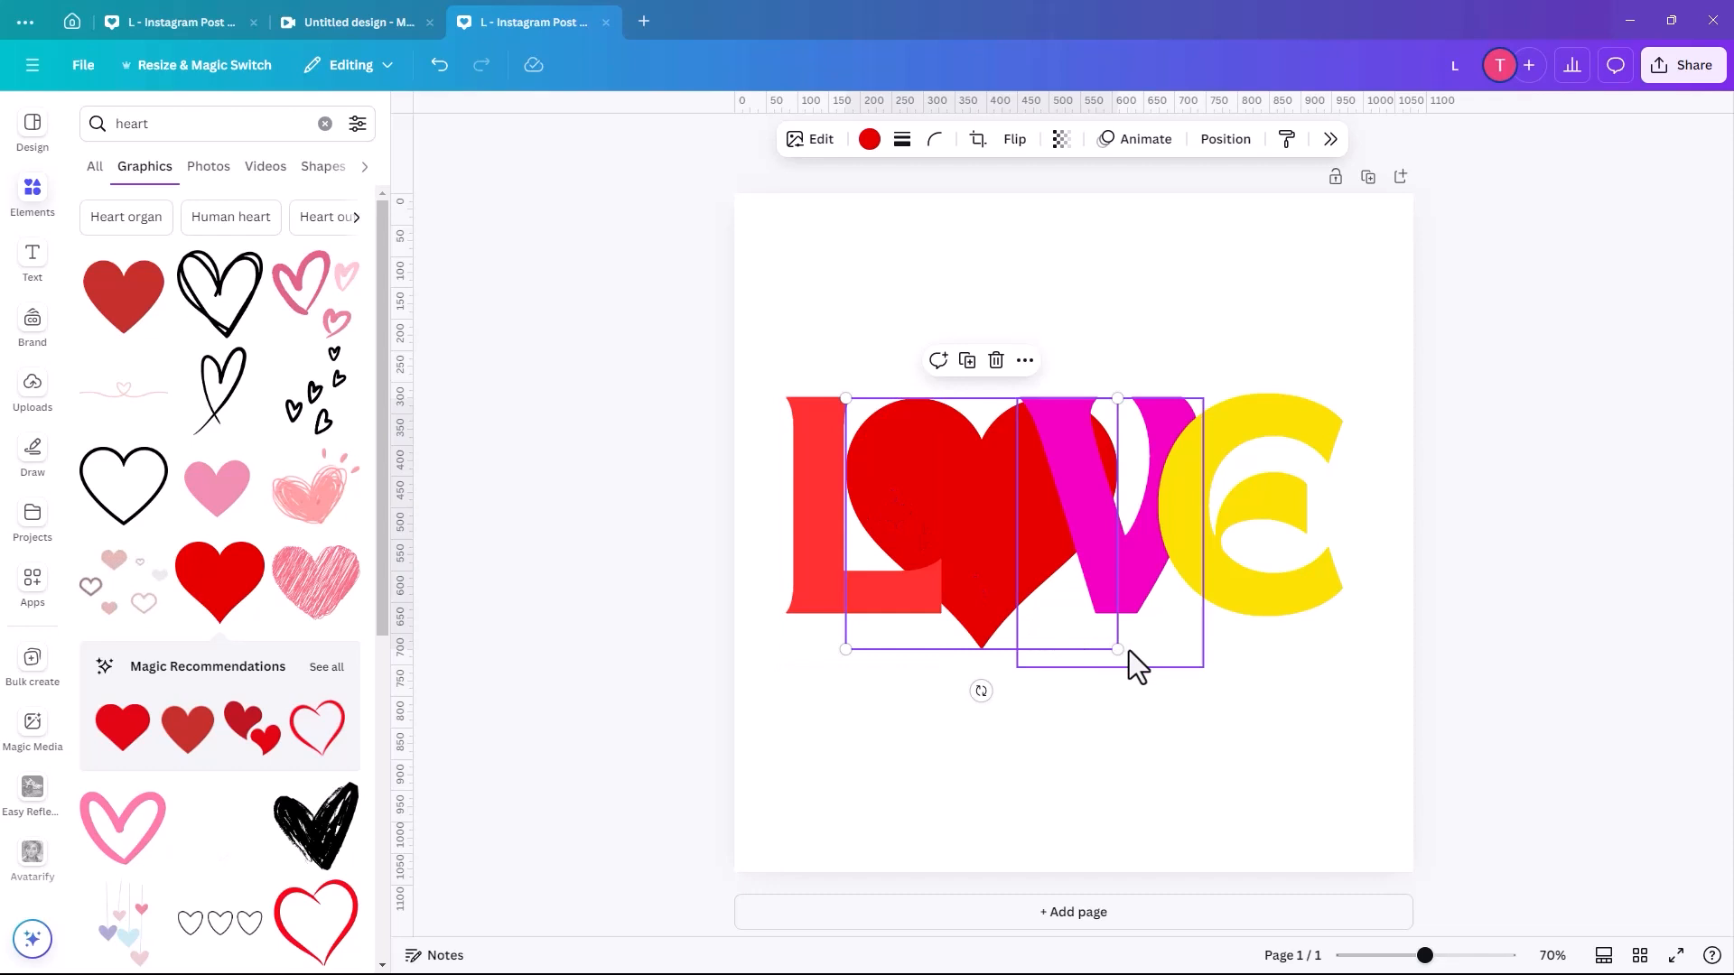
left_click_drag(1116, 647, 1072, 614)
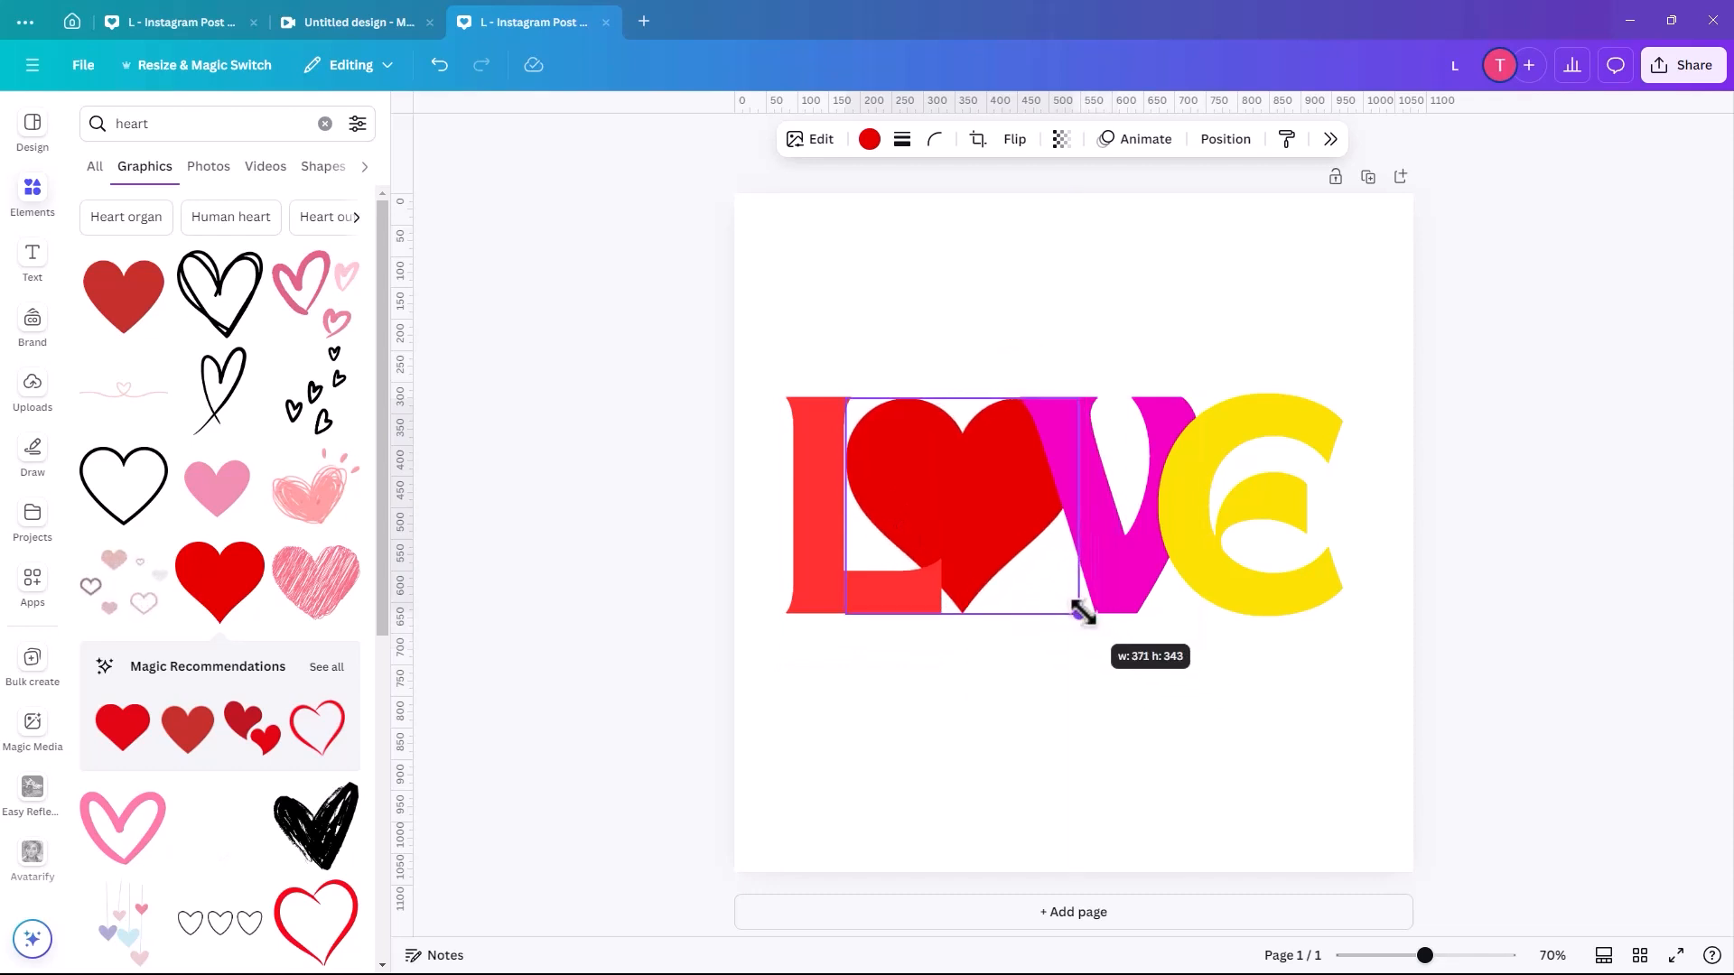
left_click_drag(1075, 612, 1073, 610)
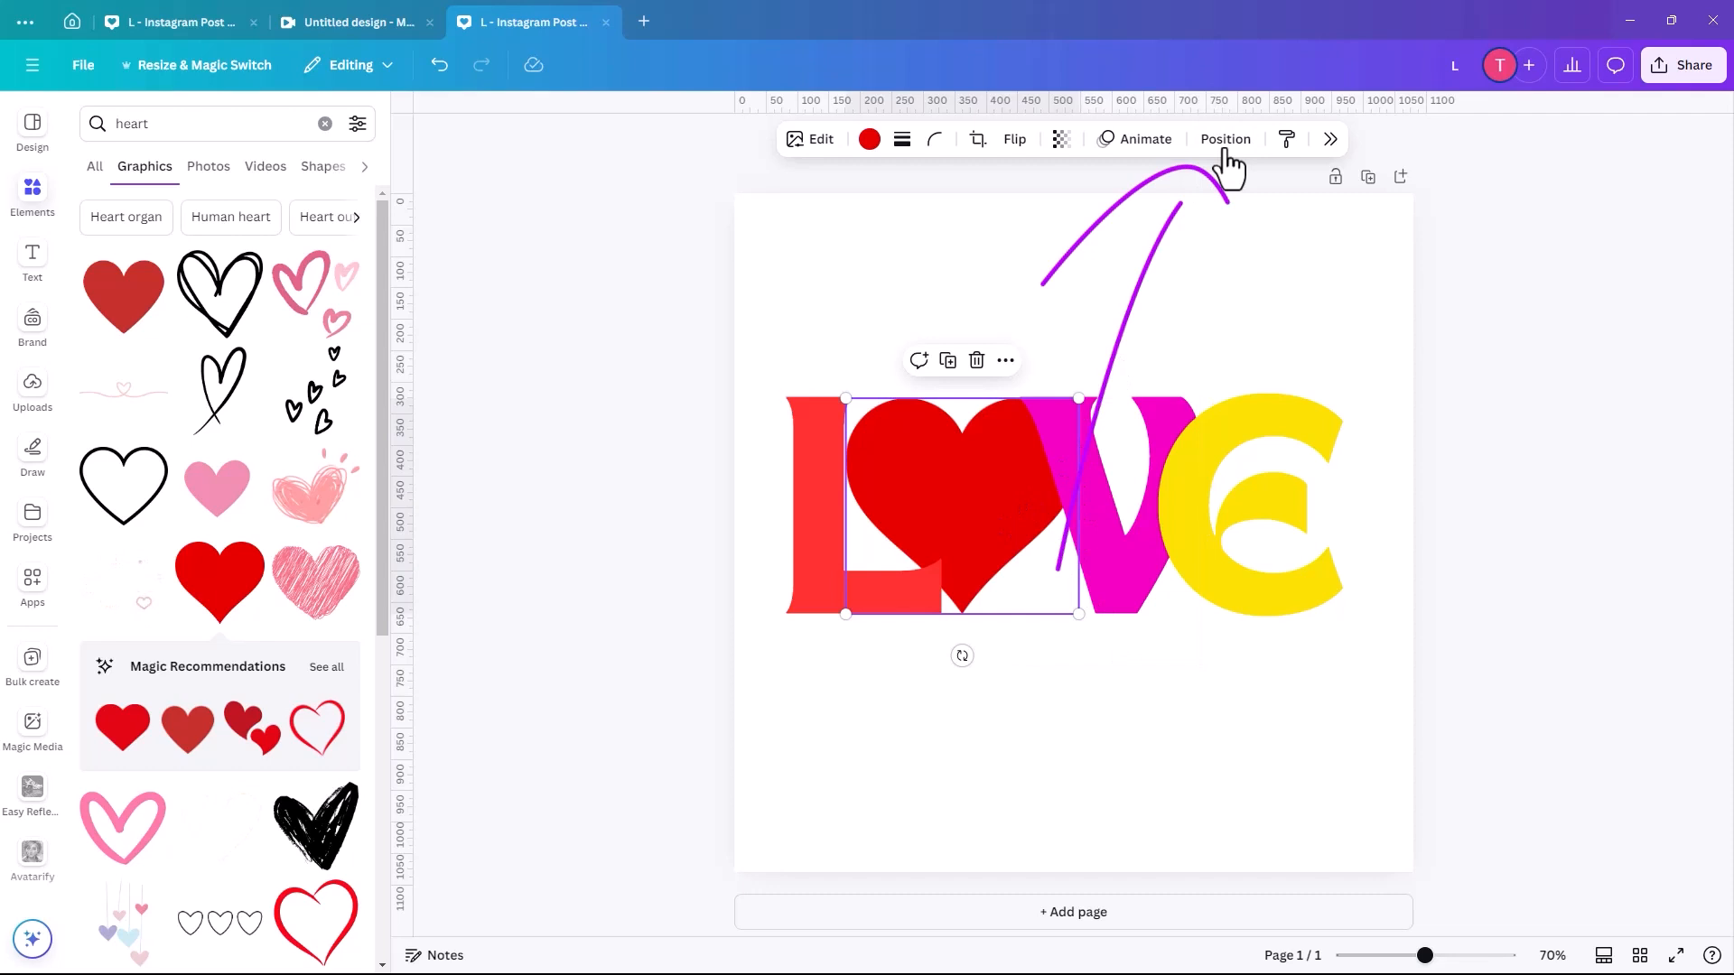
Check the layer stack, then change the heart's colour to Cobalt blue
left_click(1225, 139)
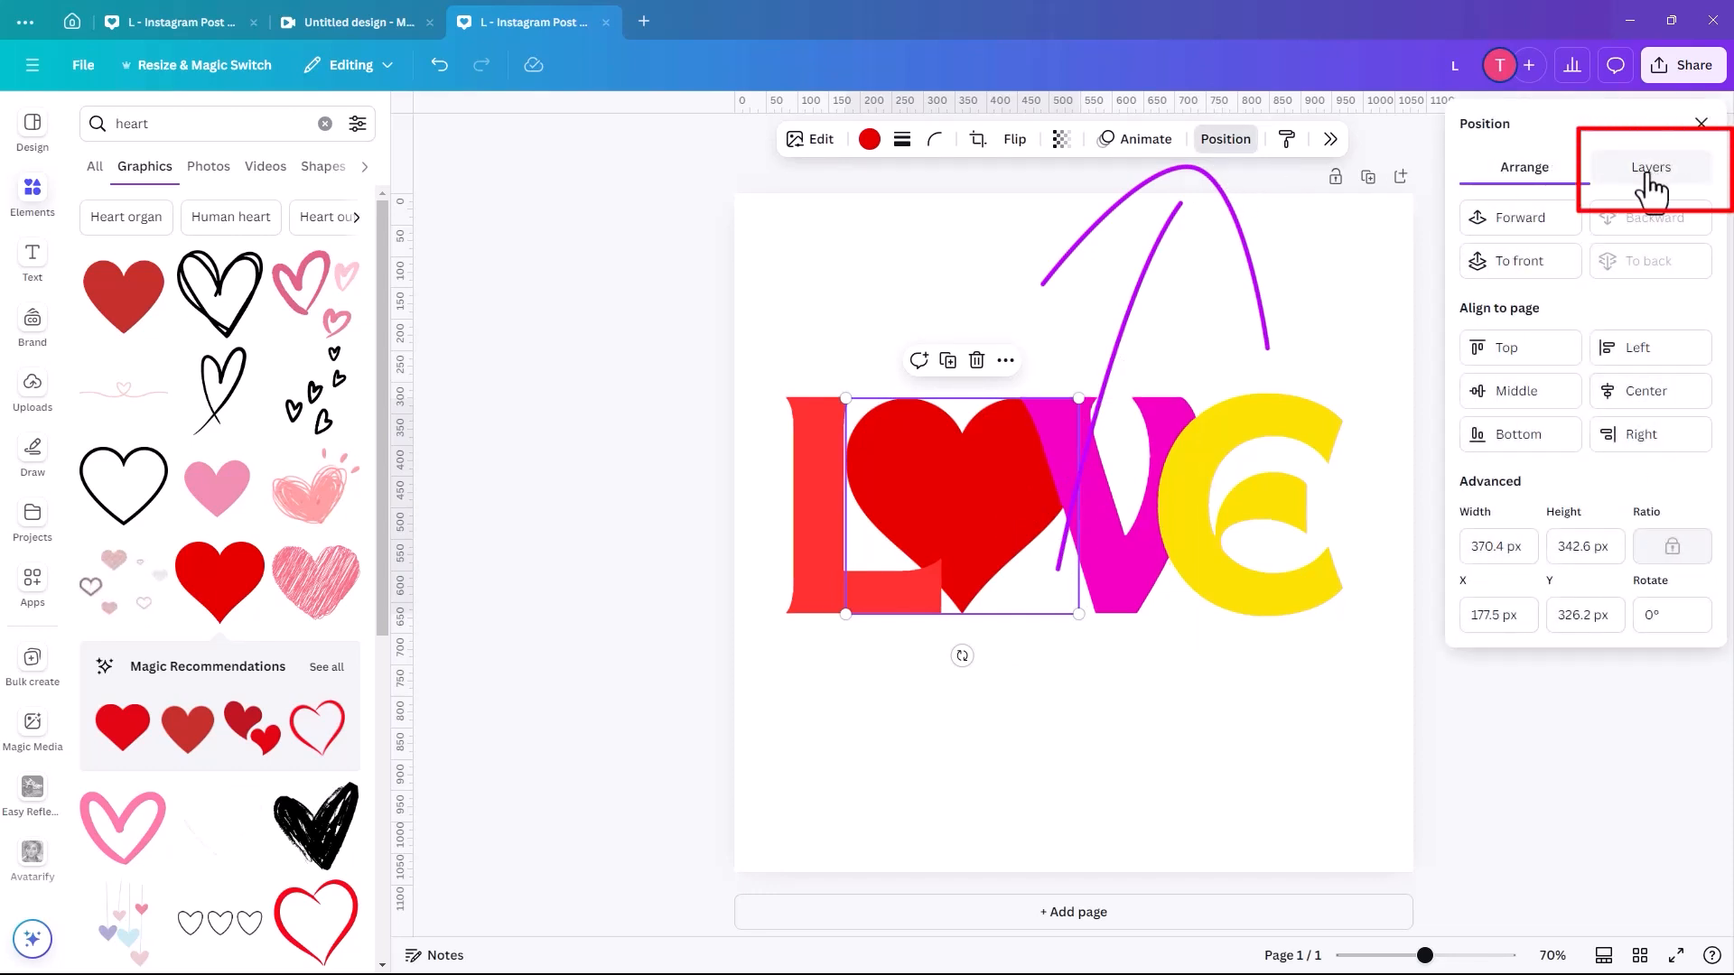
left_click(1649, 167)
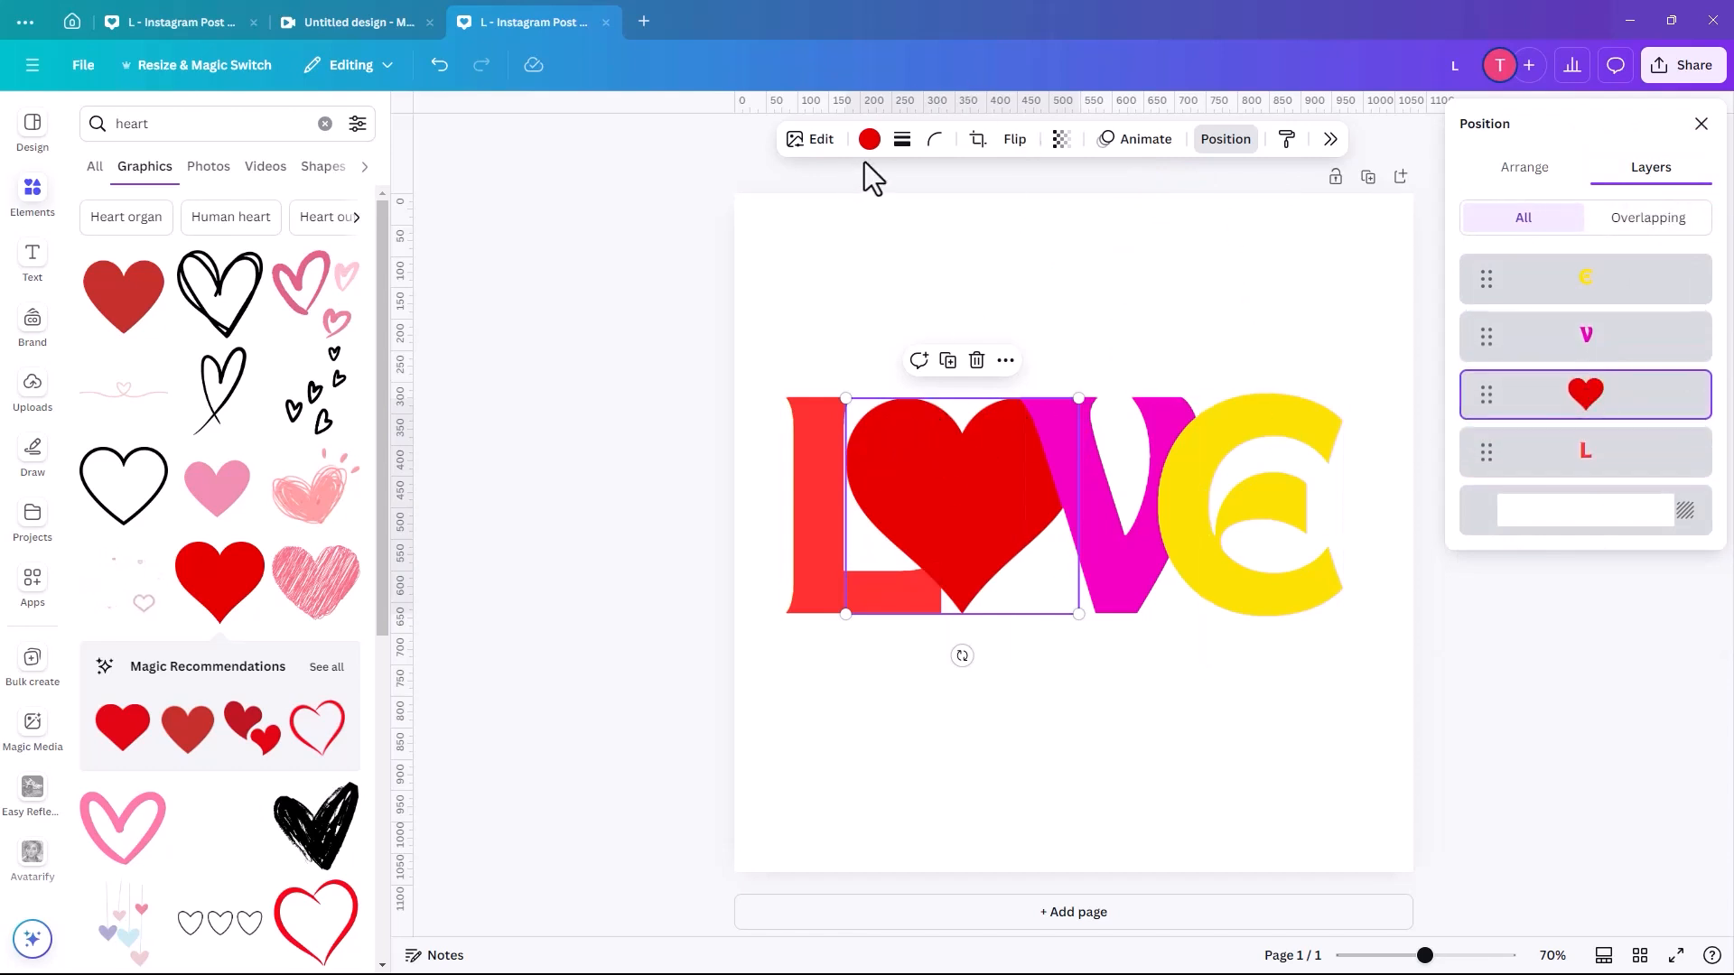
mouse_move(874, 431)
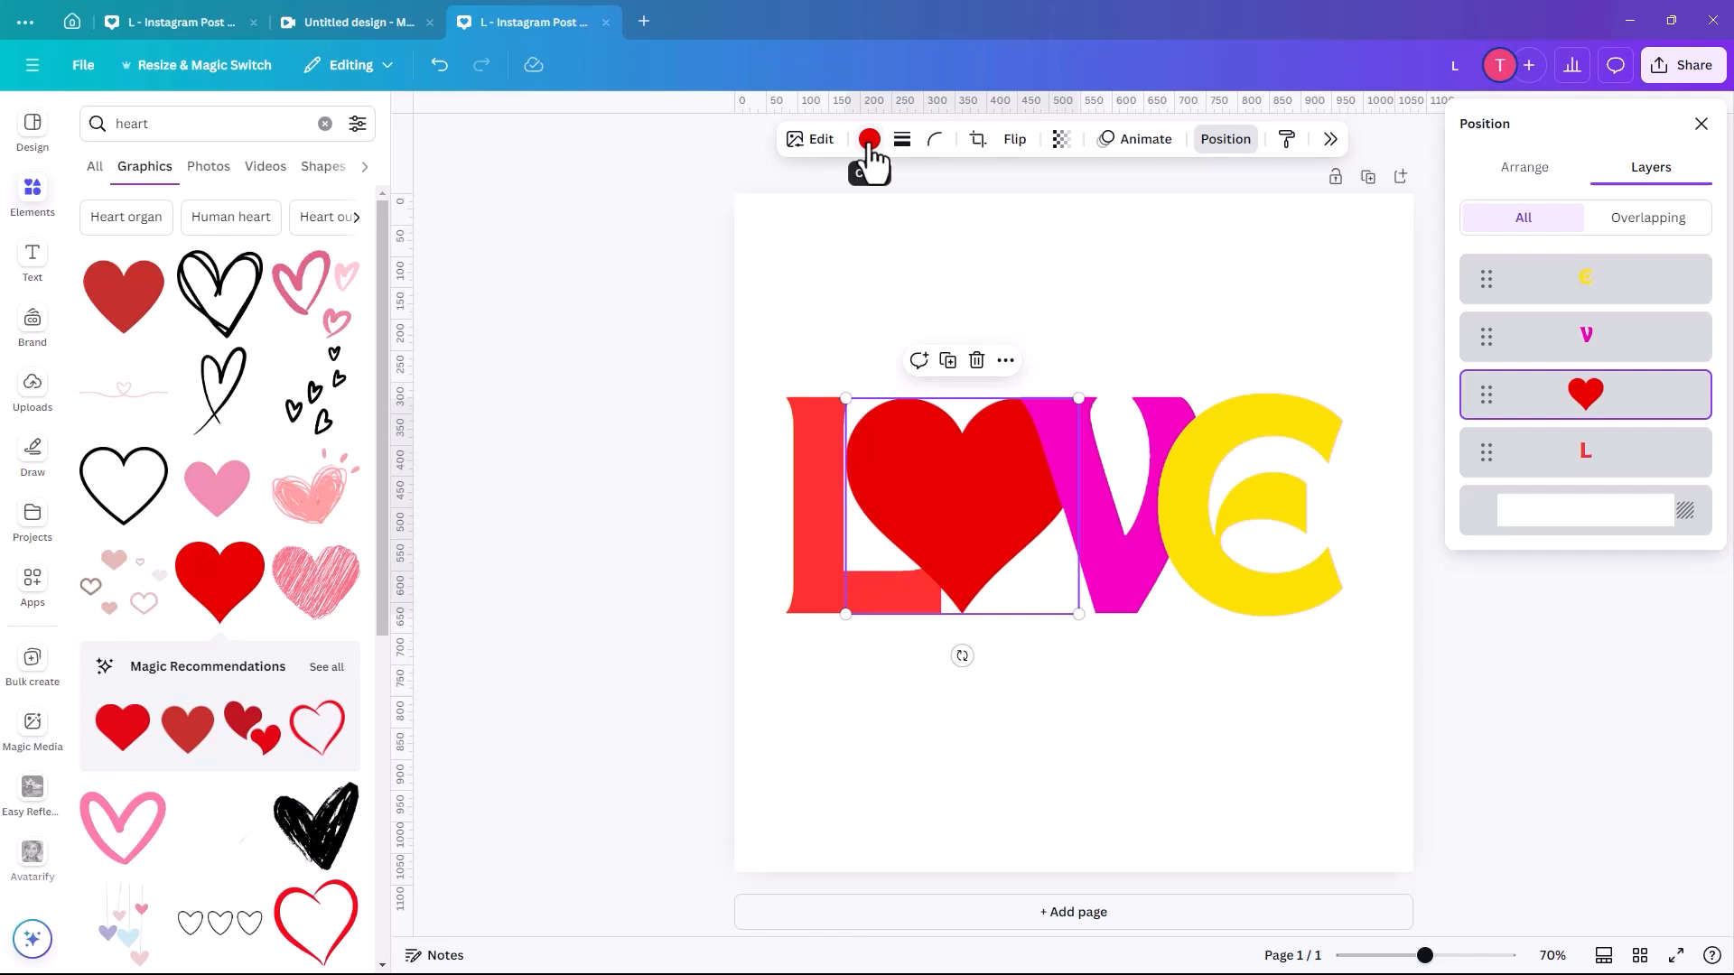
left_click(869, 139)
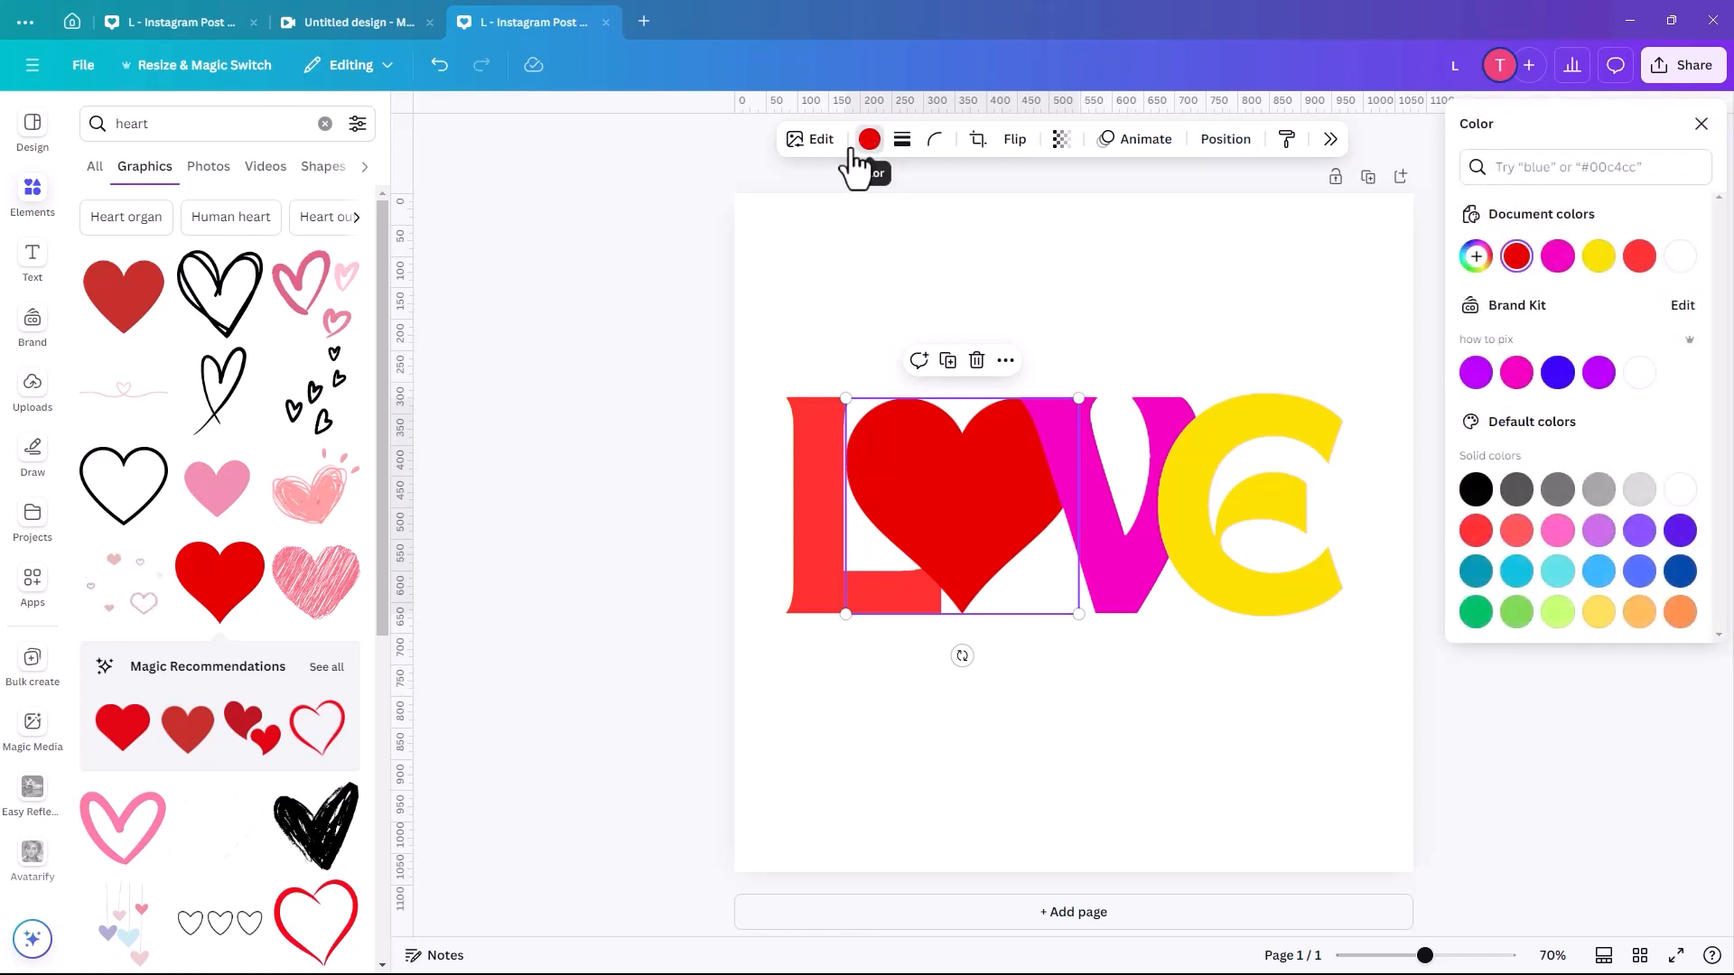
mouse_move(800, 229)
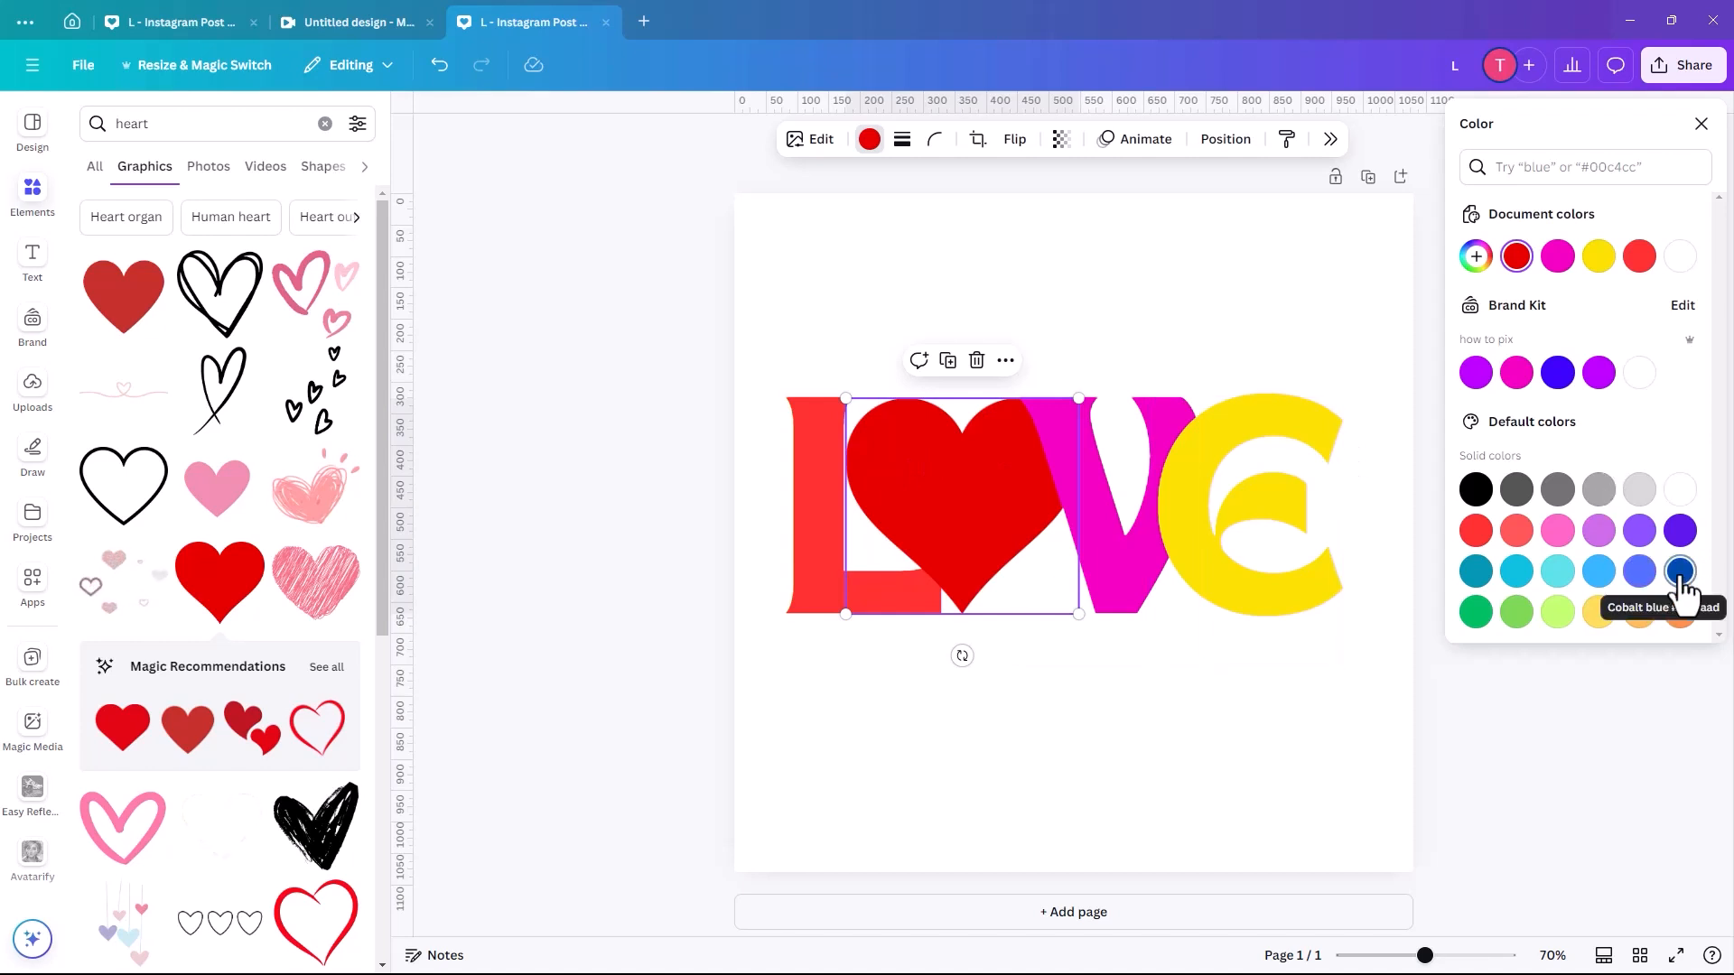
left_click(1677, 571)
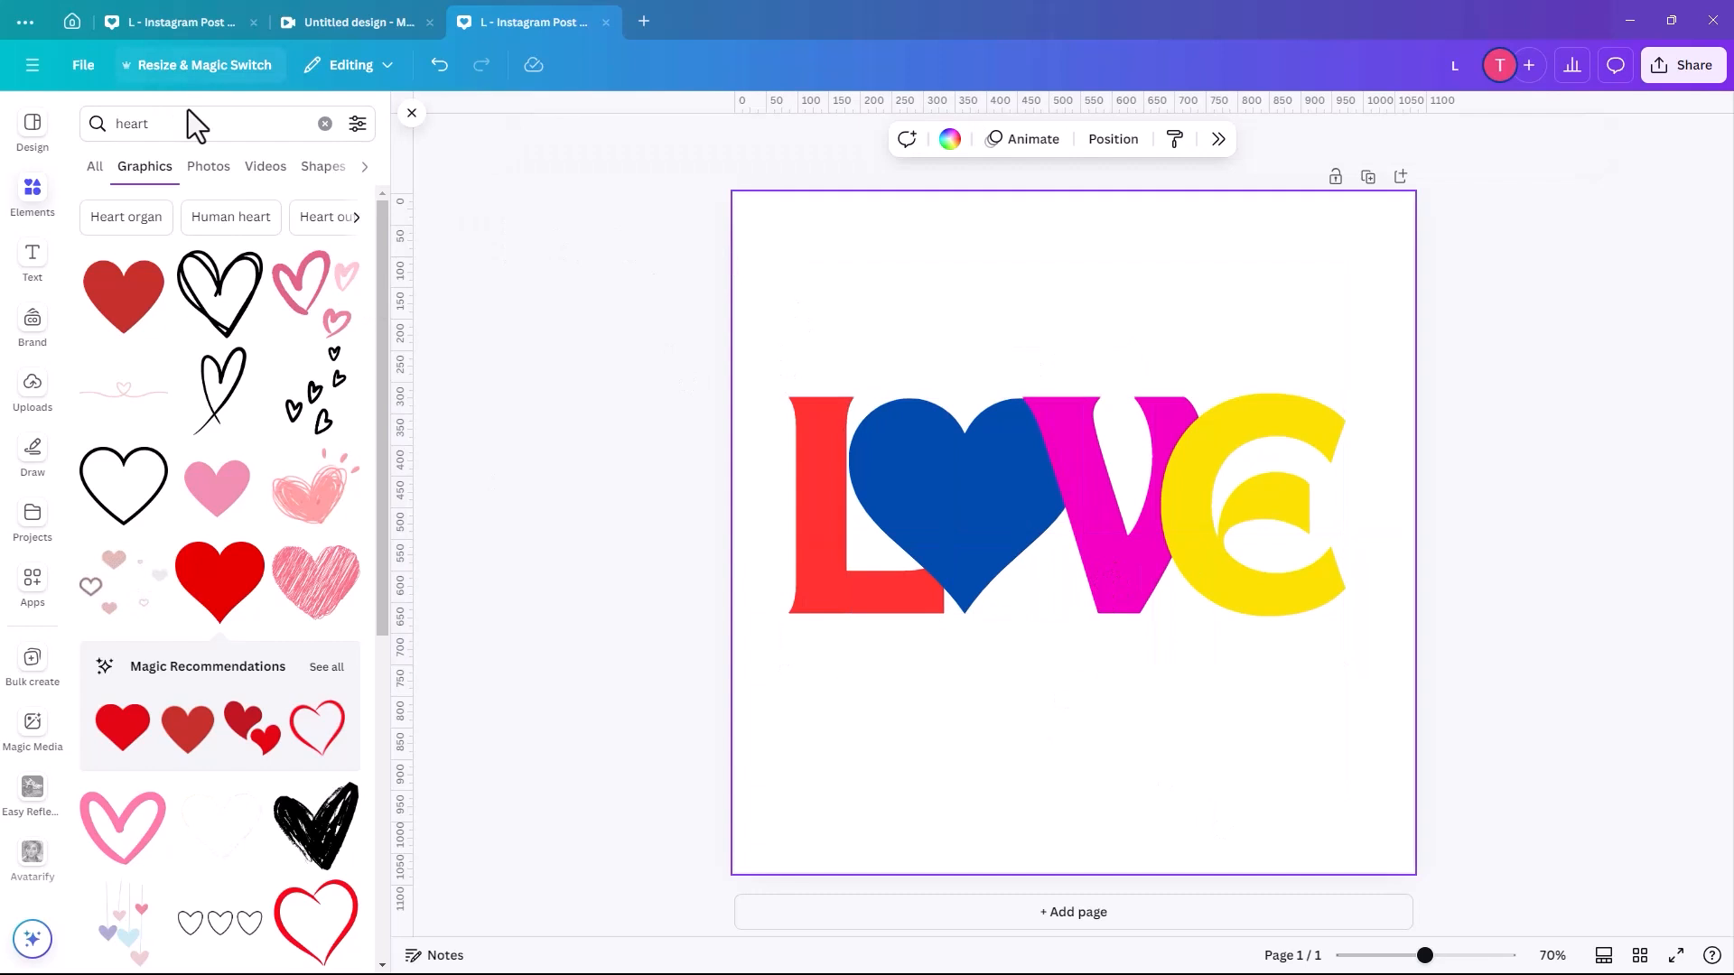
Add a 'clouds background' blue texture, stretch it to fill the page and send it to the back
left_click(167, 123)
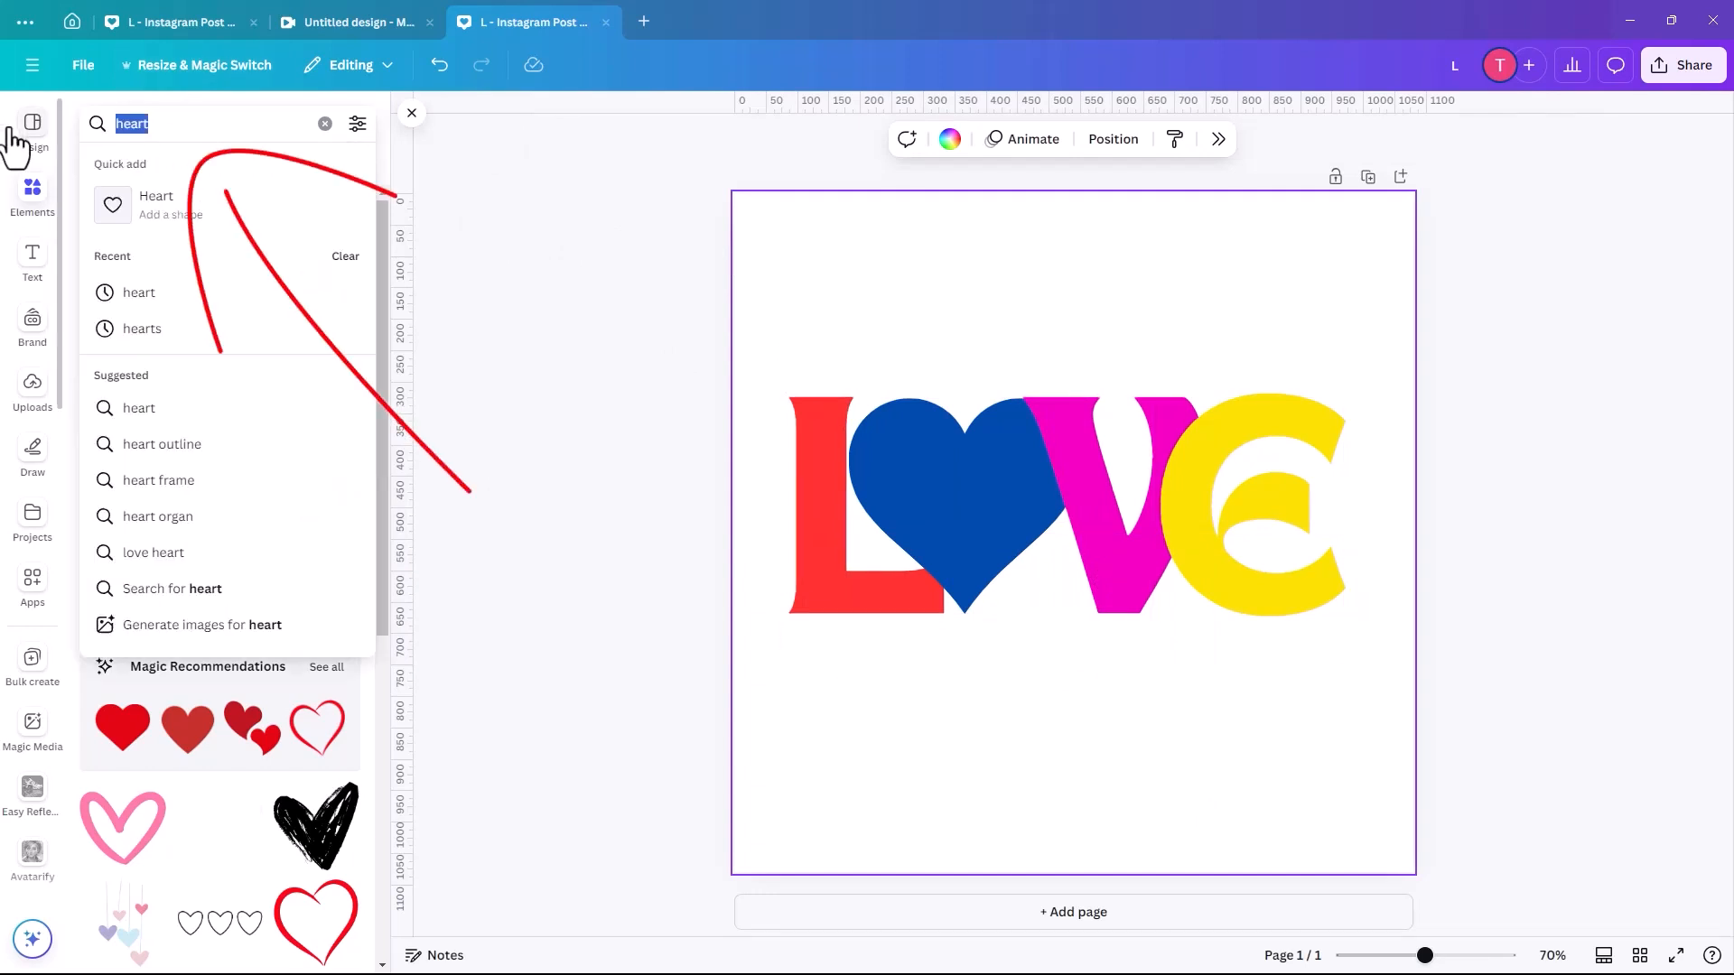
type("cloud")
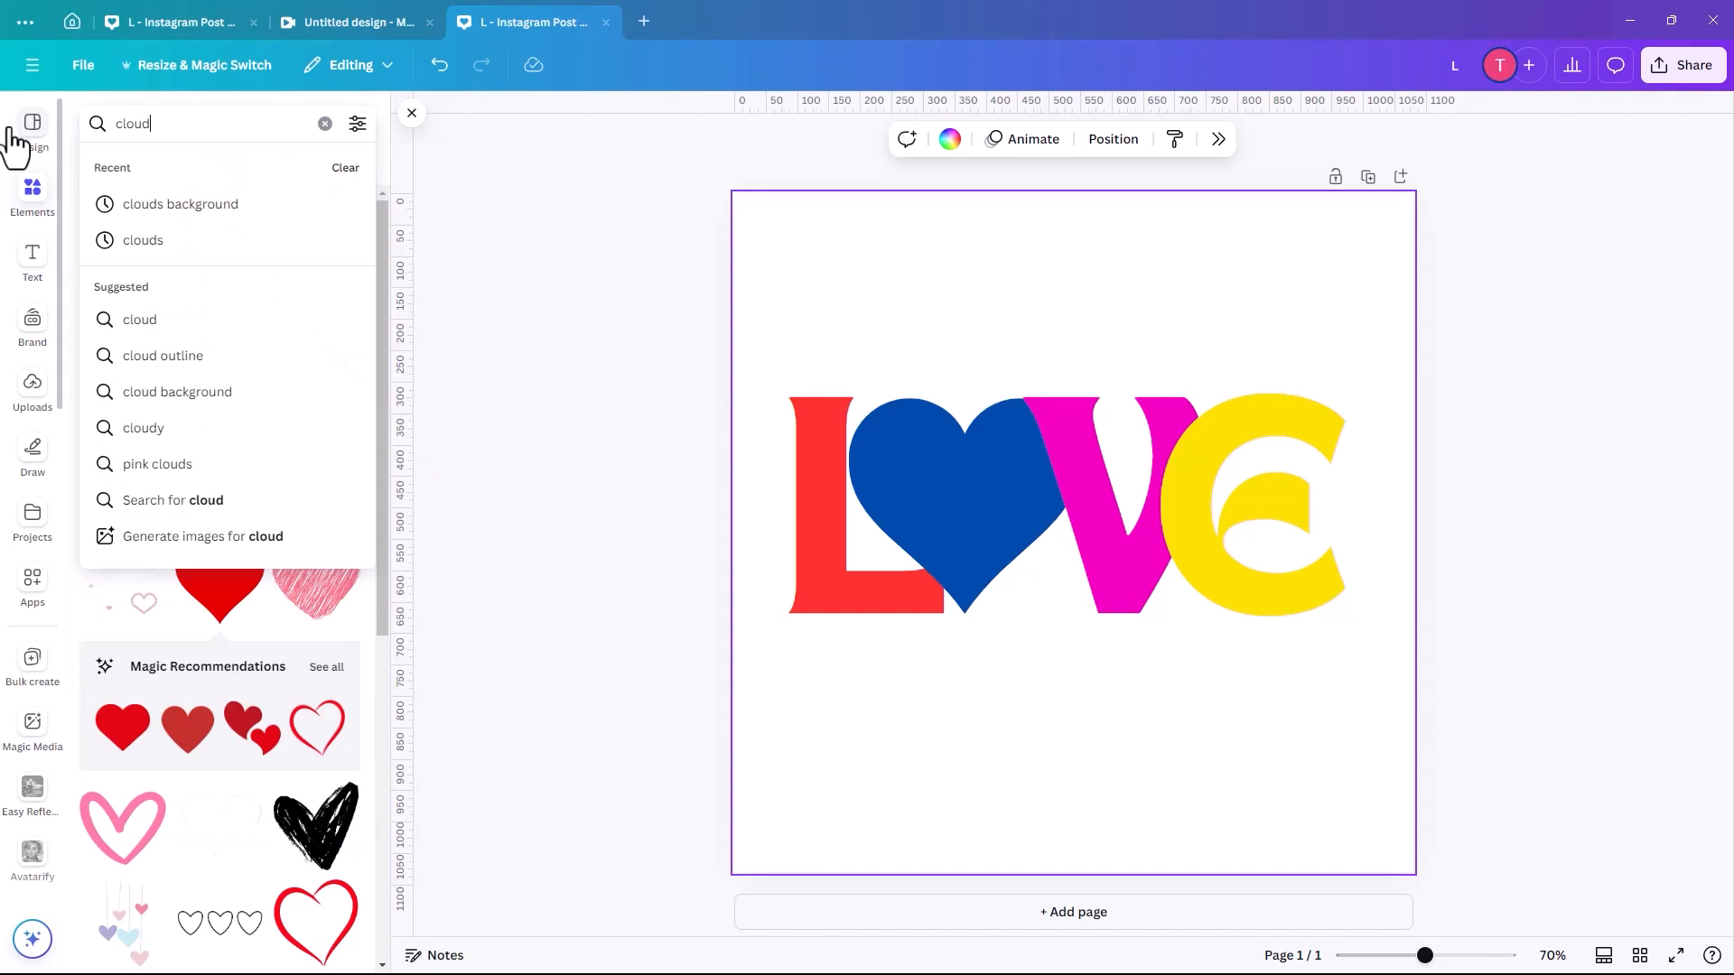
left_click(180, 204)
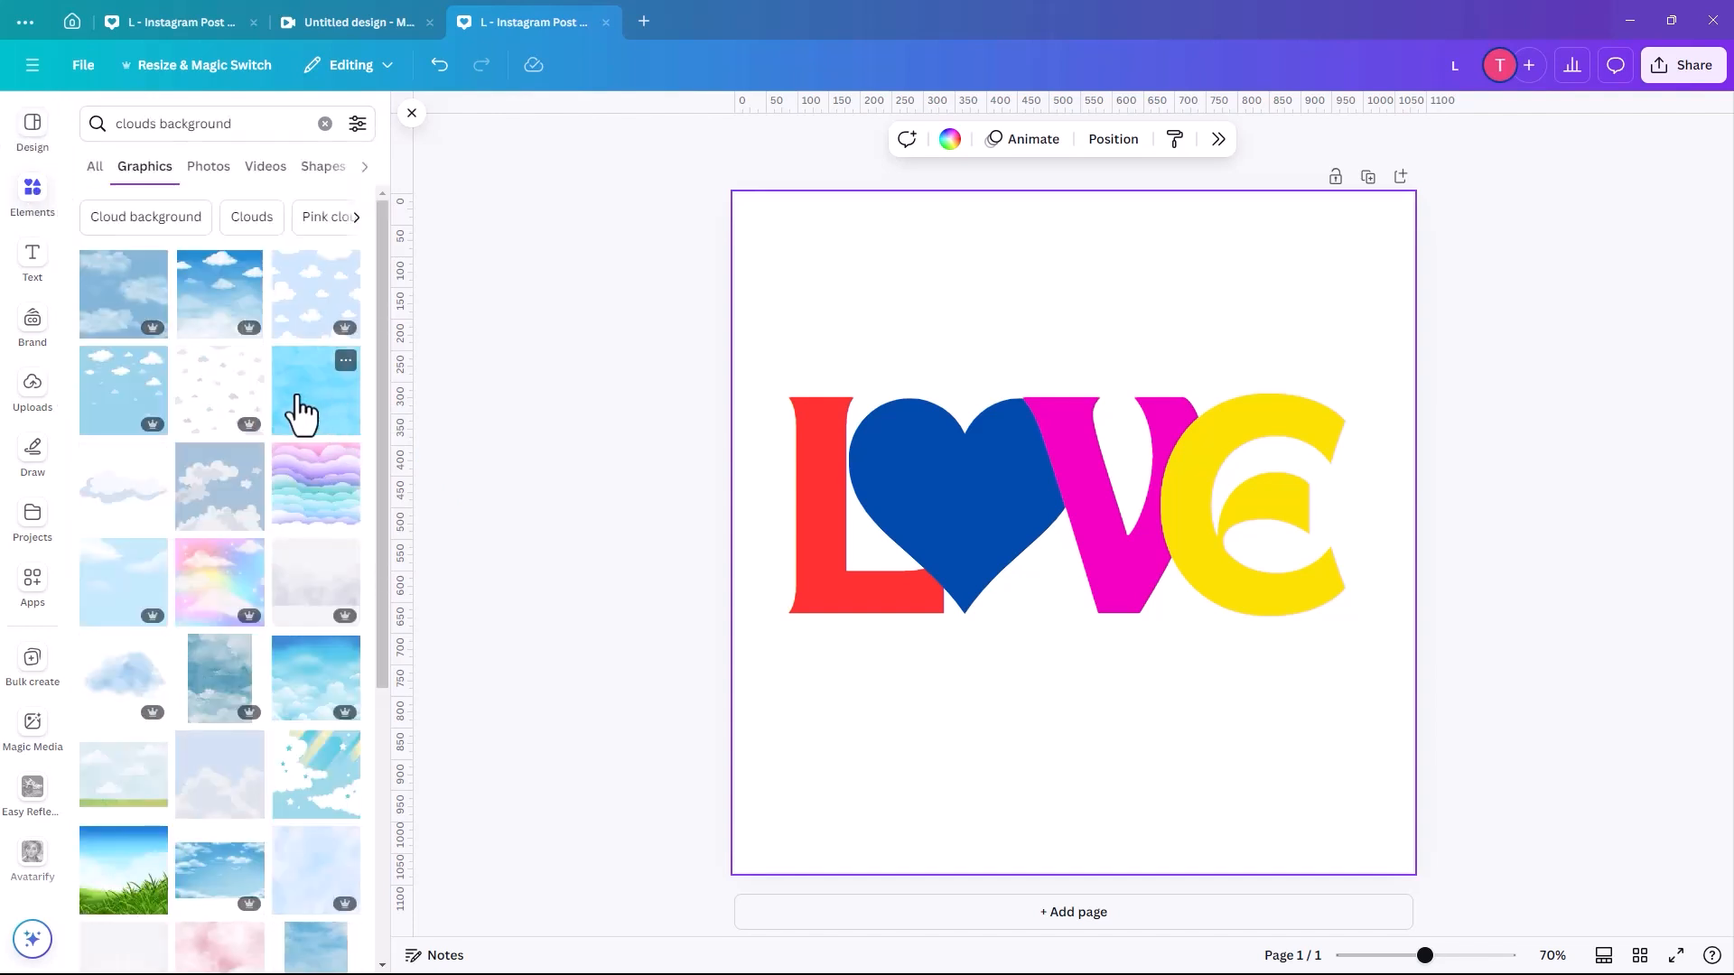
left_click(314, 390)
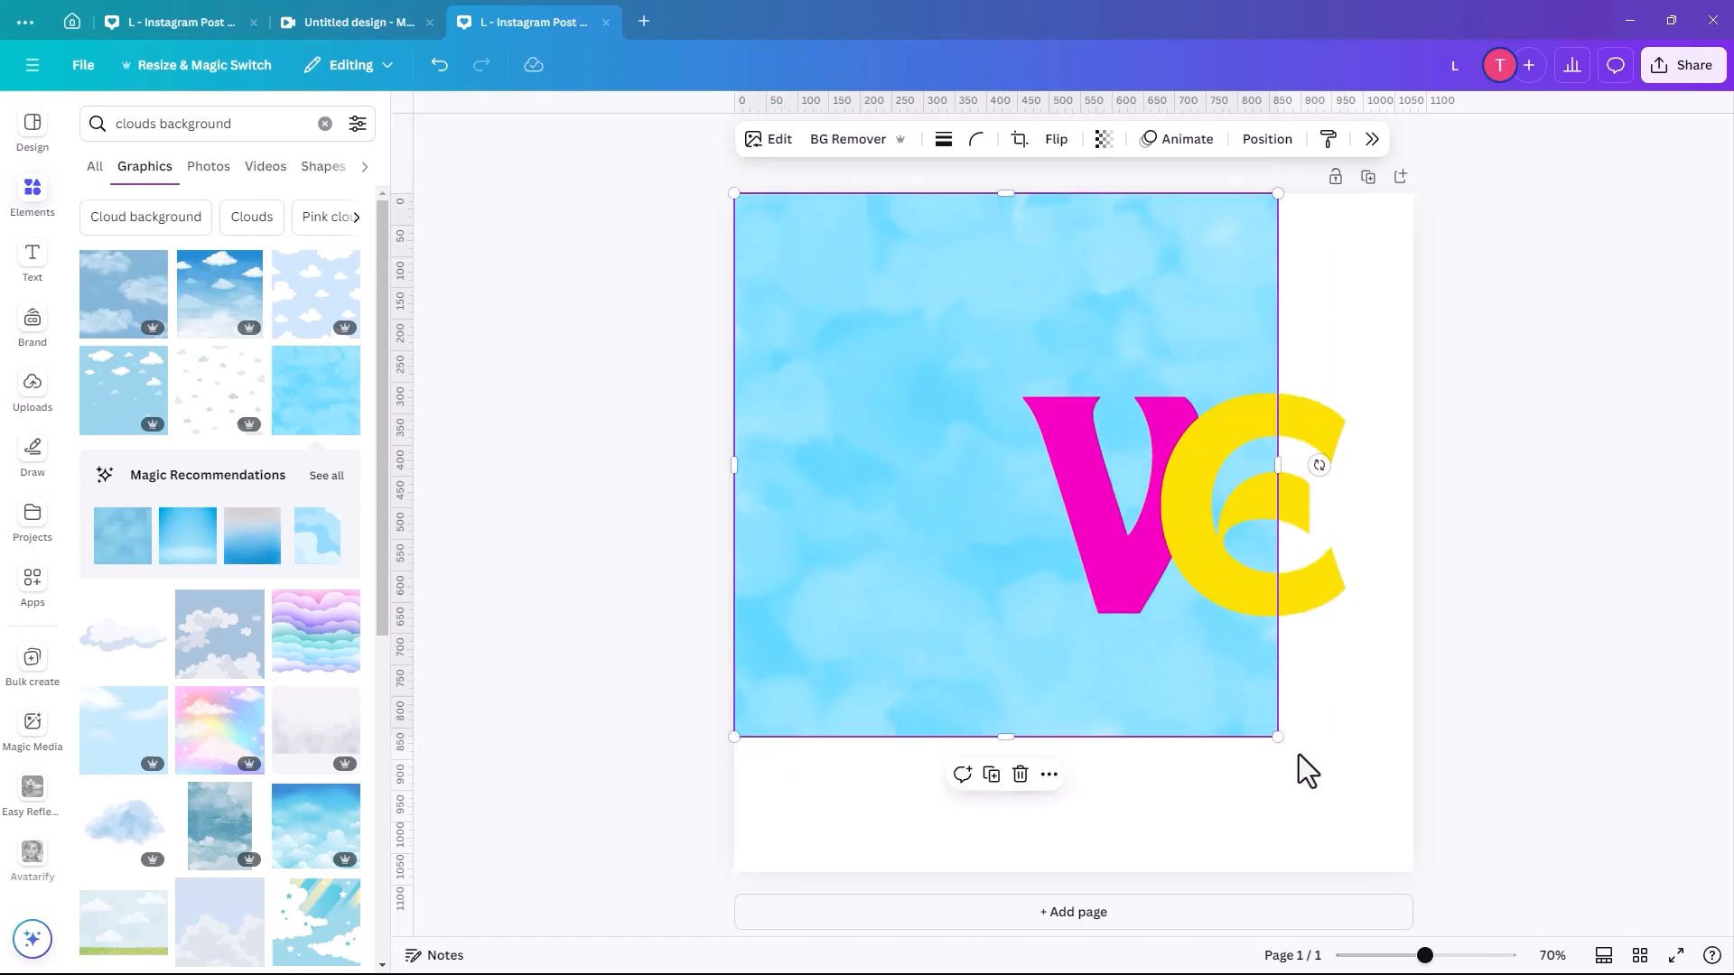
left_click_drag(1277, 737, 1416, 874)
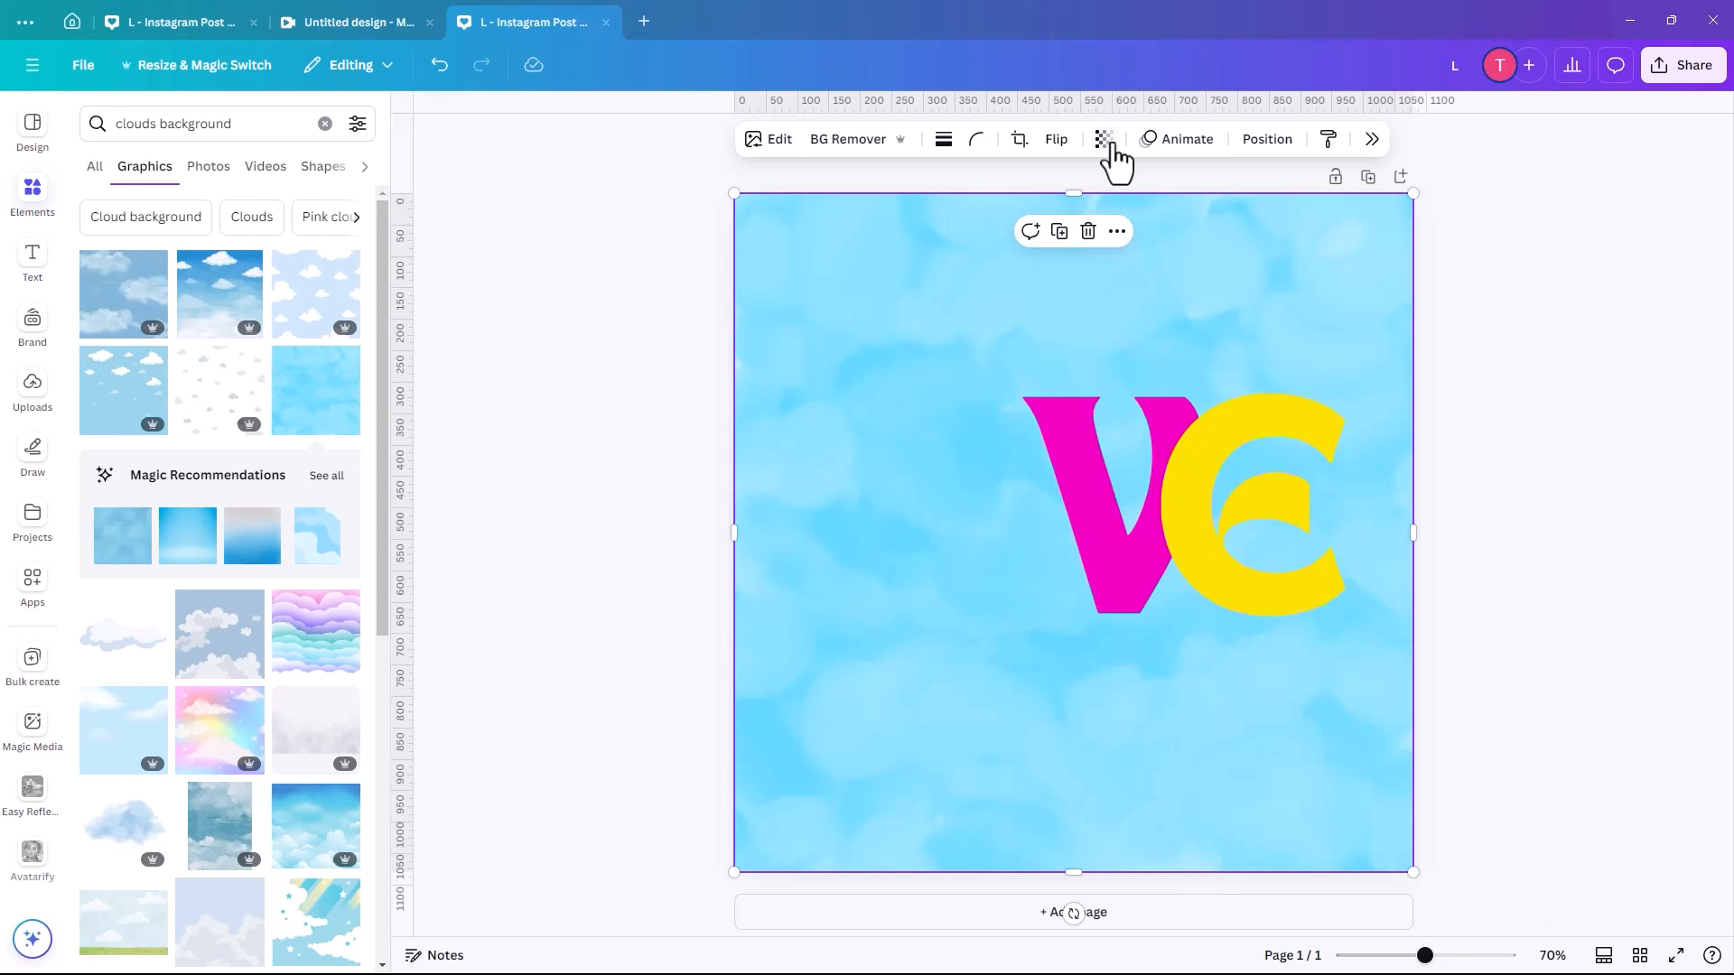
left_click(1266, 139)
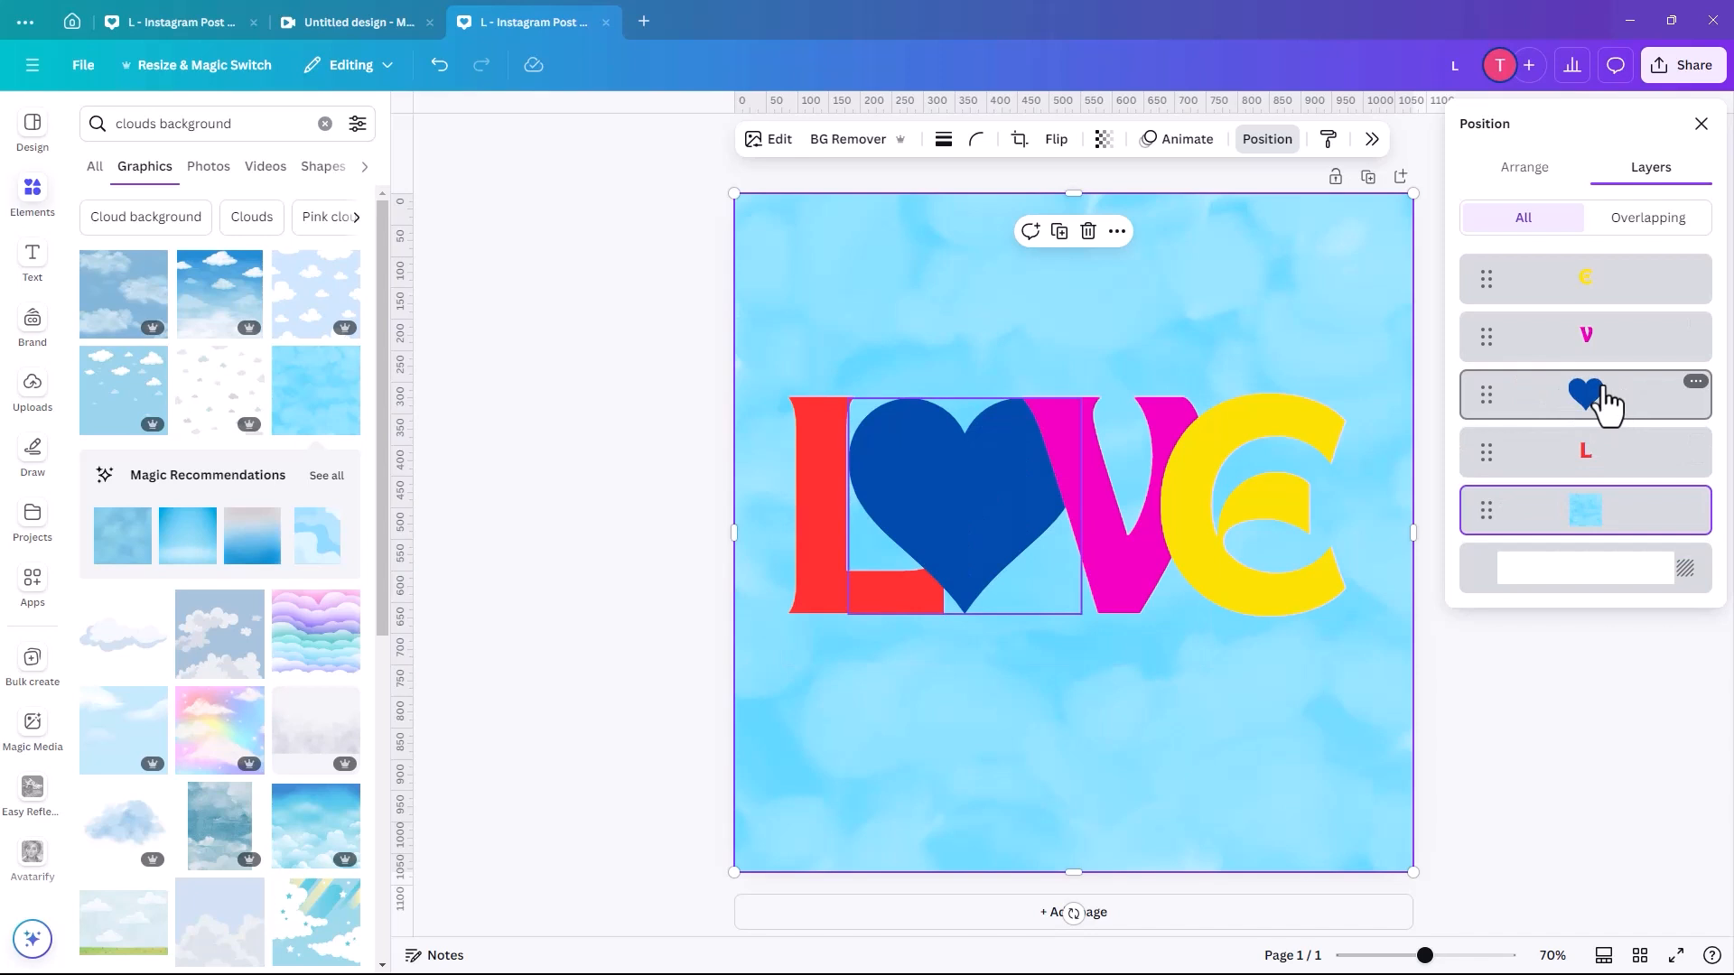
mouse_move(1557, 406)
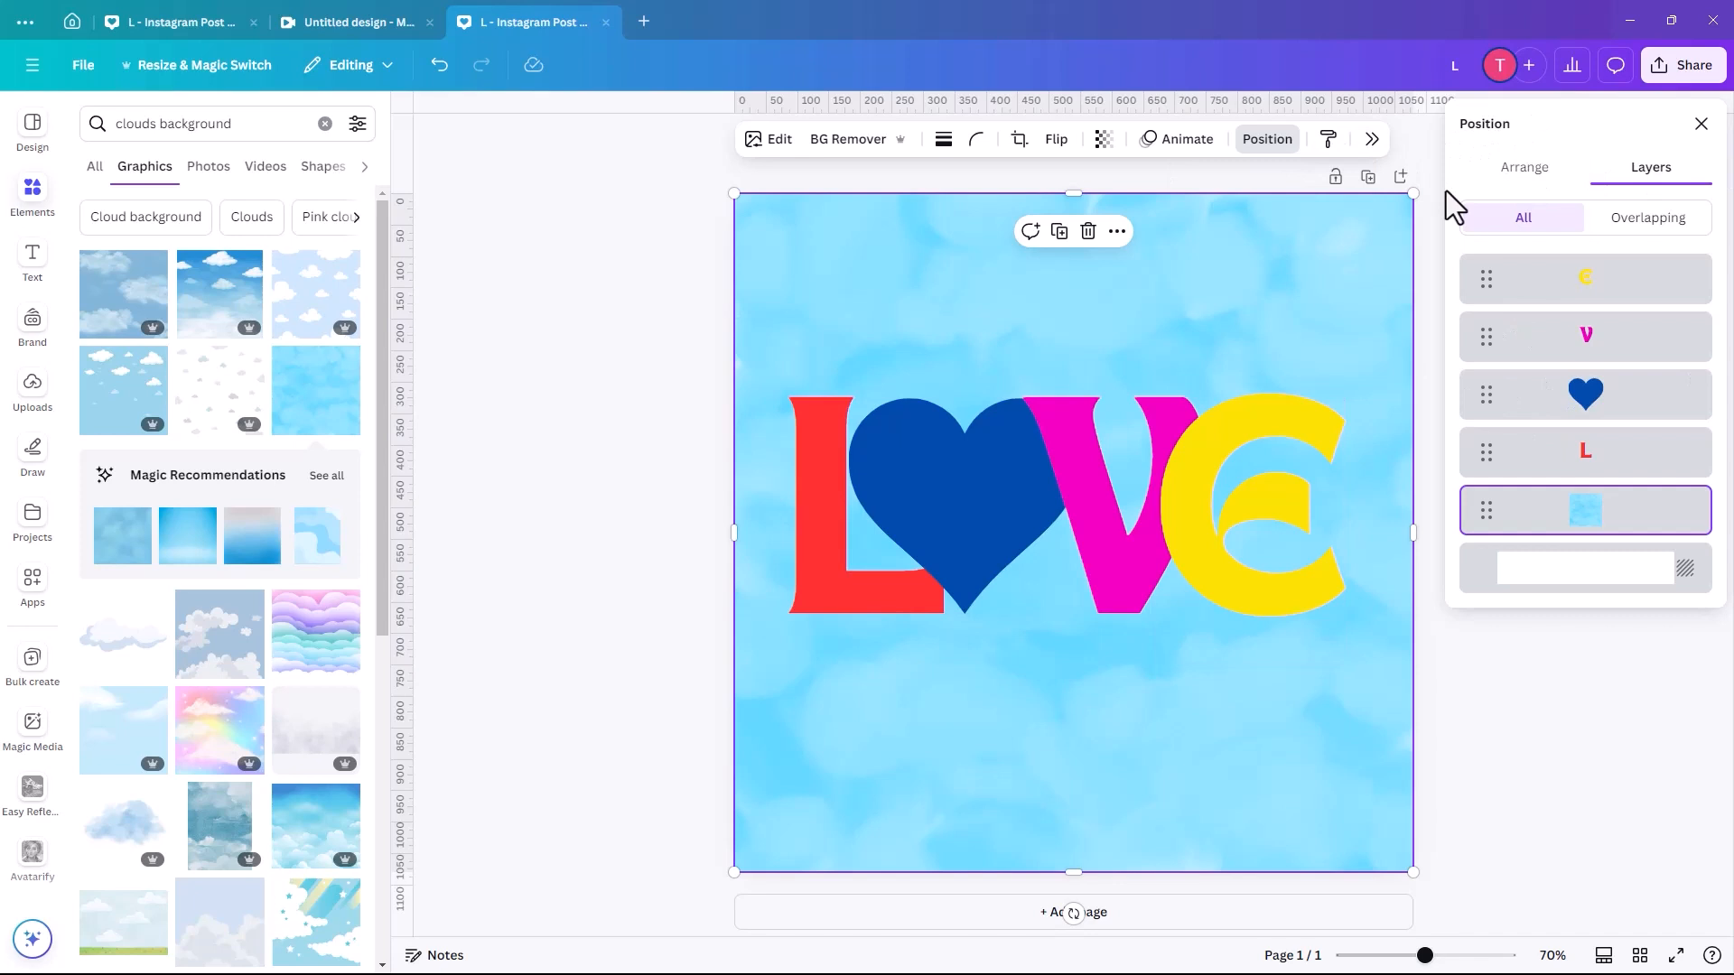
mouse_move(1553, 510)
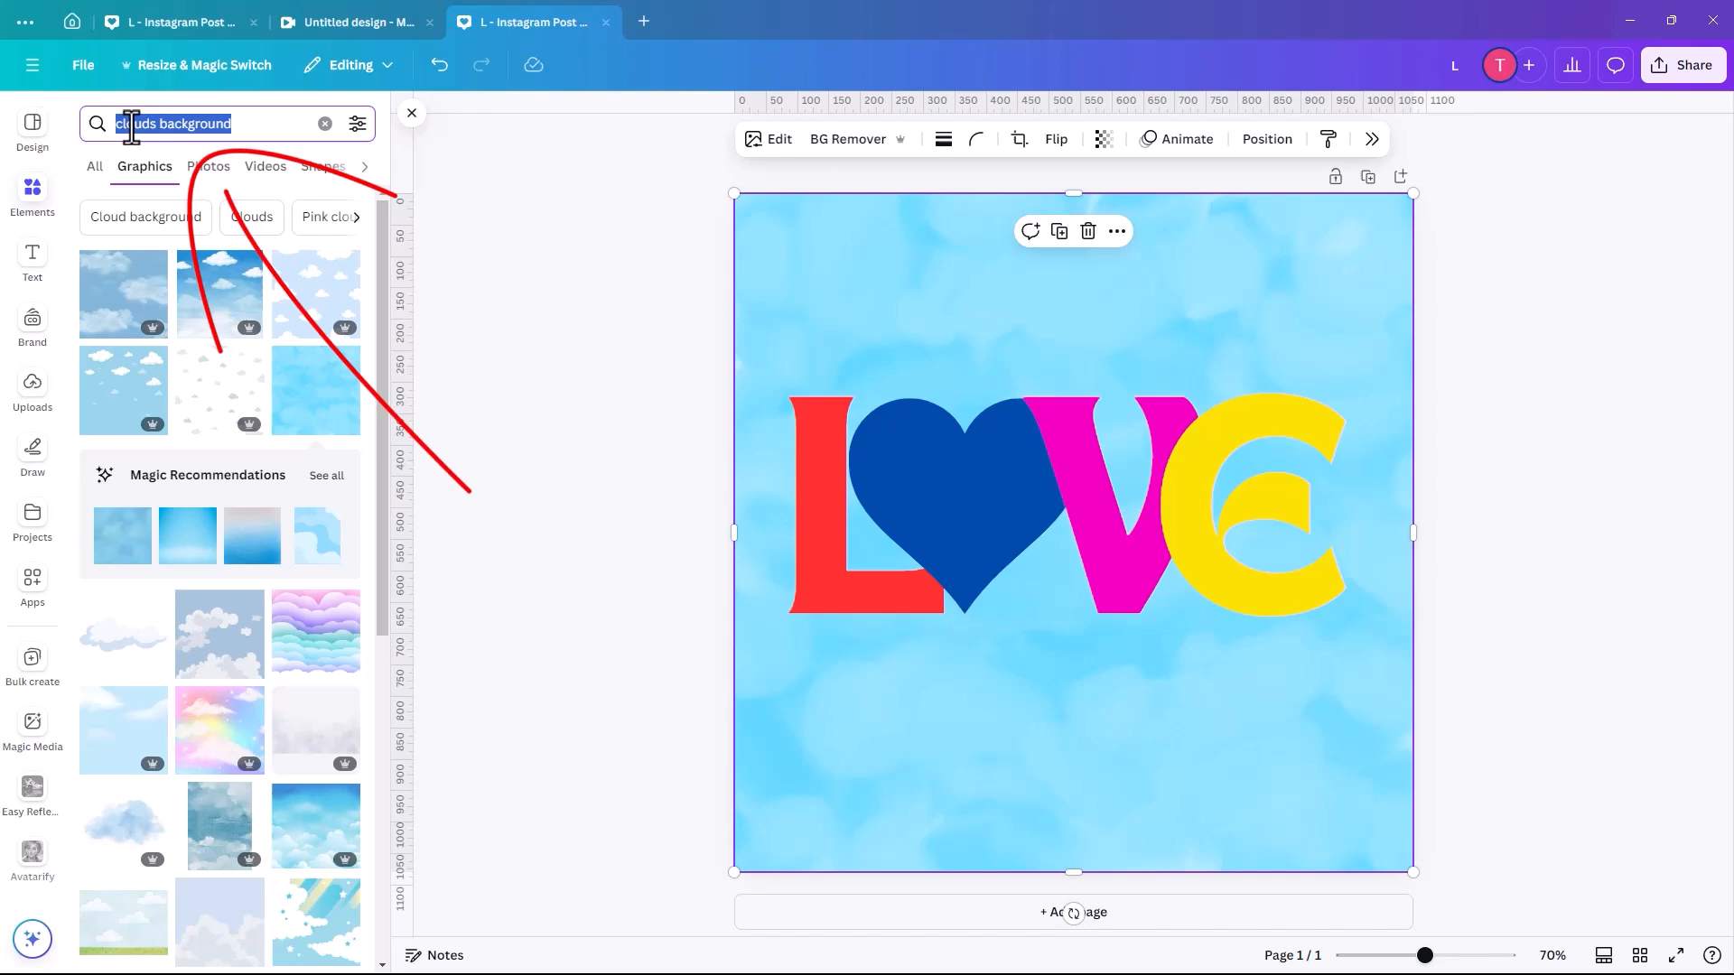
Add a 'speckle' splatter graphic, enlarge it over the word and keep it as the top layer
type("speckl")
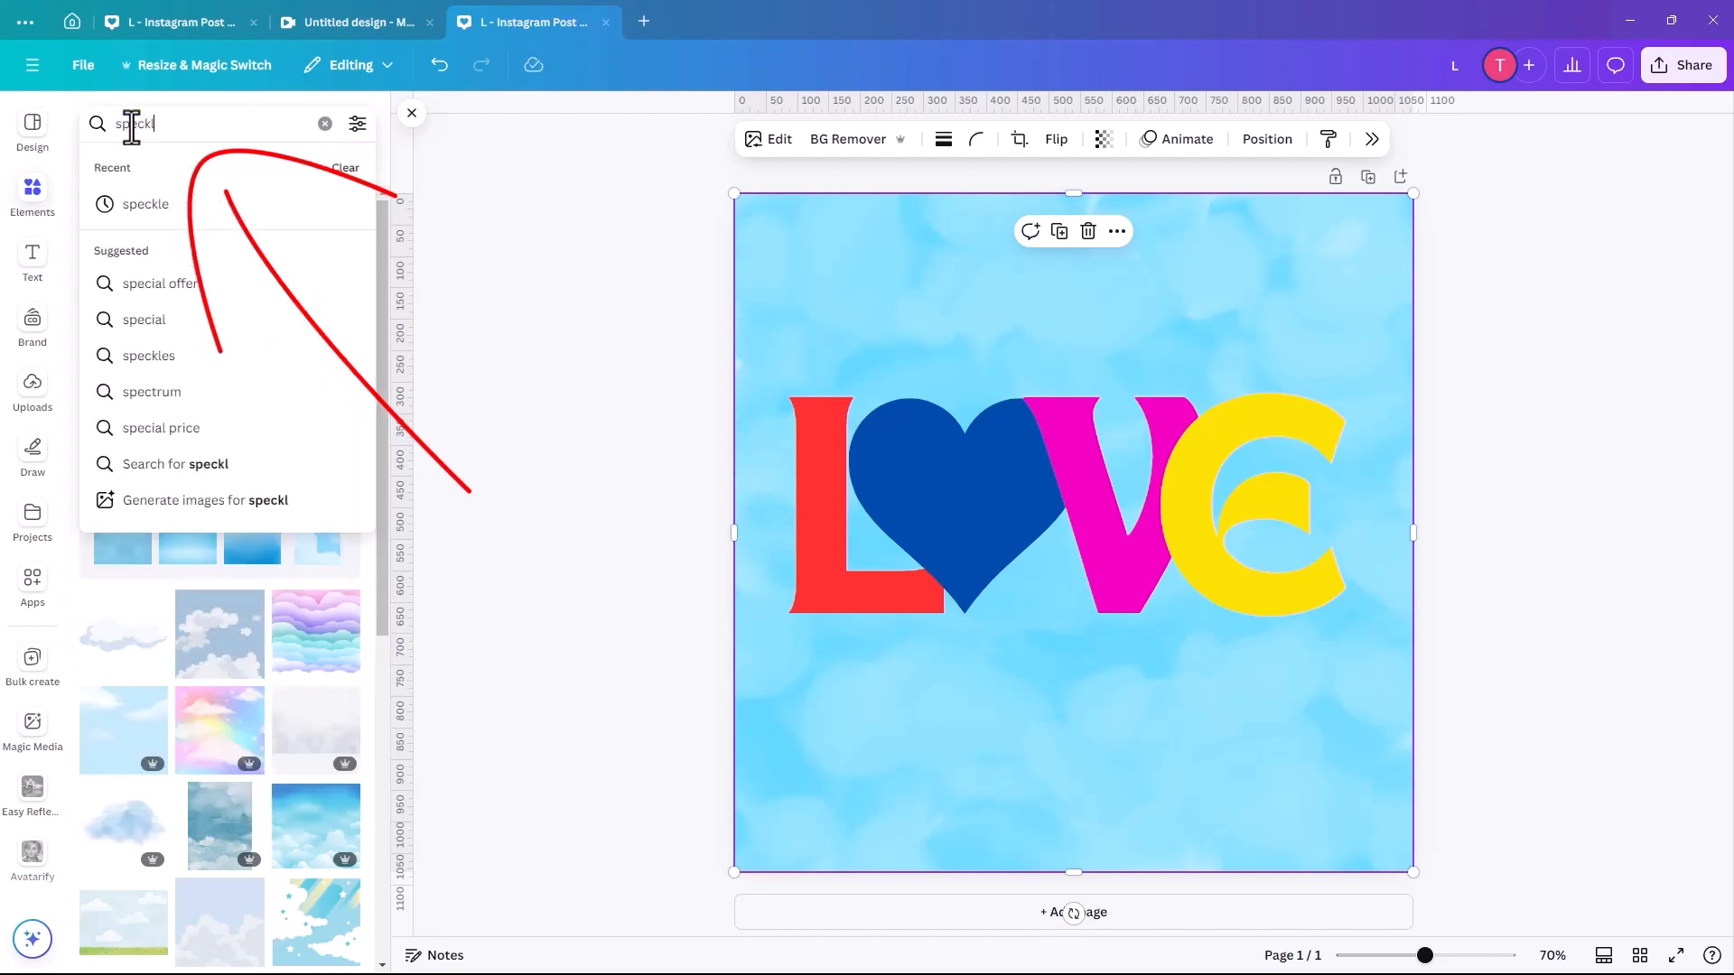
key("Enter")
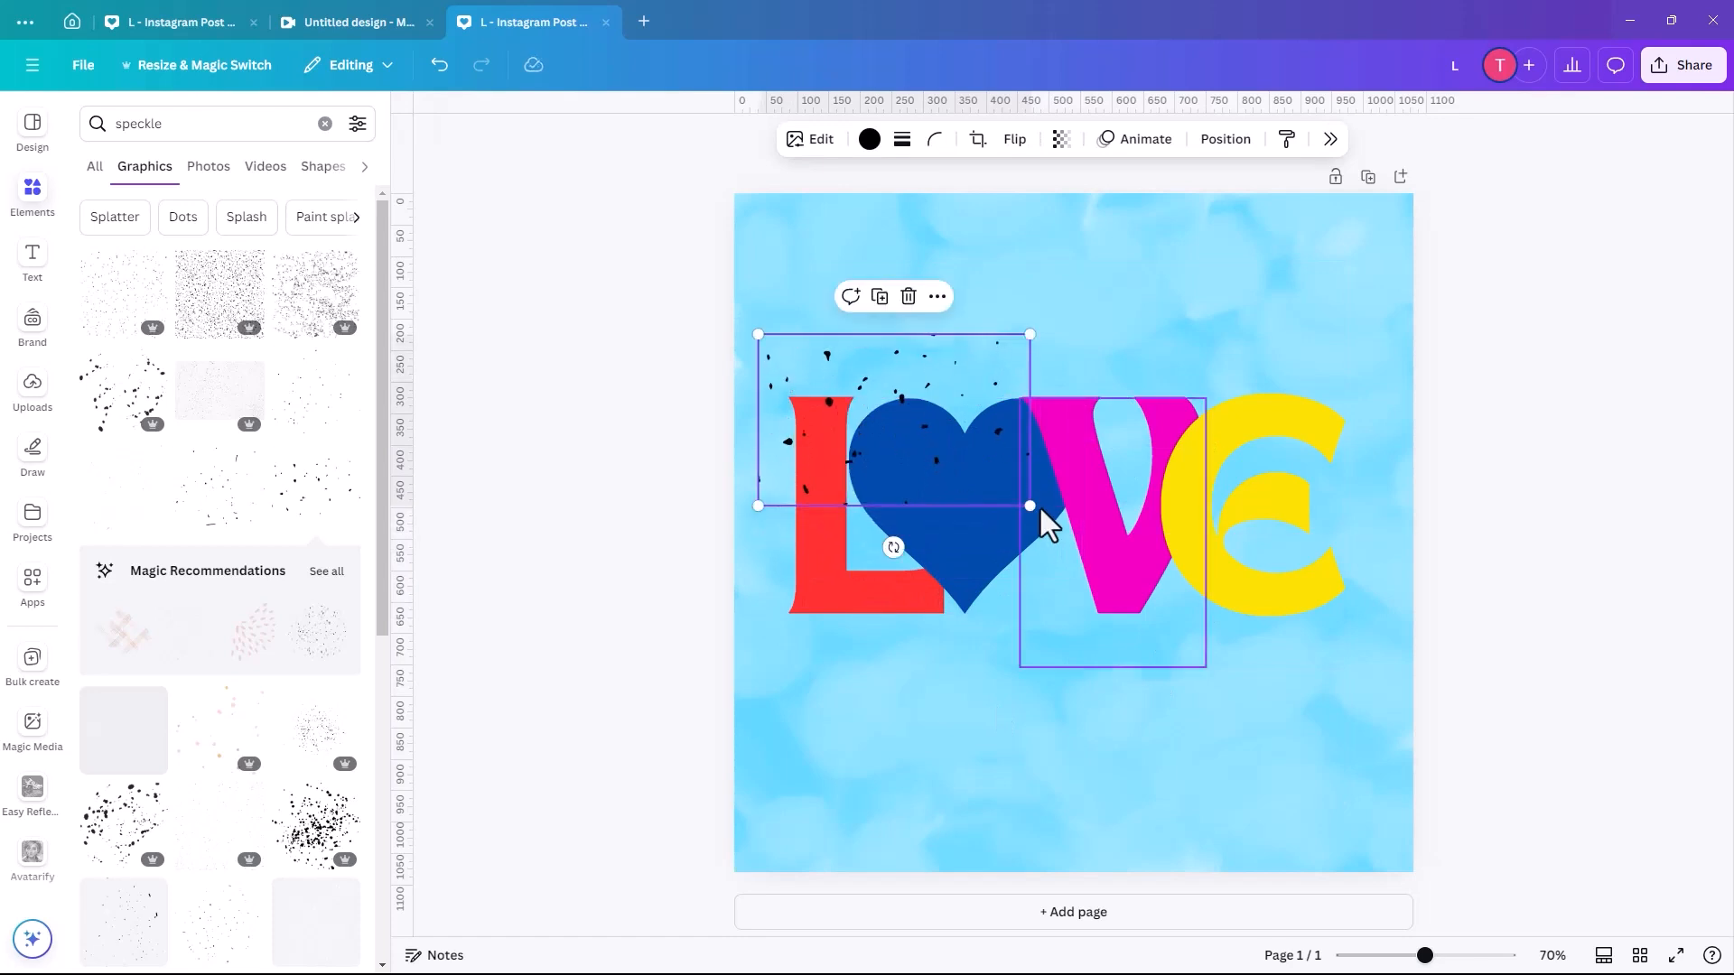
left_click_drag(1028, 506, 1385, 729)
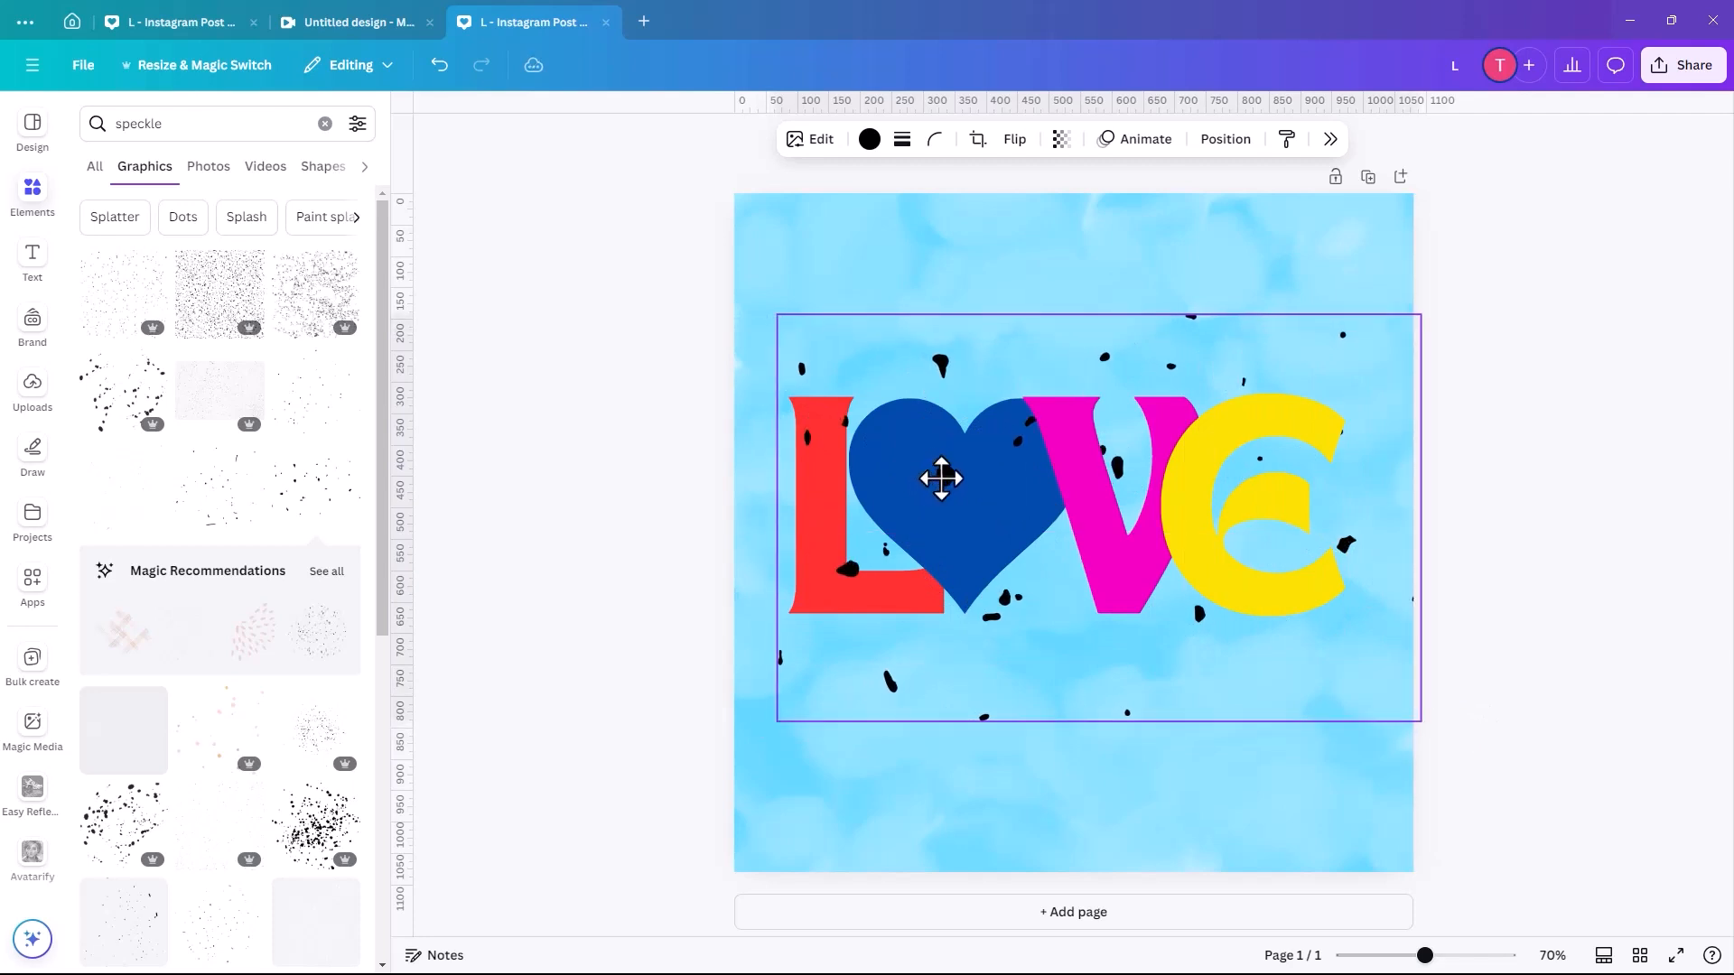
left_click(1062, 499)
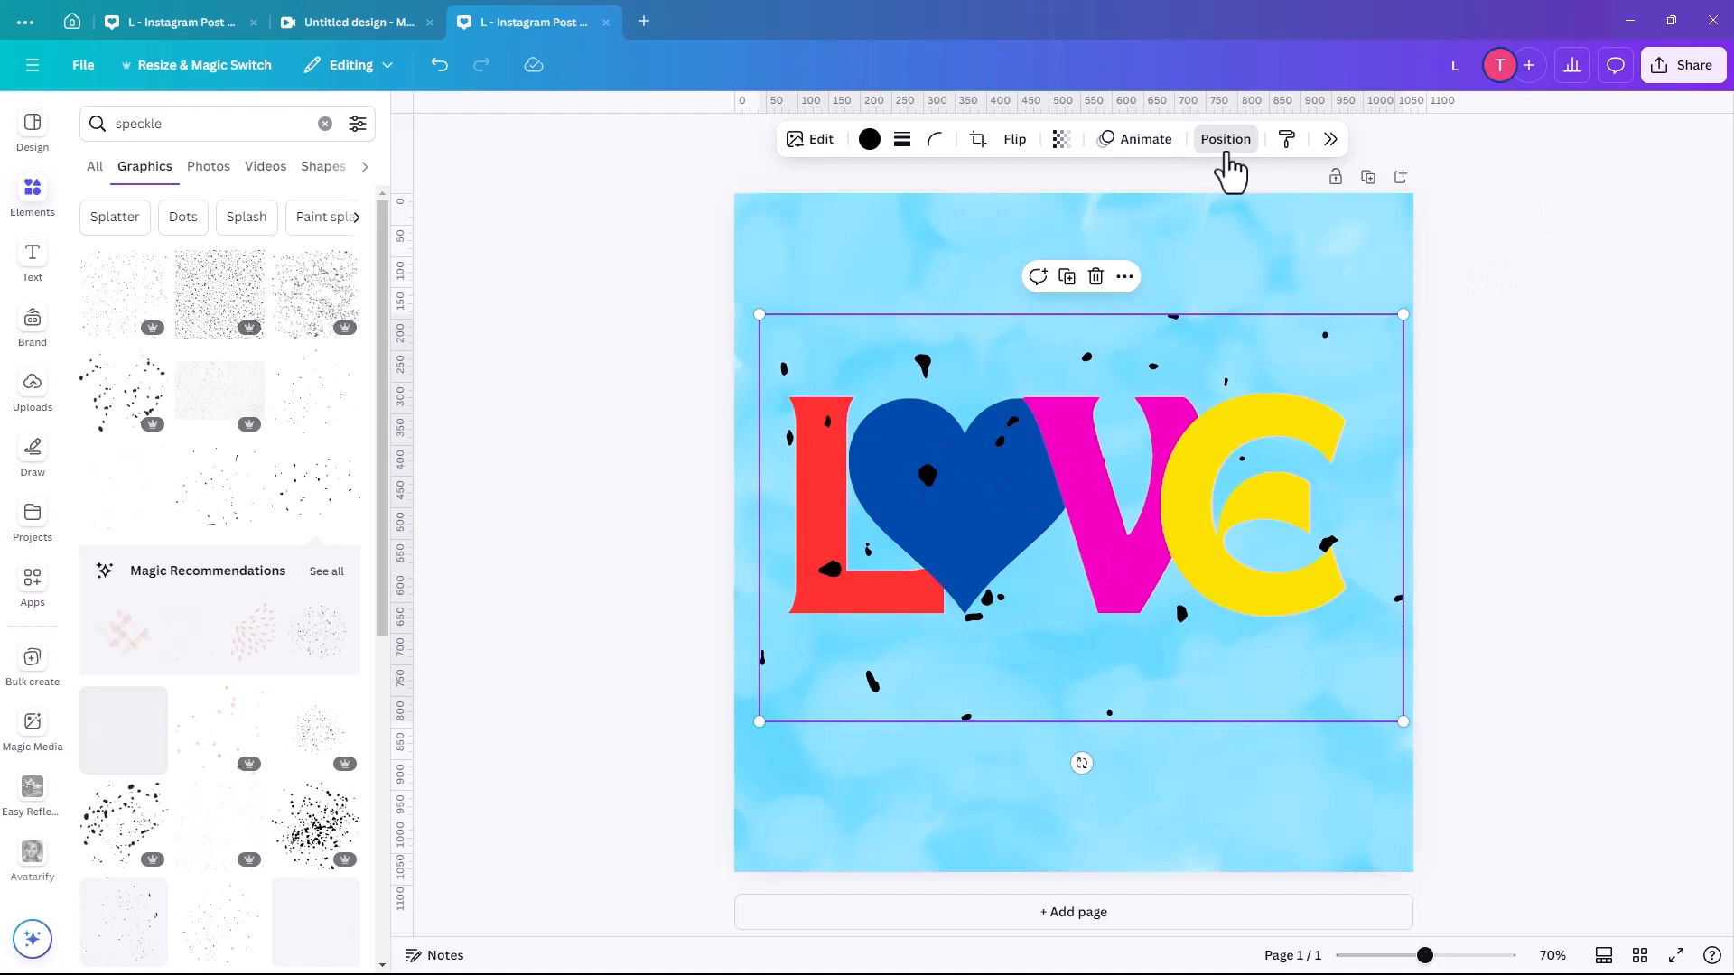
left_click(1224, 139)
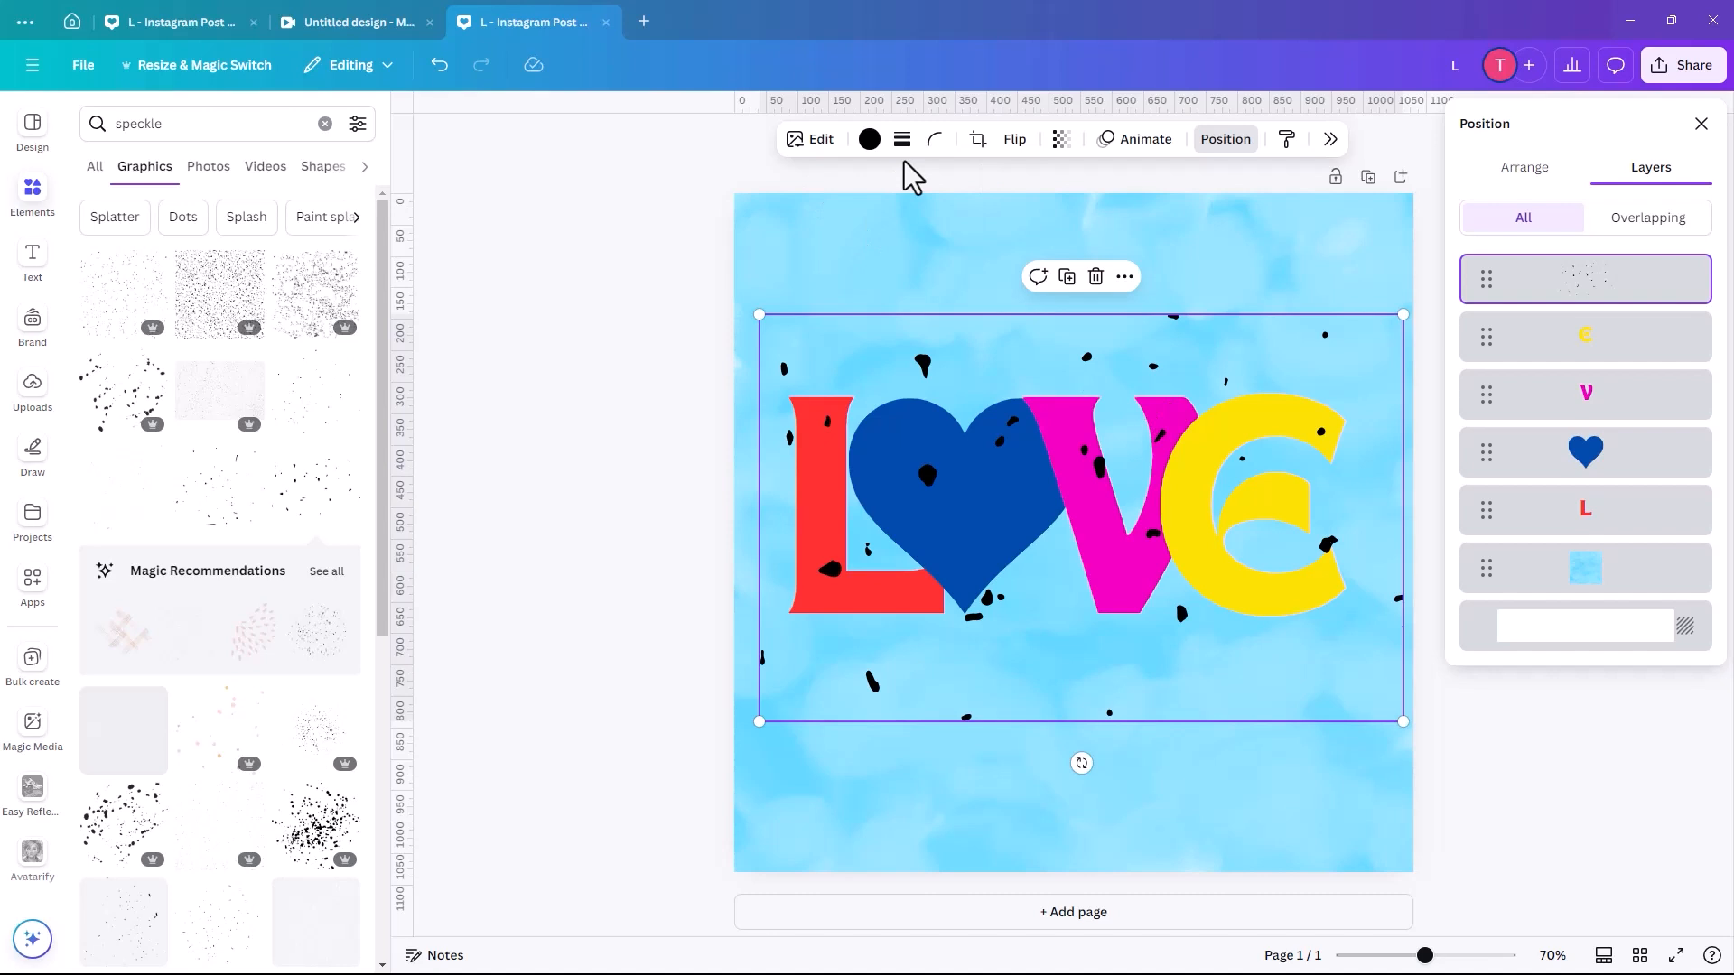
Recolour the speckle graphic to the lightest blue from Photo colors, matching the background
left_click(868, 139)
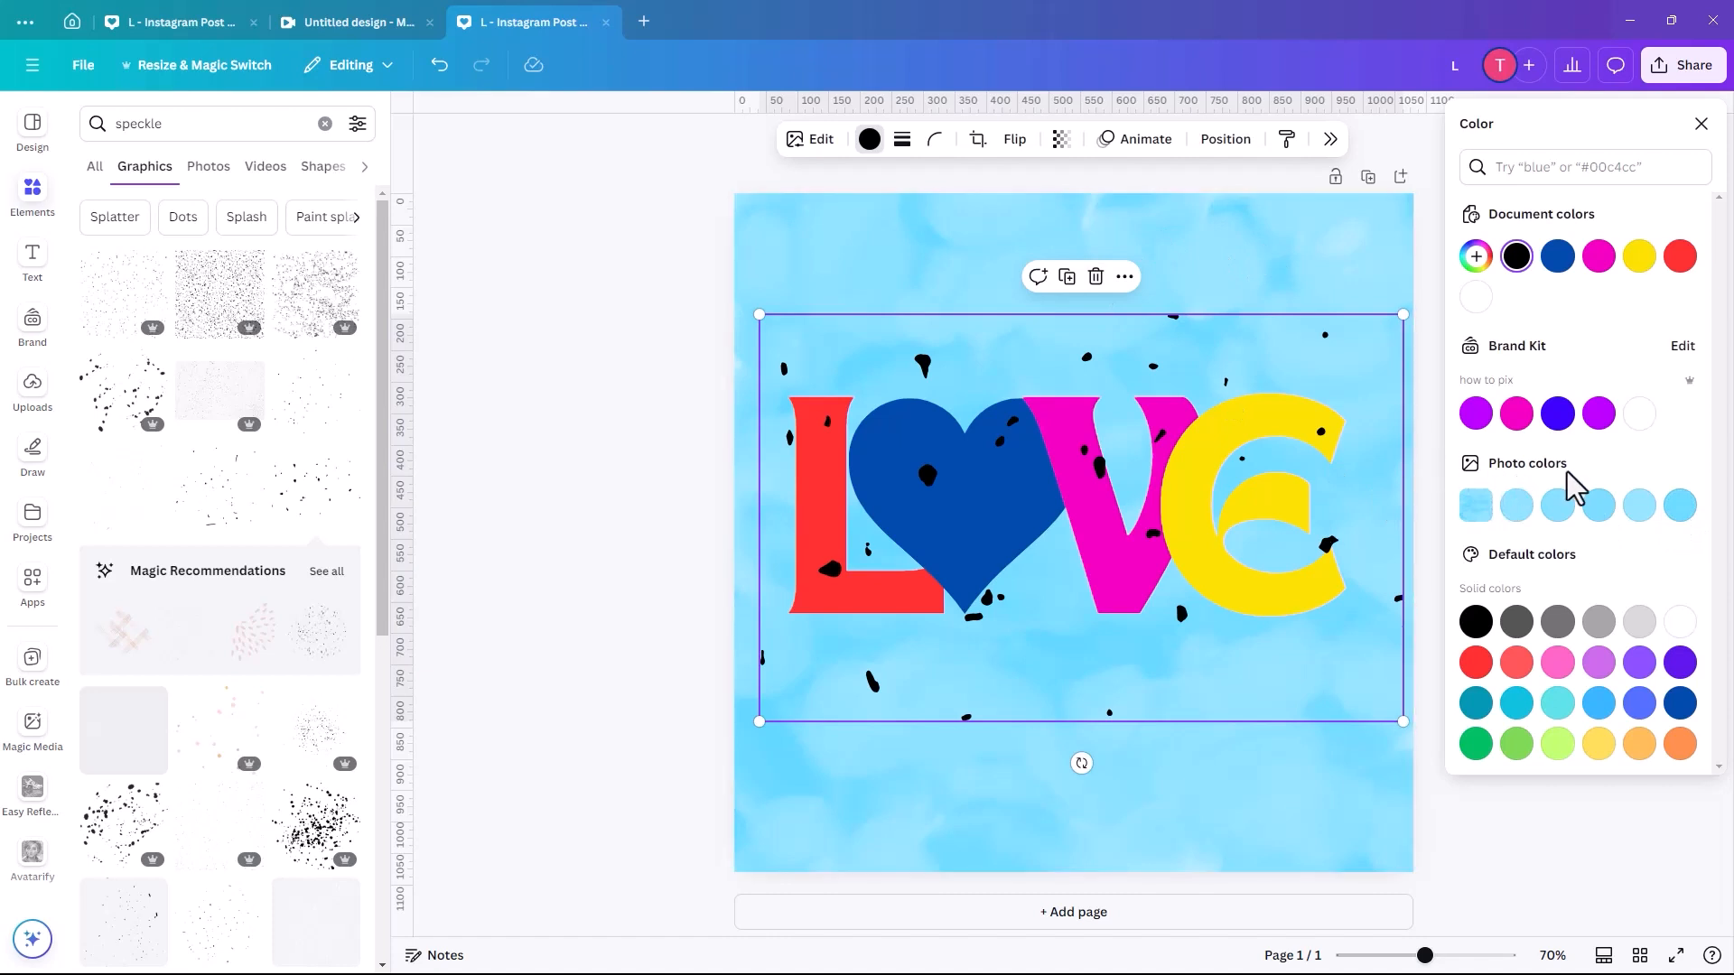
mouse_move(1515, 506)
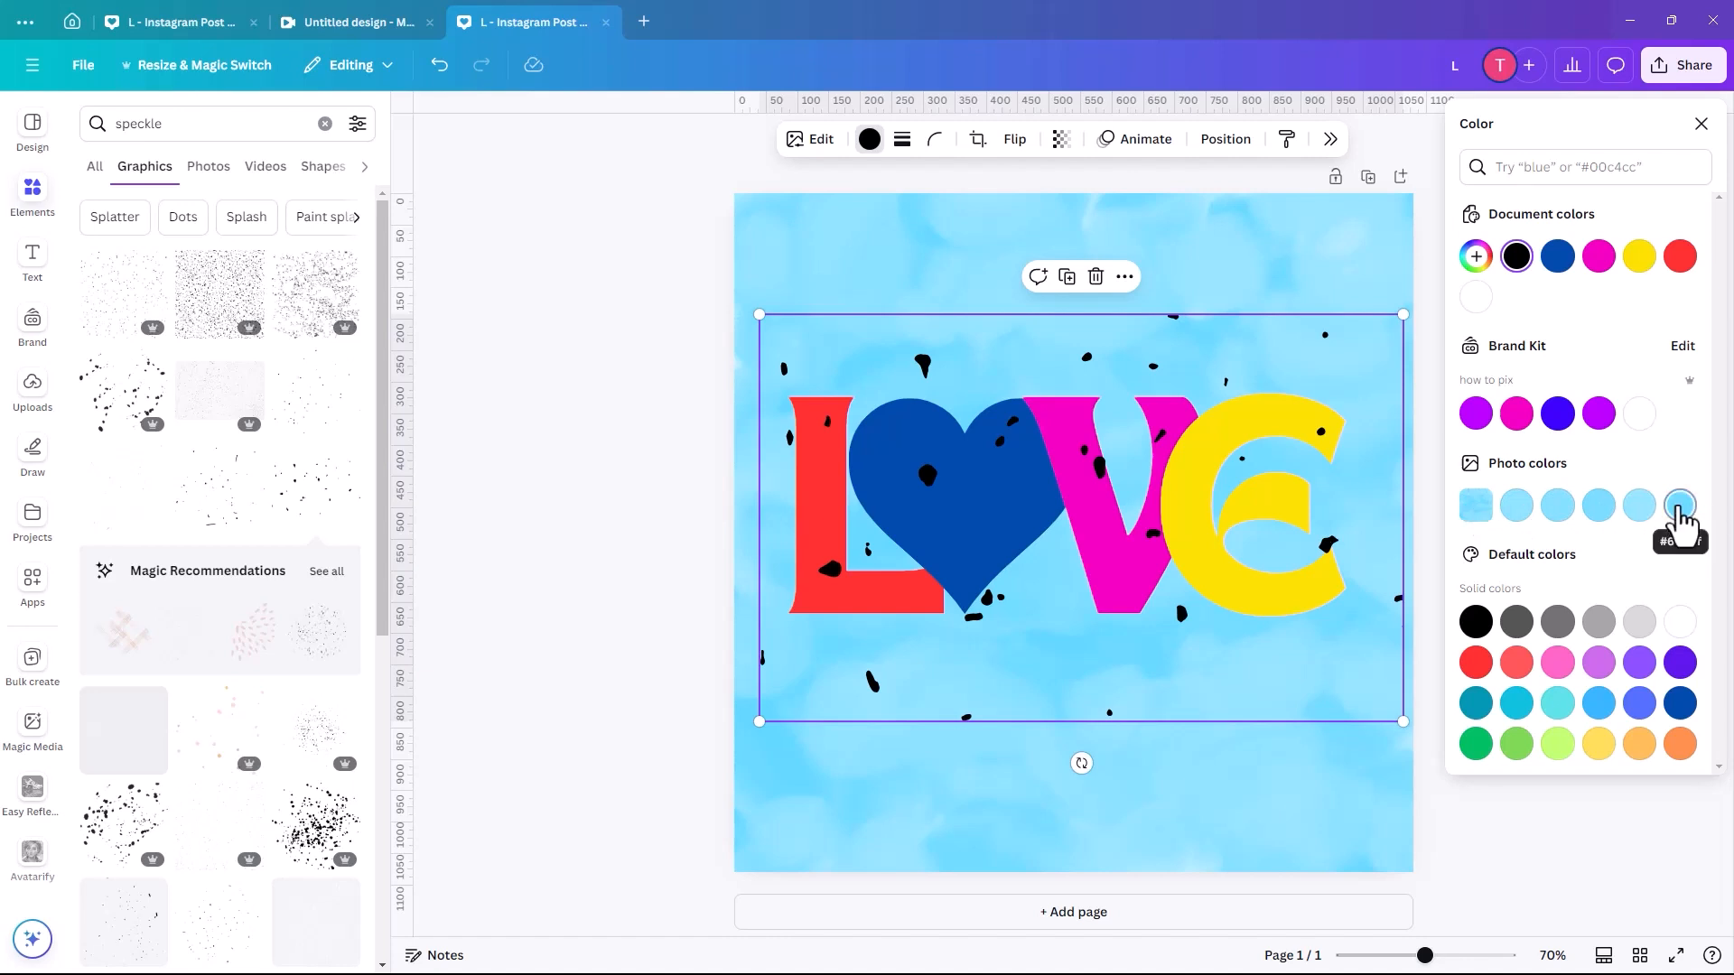
left_click(1677, 504)
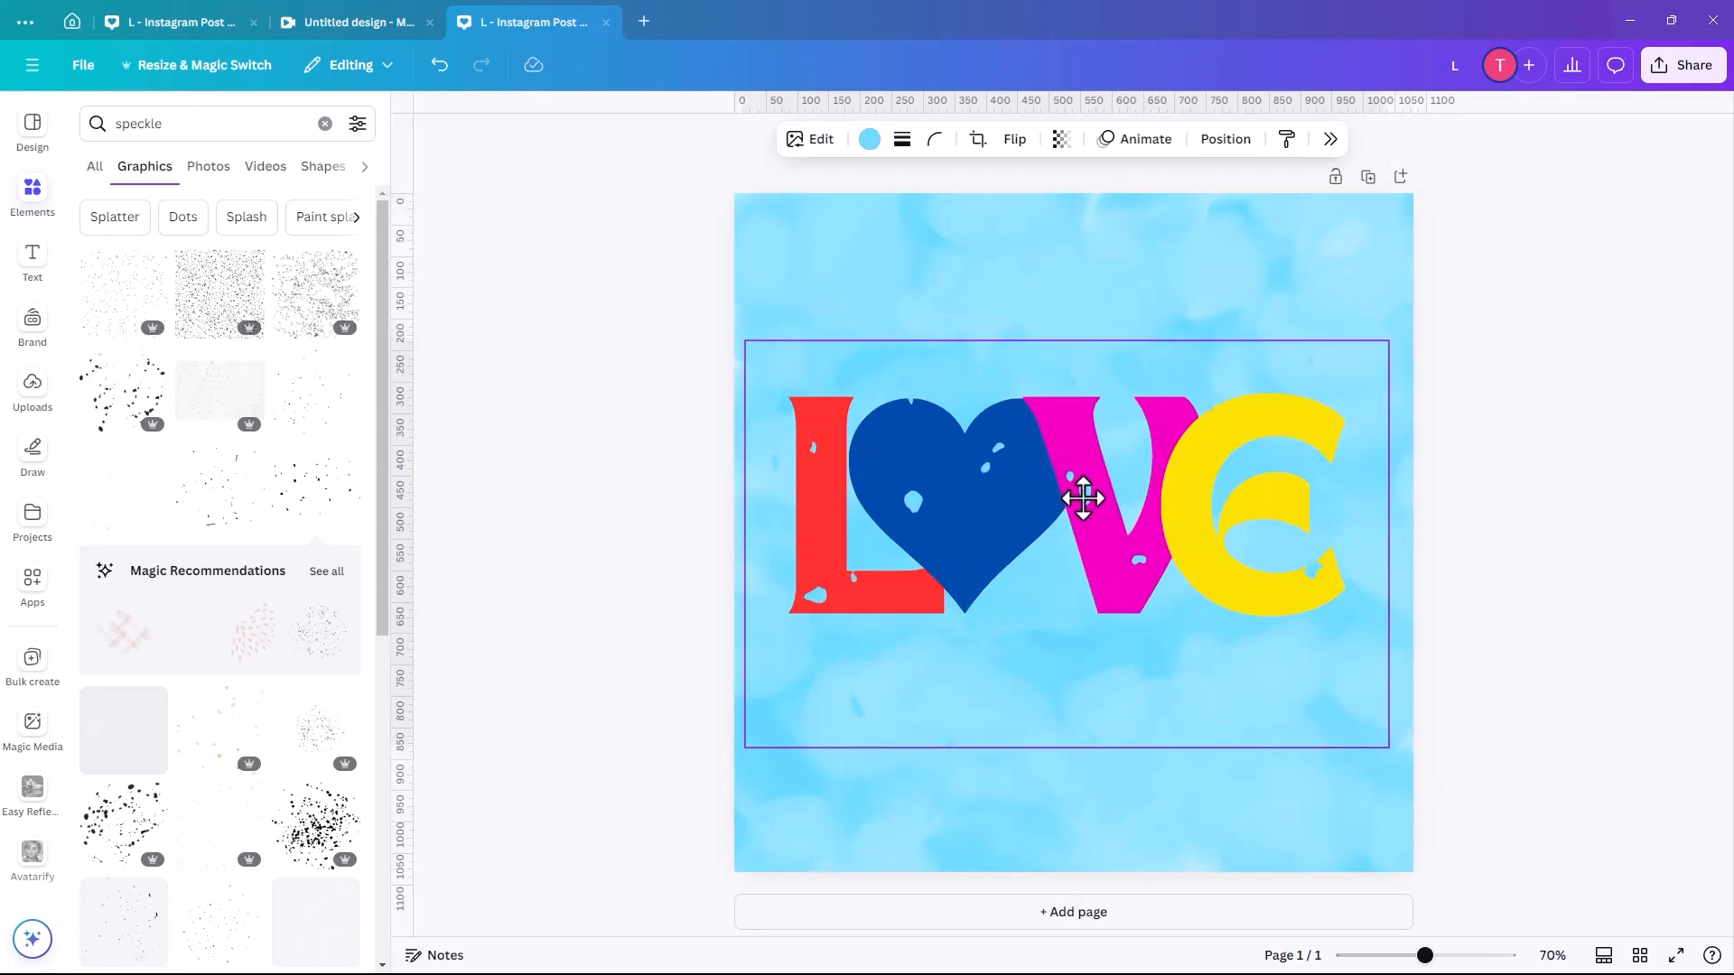
Shrink the speckle overlay and position it over the V and E letters
left_click_drag(1081, 499, 1101, 466)
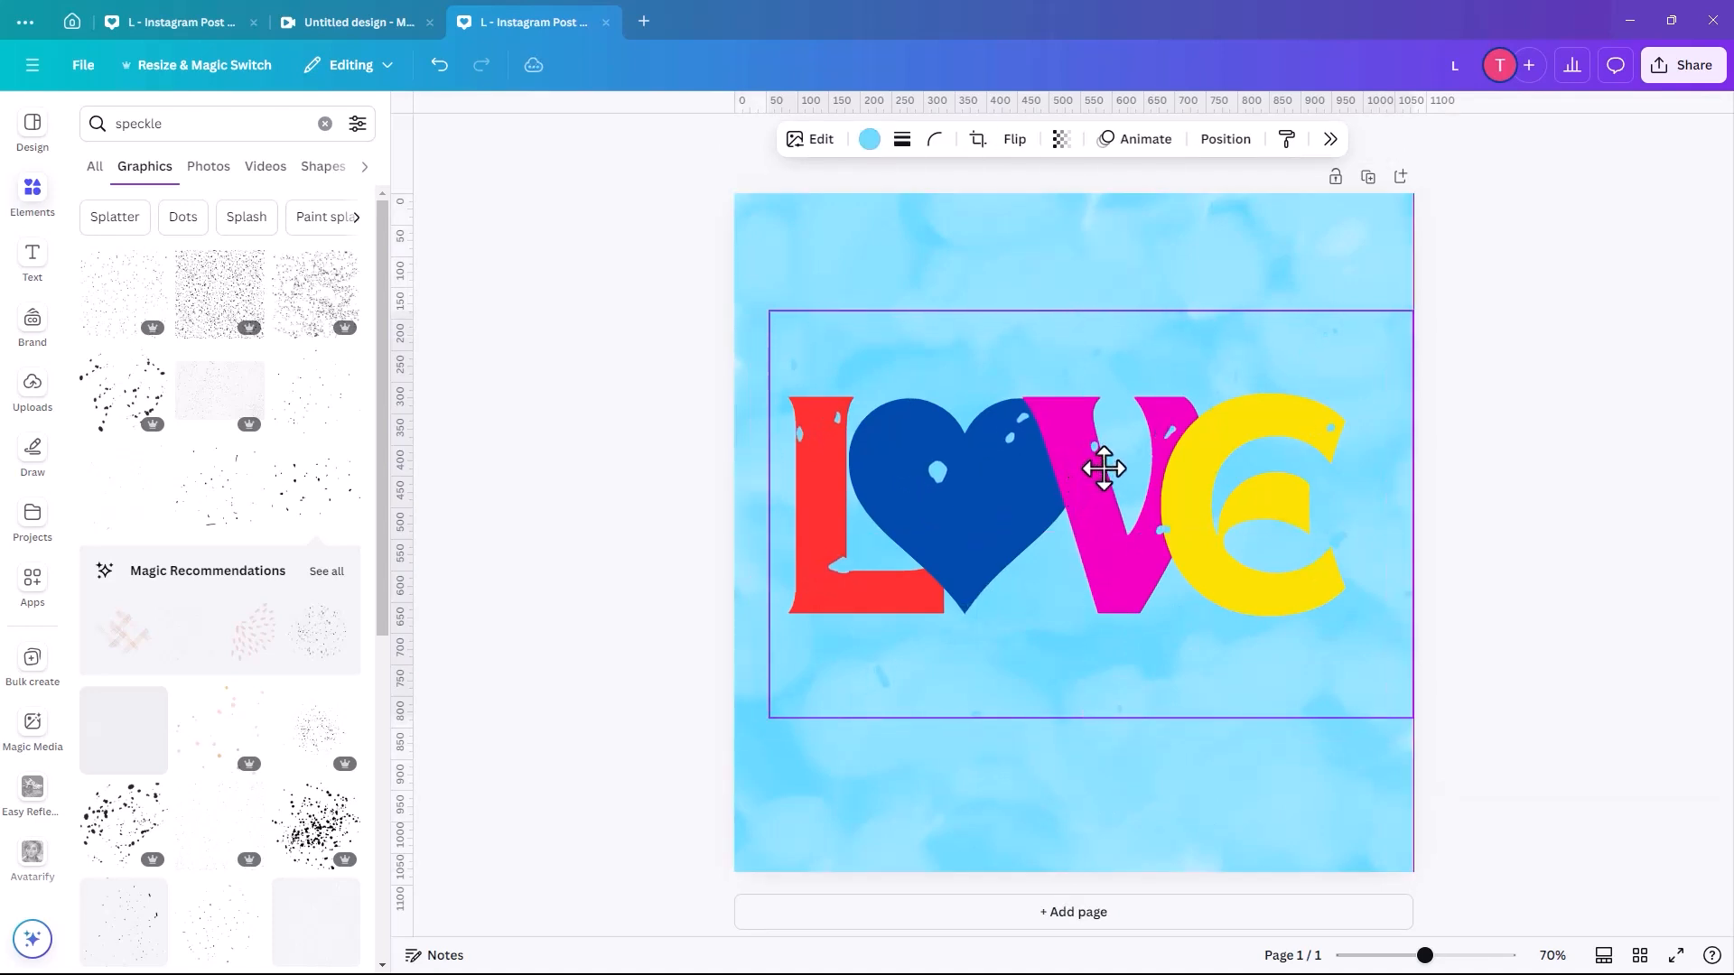
left_click(1102, 468)
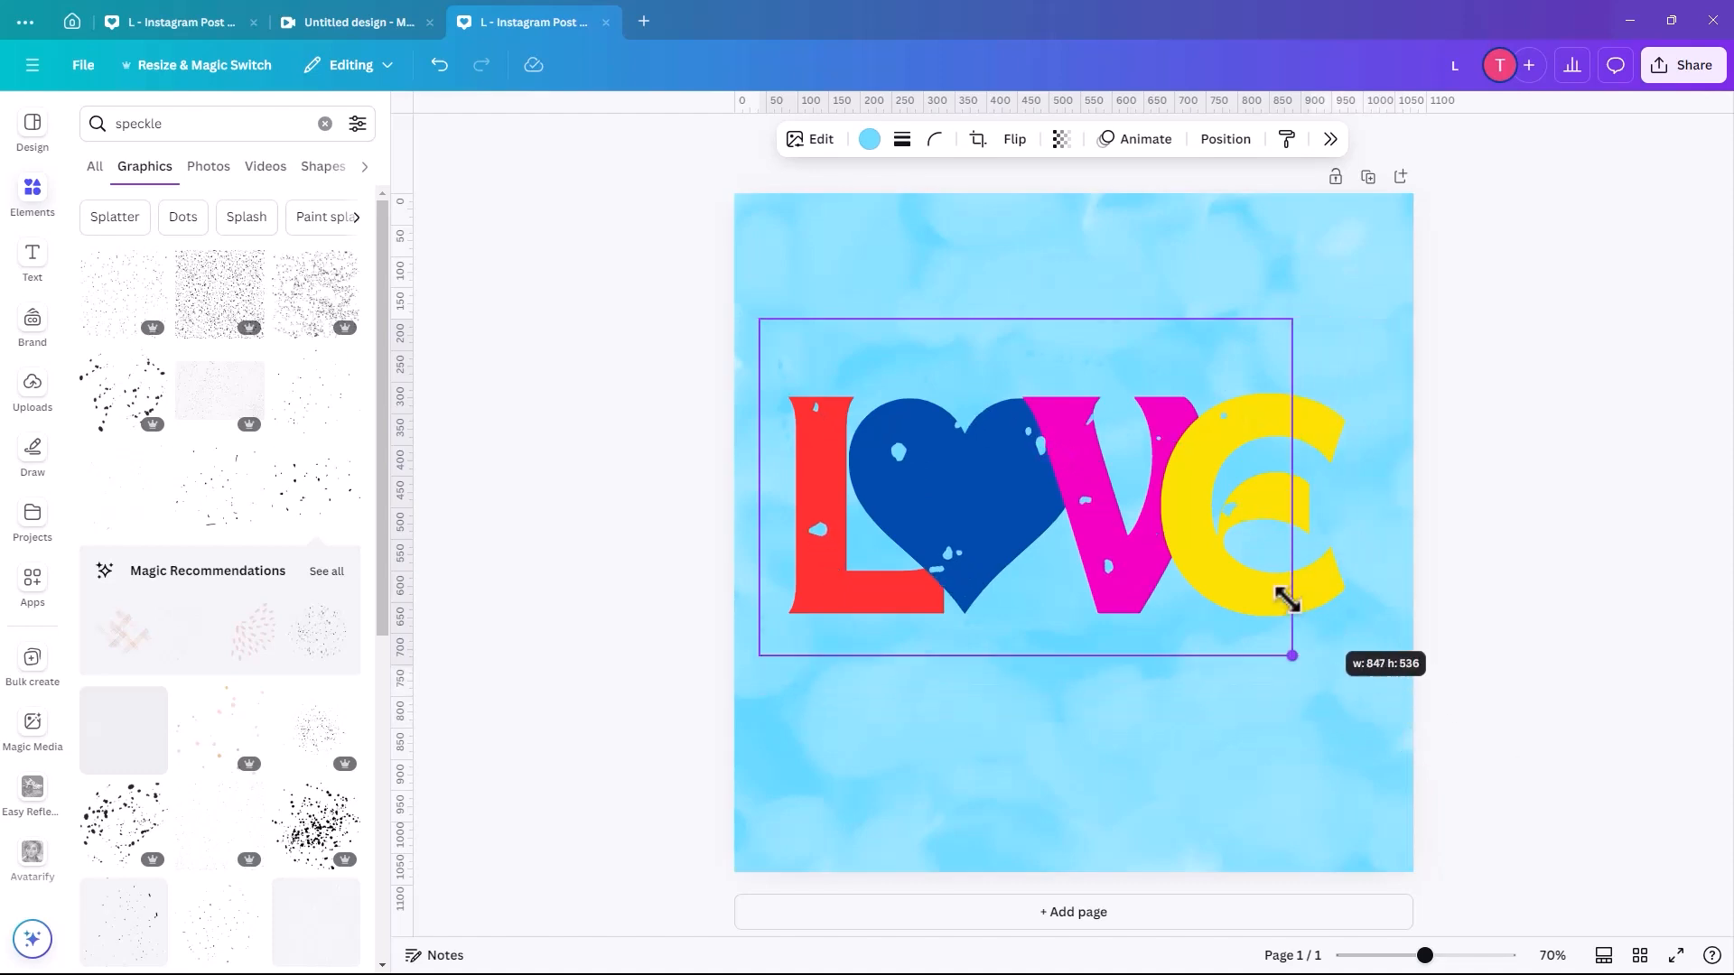
left_click_drag(1291, 655, 1264, 638)
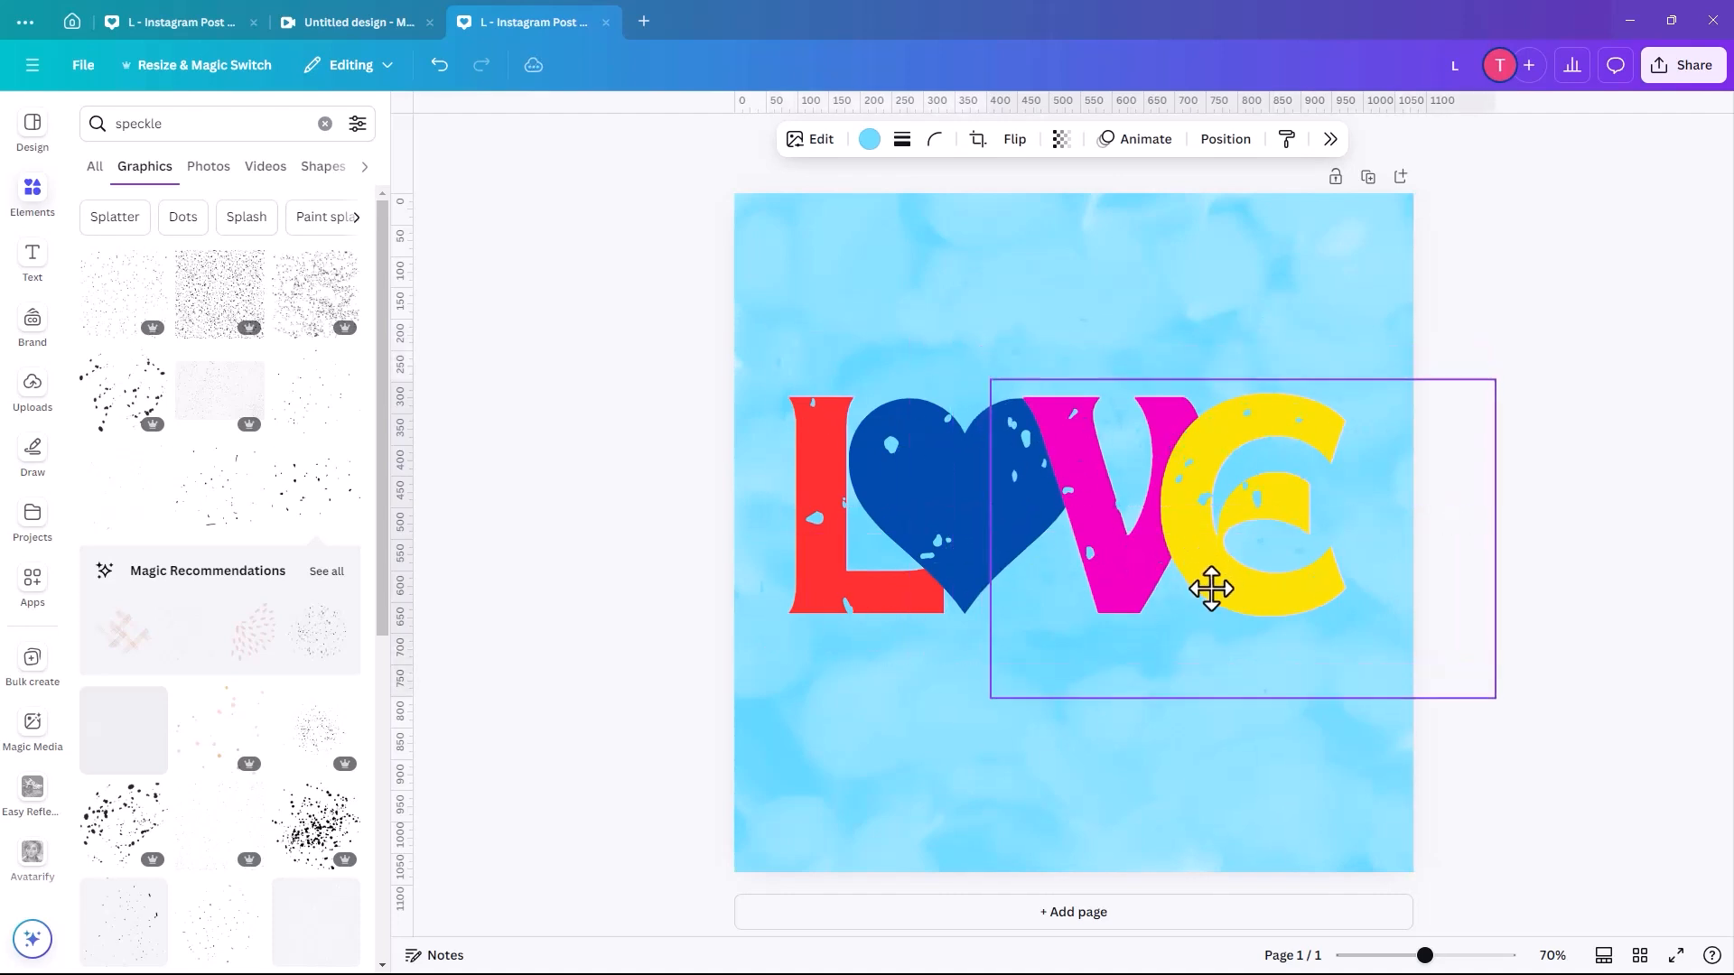
left_click_drag(1210, 589, 1228, 589)
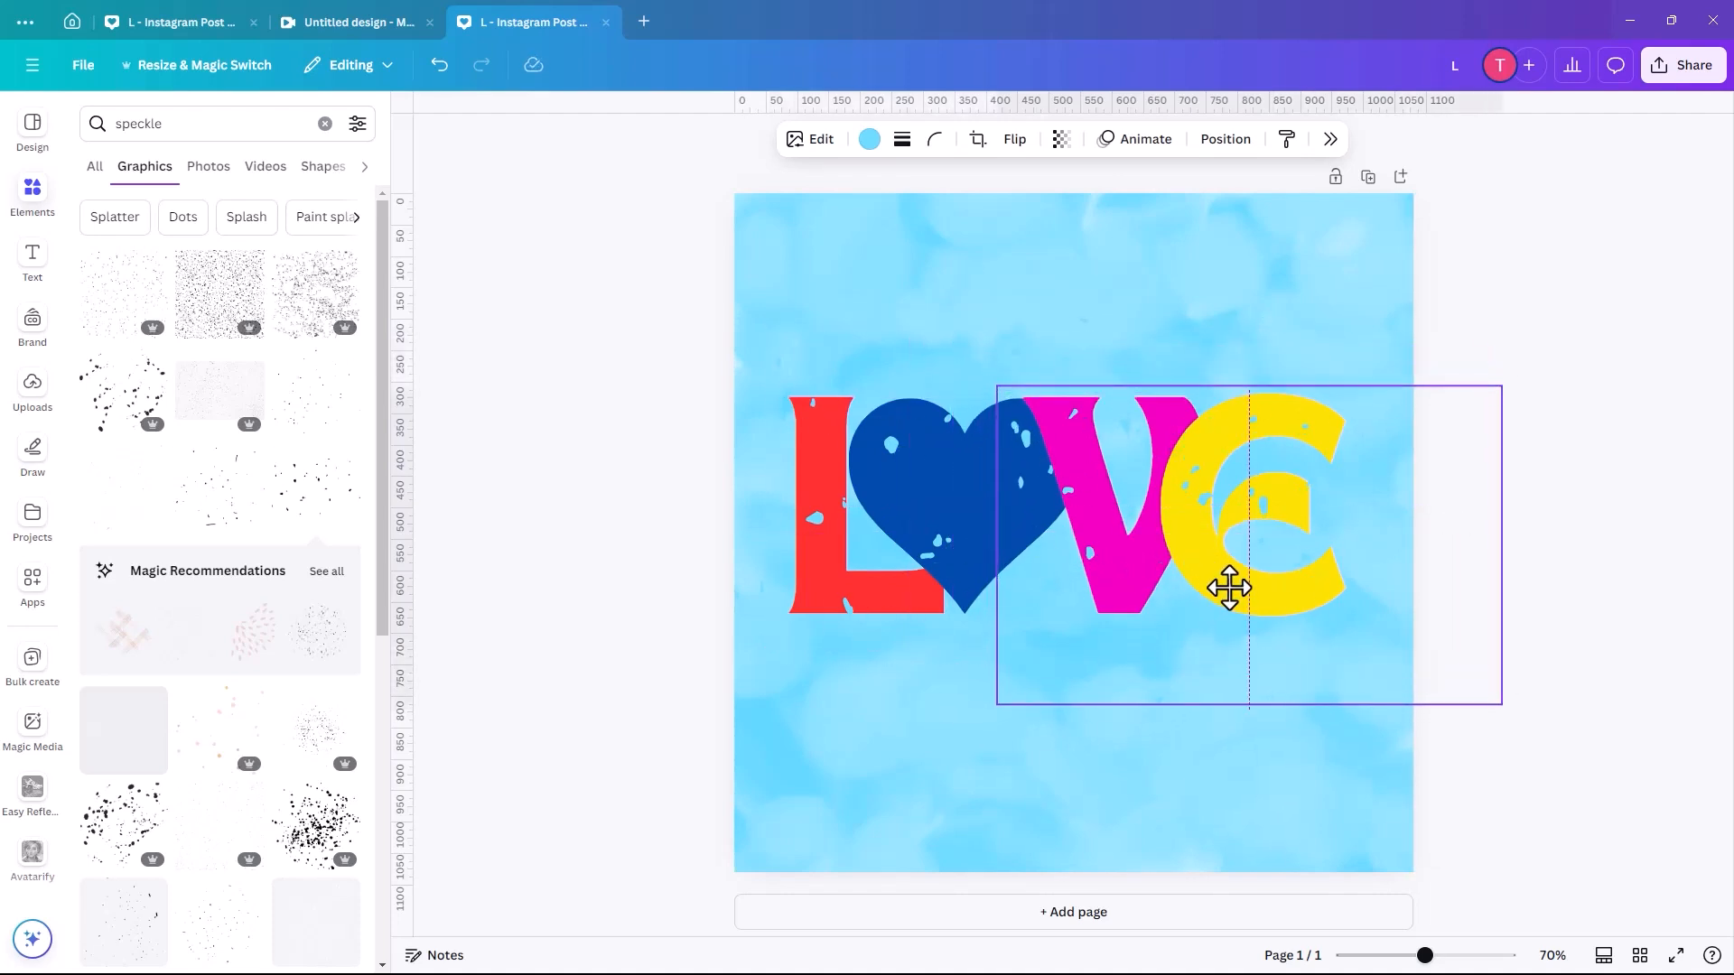
left_click_drag(1228, 587, 1228, 683)
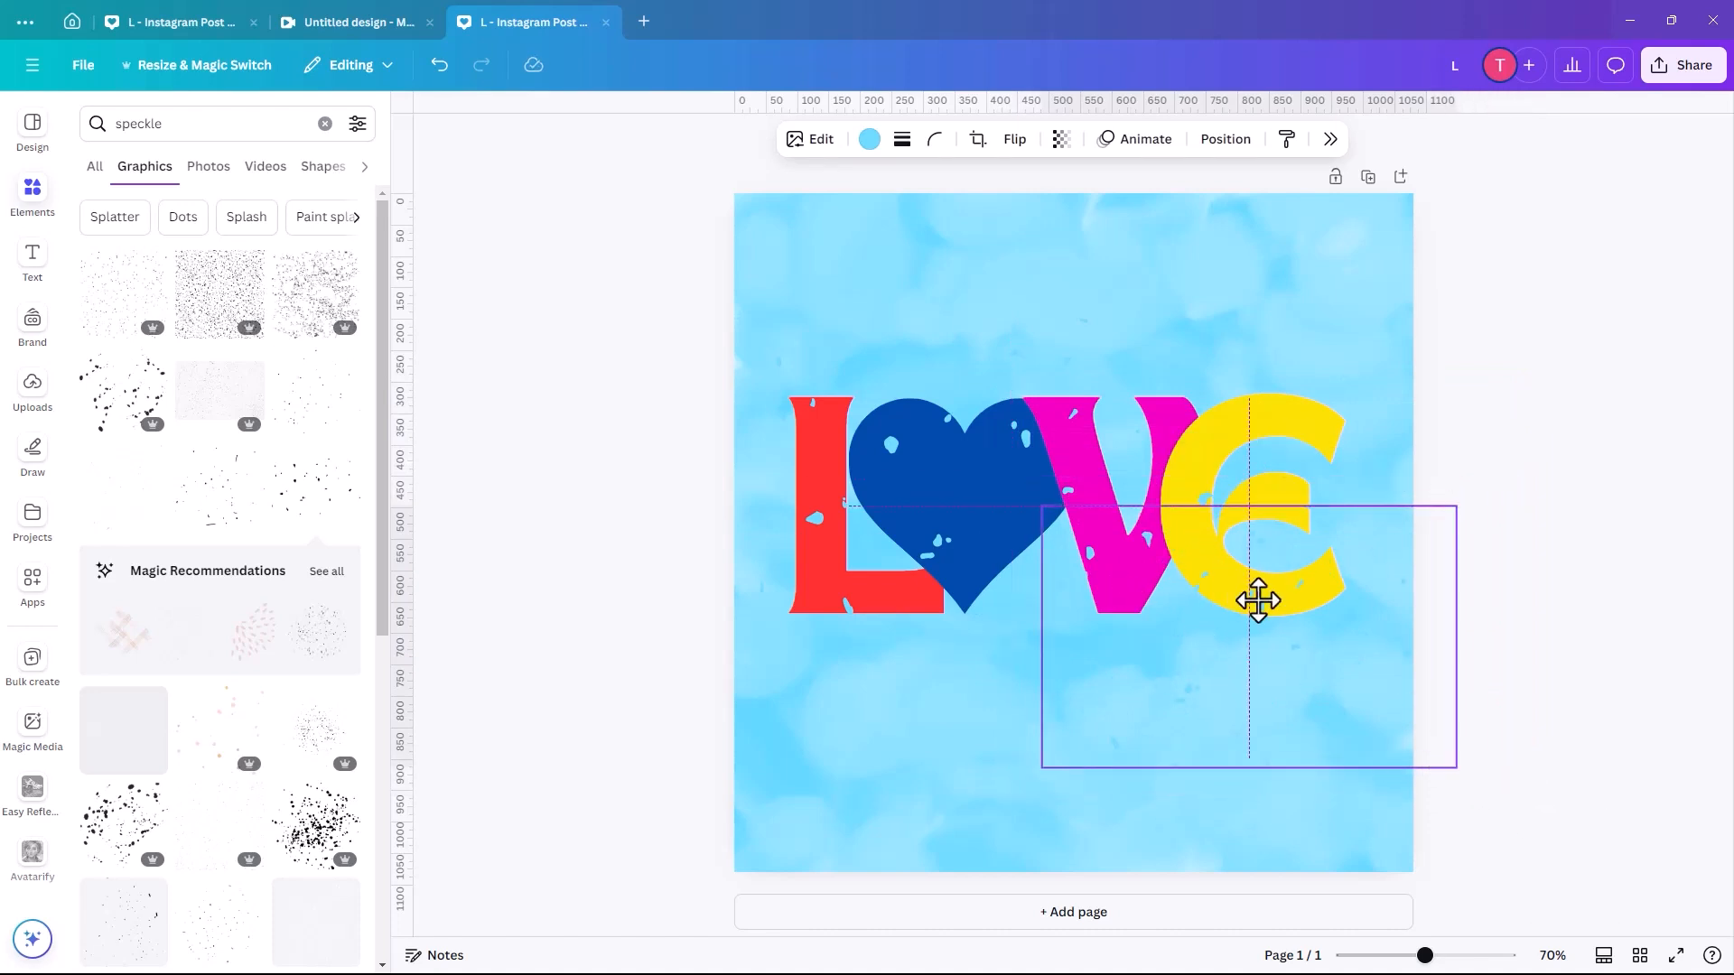
left_click_drag(1259, 600, 1254, 596)
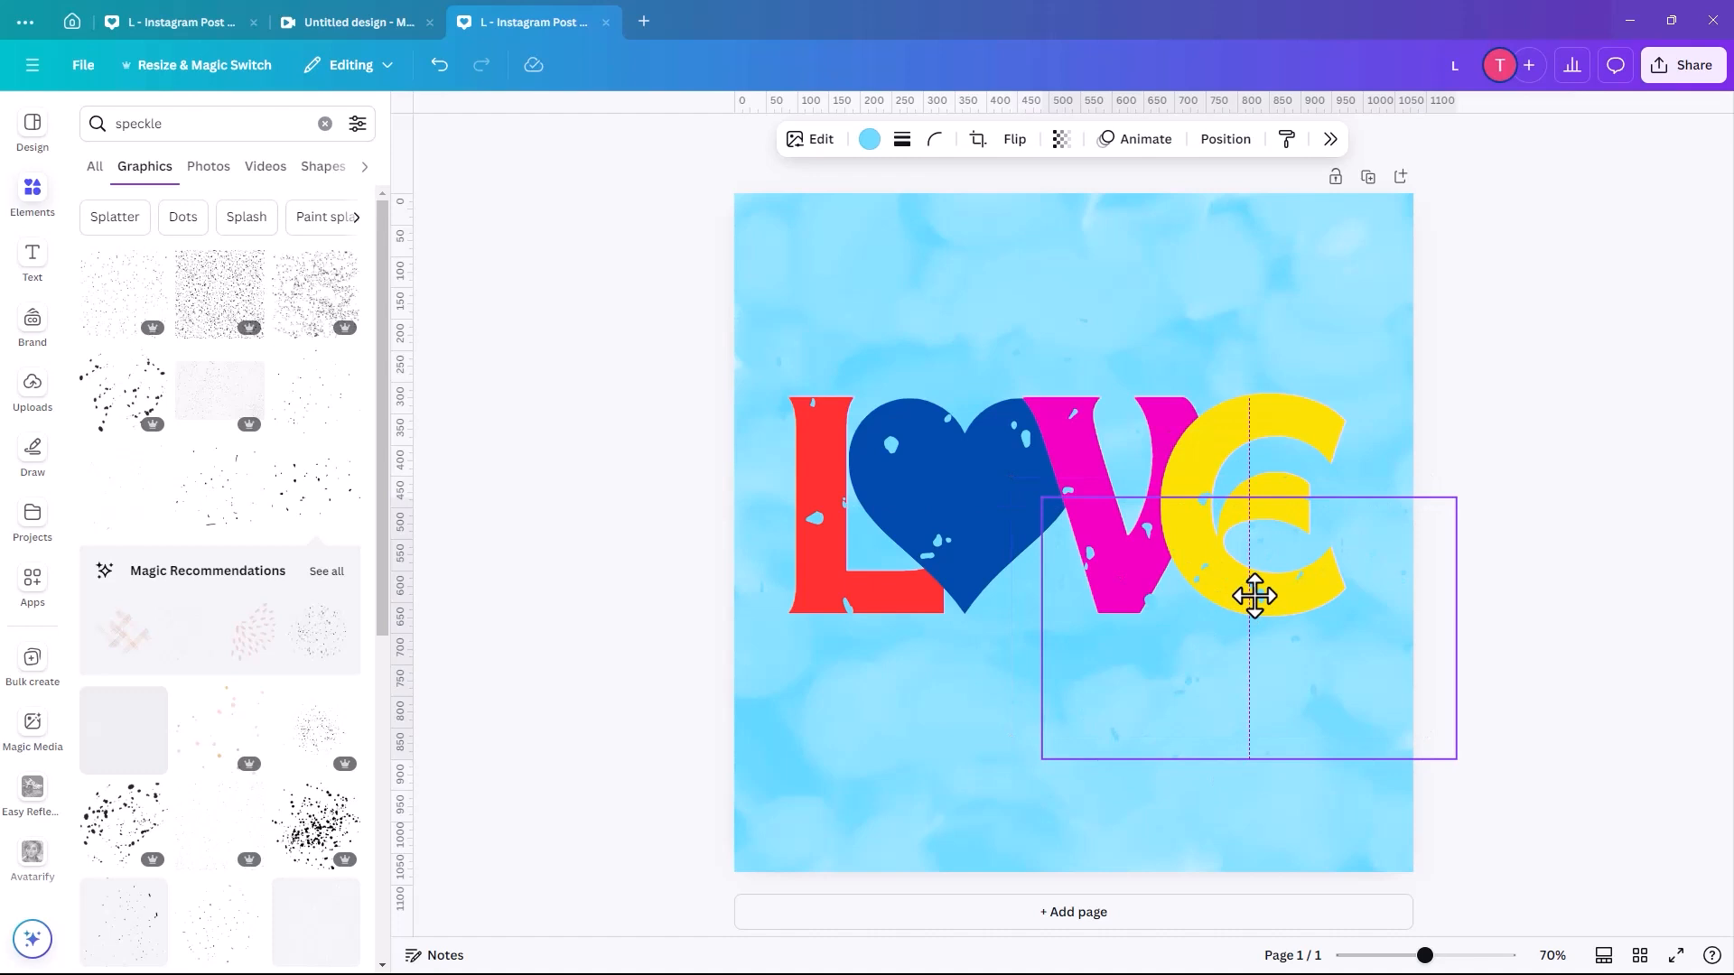
left_click_drag(1255, 594, 1271, 583)
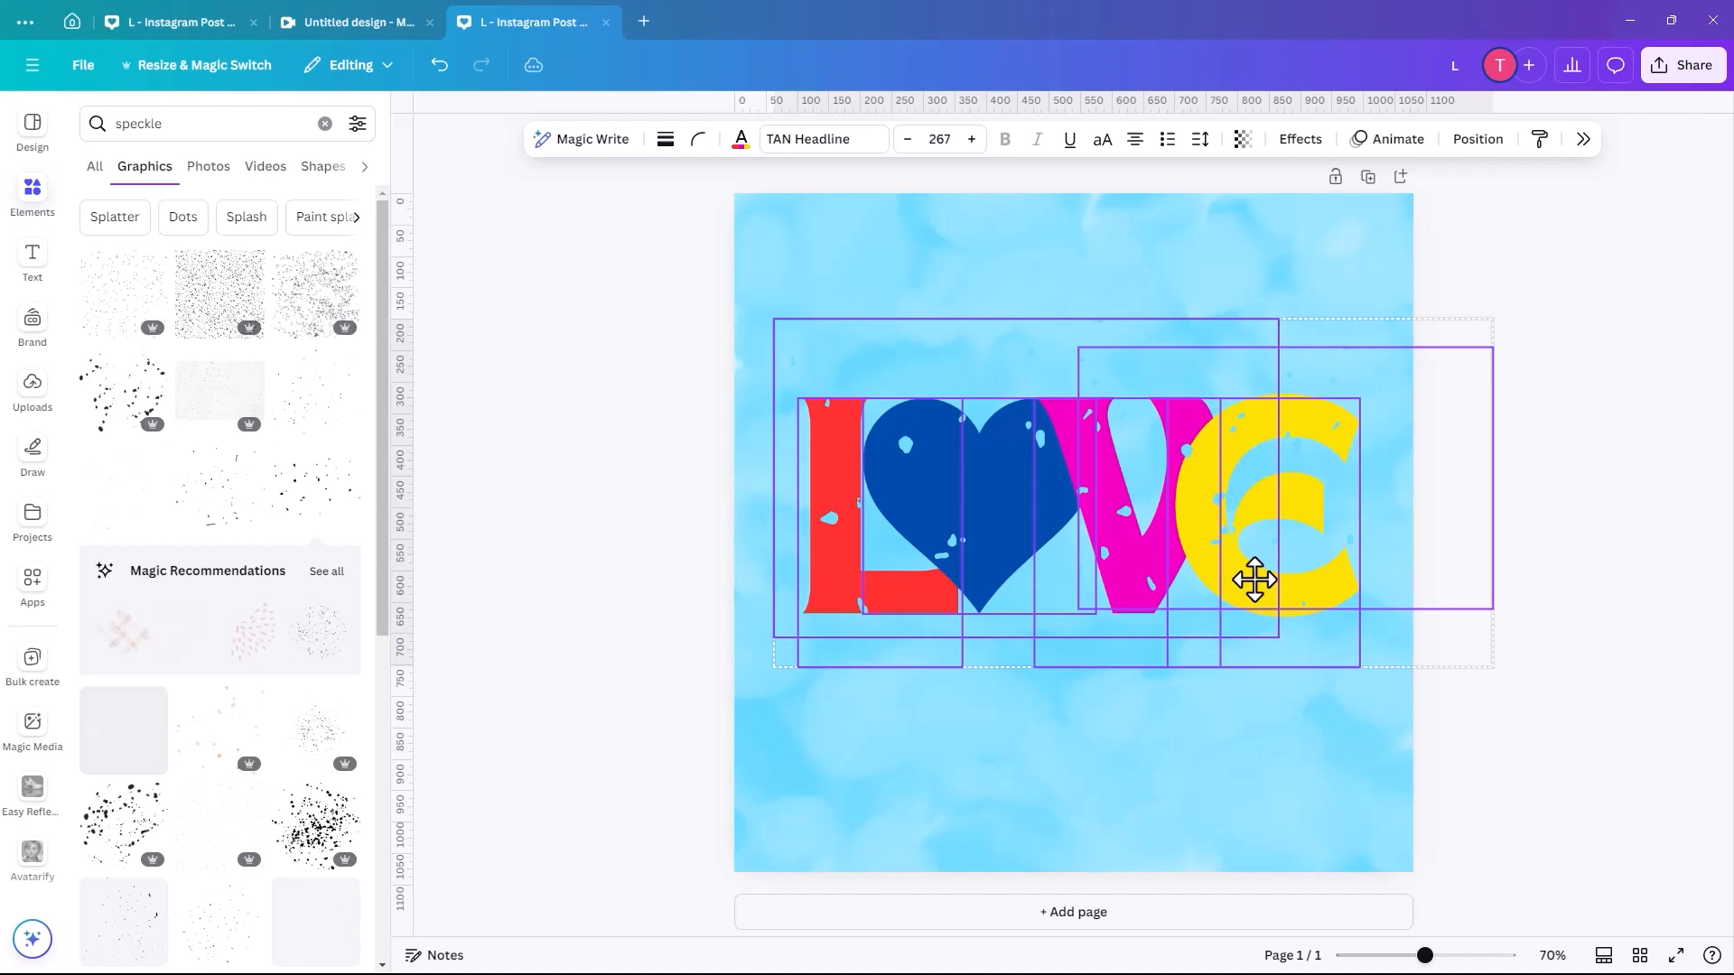
left_click(1256, 579)
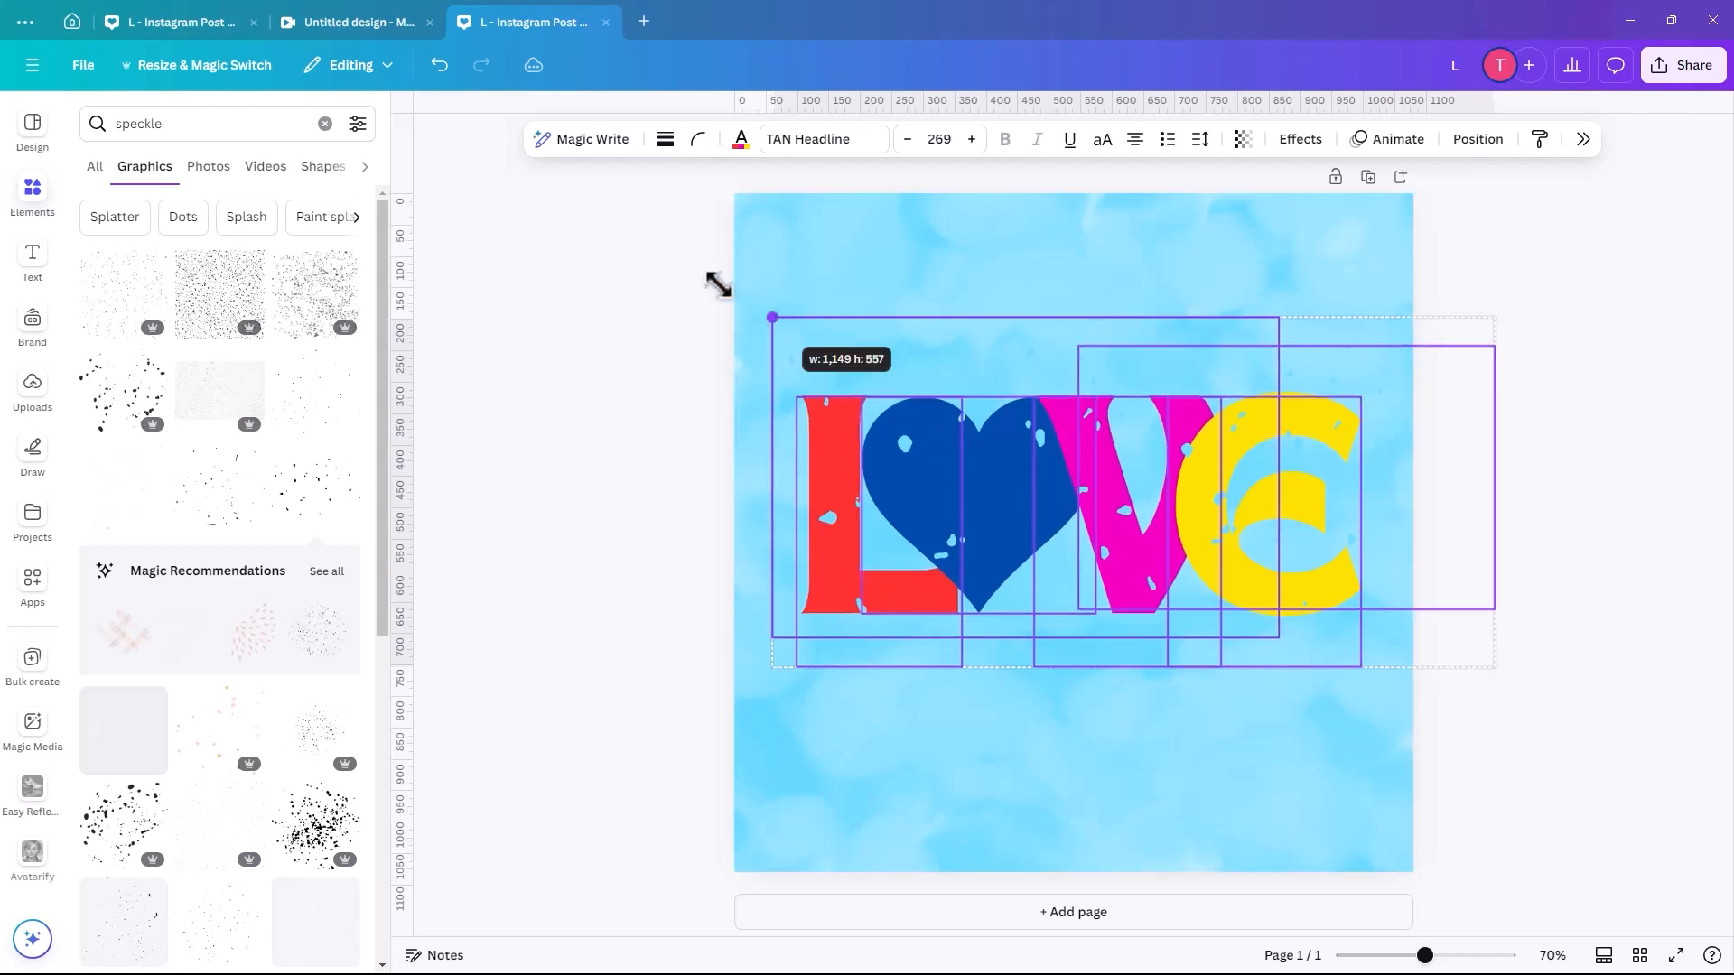
Resize the LOVE lettering group on the watercolour page
left_click_drag(771, 318, 755, 311)
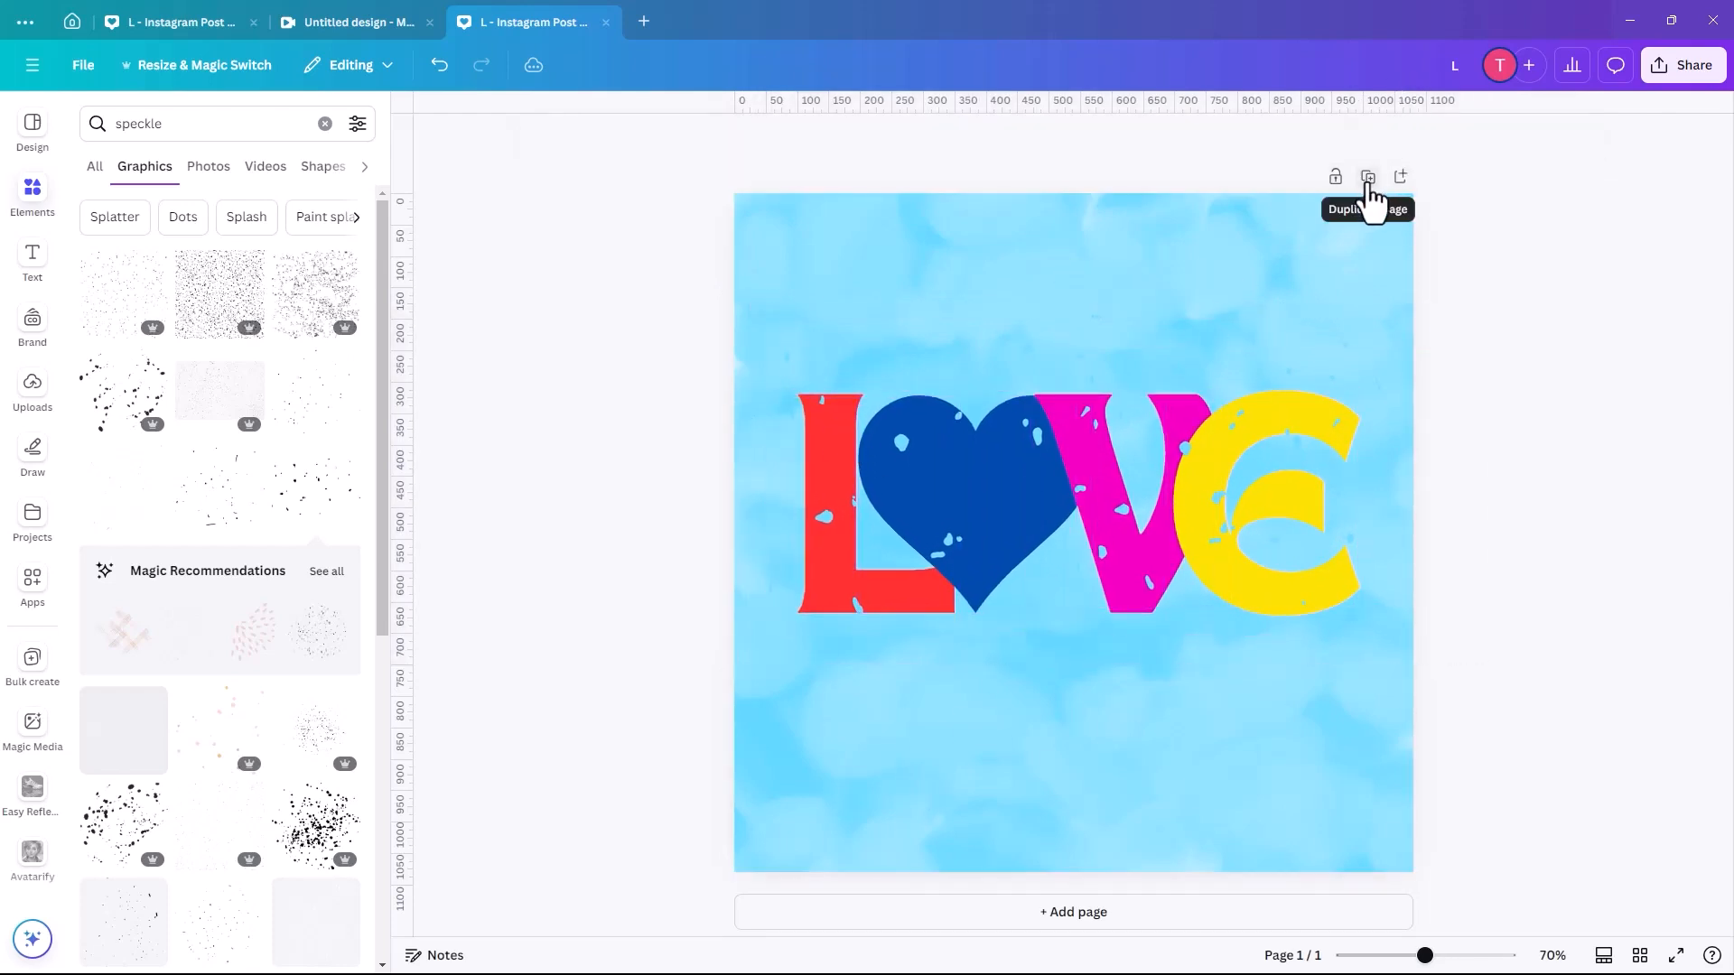
Duplicate the LOVE page, retype its letters as B, B, Y and delete the heart
left_click(1367, 177)
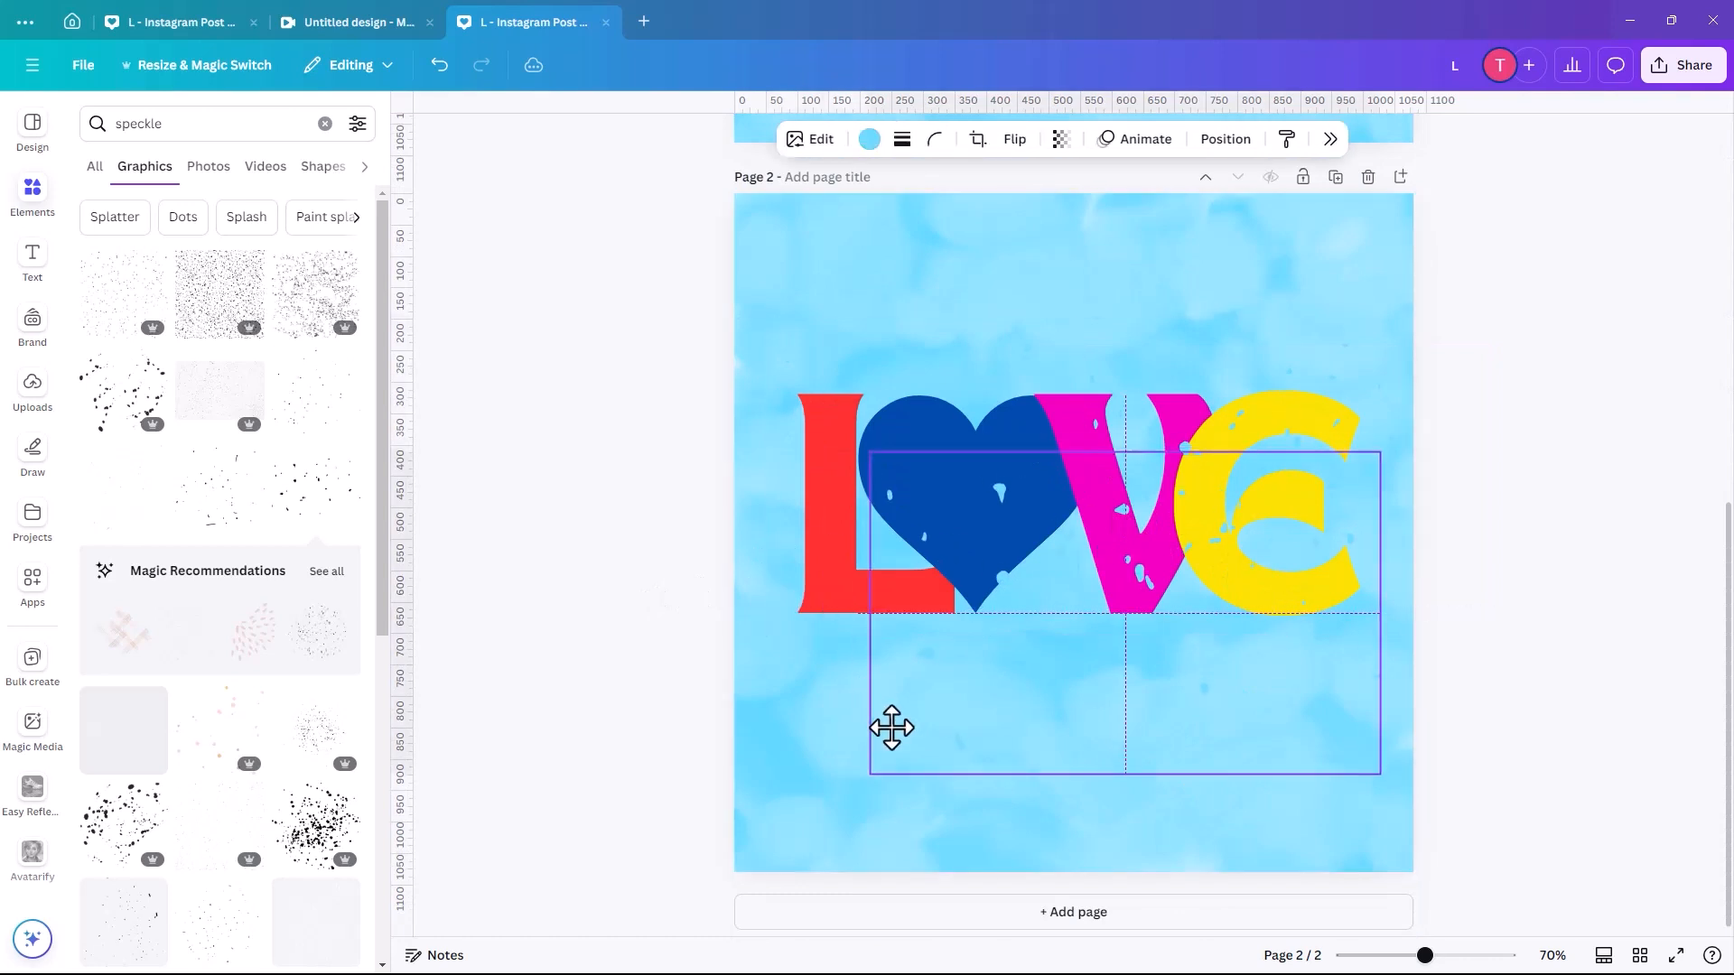
left_click_drag(891, 728, 1062, 775)
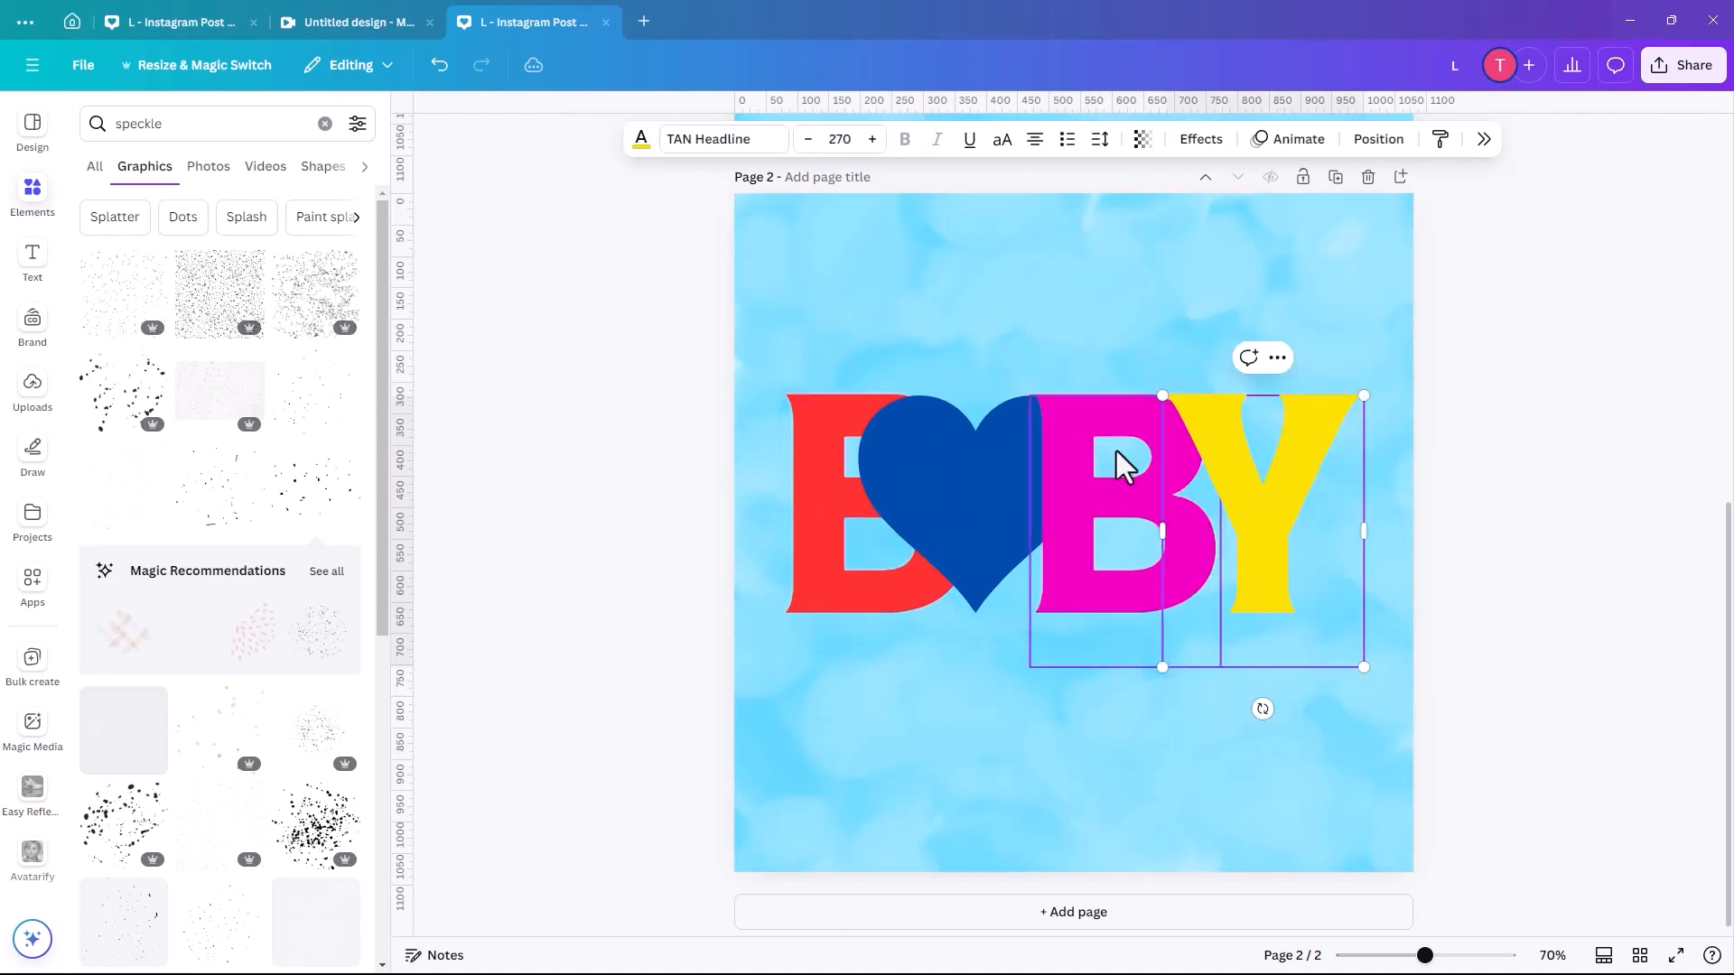
key("Delete")
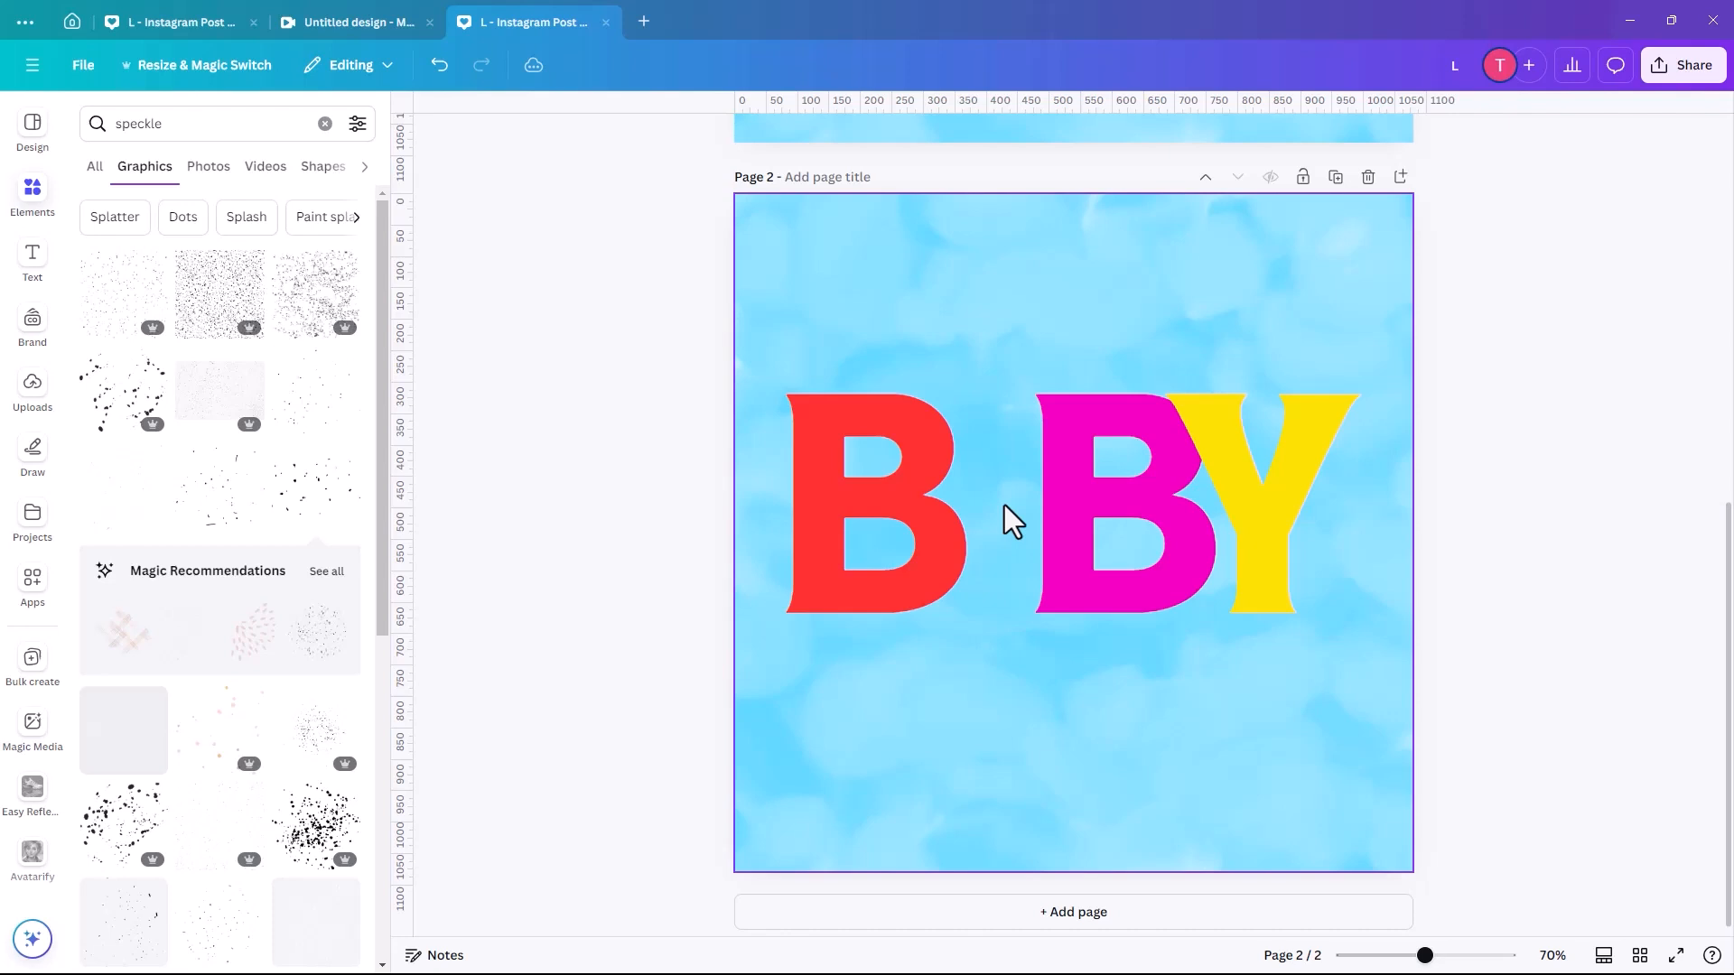
Recolour the letters light blue B, periwinkle B and dark blue Y
left_click(874, 520)
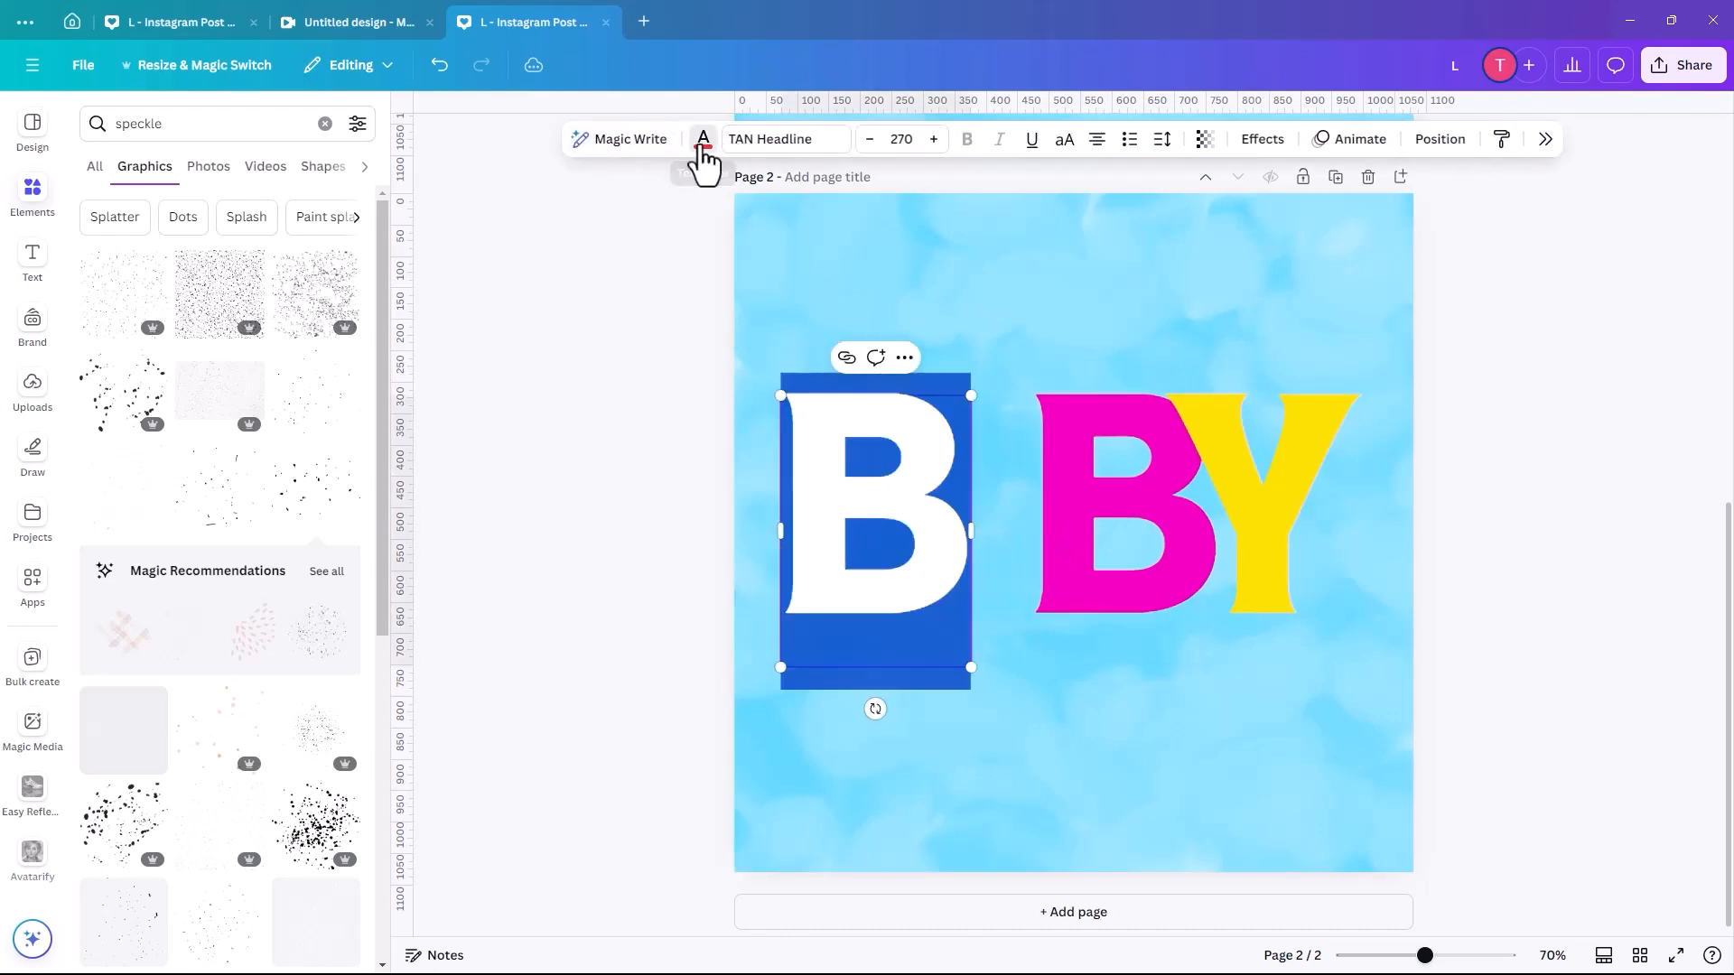
left_click(702, 139)
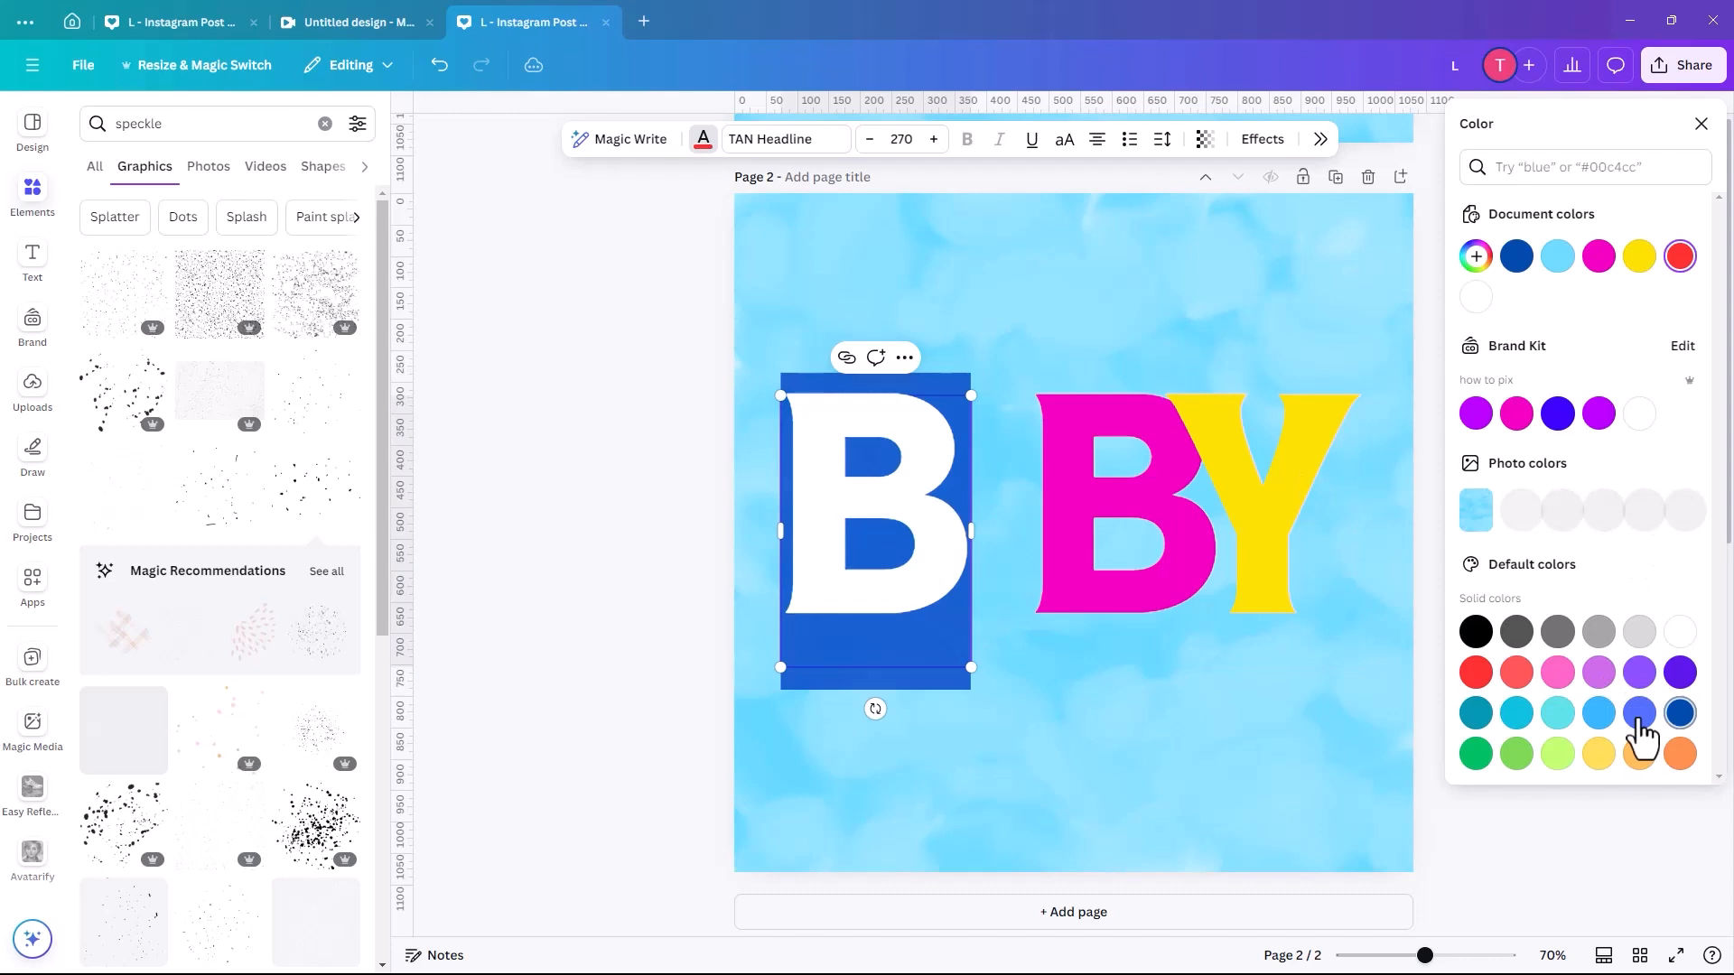
left_click(1599, 712)
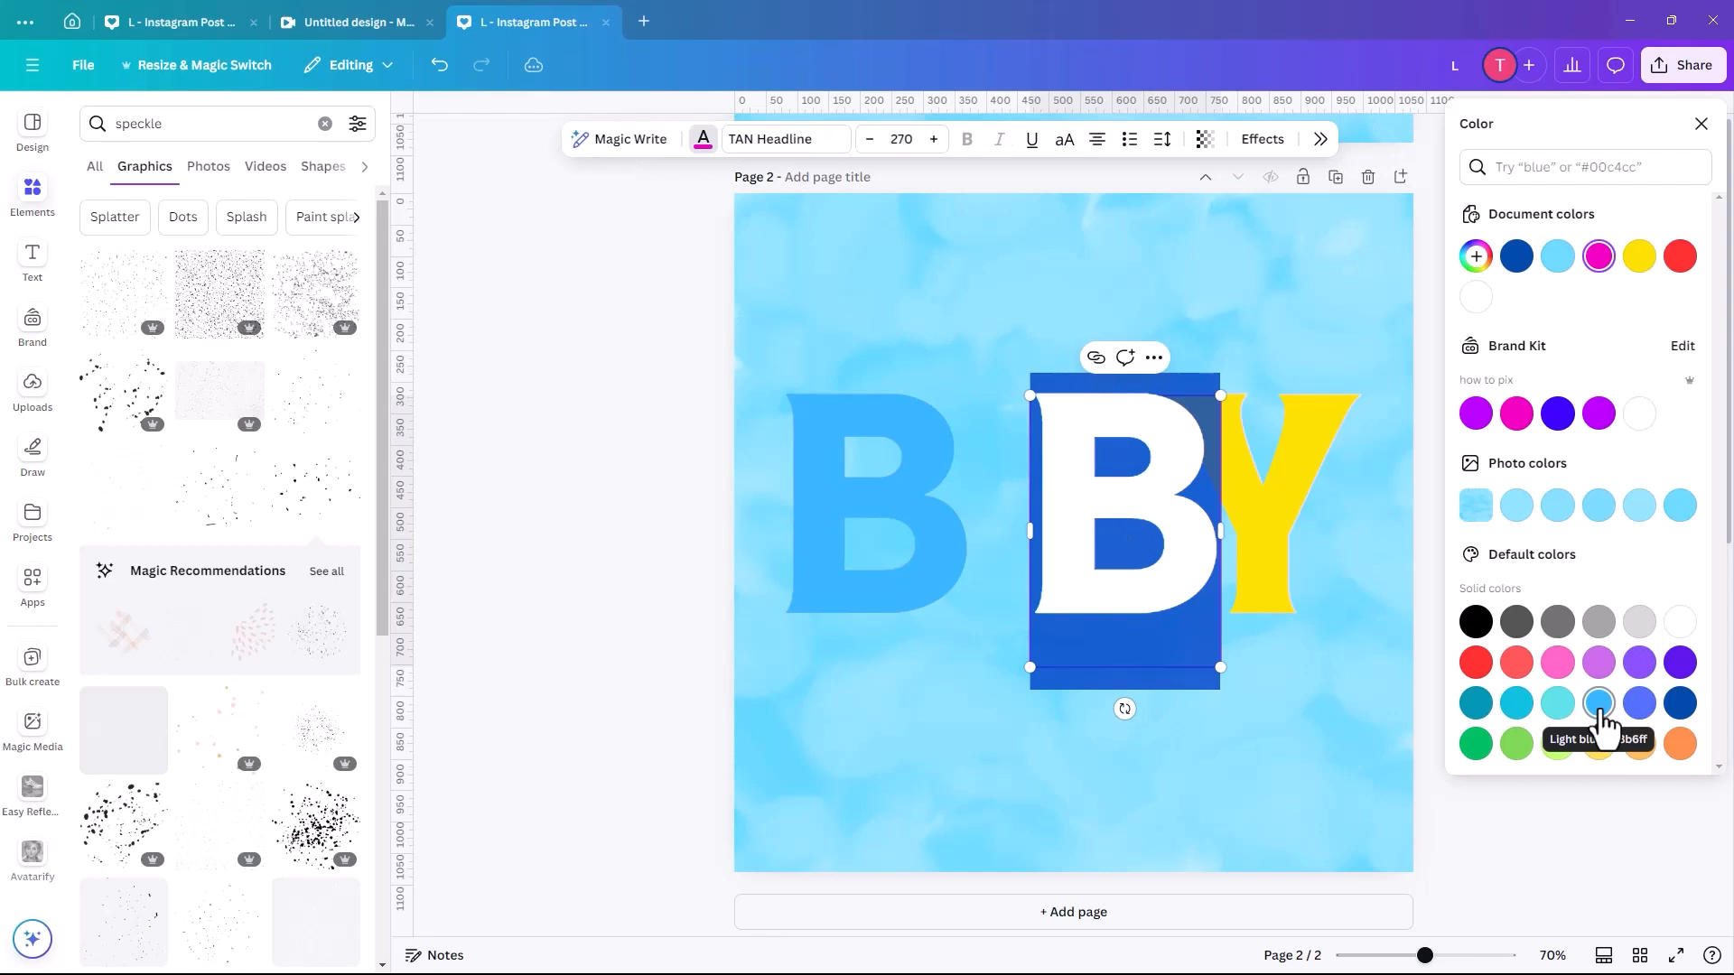
left_click(1598, 702)
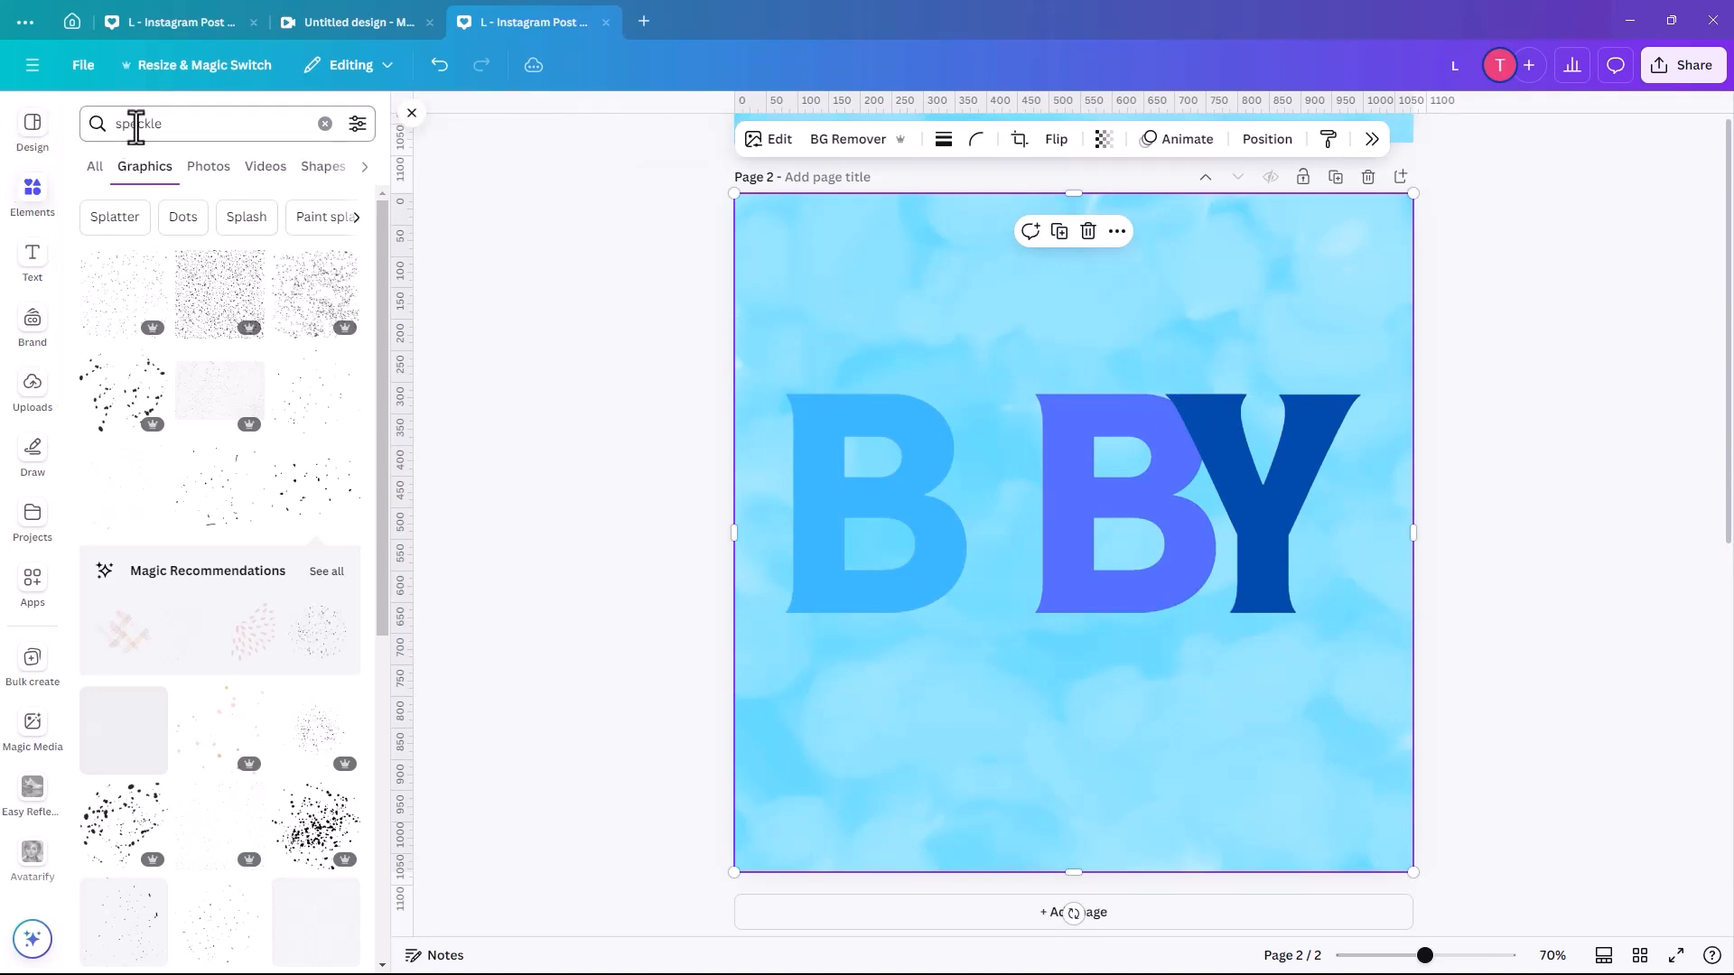
Add a baby footprints graphic from Elements, fit it between the B's as the A and arrange its layer
type("baby")
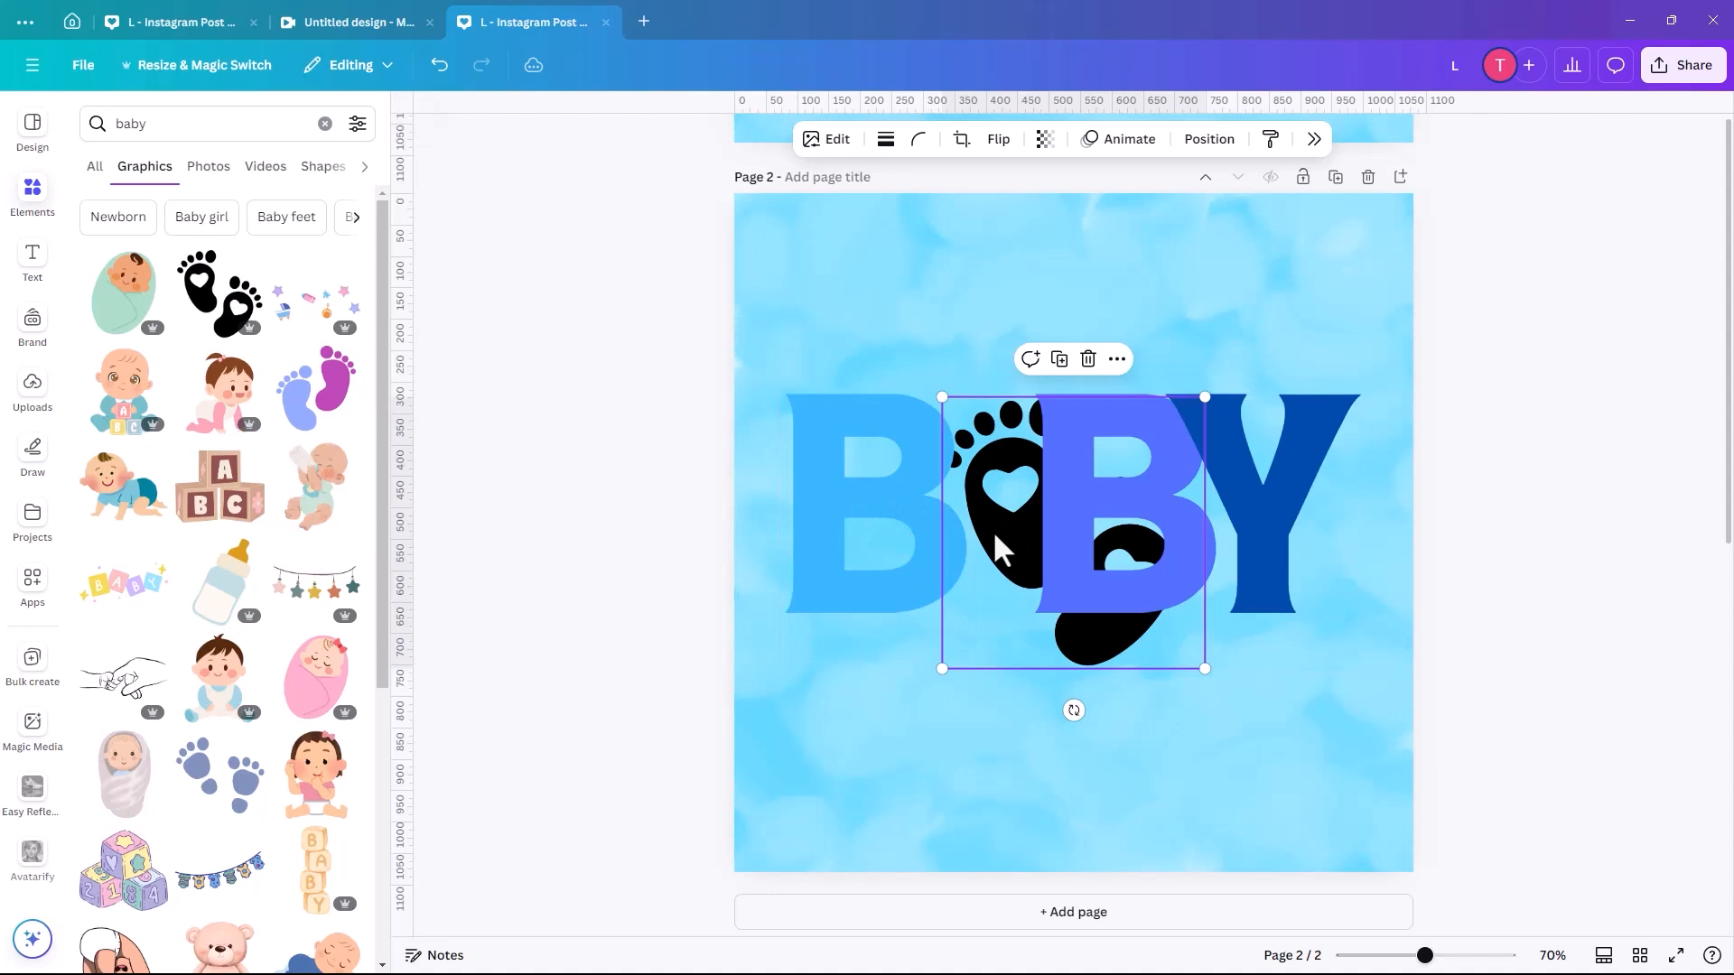
left_click_drag(1006, 531, 962, 515)
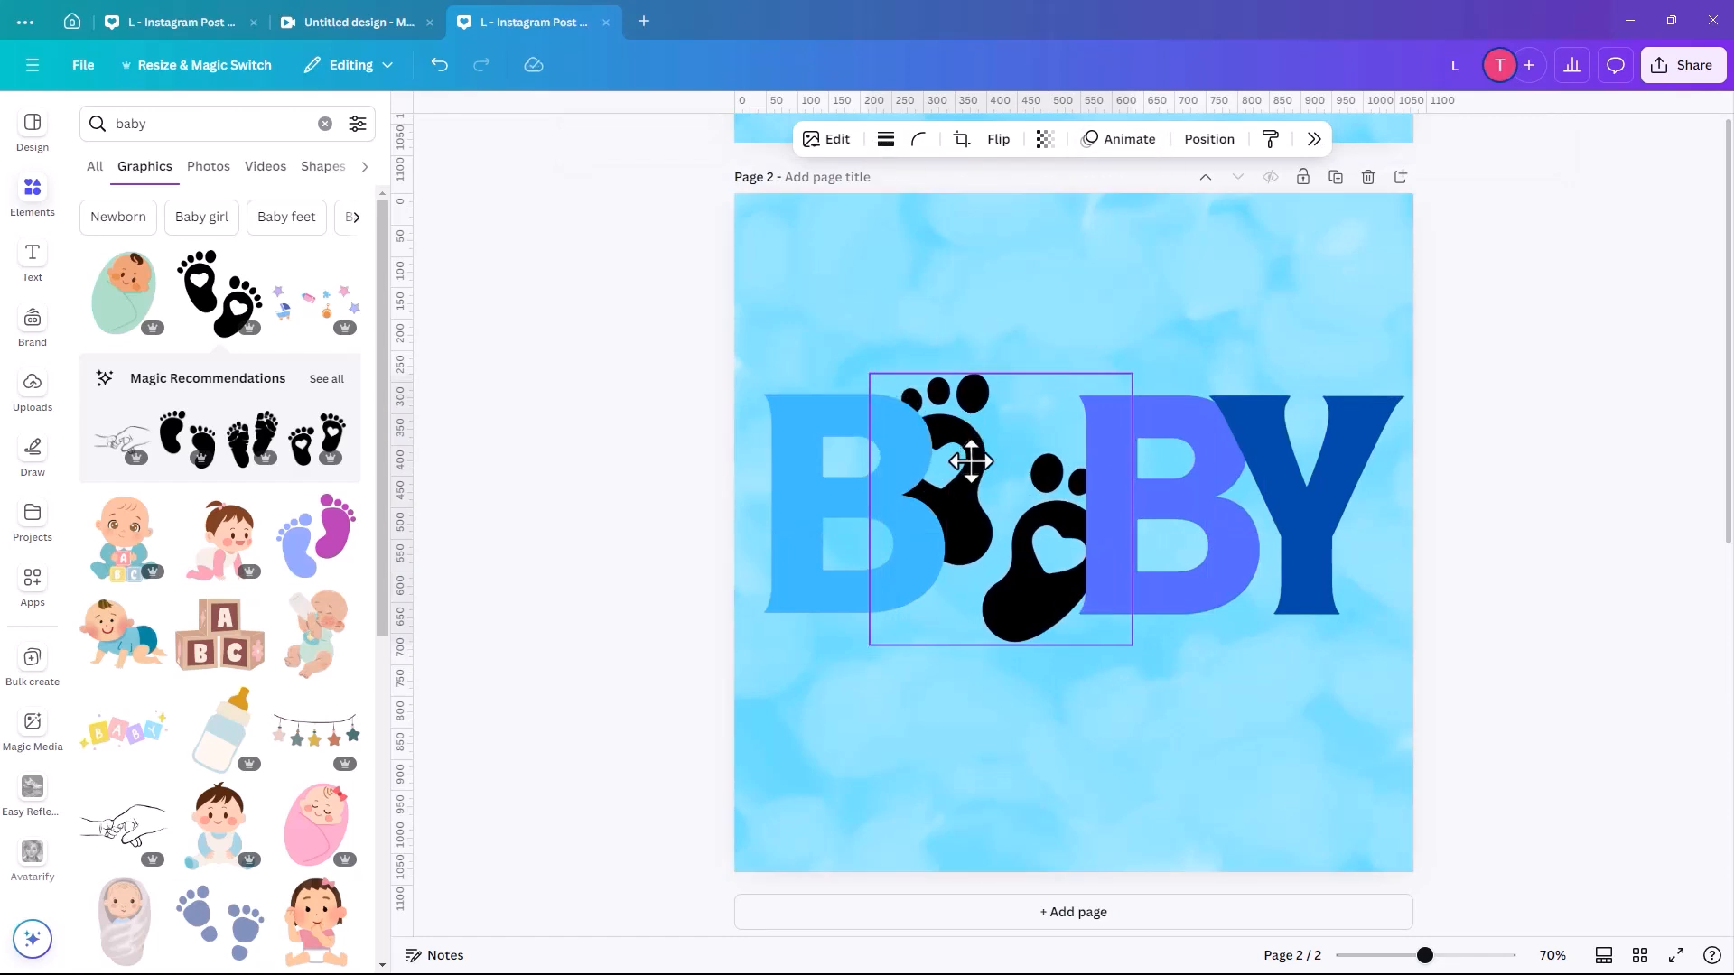
left_click(972, 461)
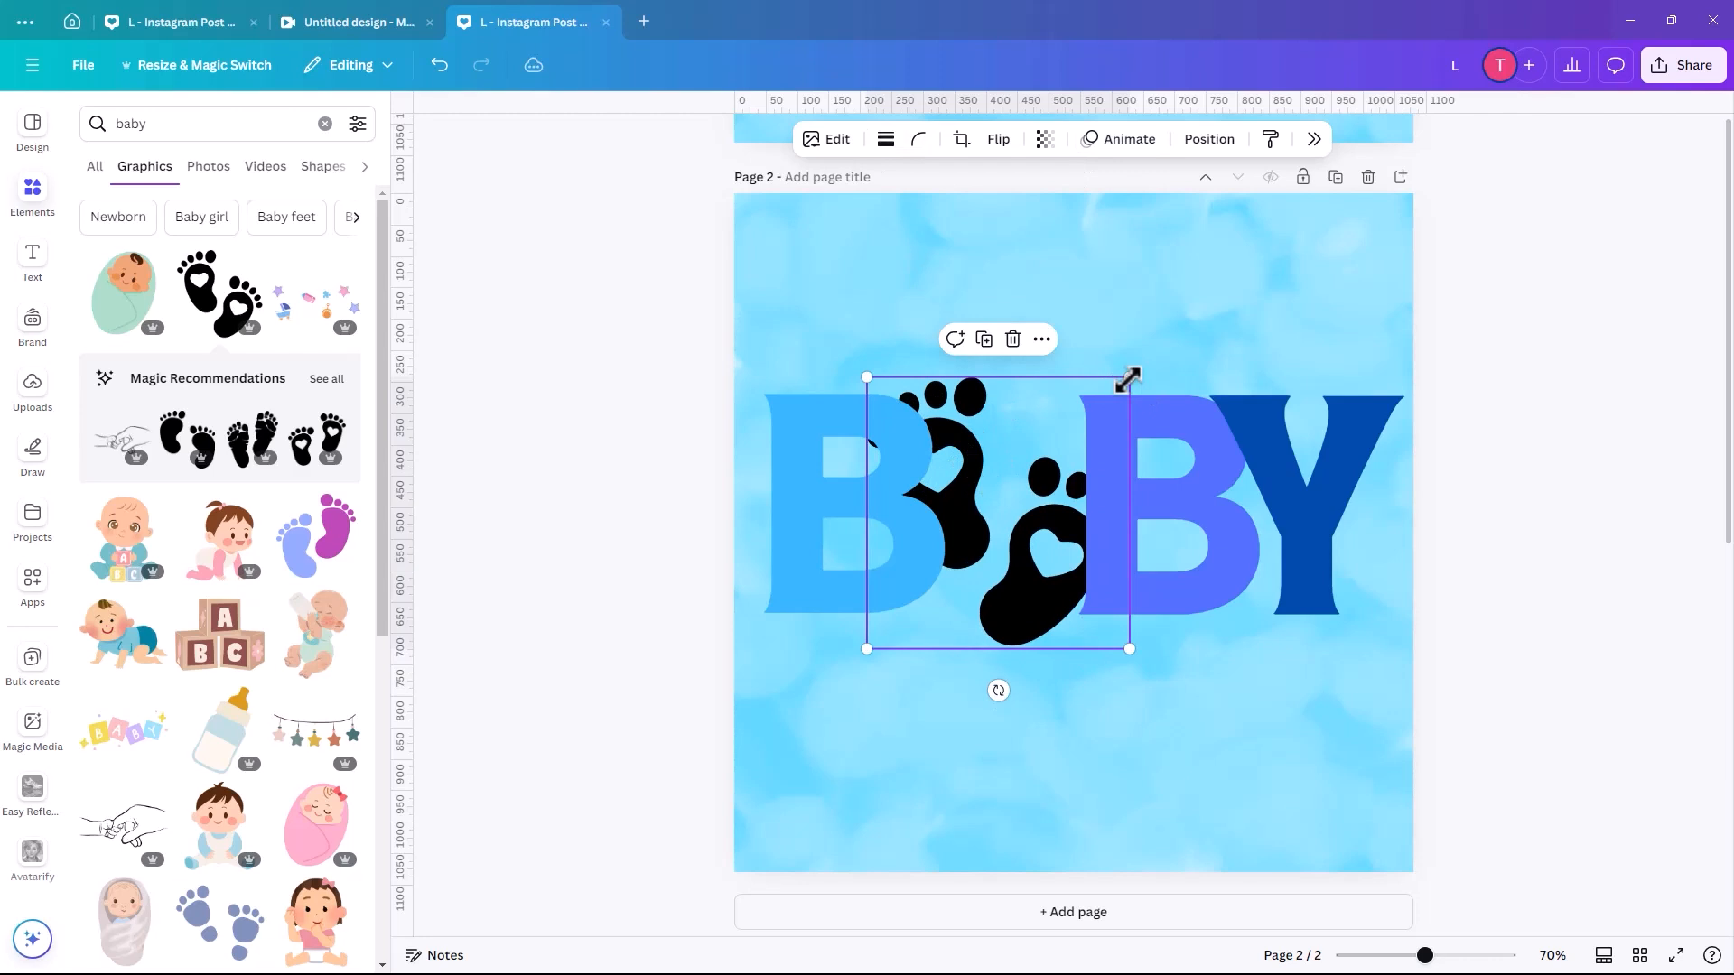
left_click_drag(1127, 378, 1105, 401)
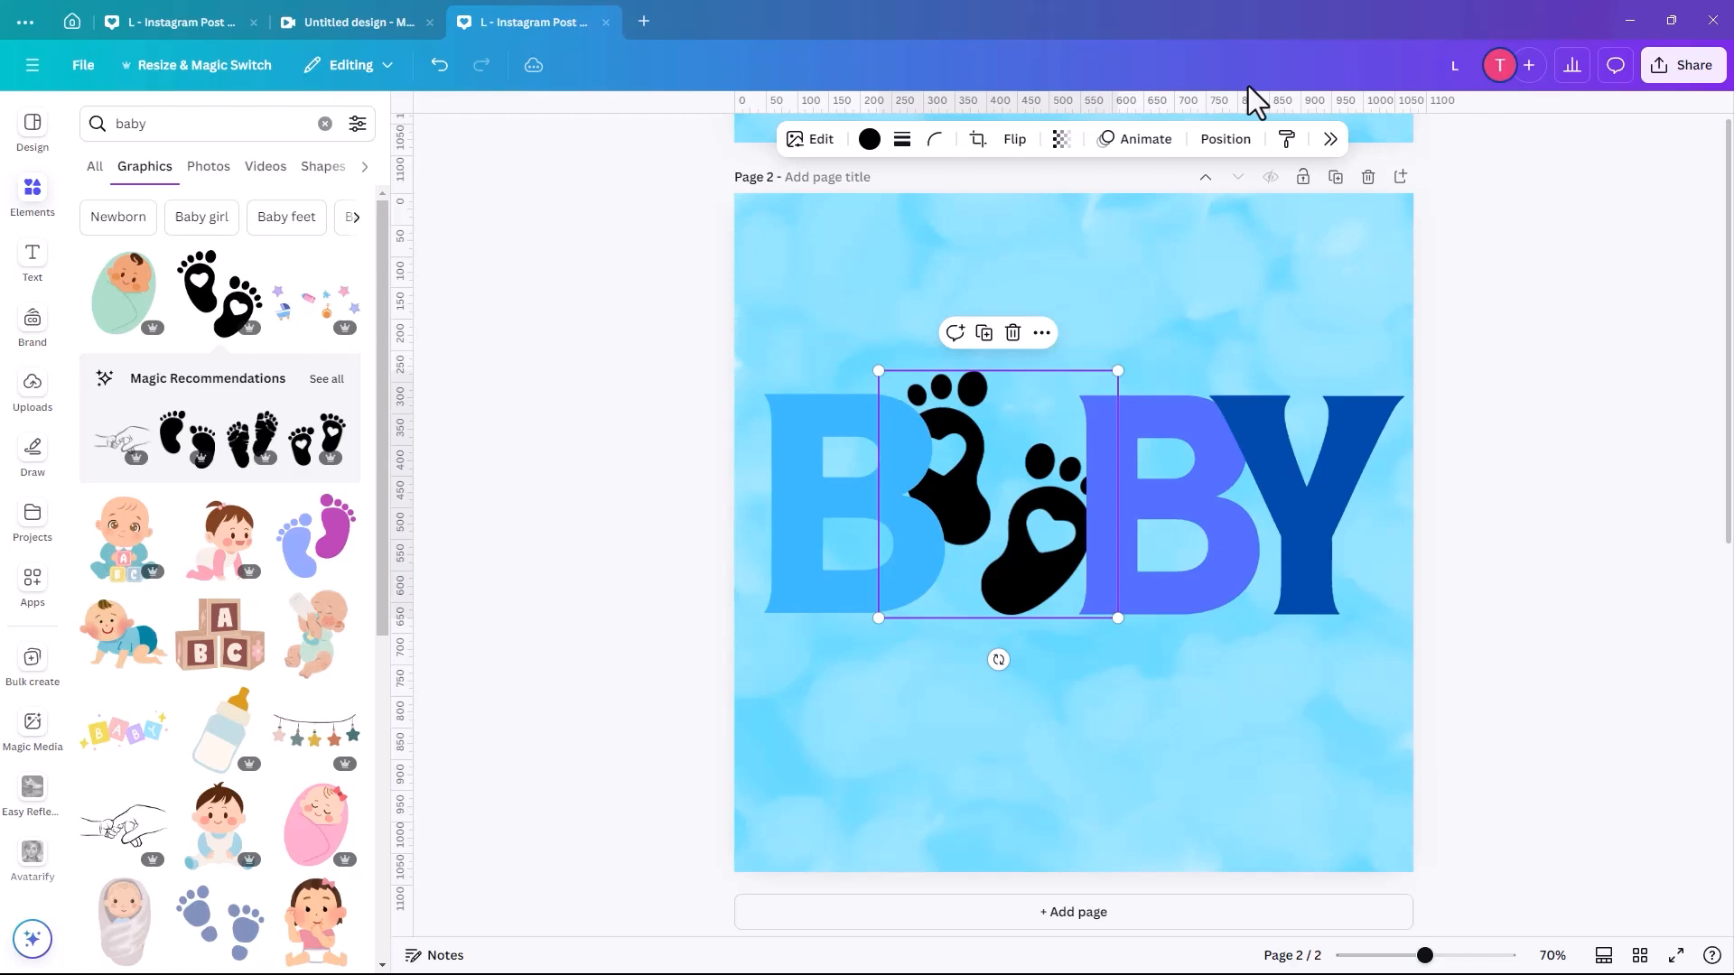
left_click(1225, 139)
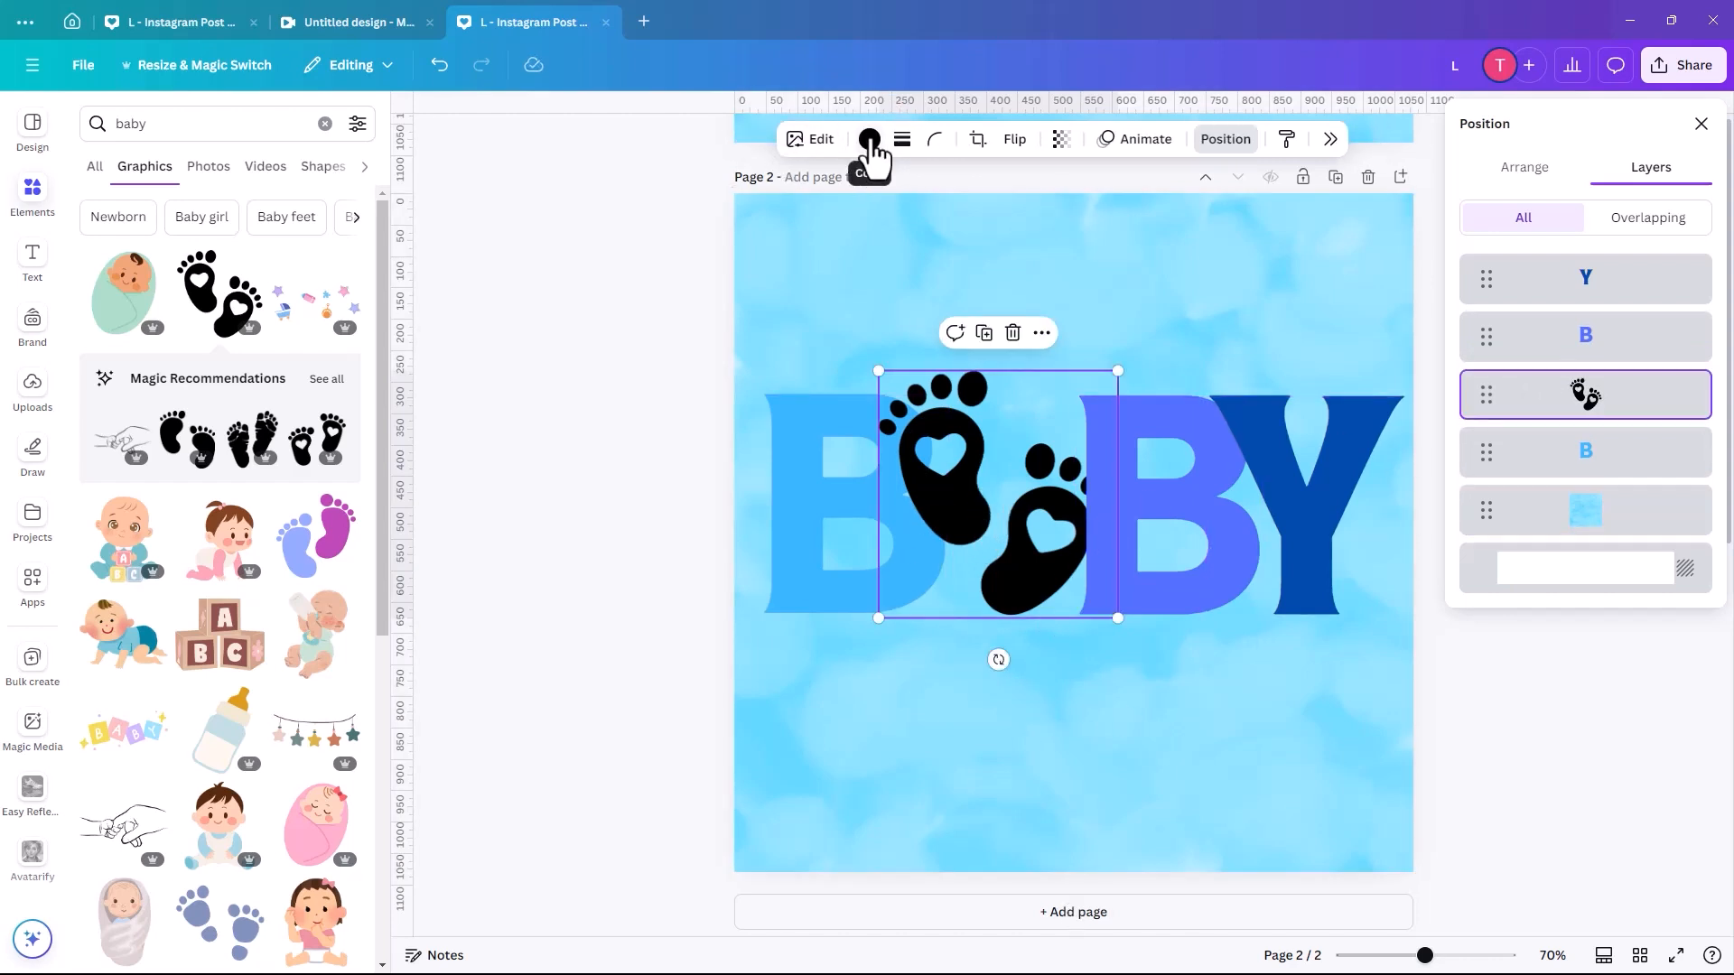
Try blue shades on the footprints and settle on dark navy
left_click(869, 139)
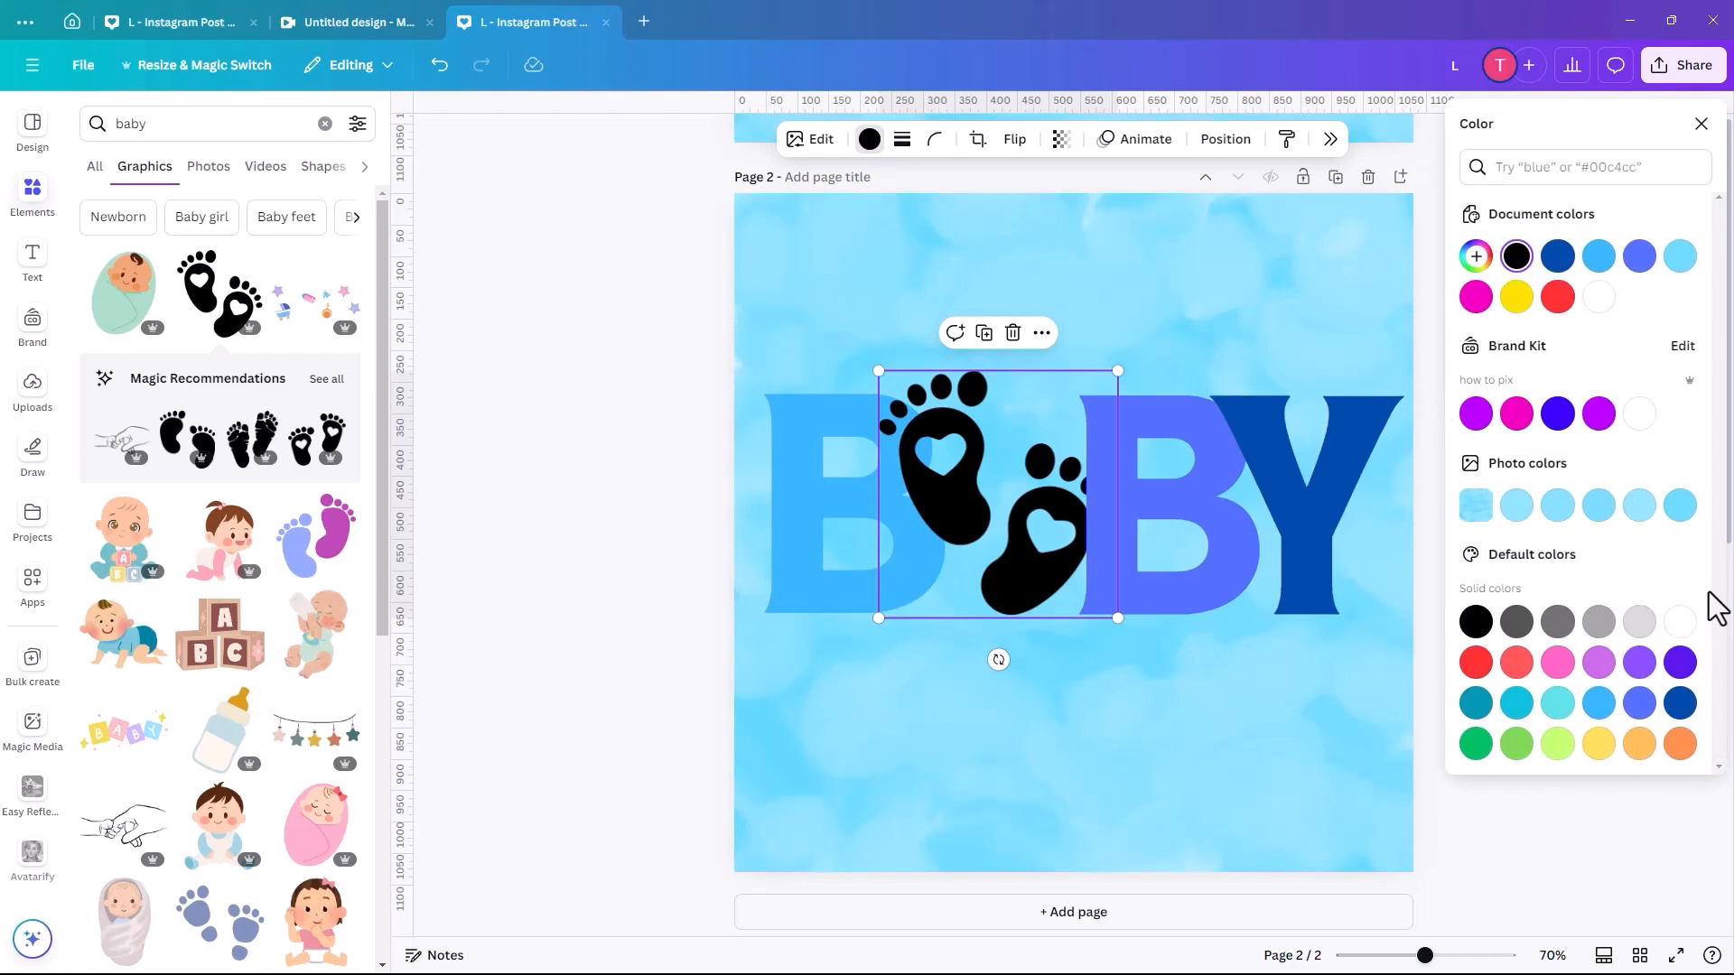
left_click(1597, 703)
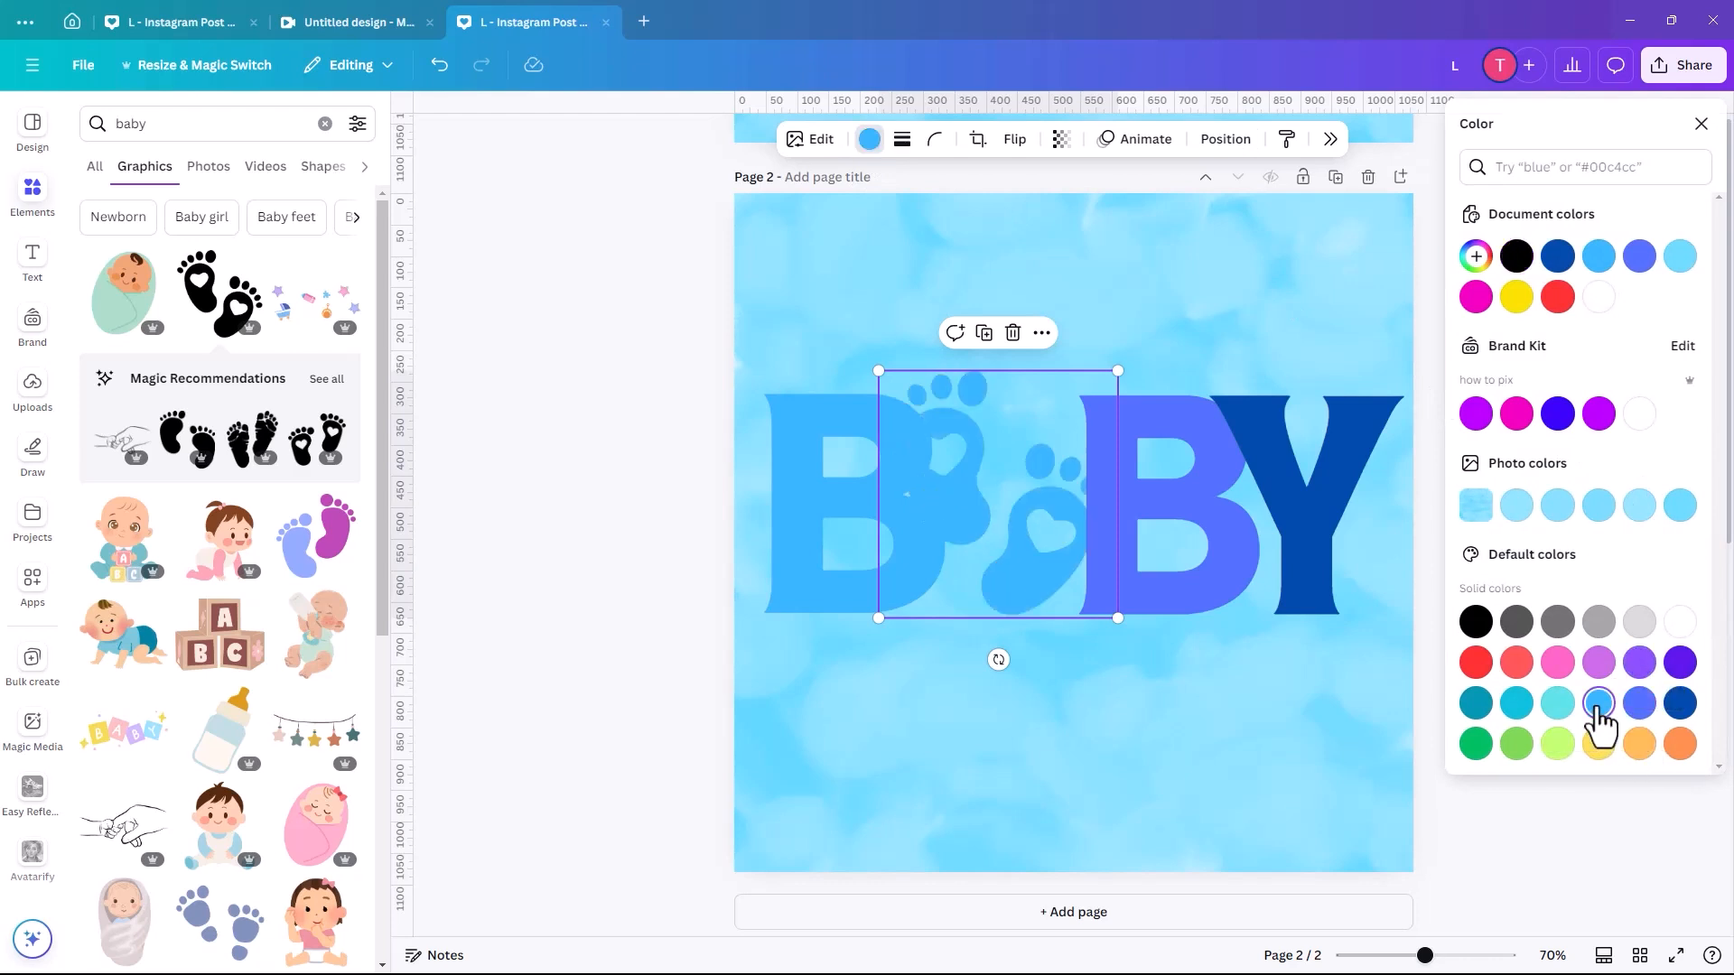
left_click(1516, 702)
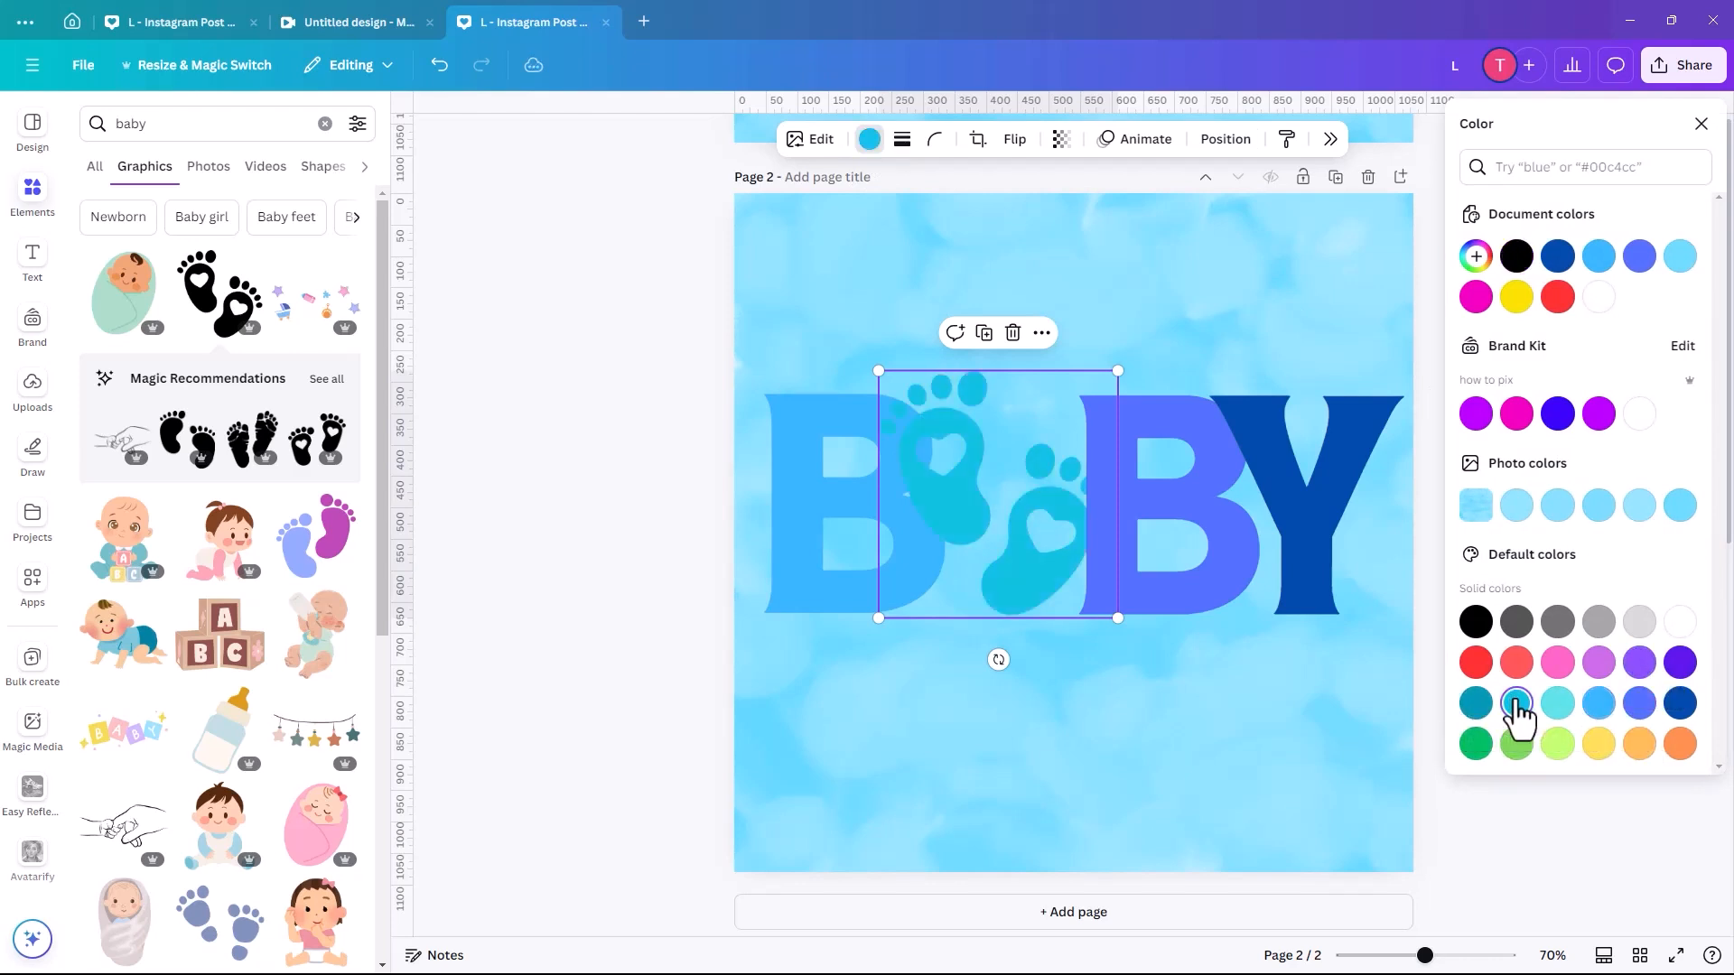
left_click(1515, 703)
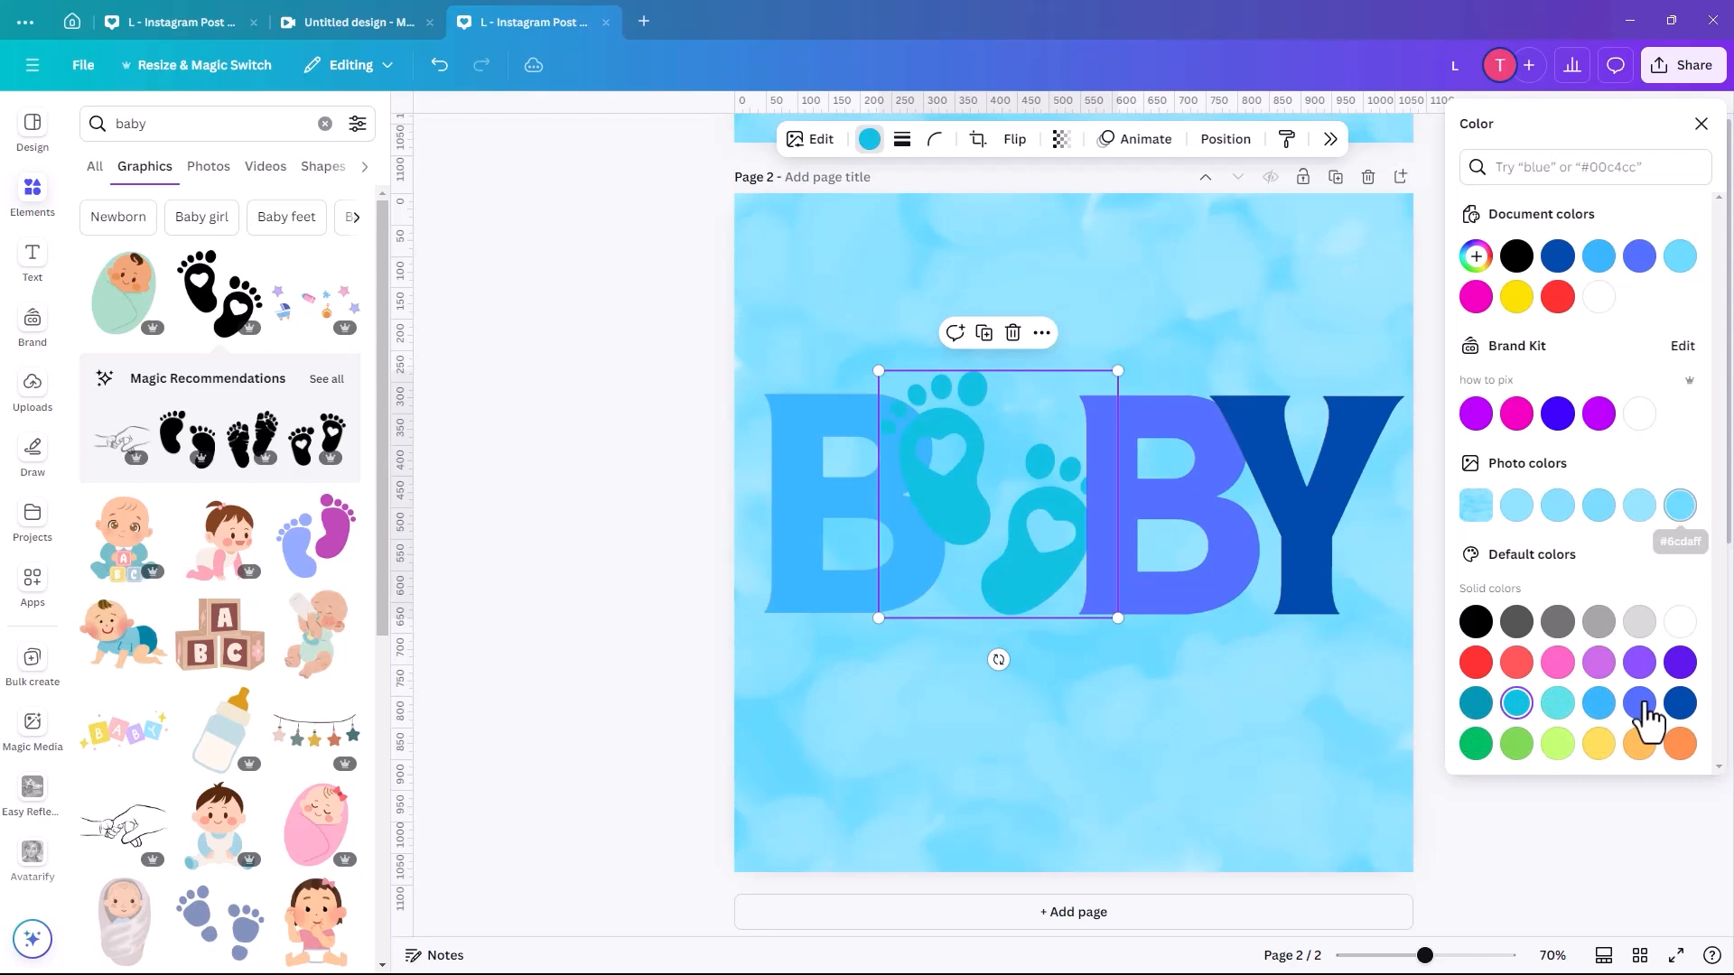
left_click(1678, 703)
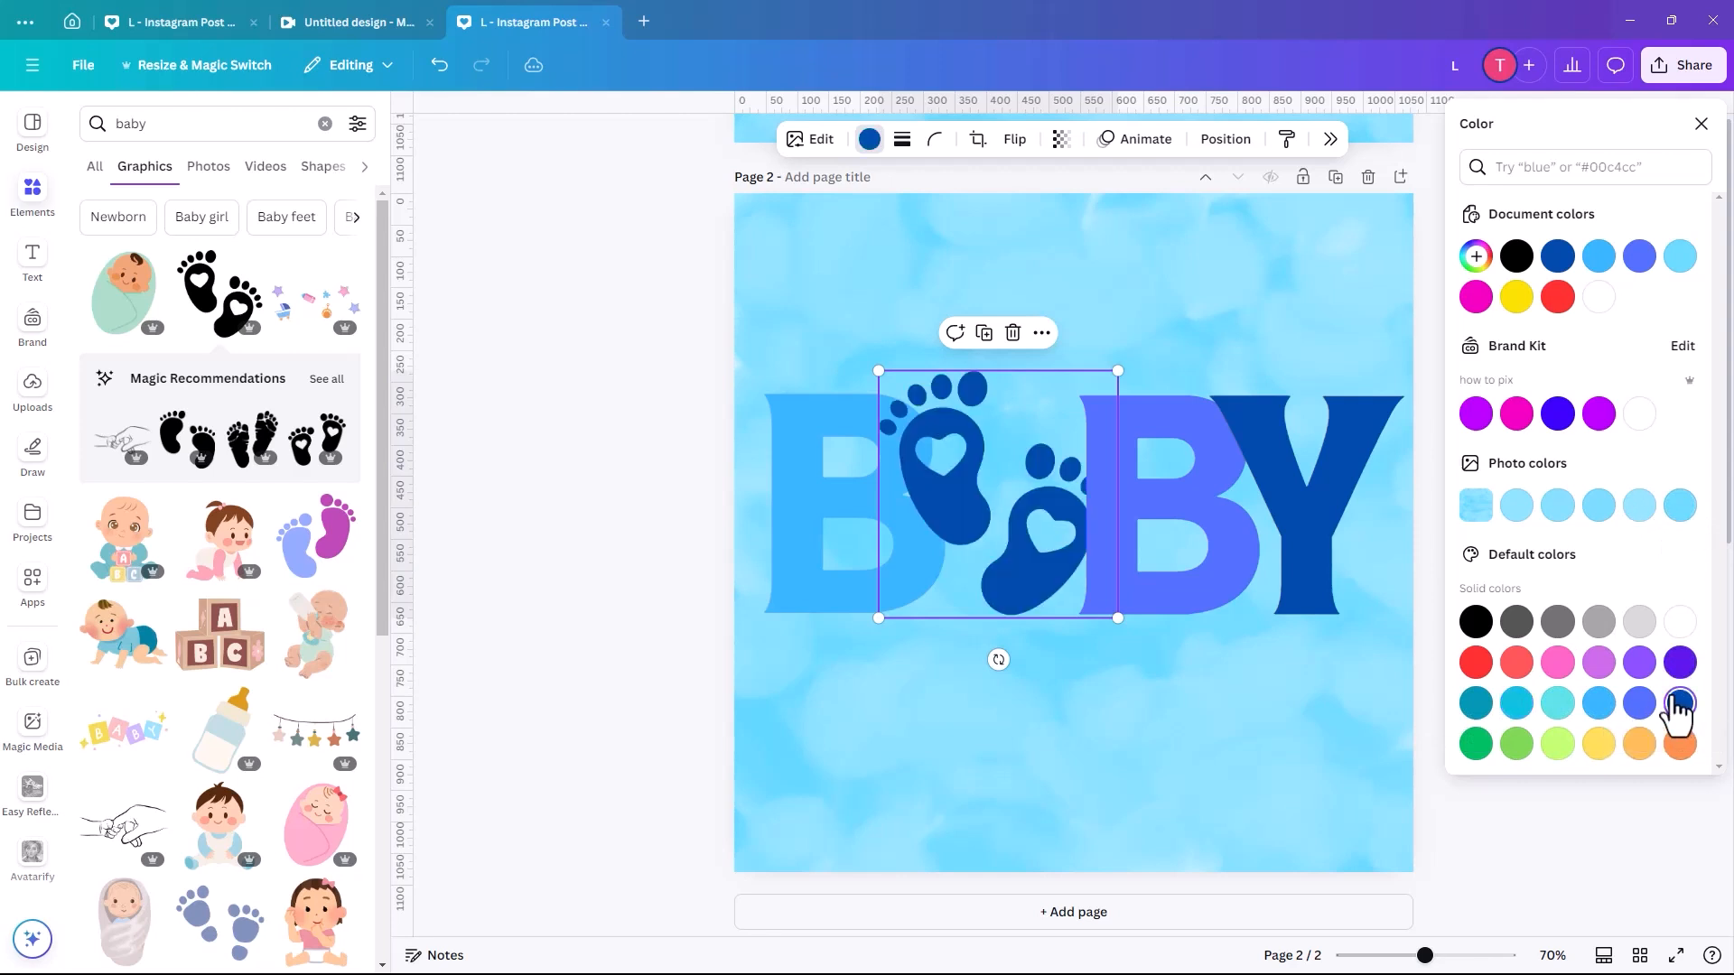
left_click(1475, 254)
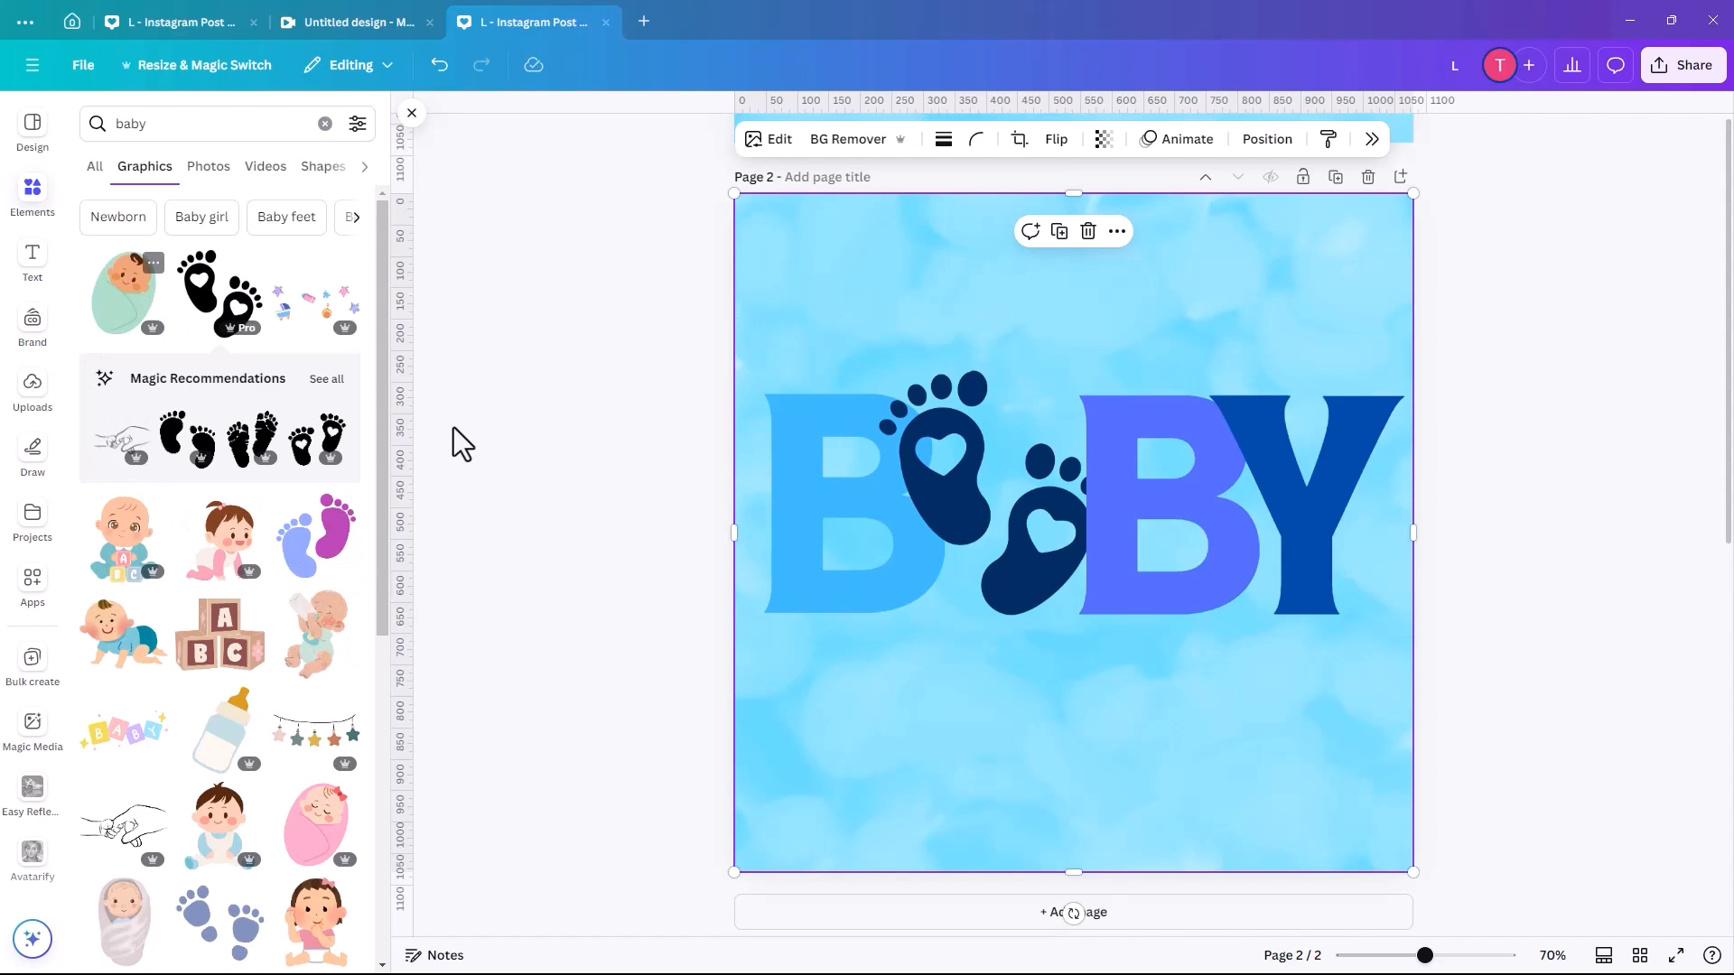
mouse_move(1102, 726)
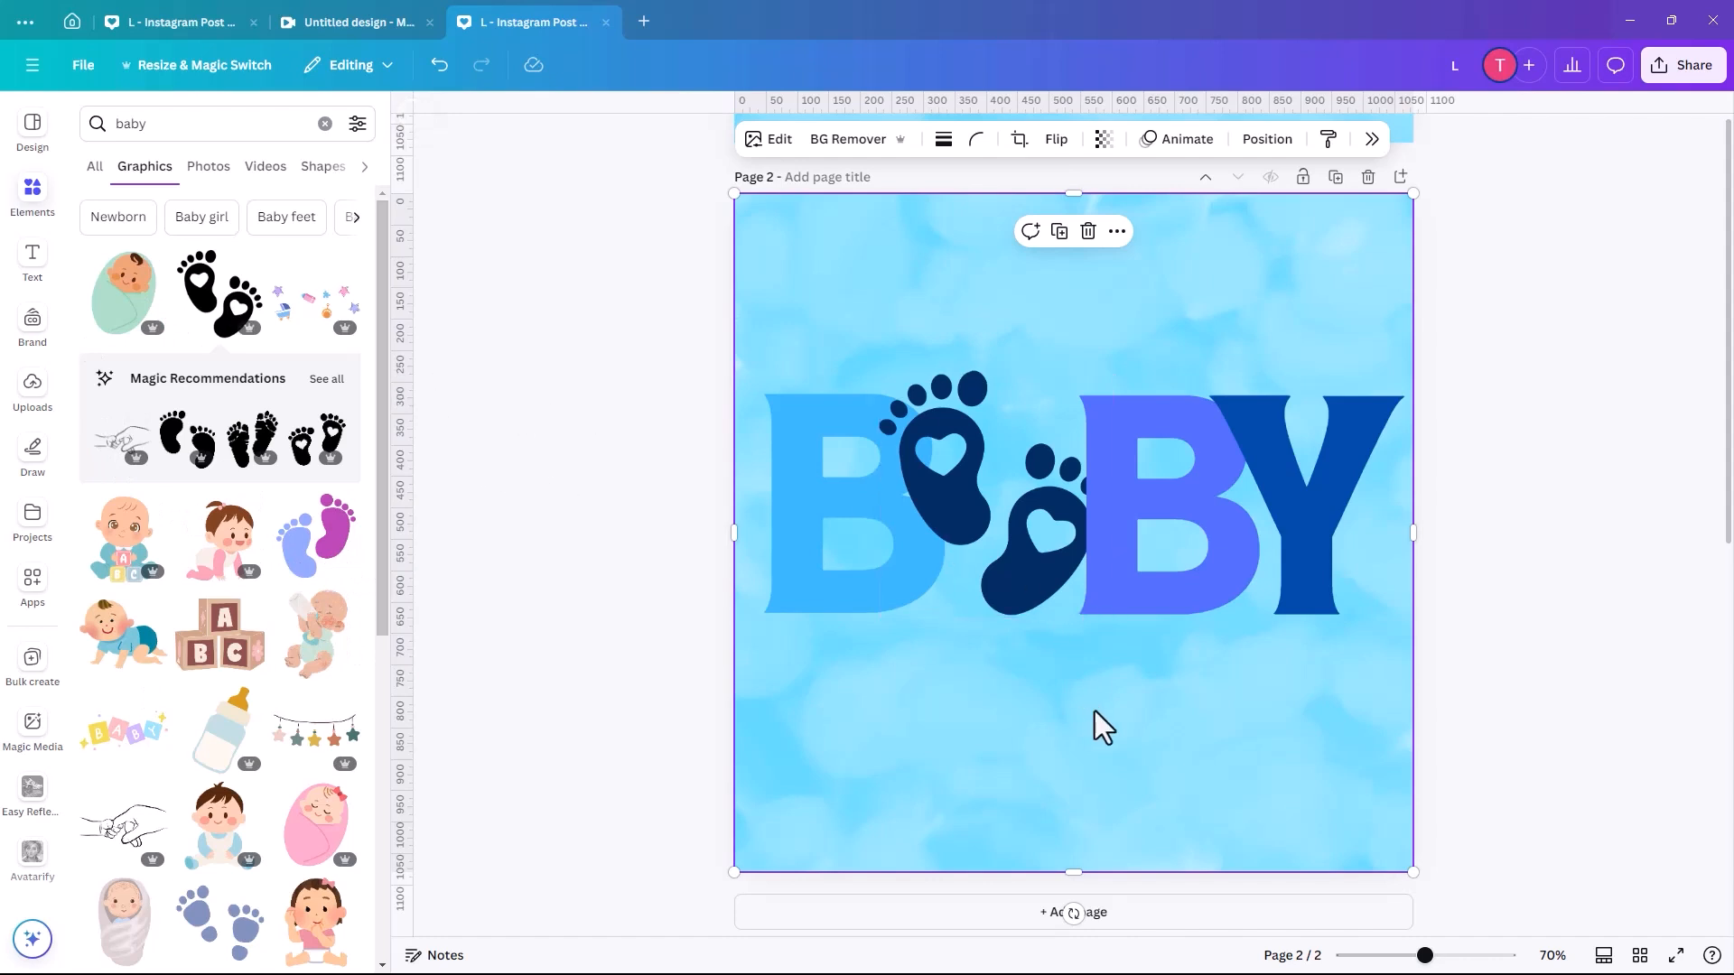
left_click(808, 531)
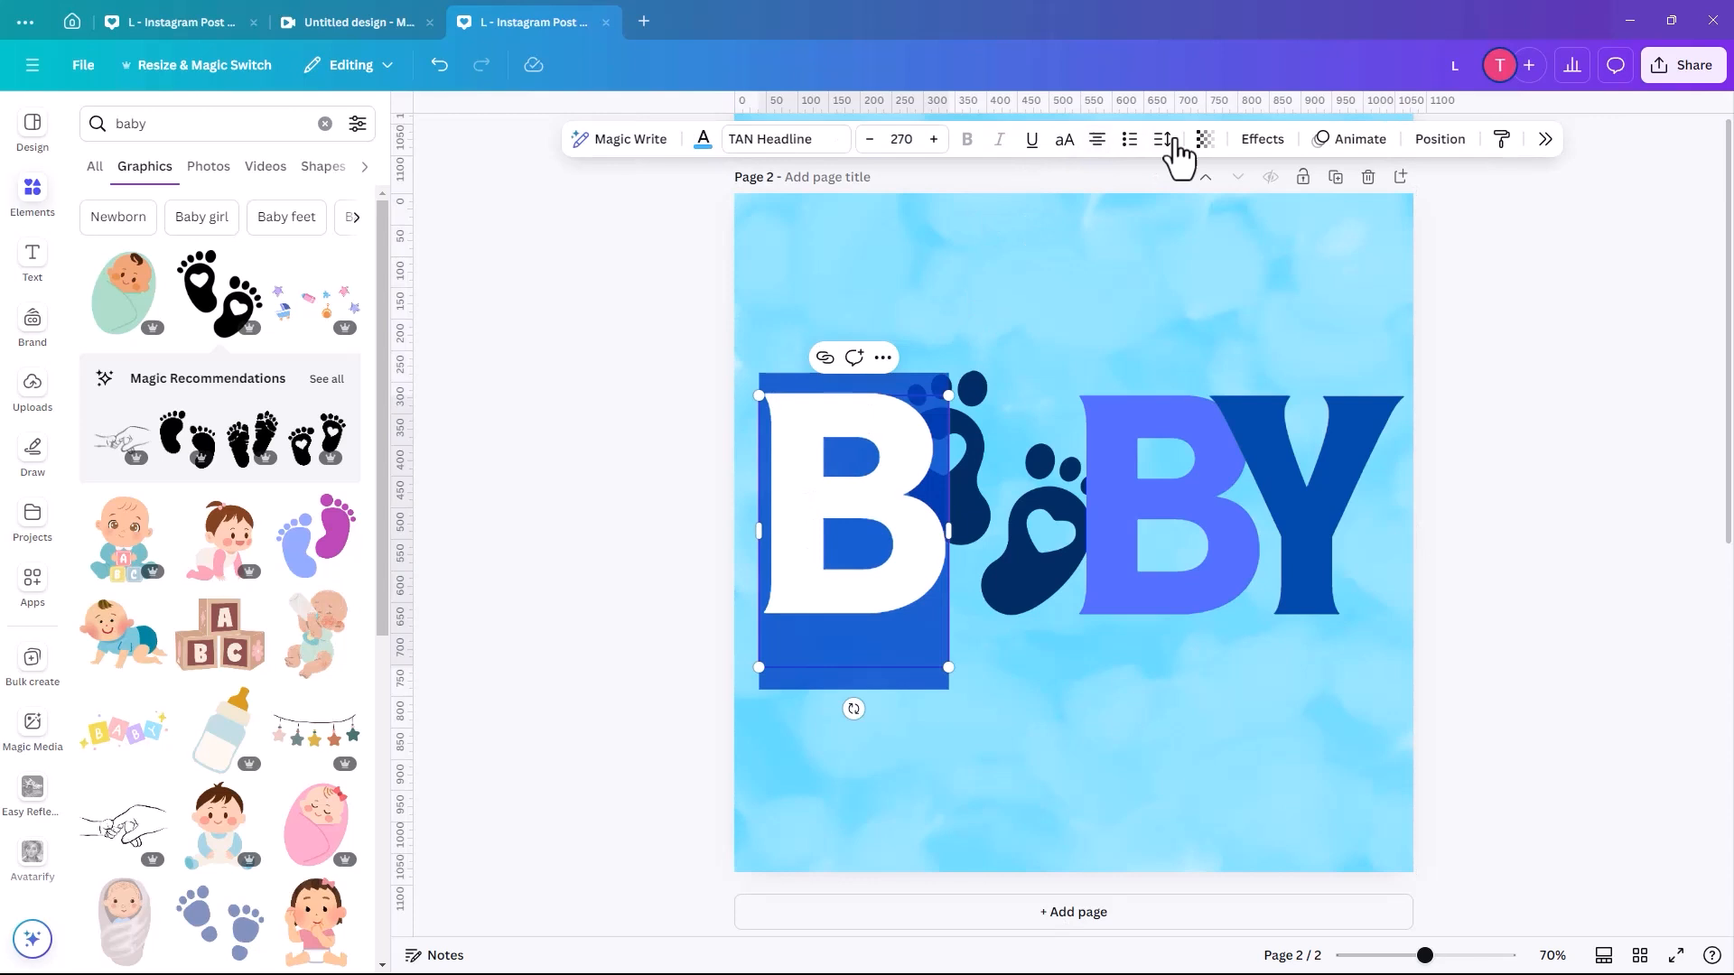
Recolour the B, B and Y letters in pink shades, with a custom pink Y
left_click(702, 139)
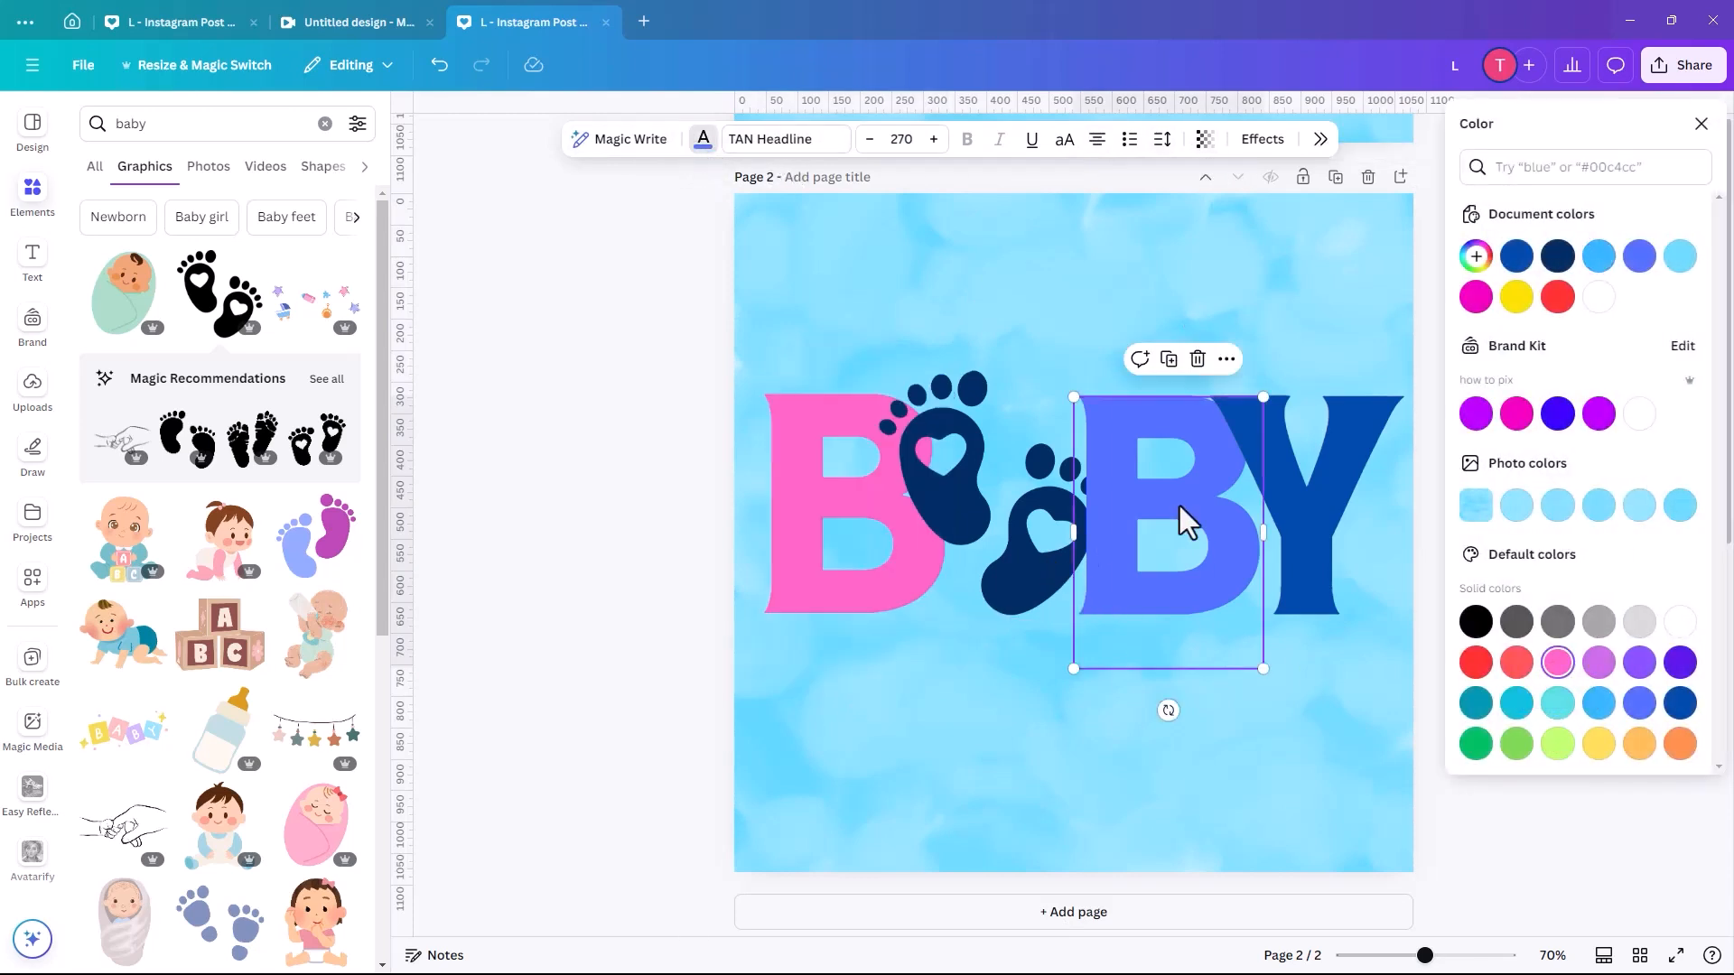
left_click(1640, 703)
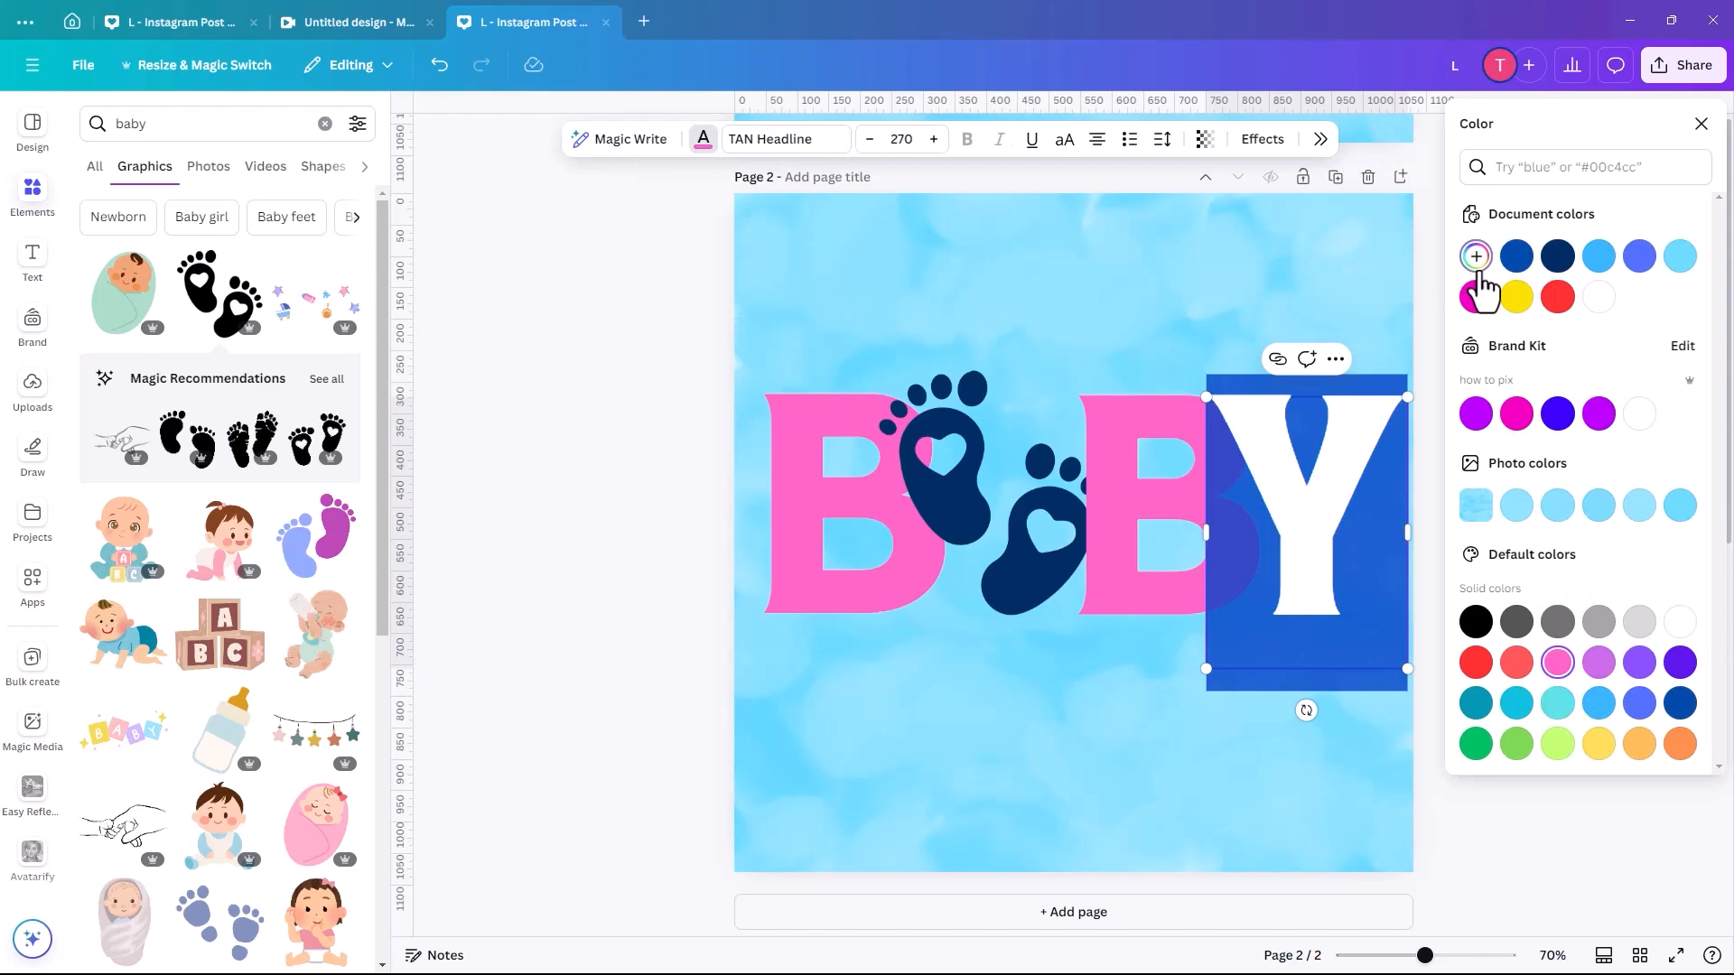
left_click(1476, 255)
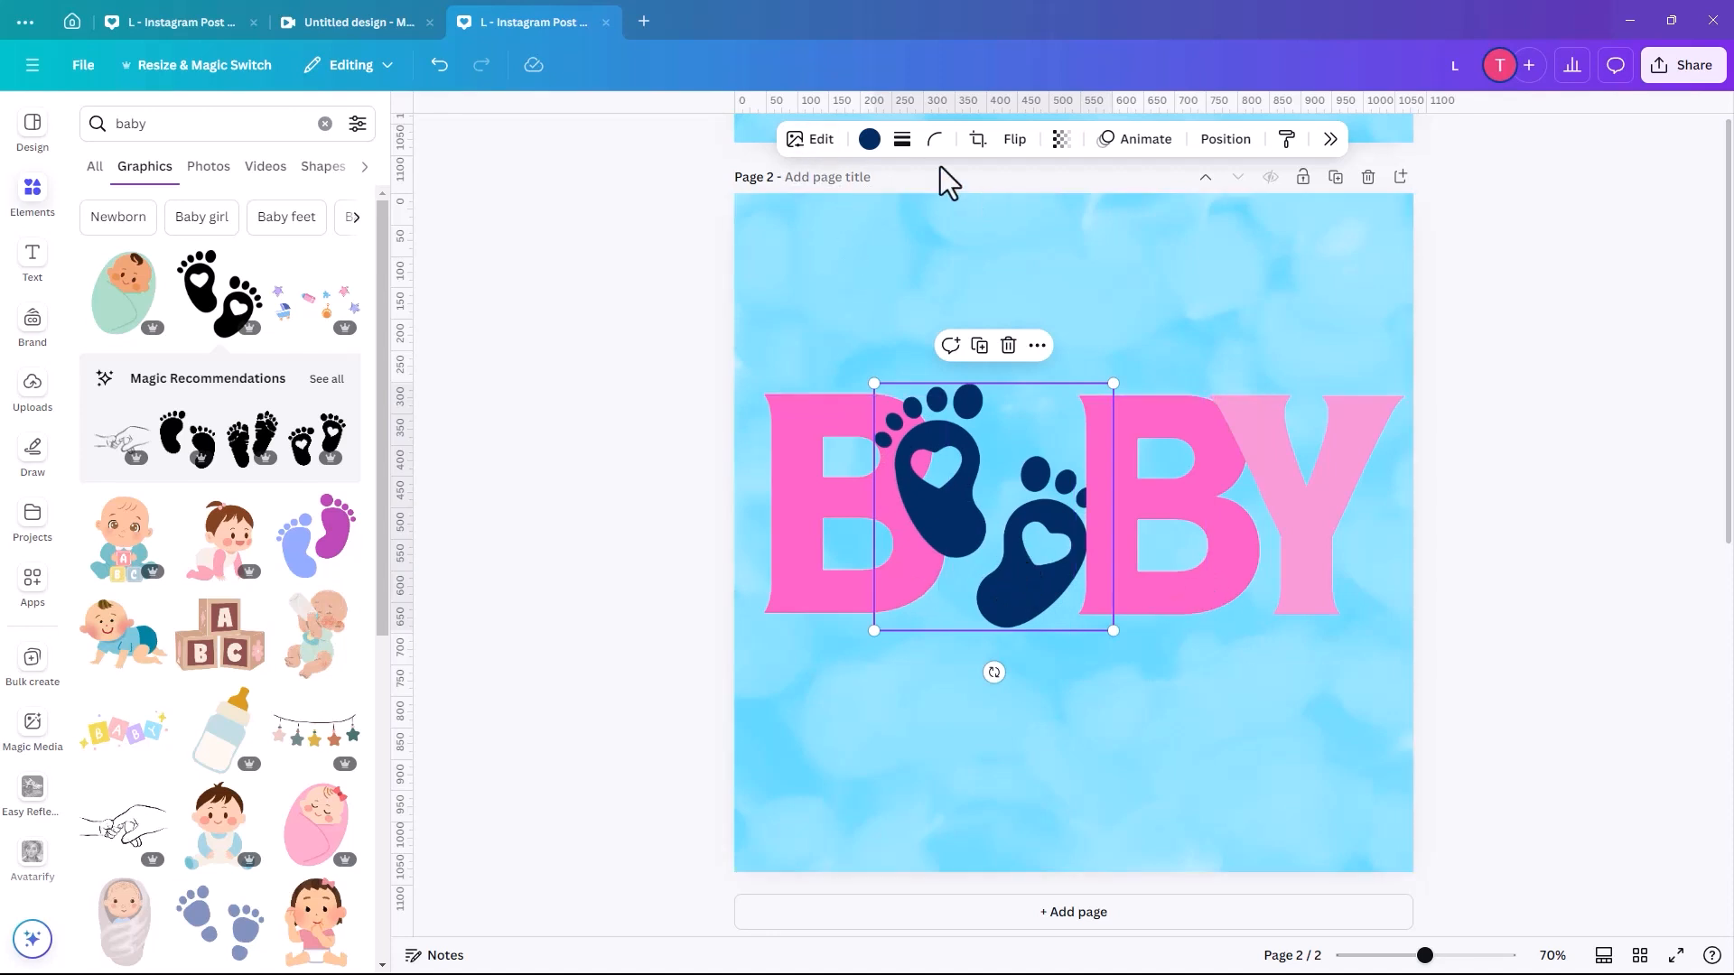
Recolour the footprints magenta
left_click(869, 139)
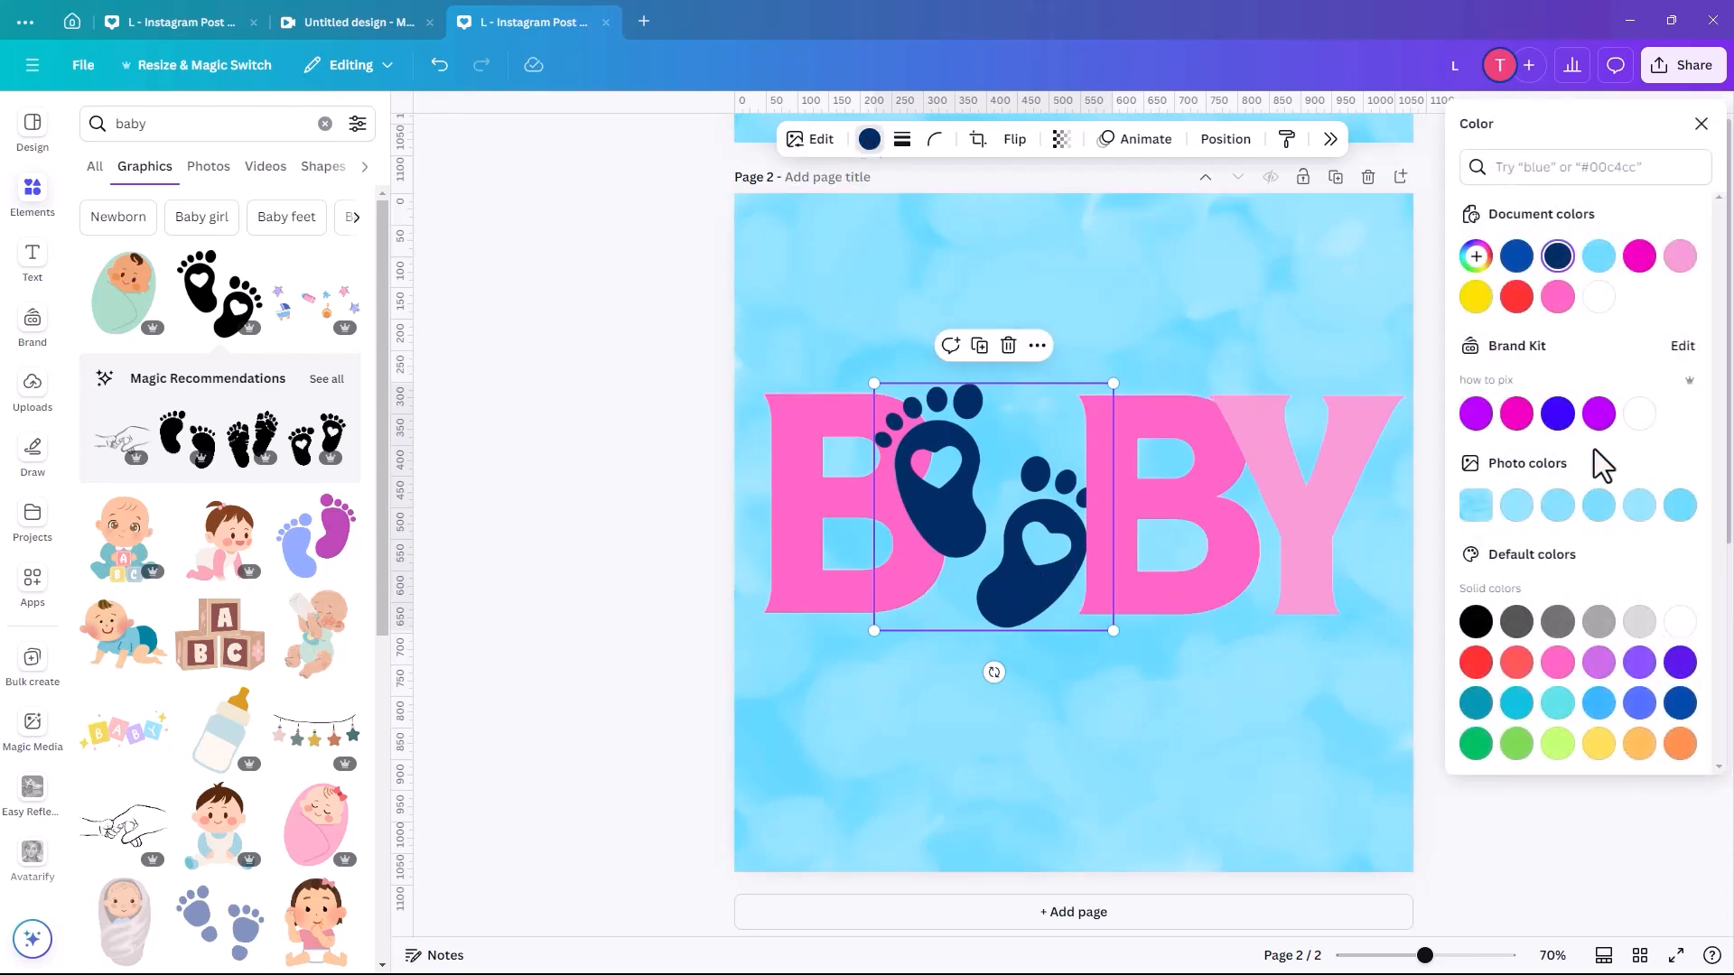
left_click(1516, 413)
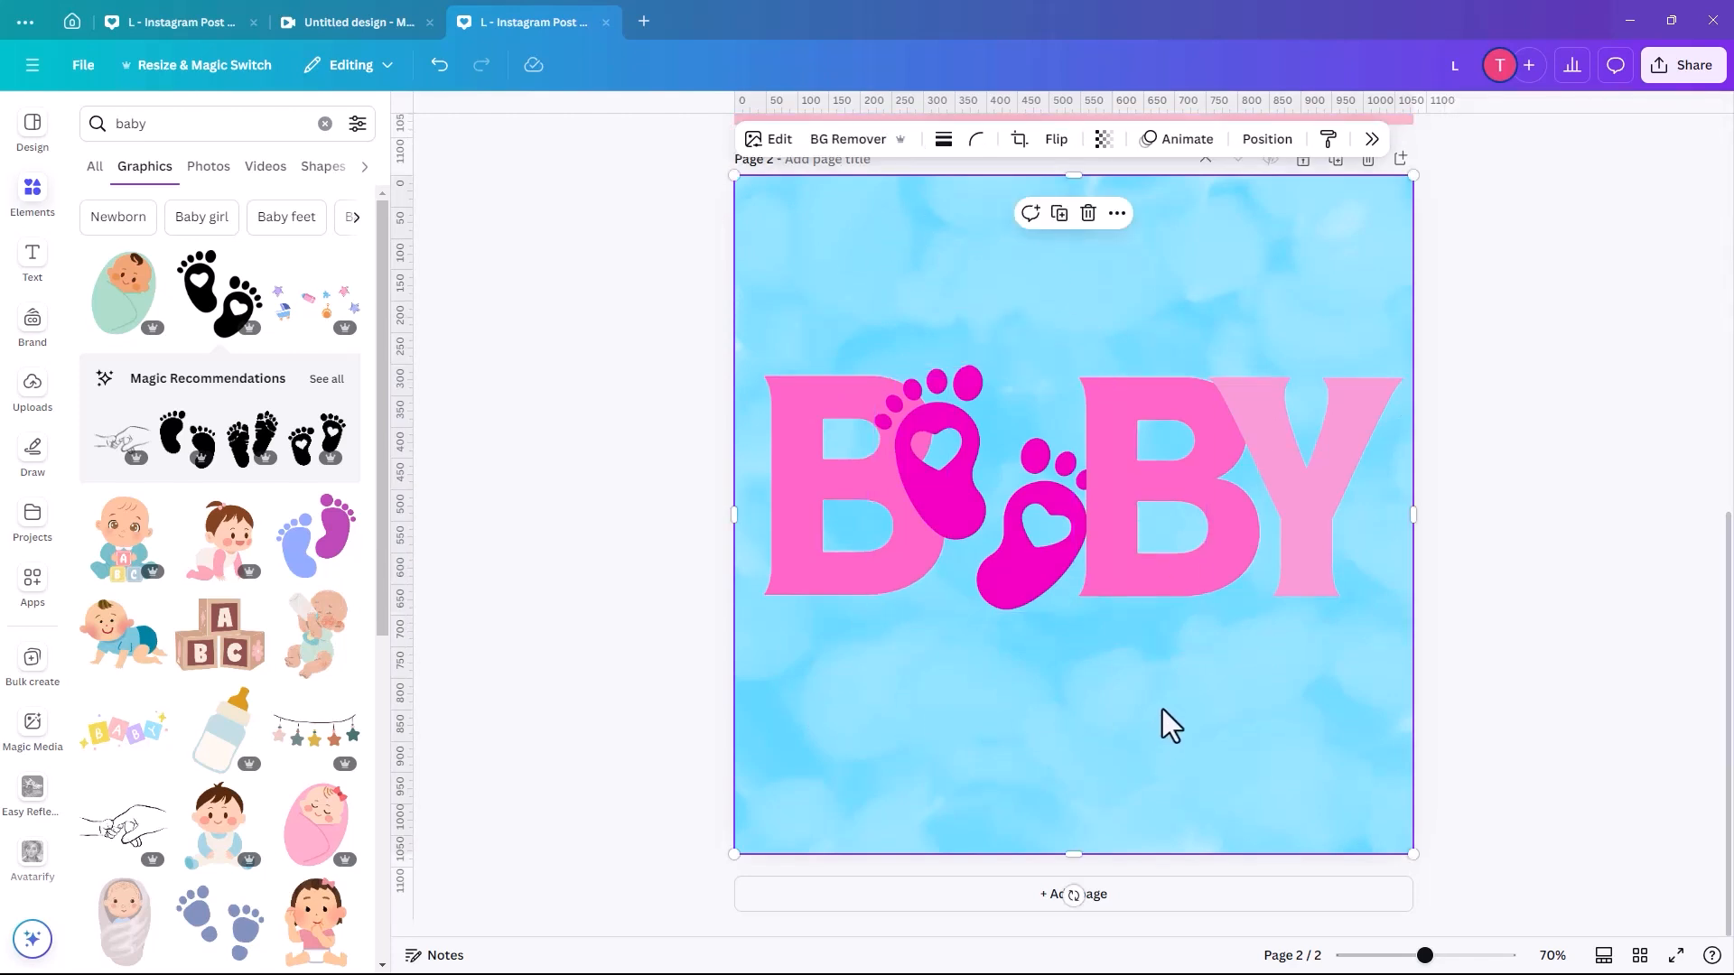
left_click(990, 520)
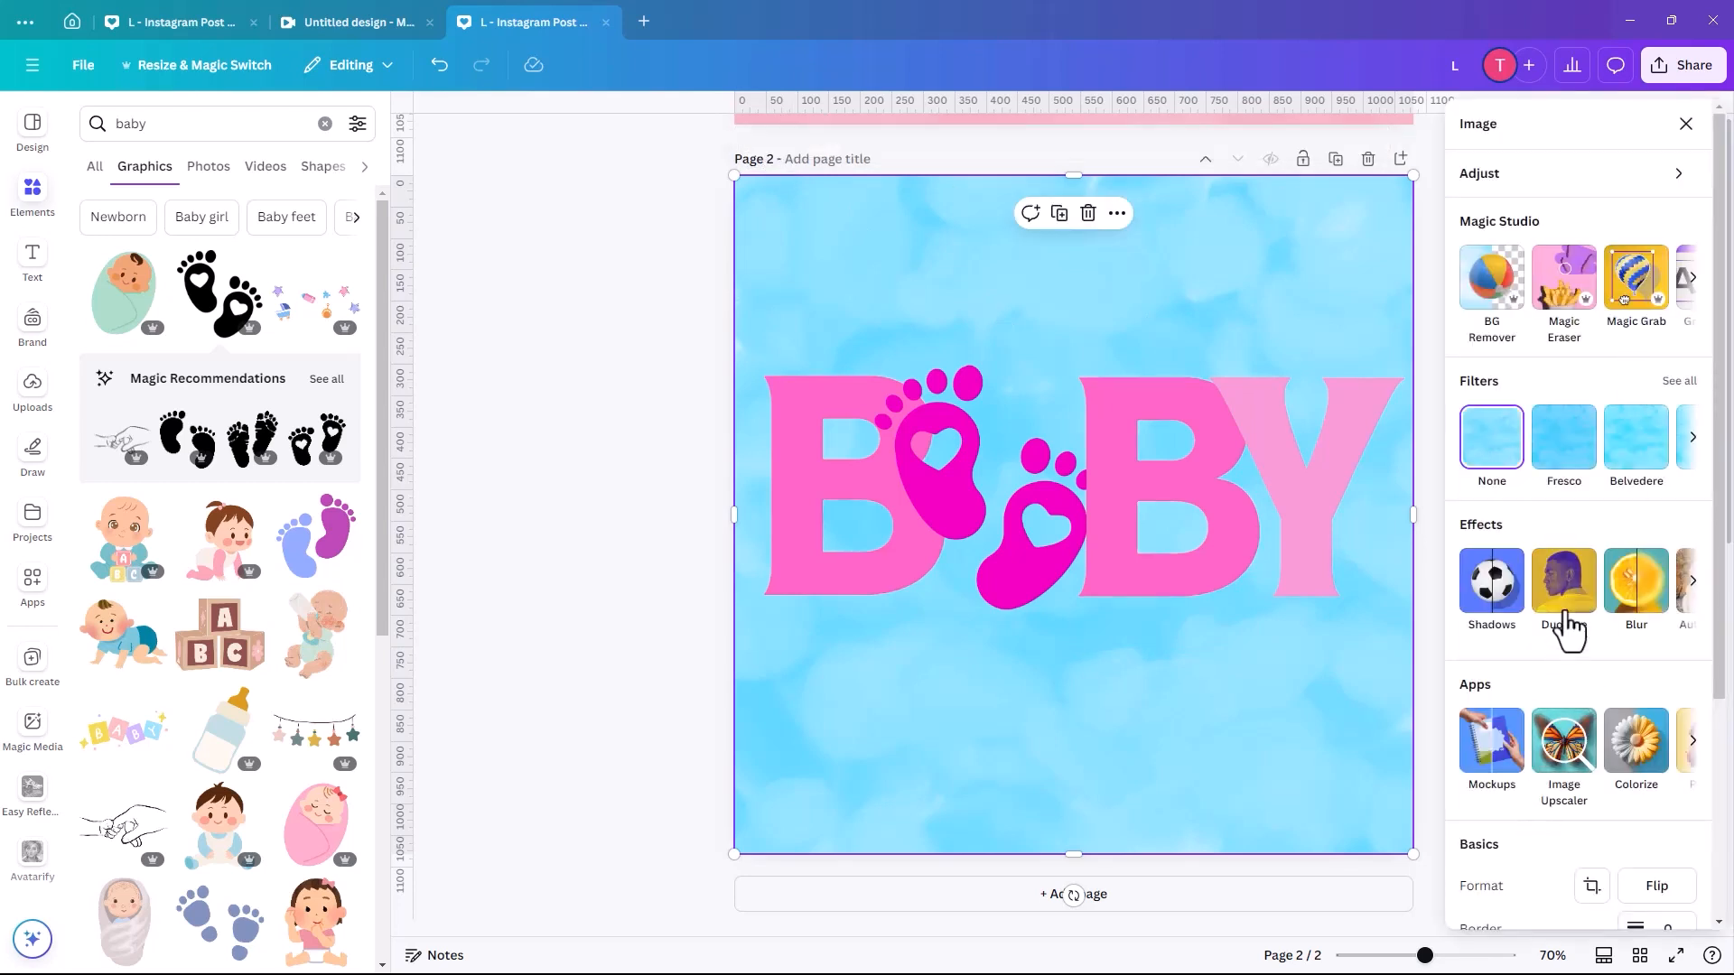
Apply Blush duotone with pale pink highlights and brighter pink-red shadows, then switch to the Custom preset
left_click(1564, 580)
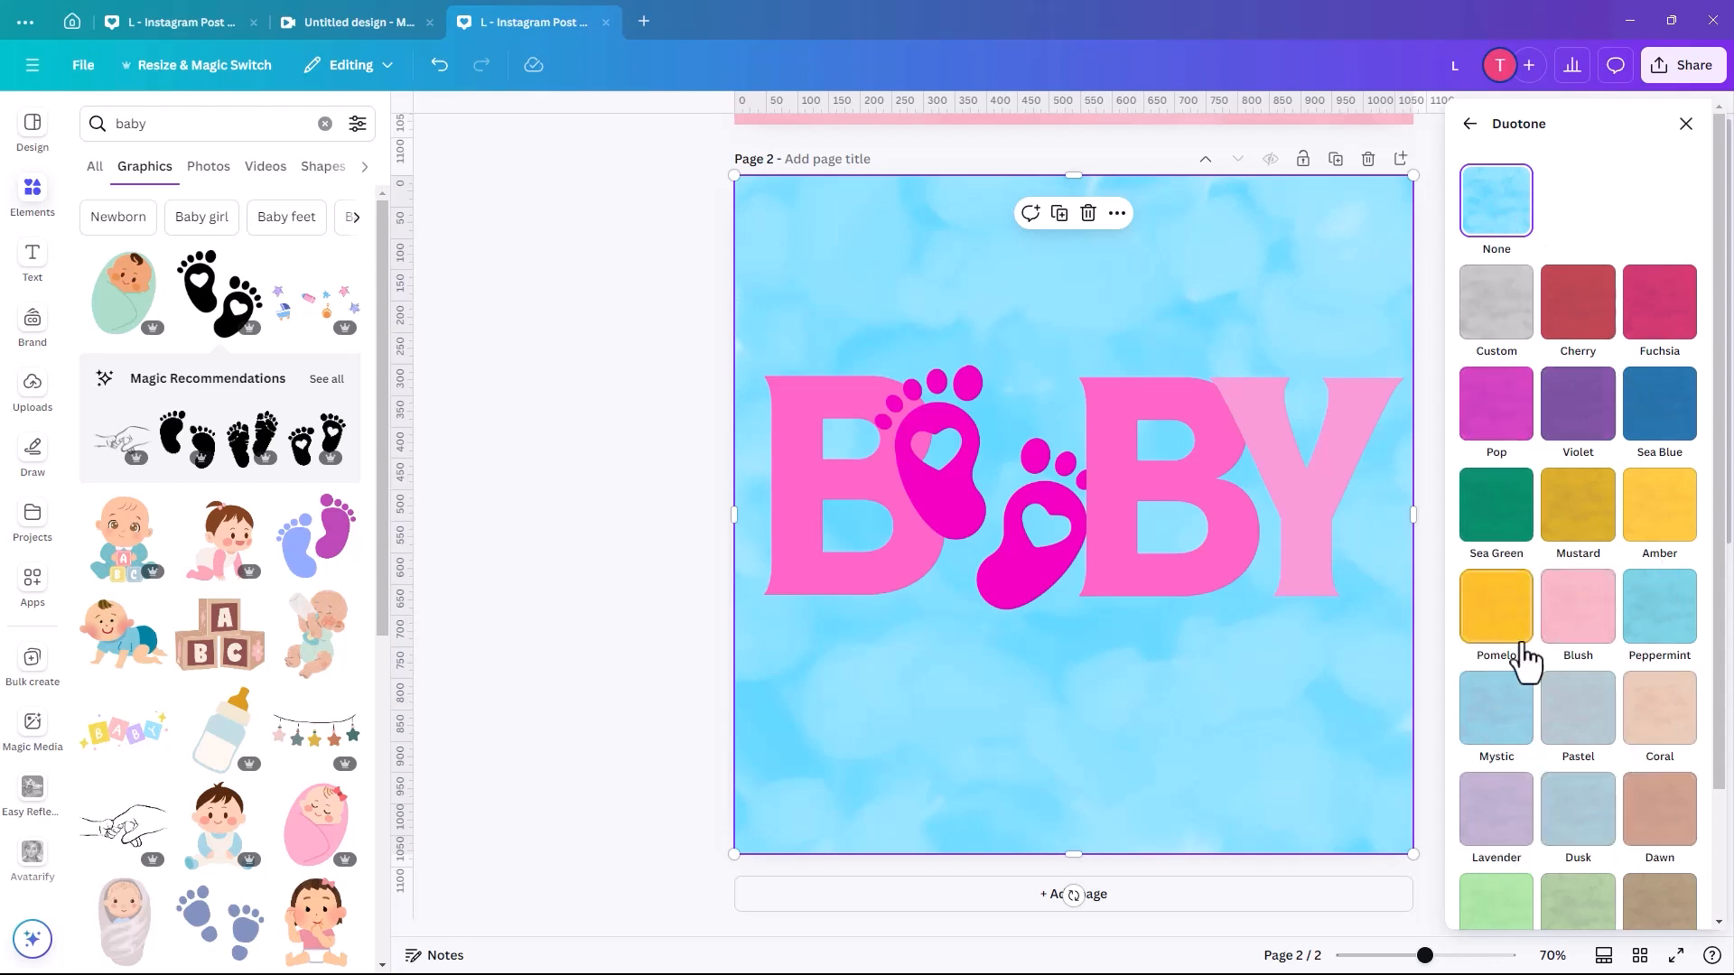
left_click(1577, 607)
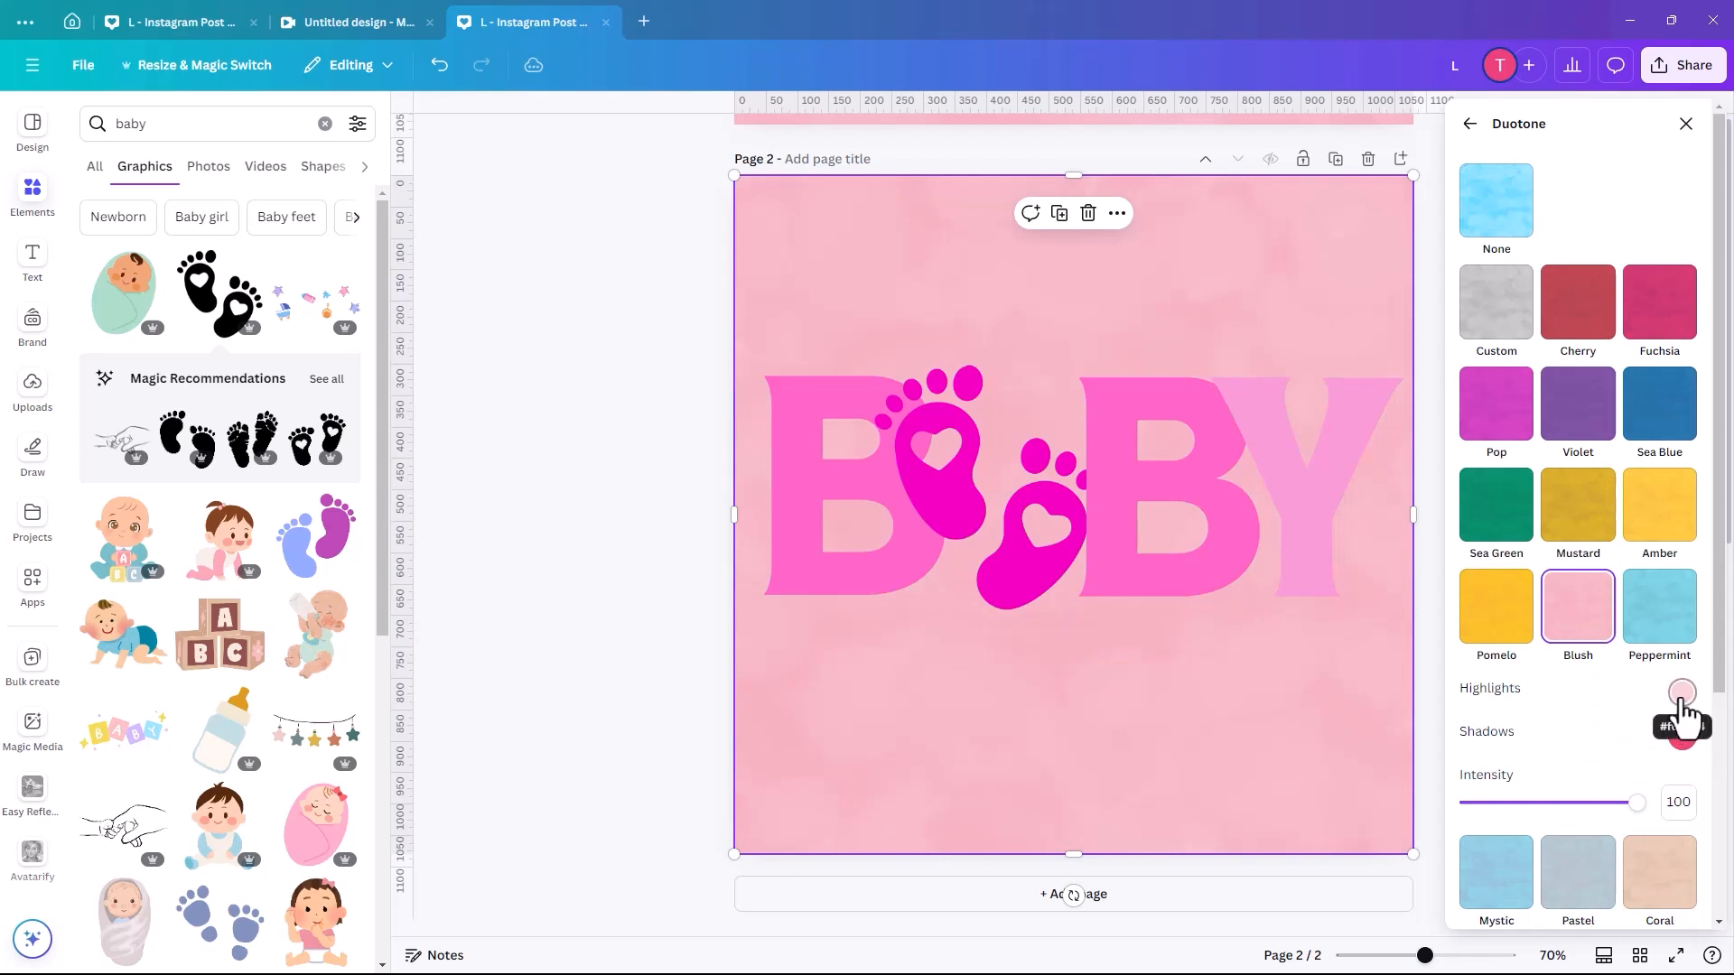
left_click(1679, 693)
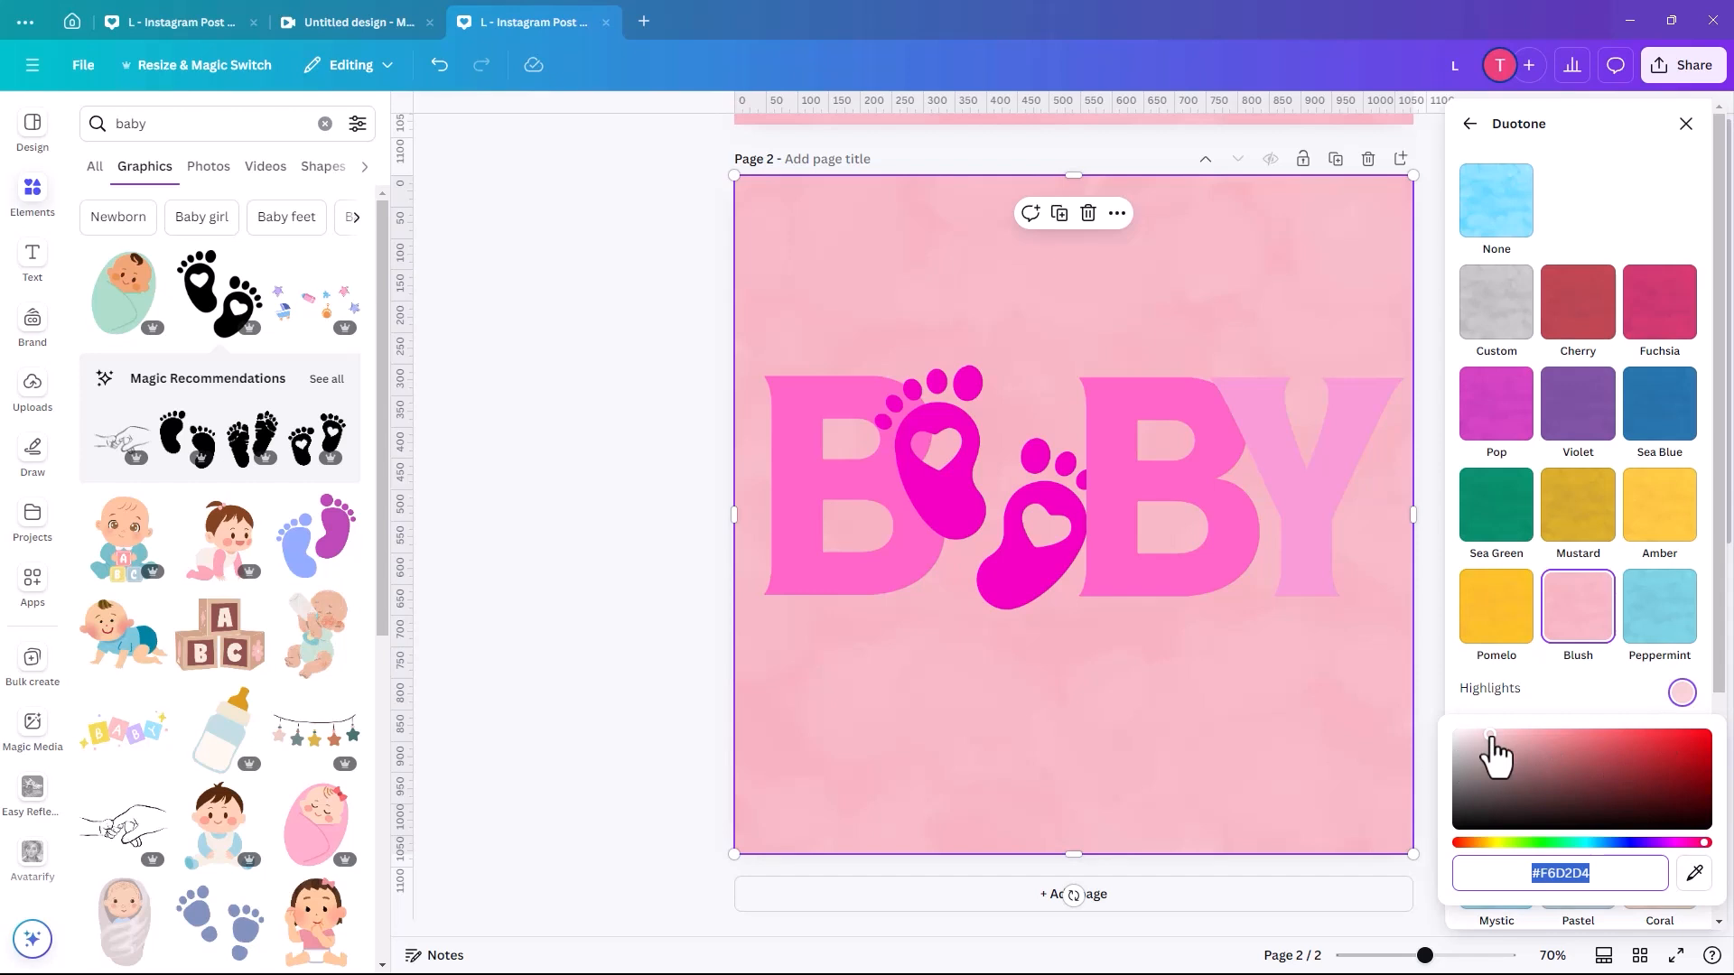
left_click(1459, 737)
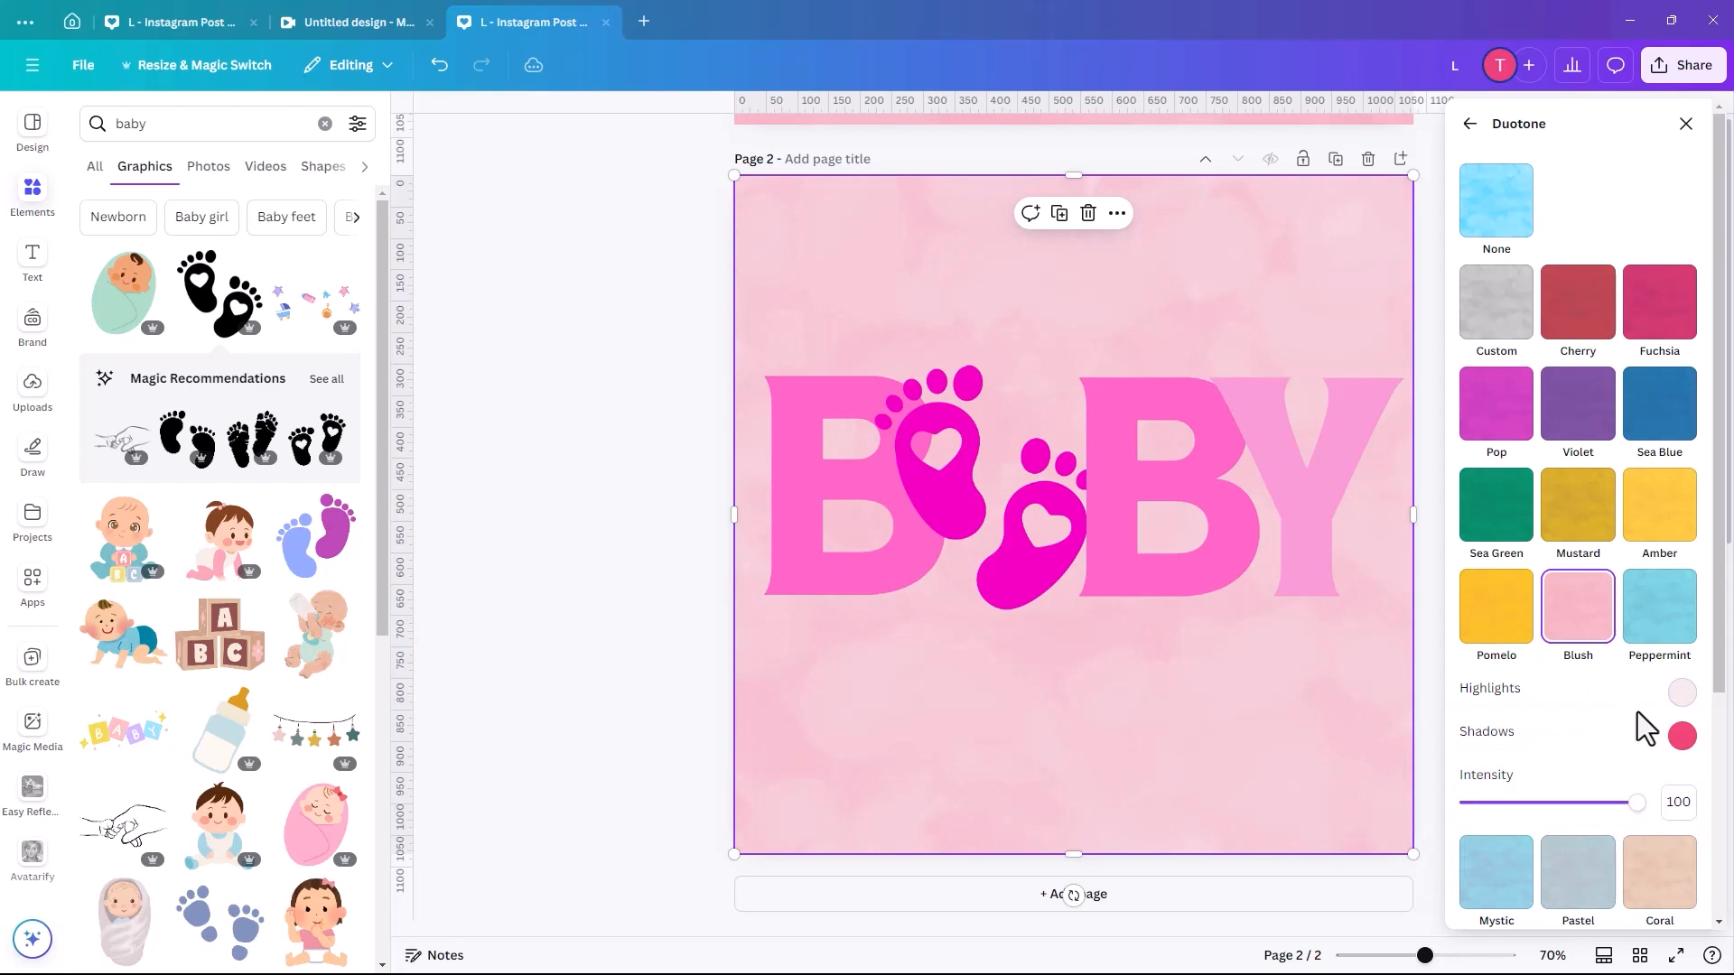
left_click(1682, 735)
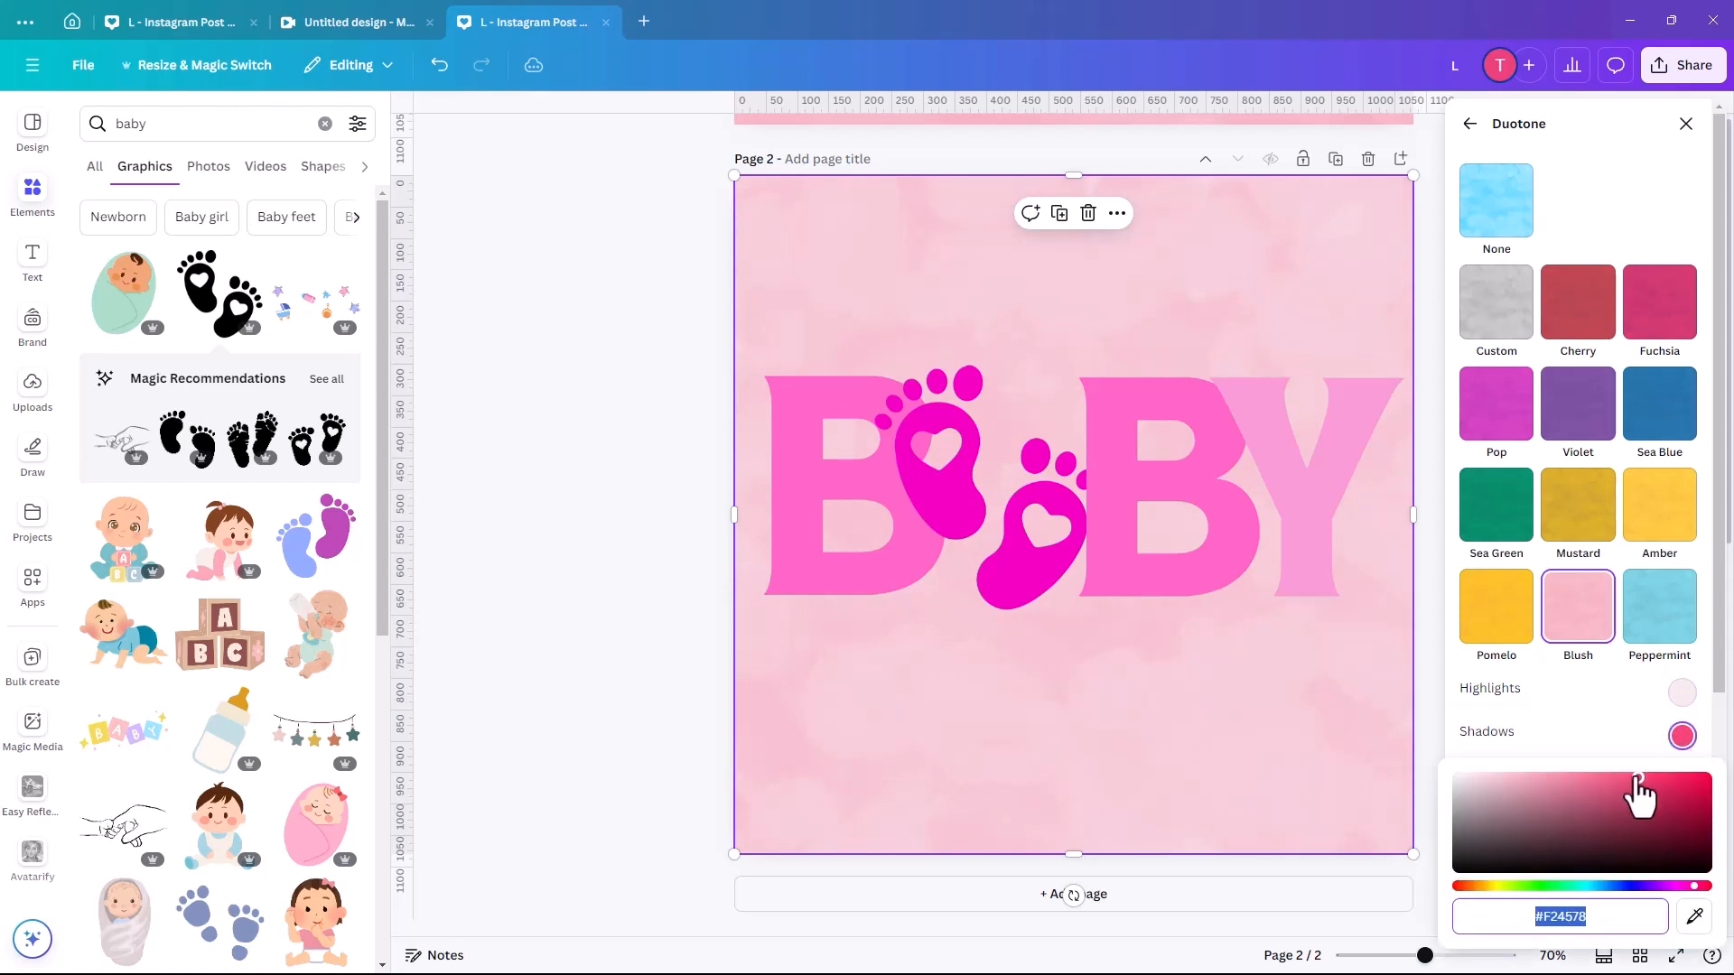
left_click_drag(1636, 791, 1692, 774)
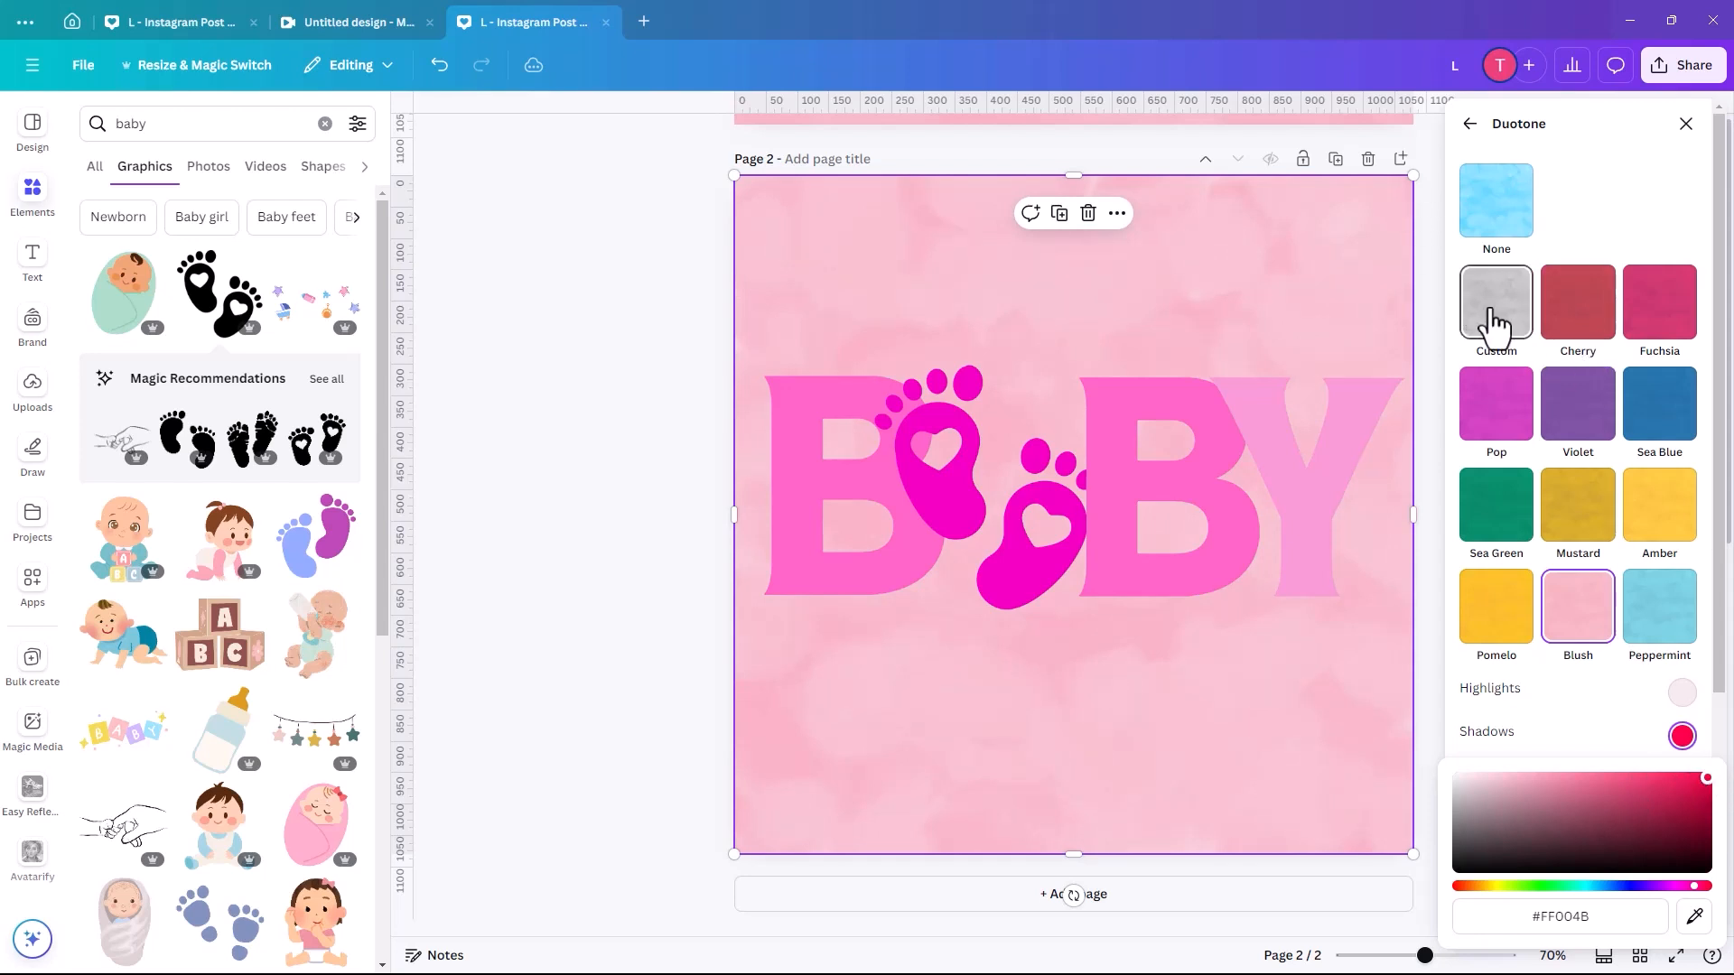
left_click(1496, 304)
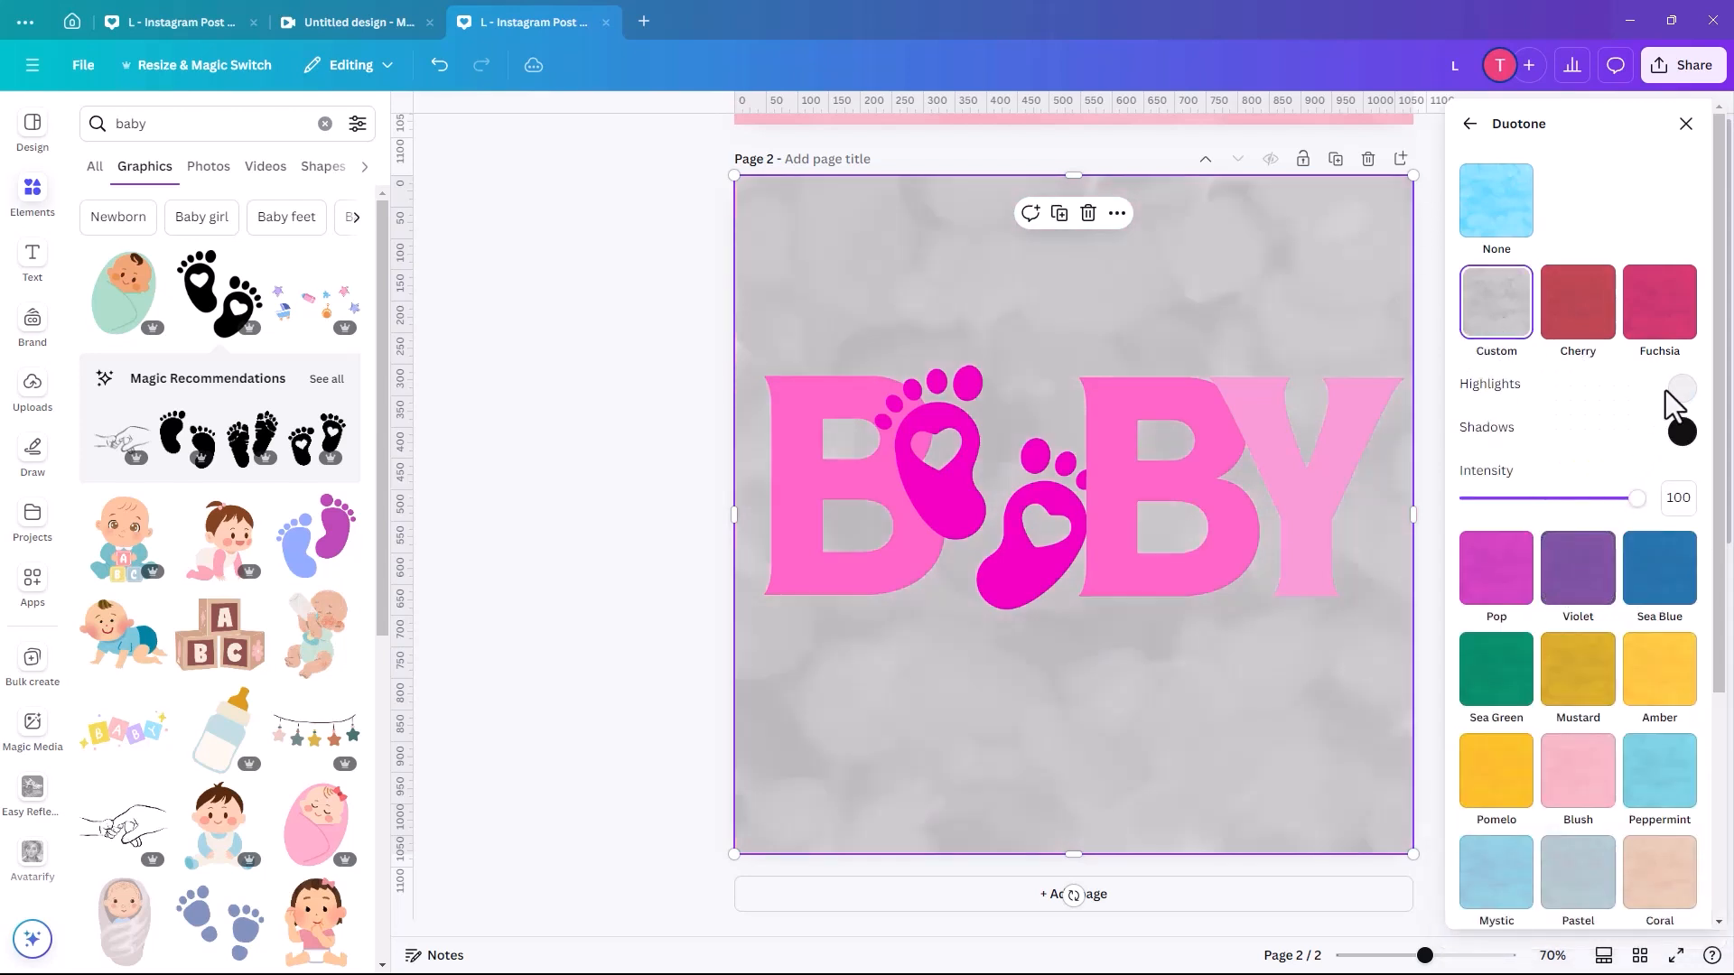
Set the custom duotone highlights to soft pink #EDCCDD and shadows to deep pink
left_click(1680, 388)
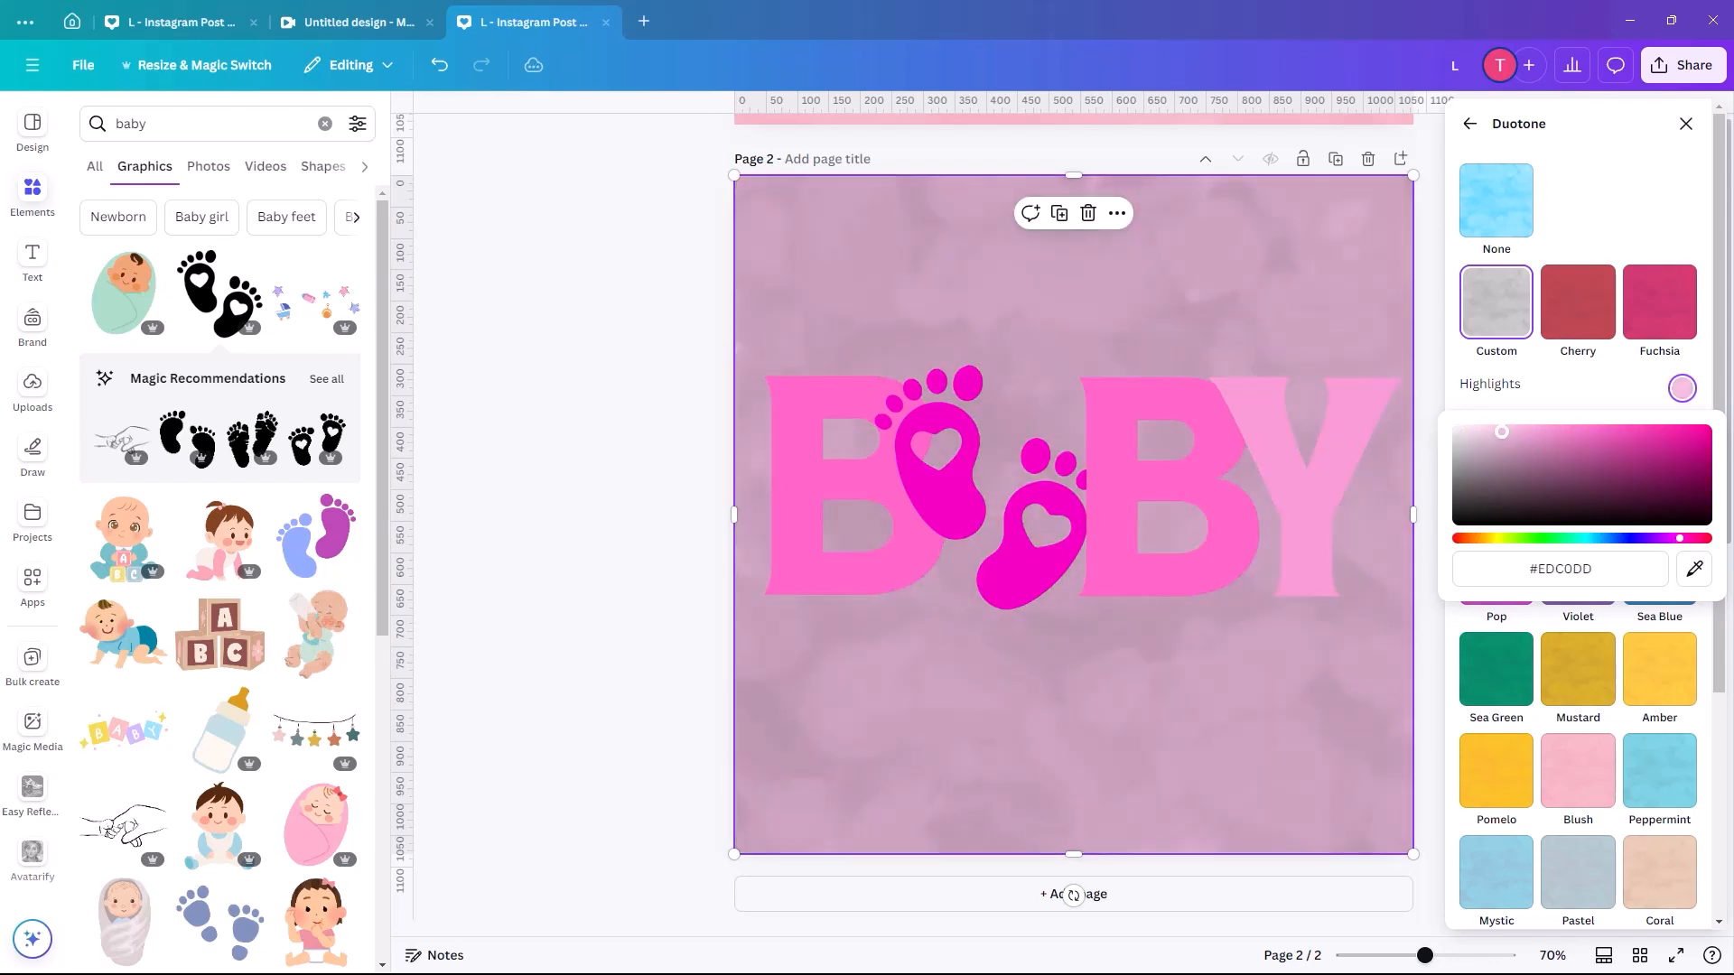
left_click(1681, 432)
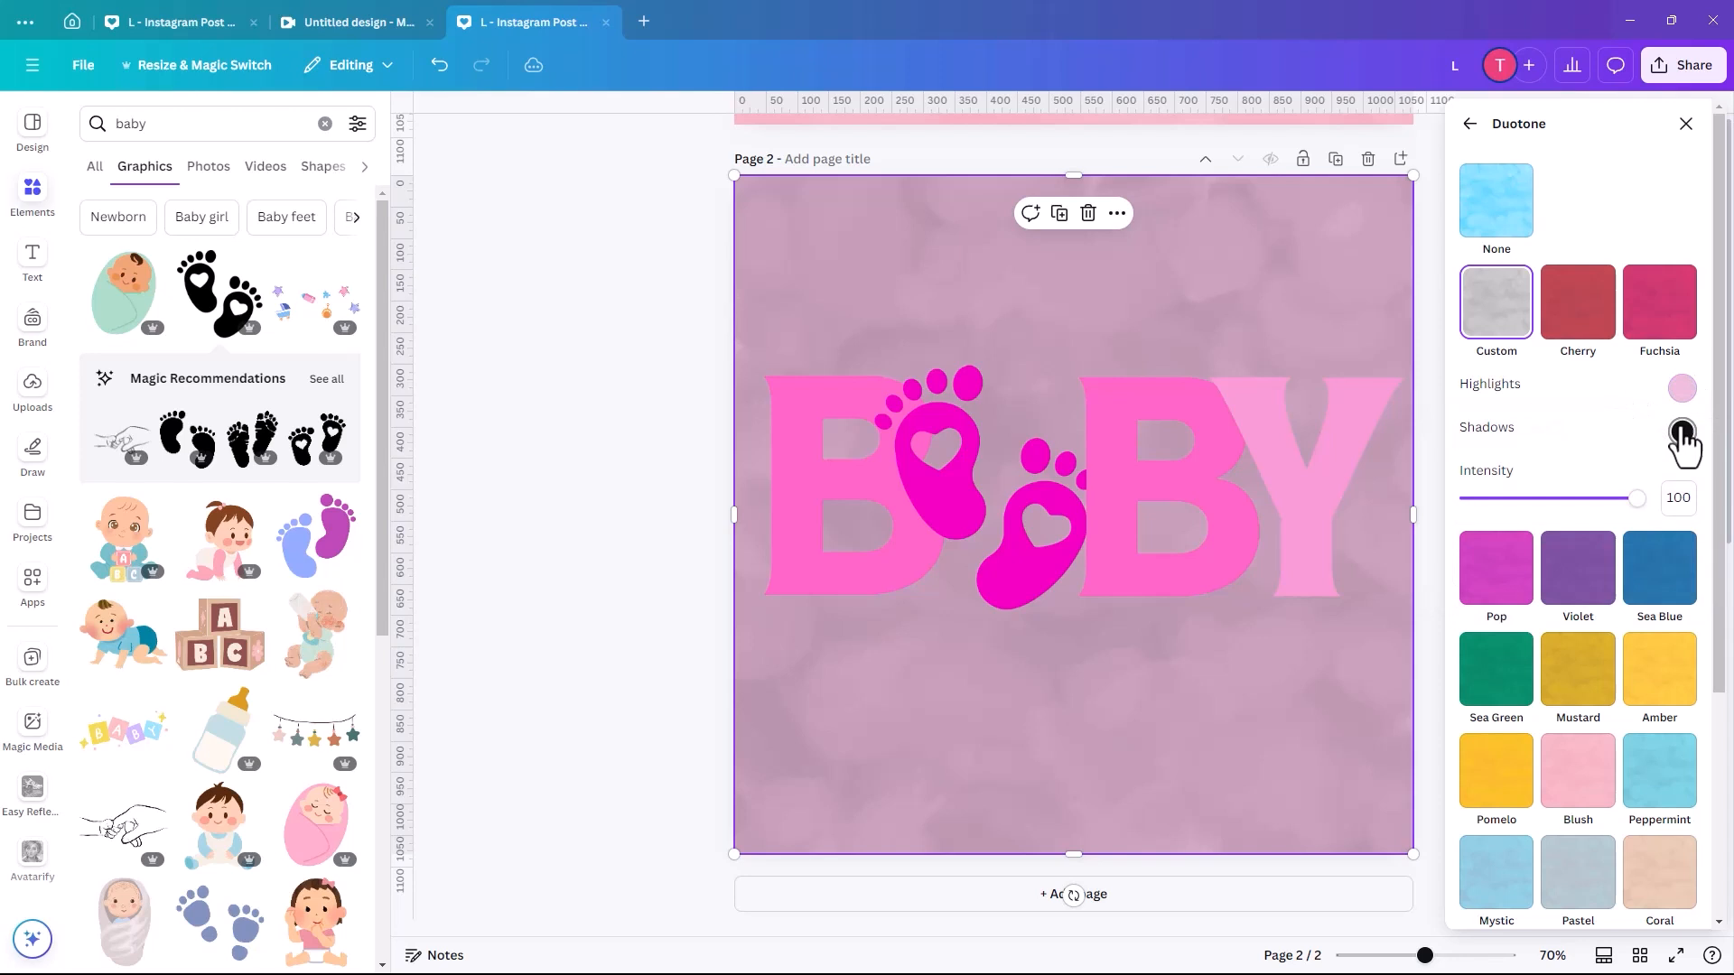
left_click(1682, 431)
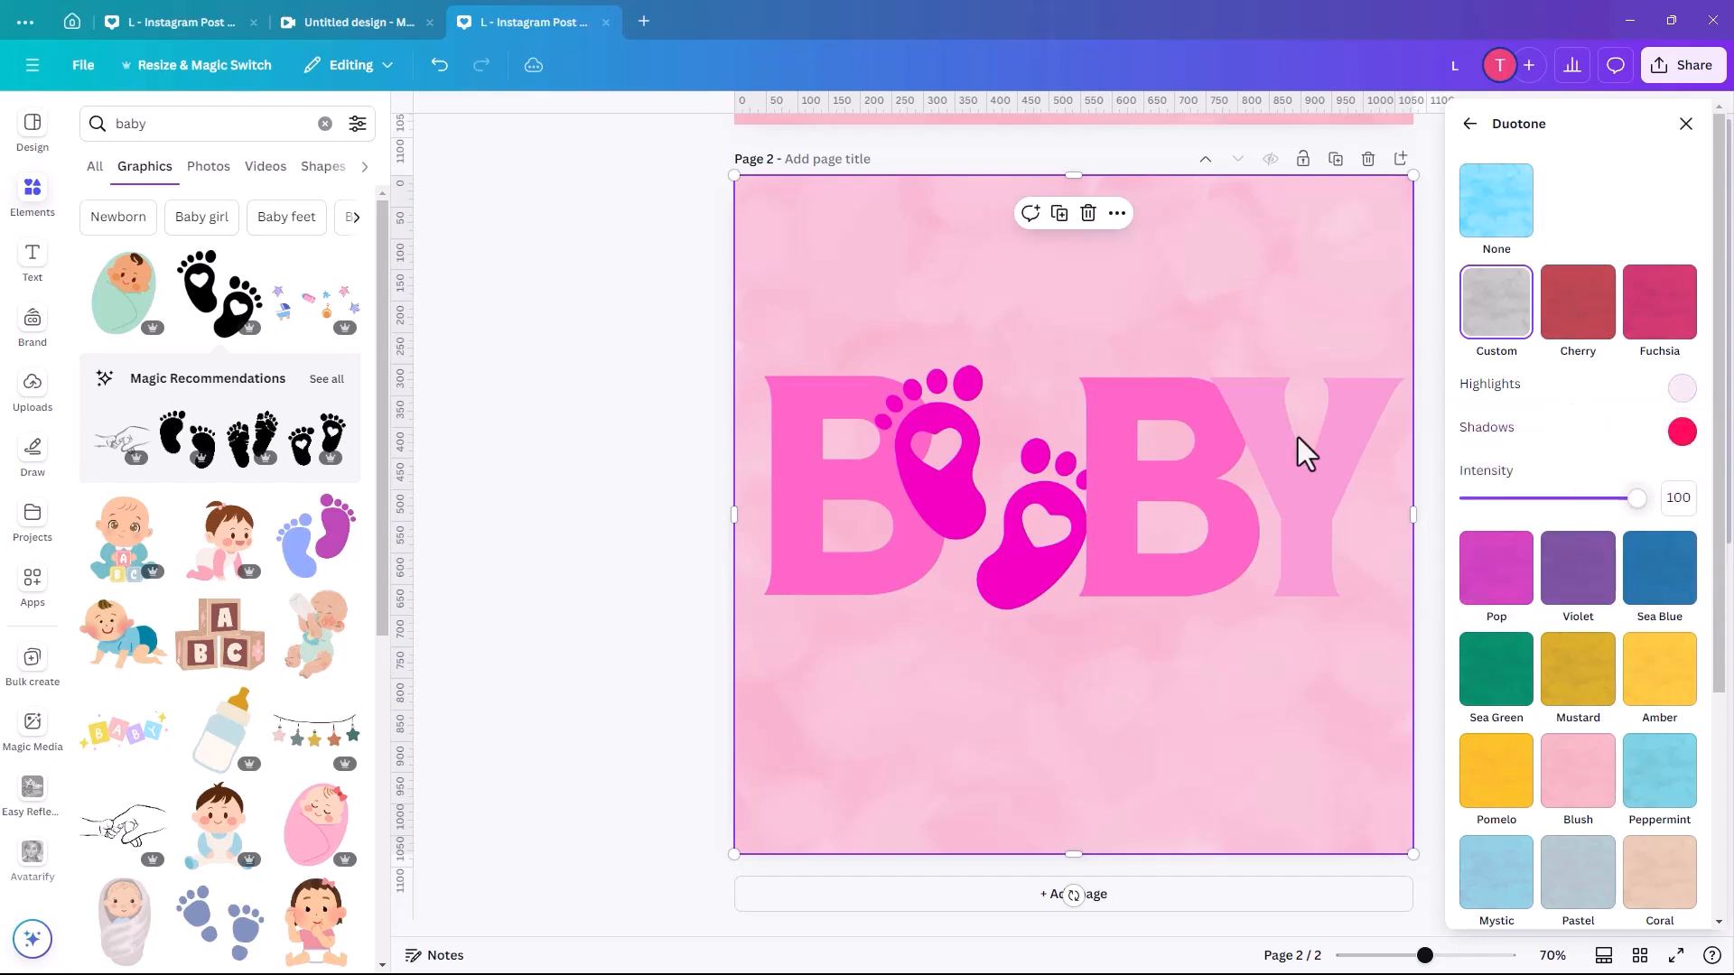
left_click(1204, 558)
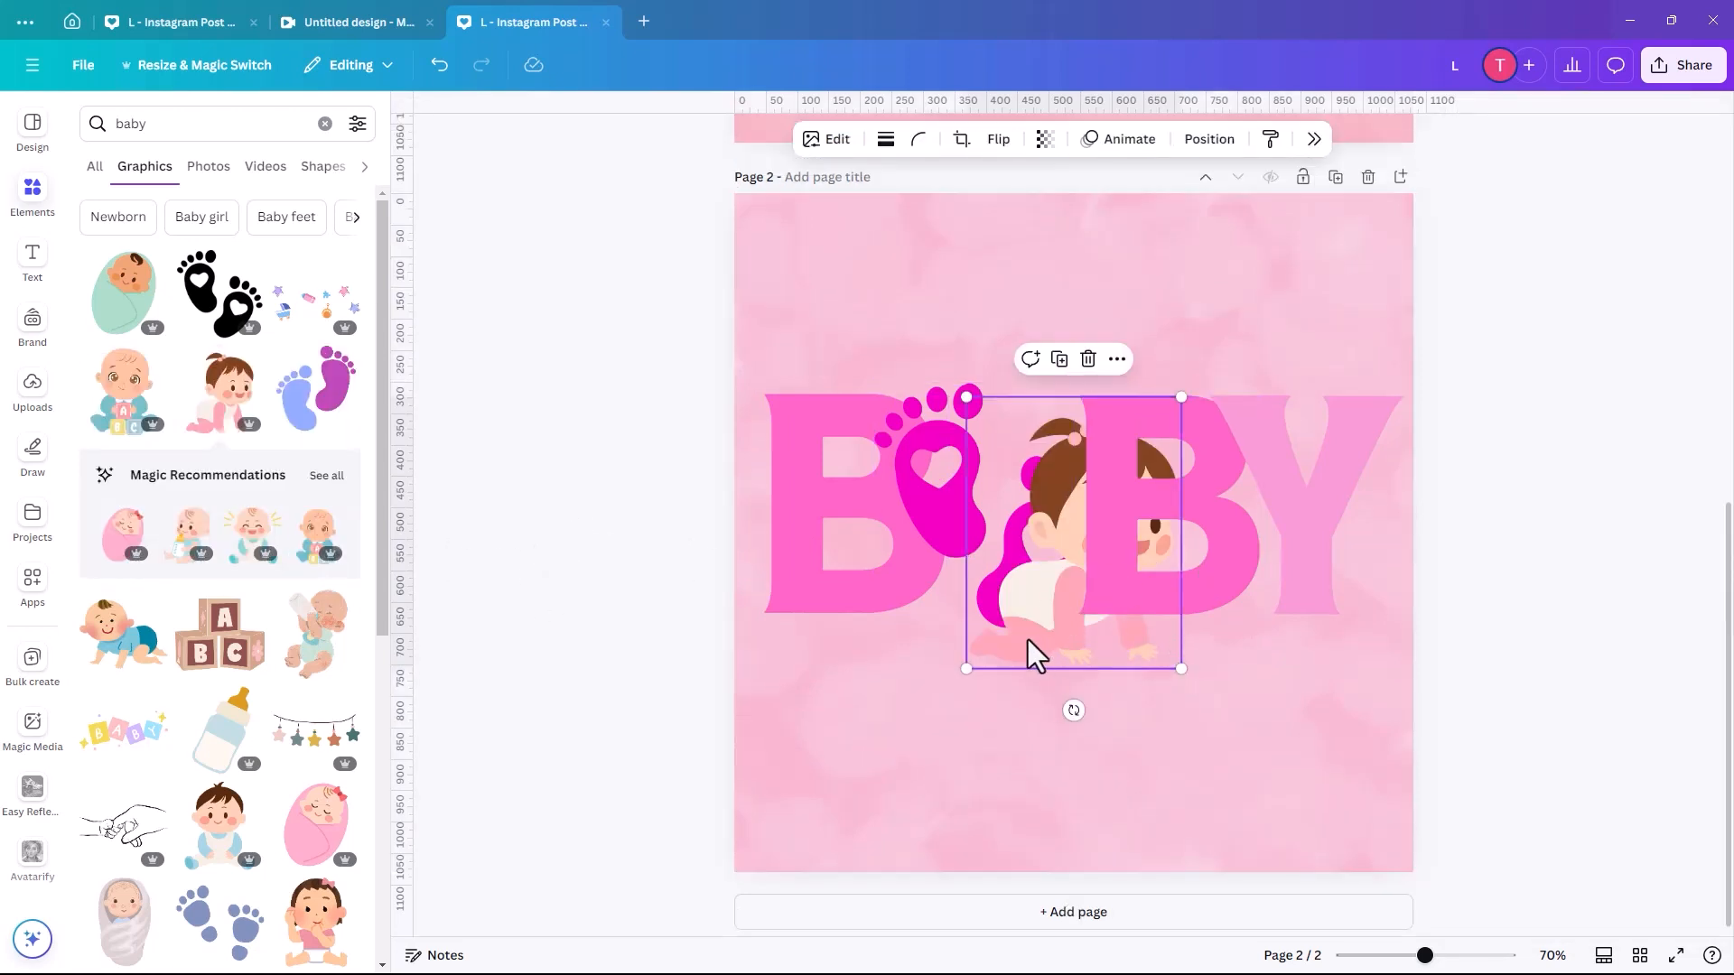
Move the crawling baby girl graphic to the page's bottom-left corner
left_click_drag(1070, 531, 885, 757)
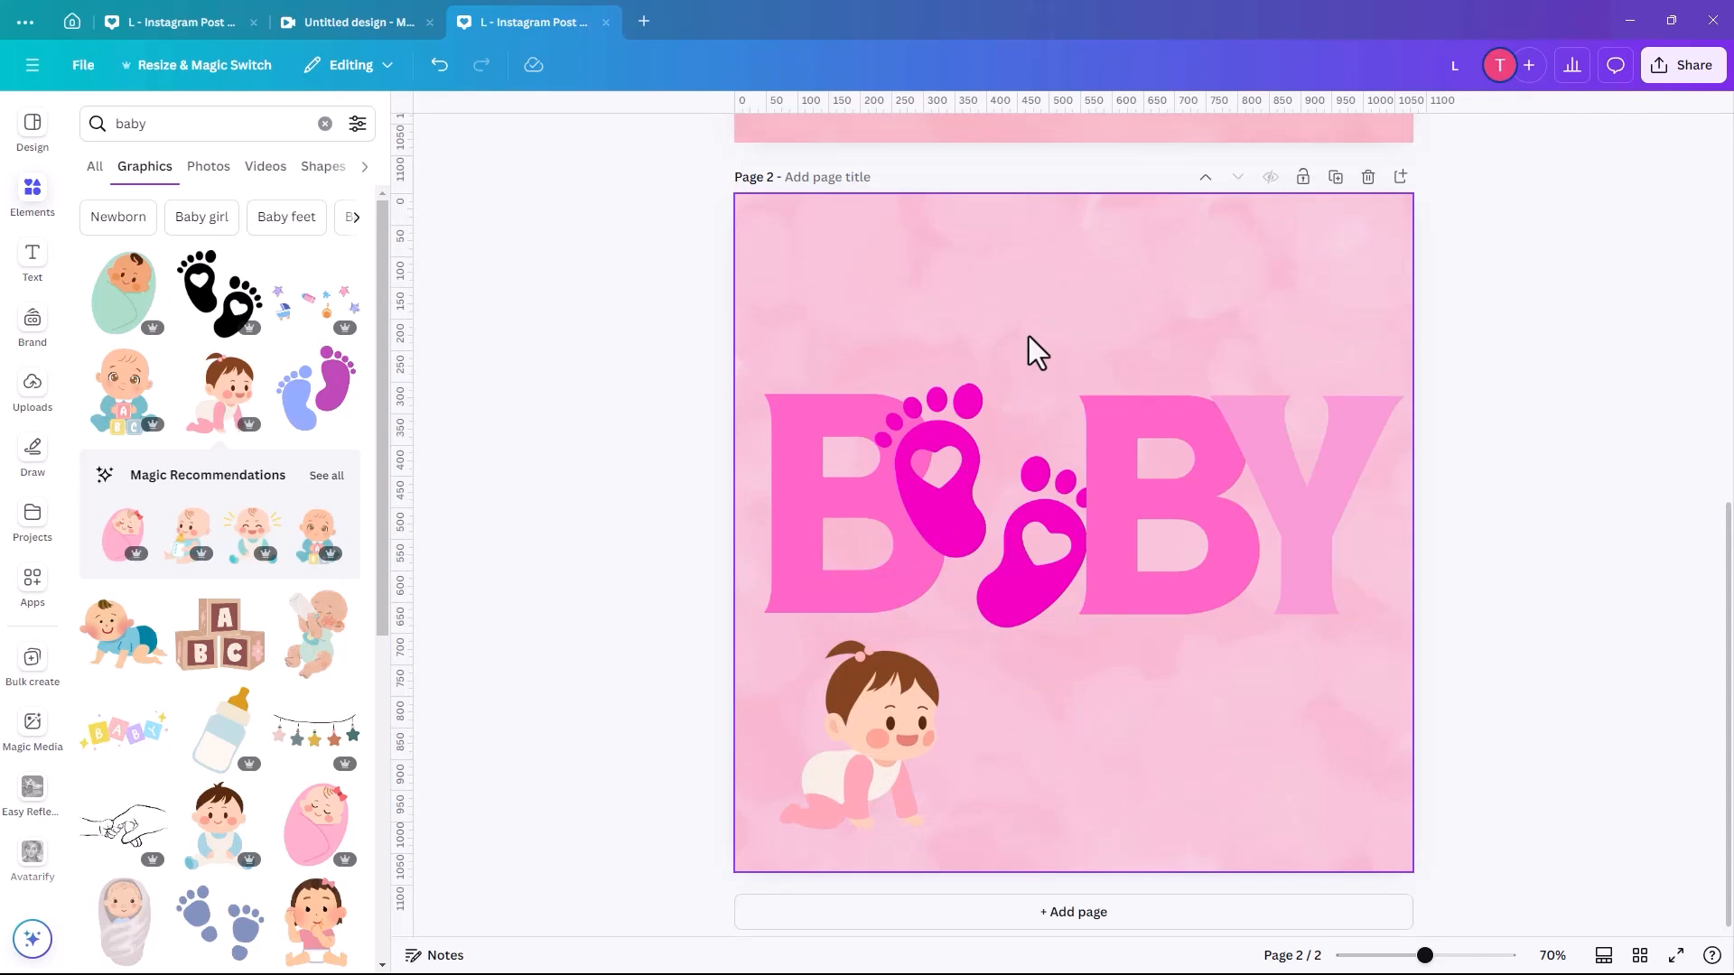
mouse_move(1033, 338)
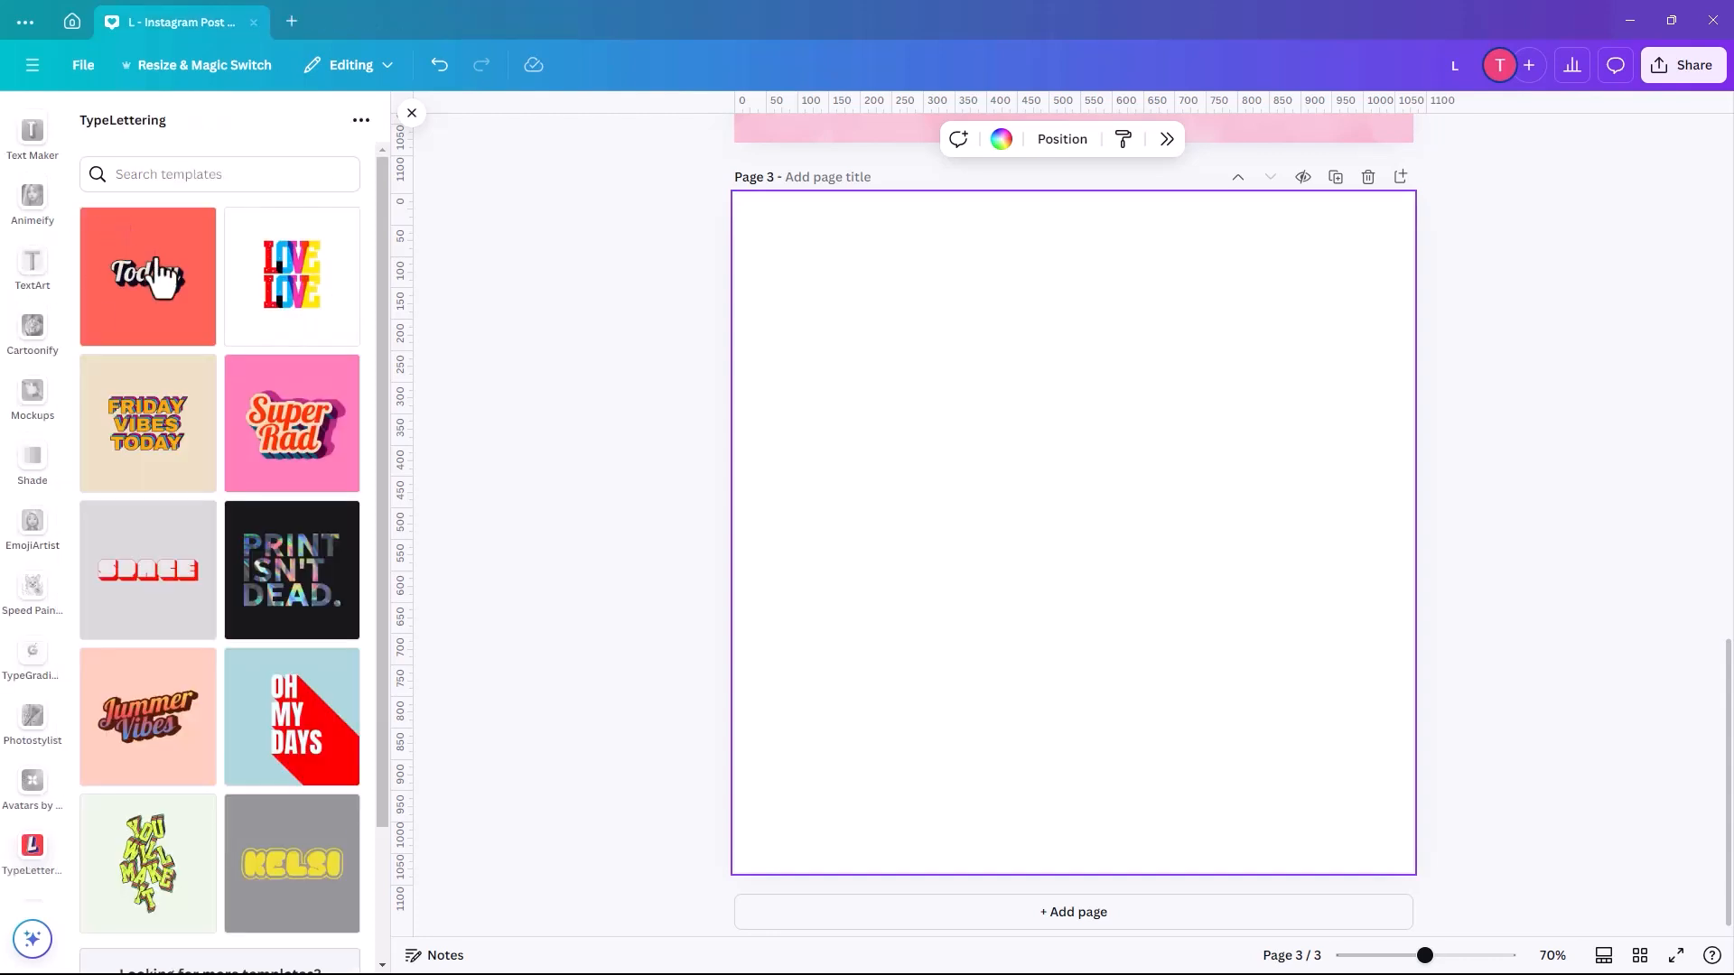
mouse_move(240, 735)
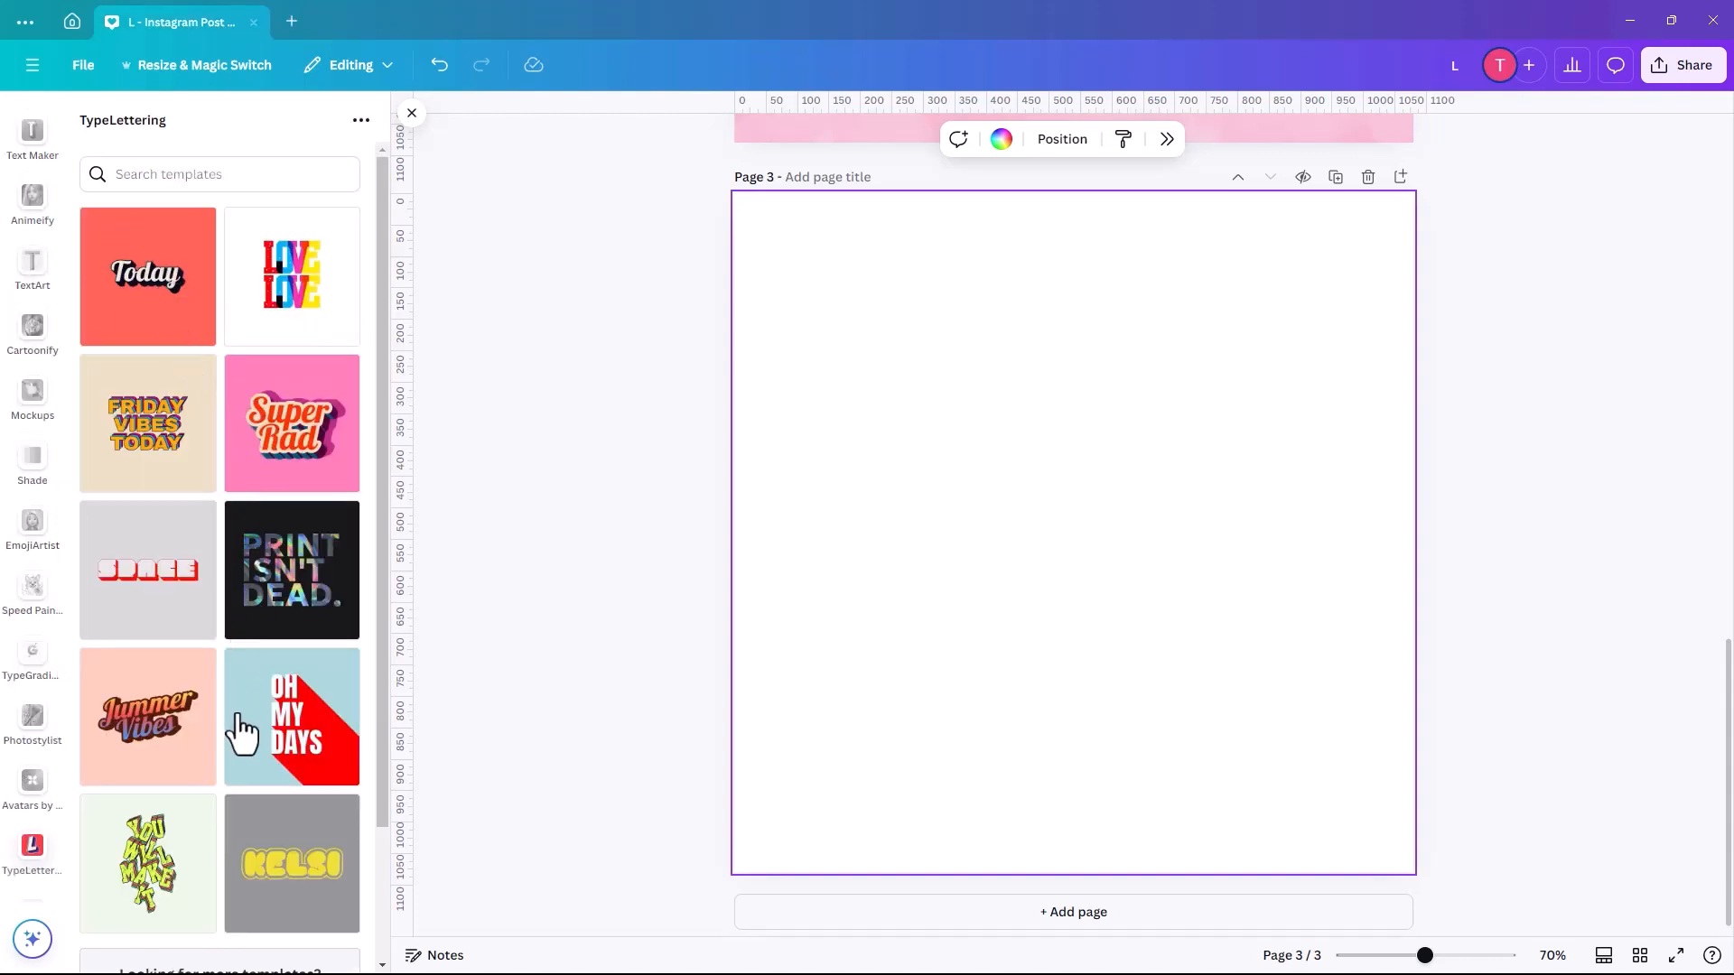
mouse_move(260, 749)
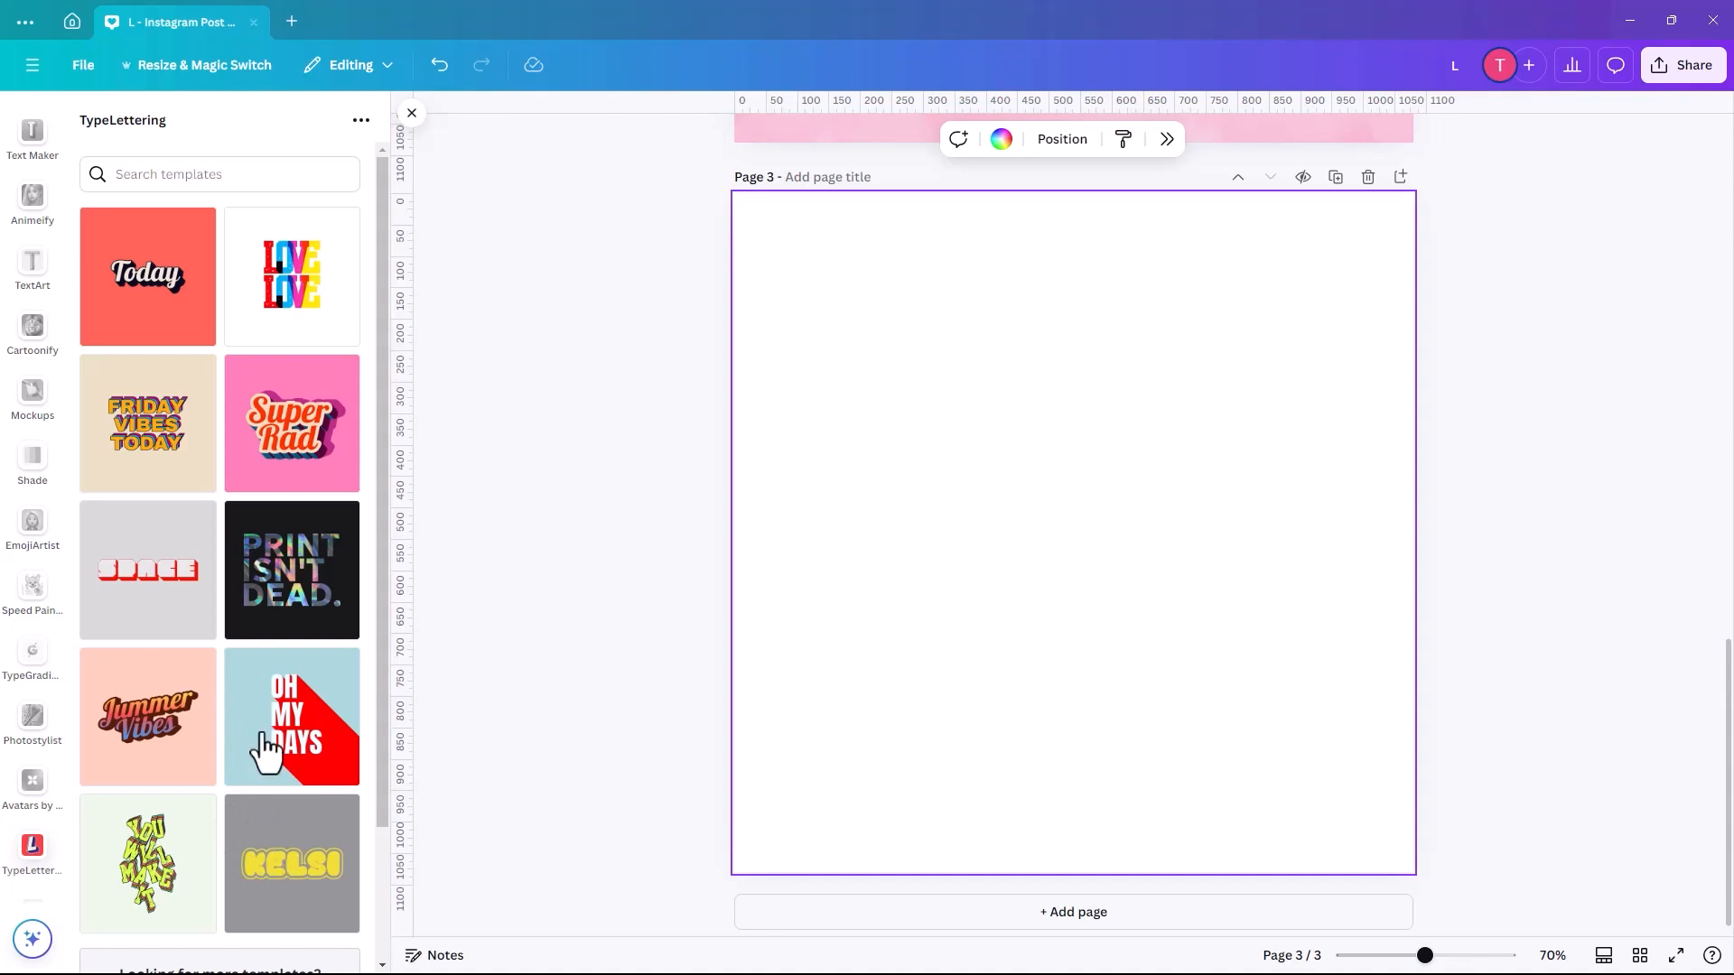
mouse_move(841, 341)
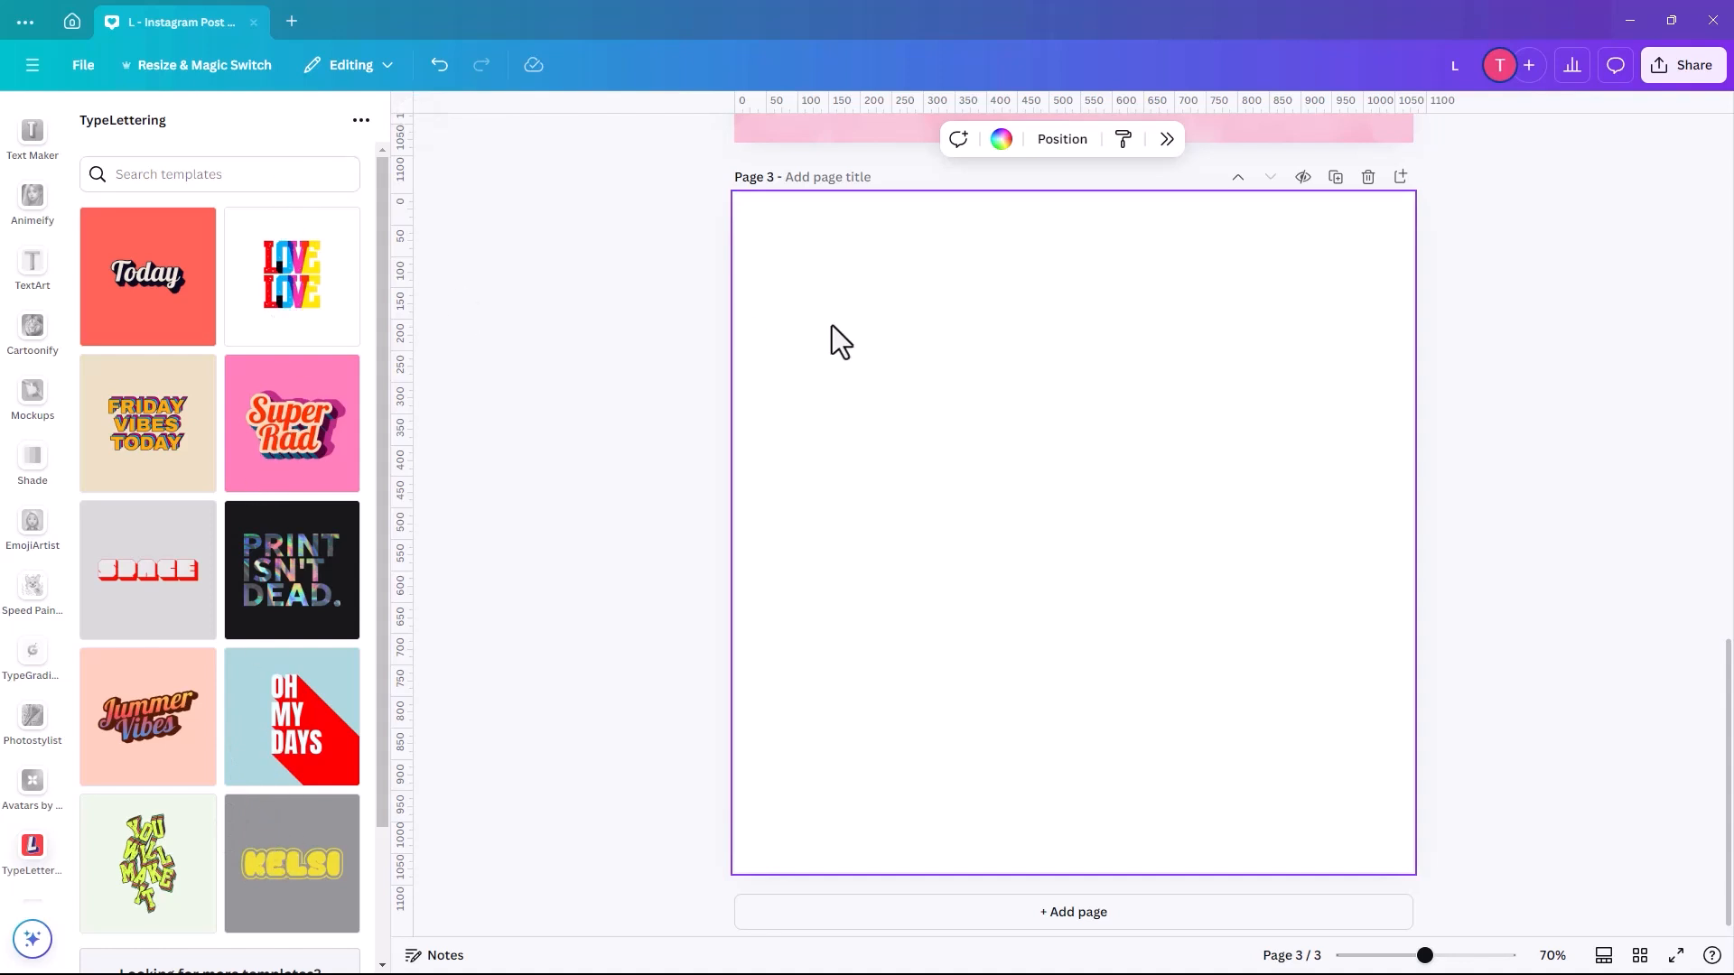
mouse_move(784, 354)
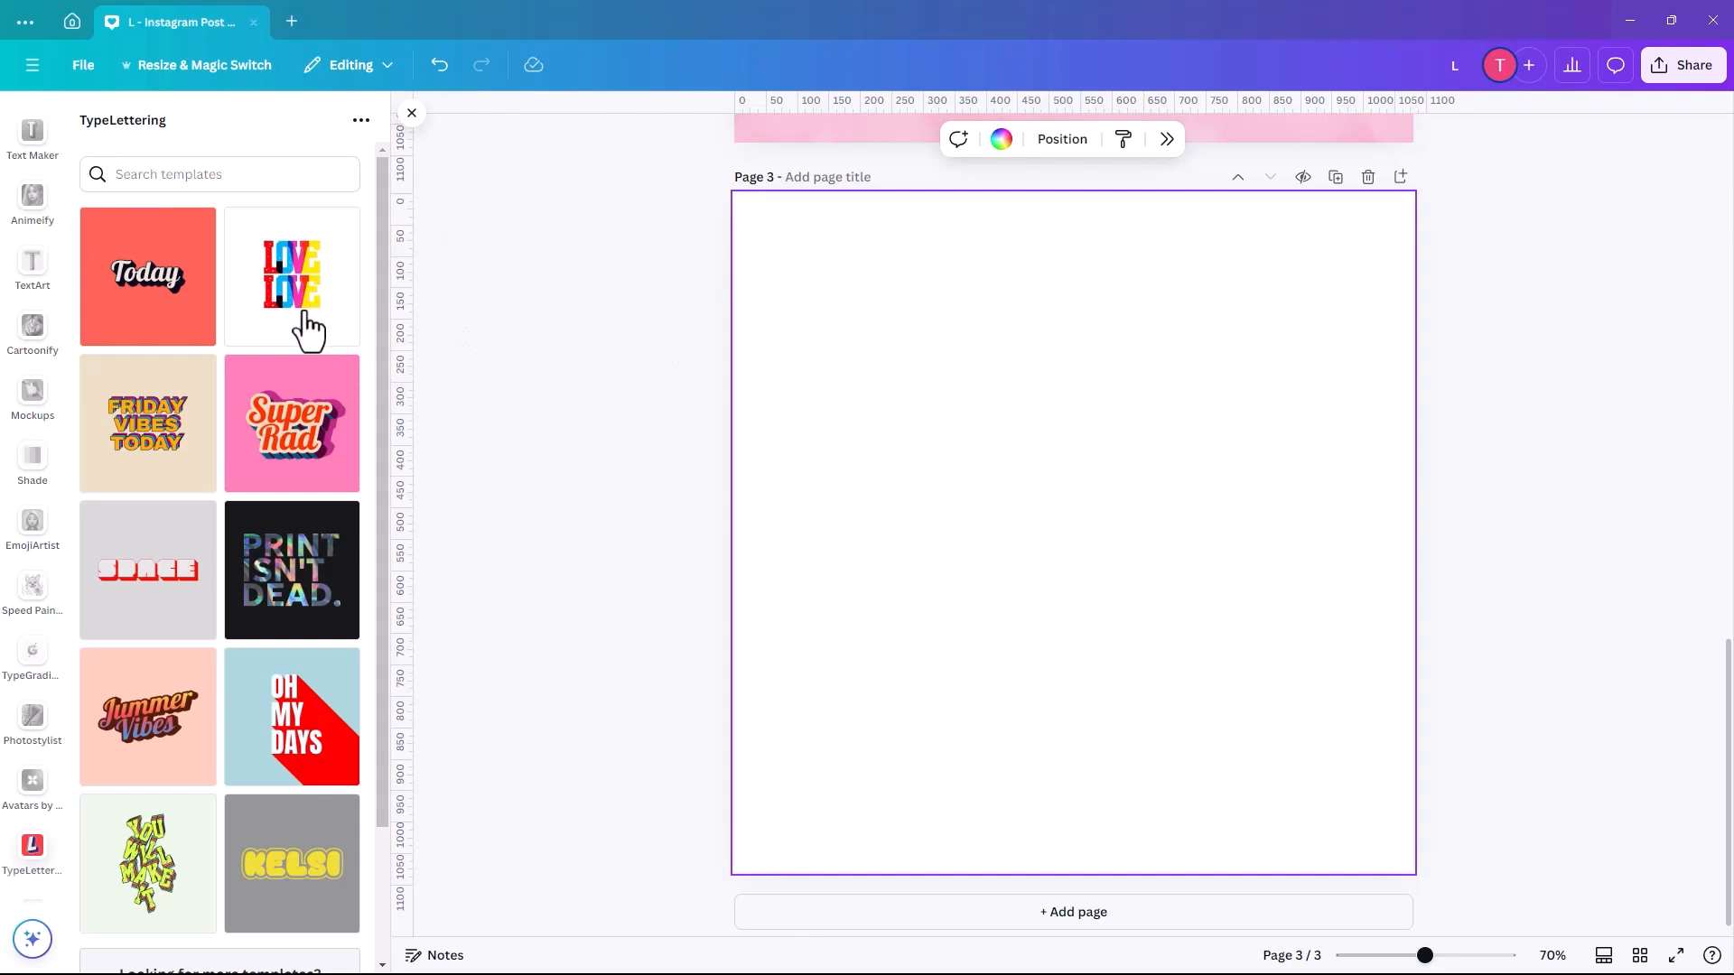
Choose the rainbow LOVE Color Block lettering template from the TypeLettering gallery
left_click(291, 274)
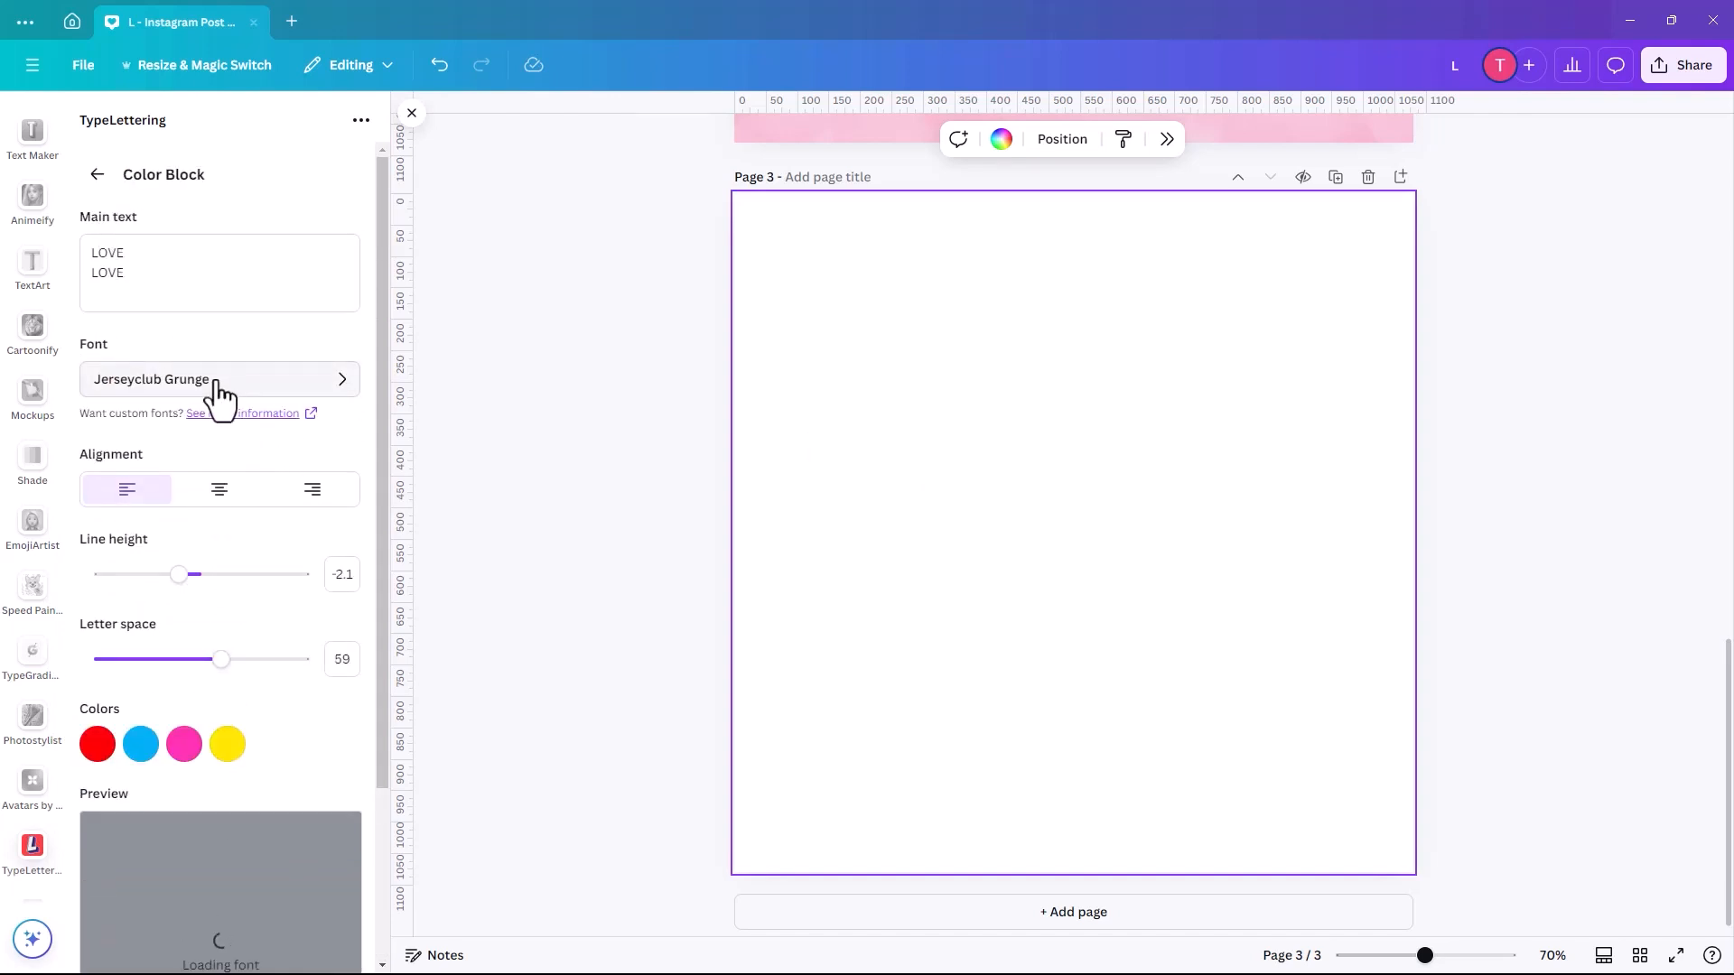
mouse_move(240, 527)
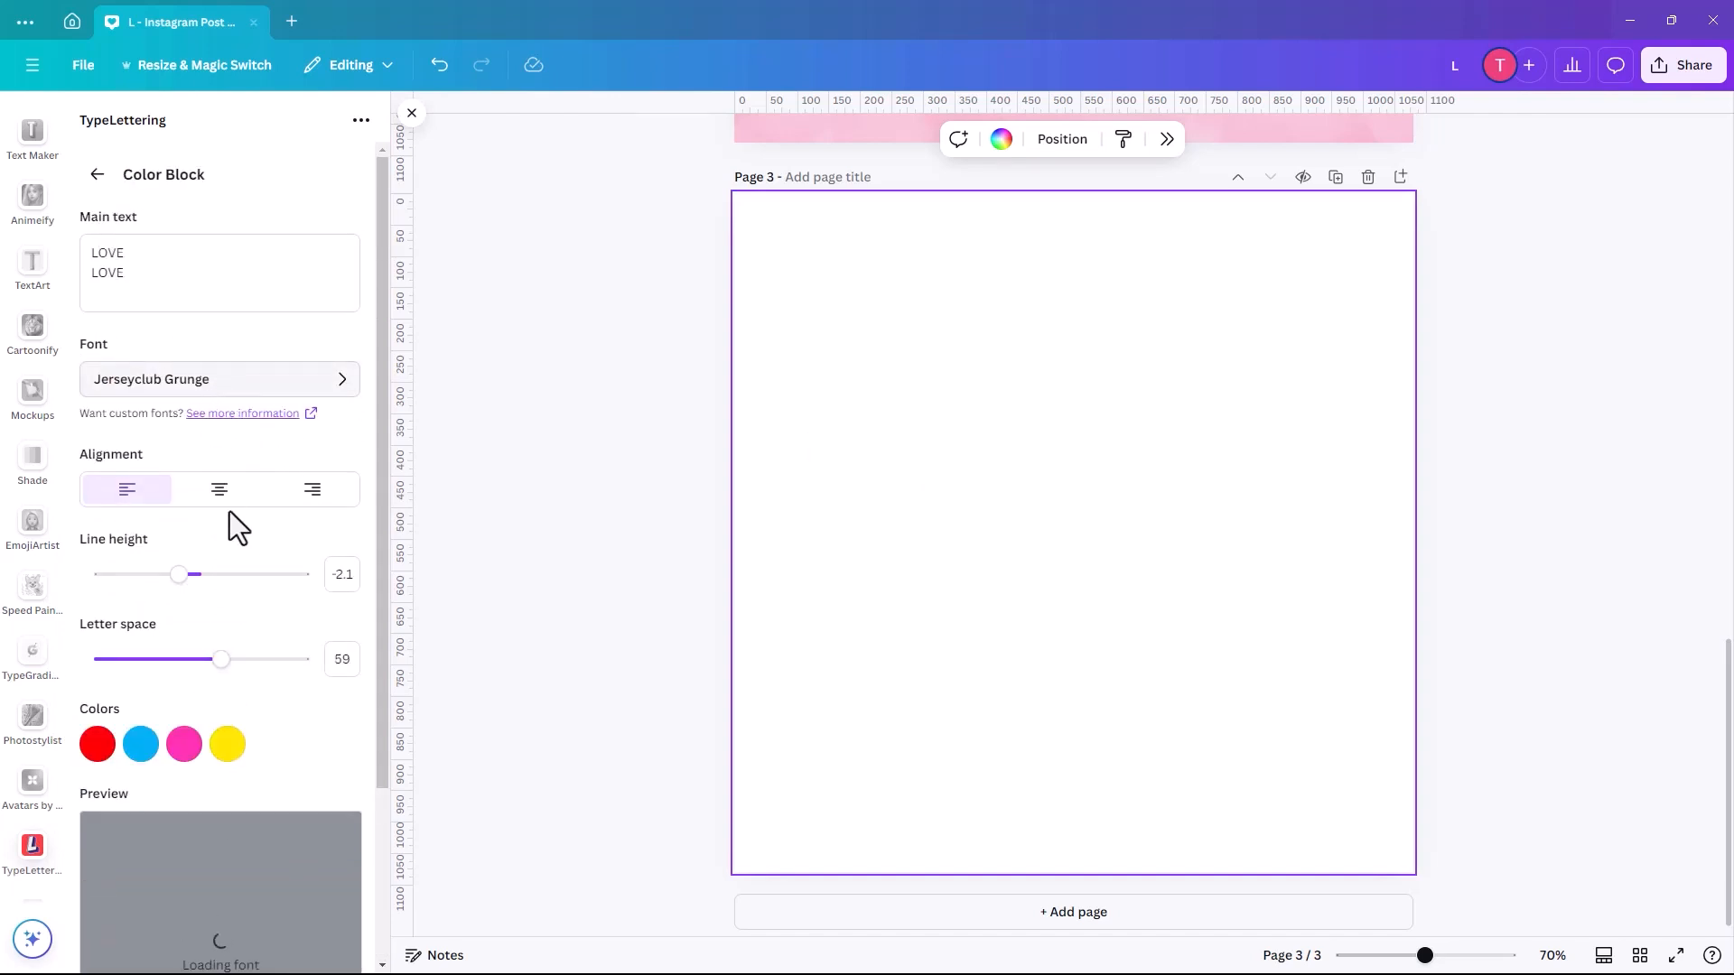
Adjust the LOVE preview to letter spacing 61 and line height -2.8, then go back to the template list
scroll("down", 3)
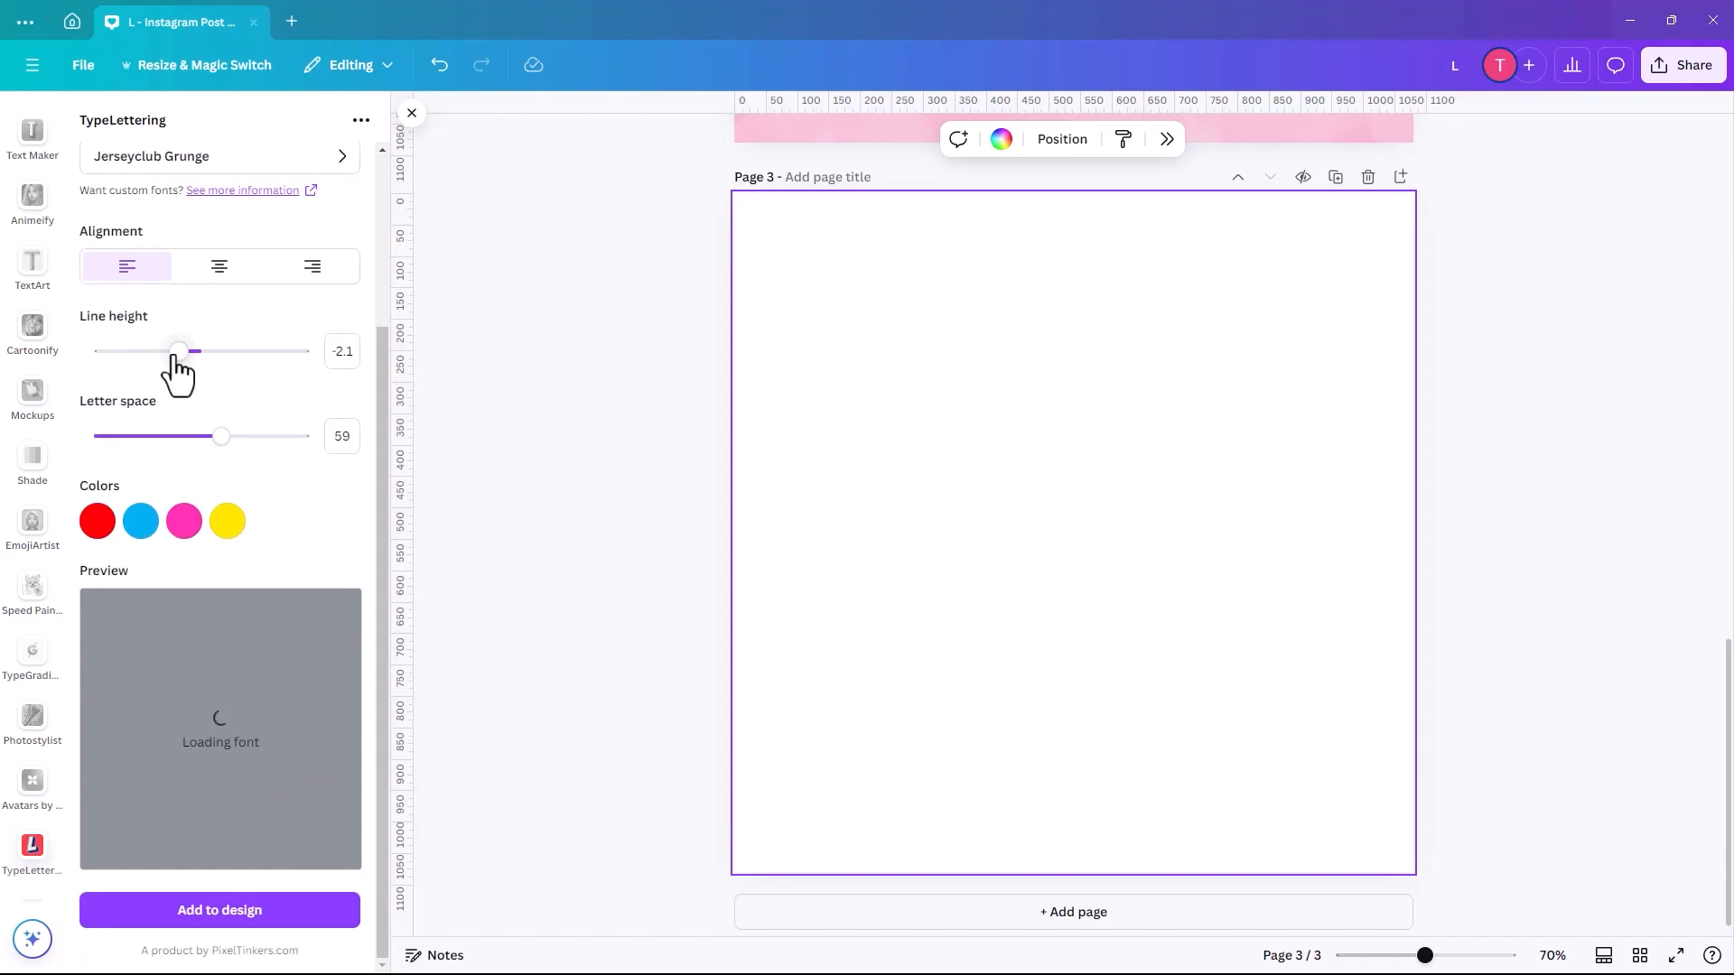
mouse_move(229, 476)
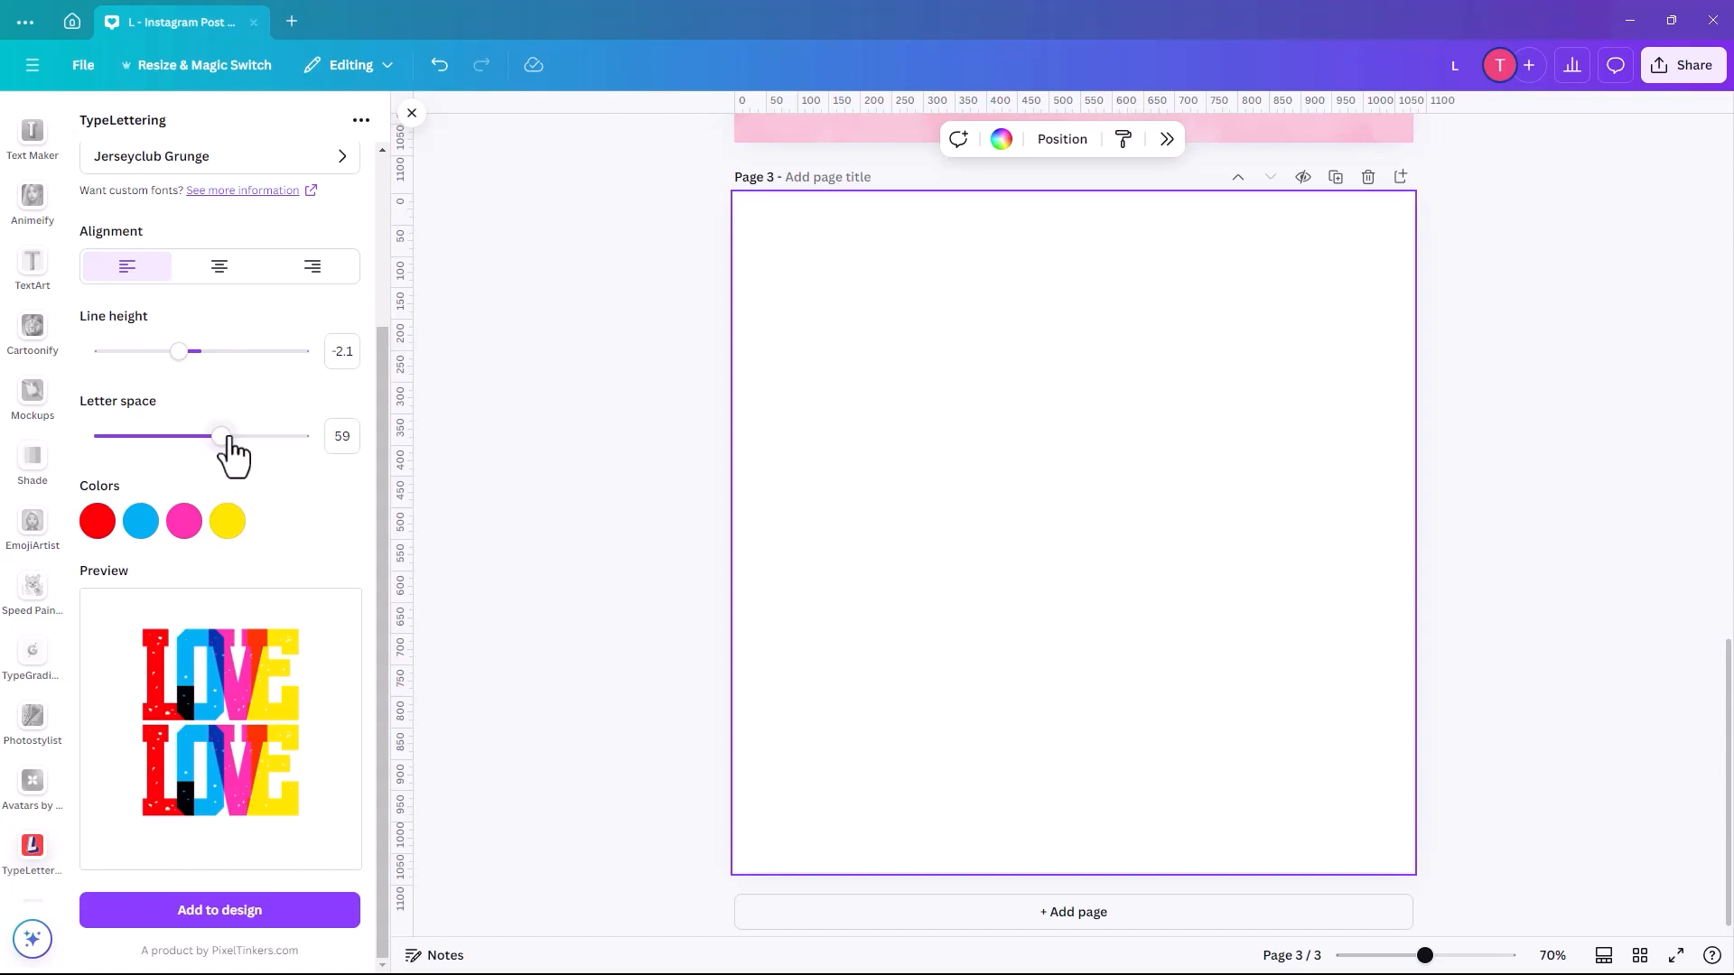
left_click_drag(220, 435, 266, 435)
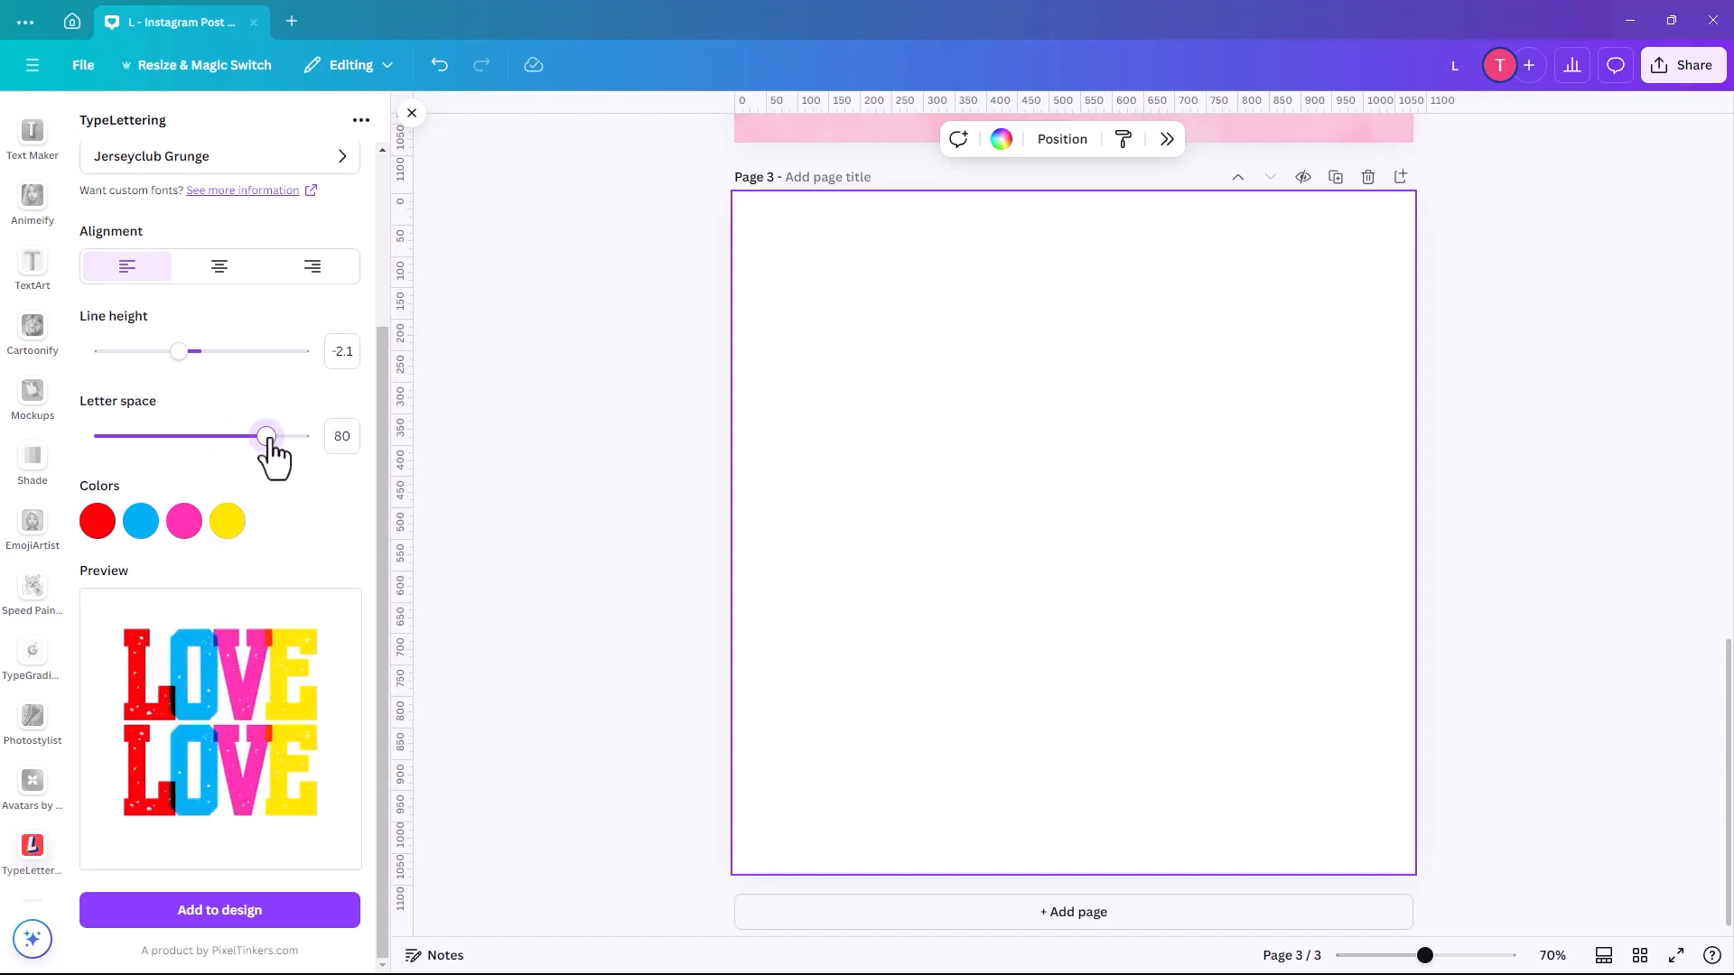
left_click_drag(266, 435, 204, 435)
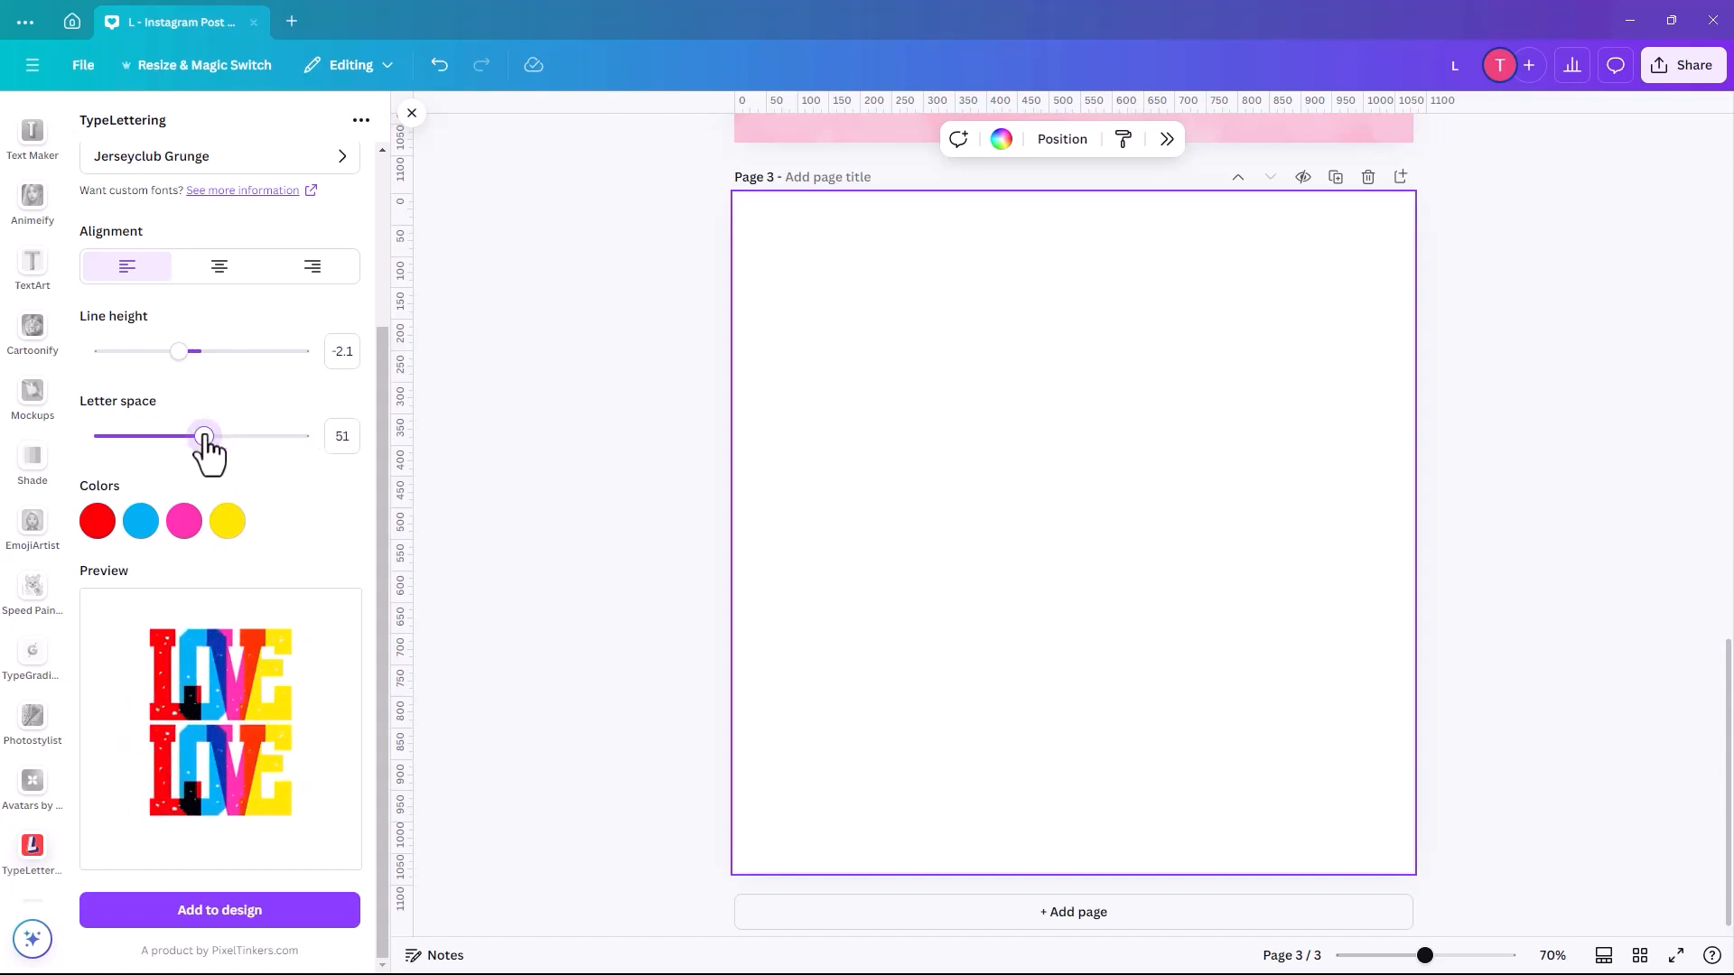
left_click_drag(204, 435, 224, 435)
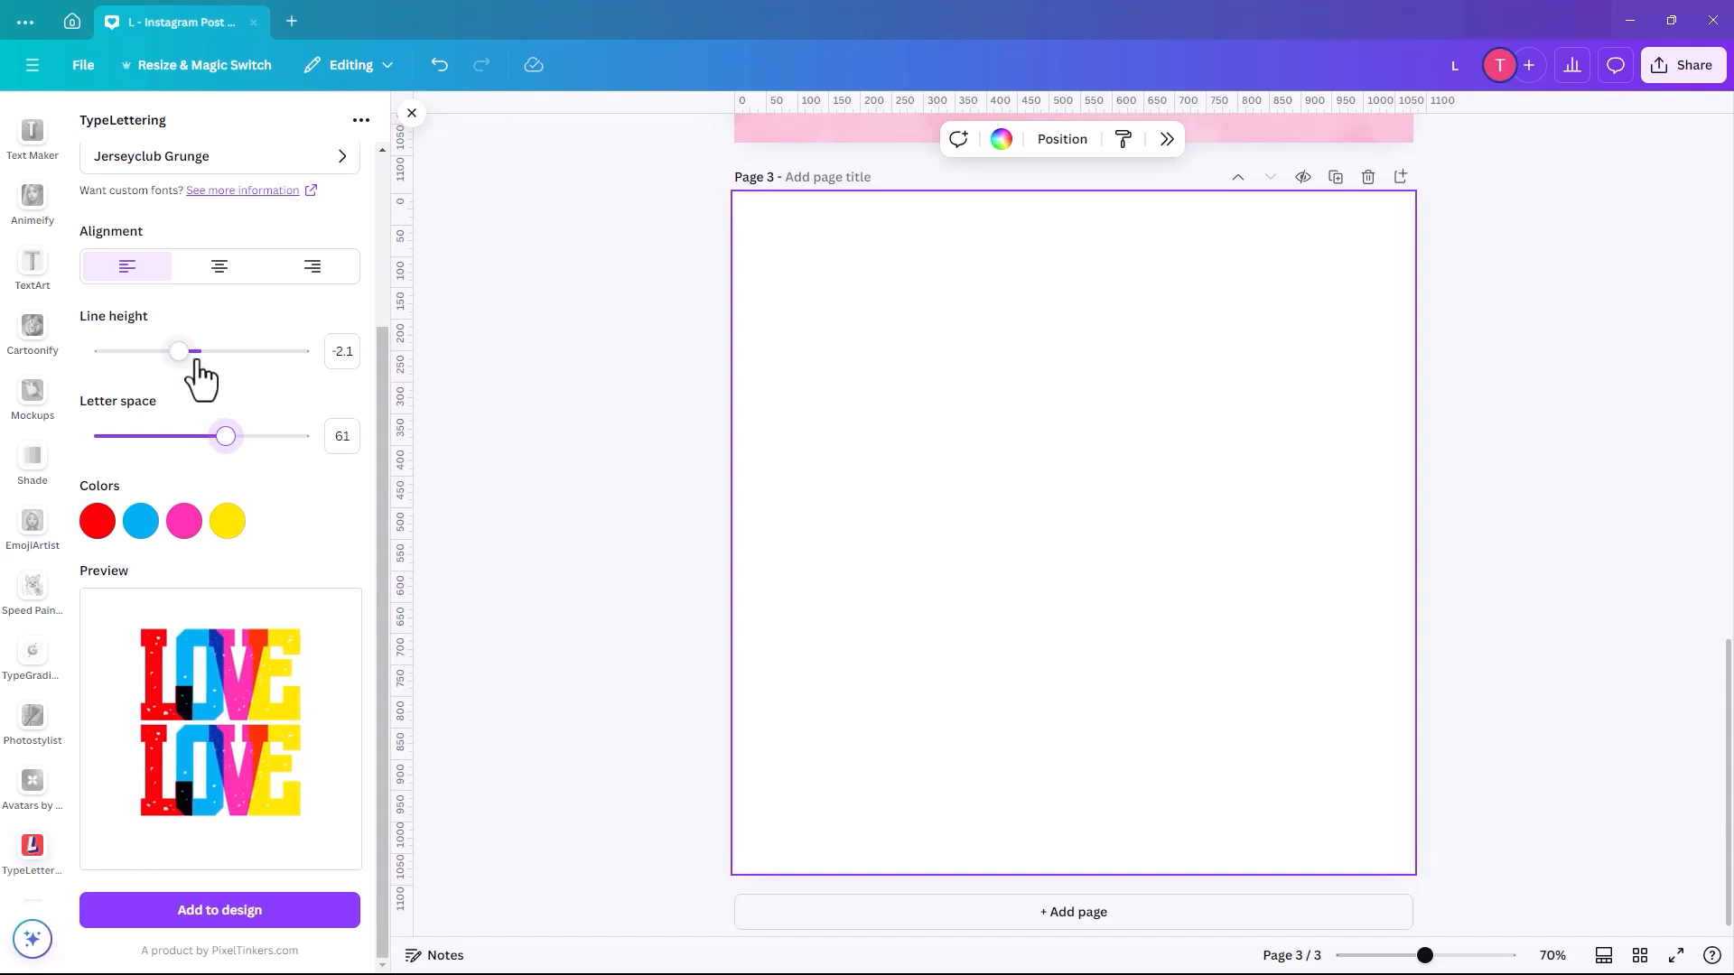
left_click_drag(179, 352, 171, 352)
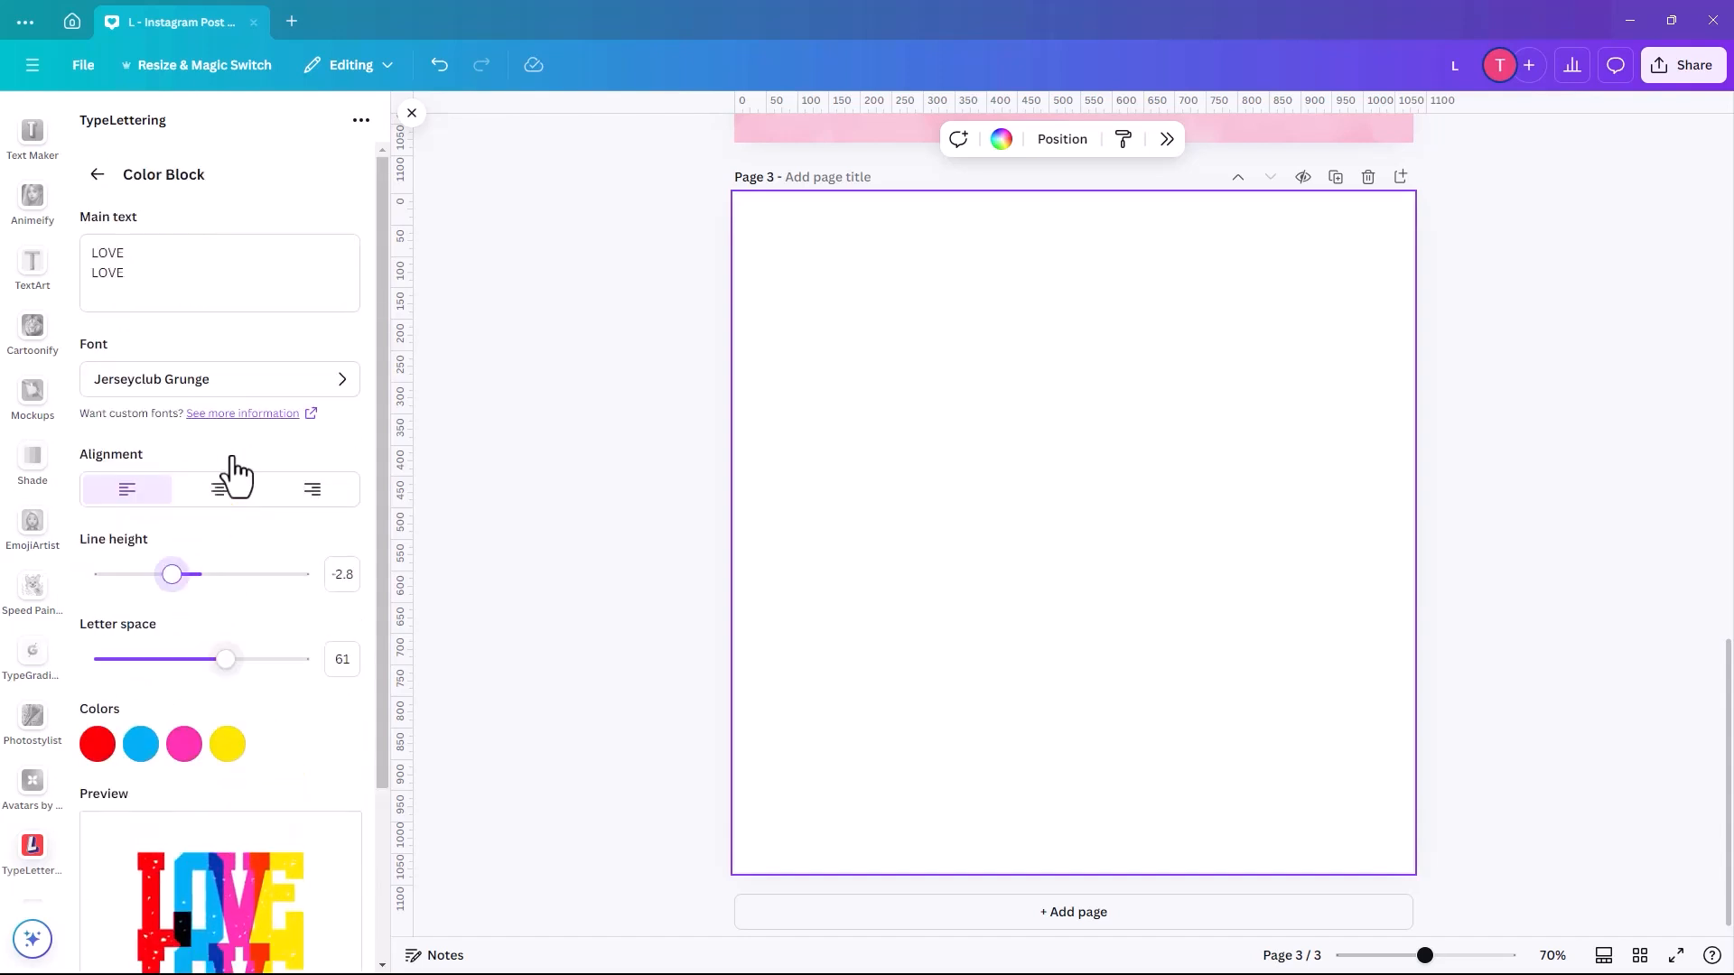
mouse_move(298, 547)
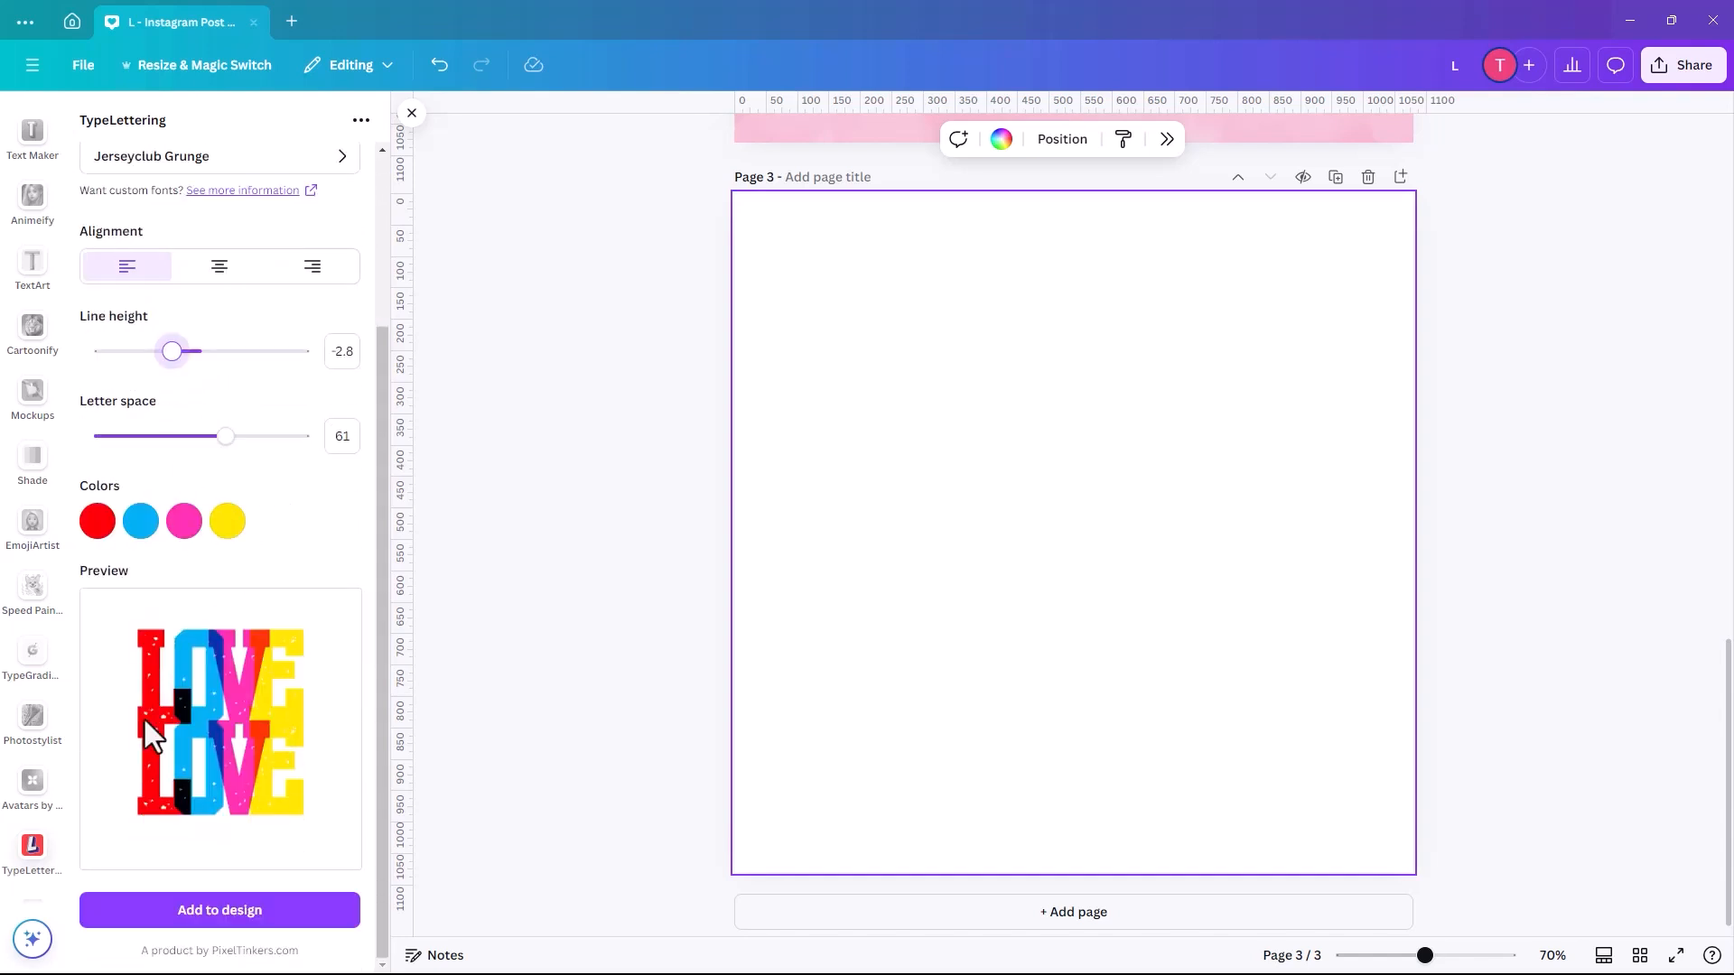
mouse_move(298, 254)
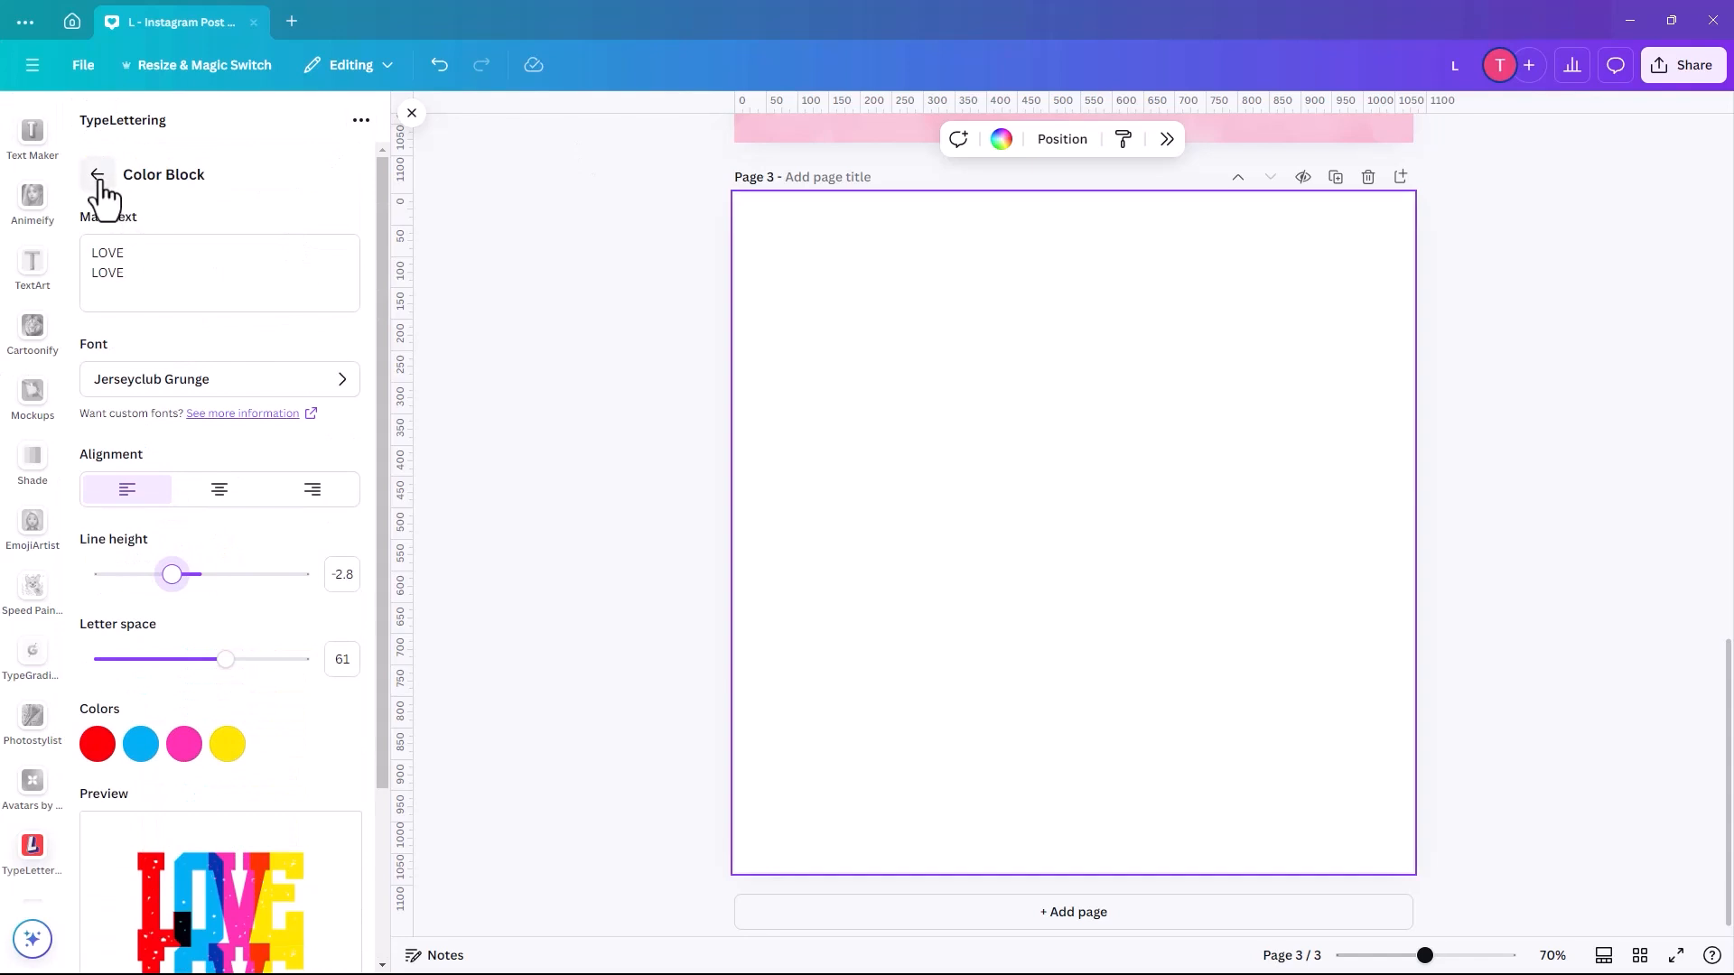
left_click(98, 175)
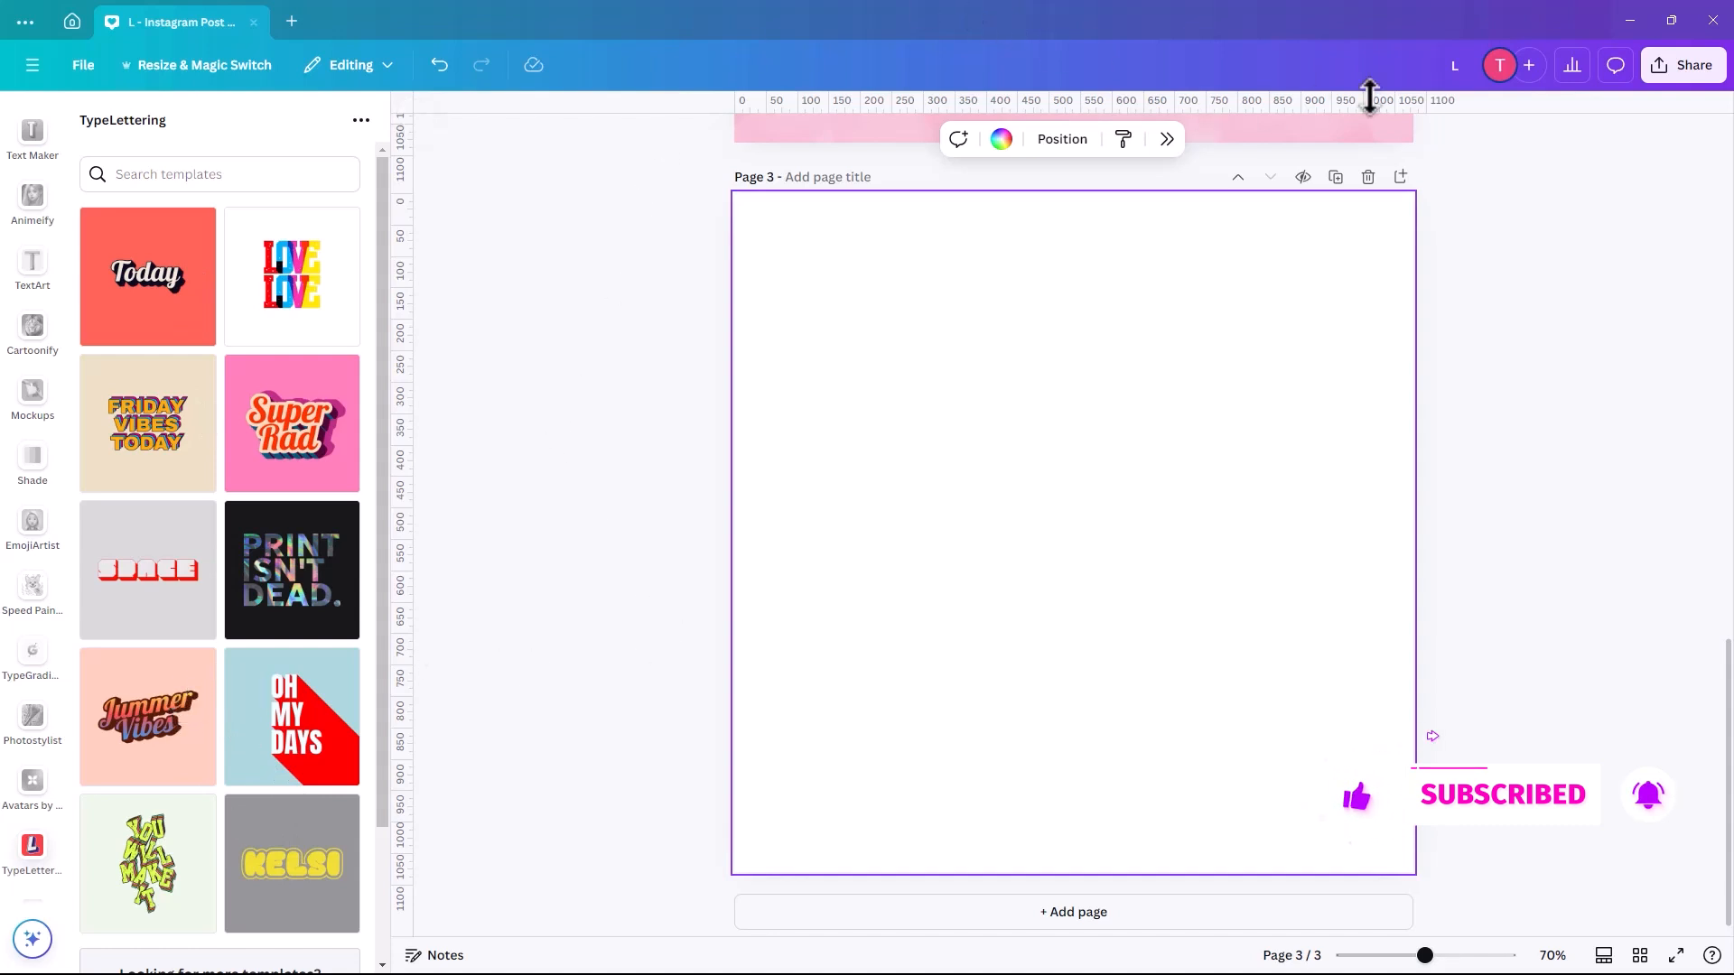
mouse_move(750, 428)
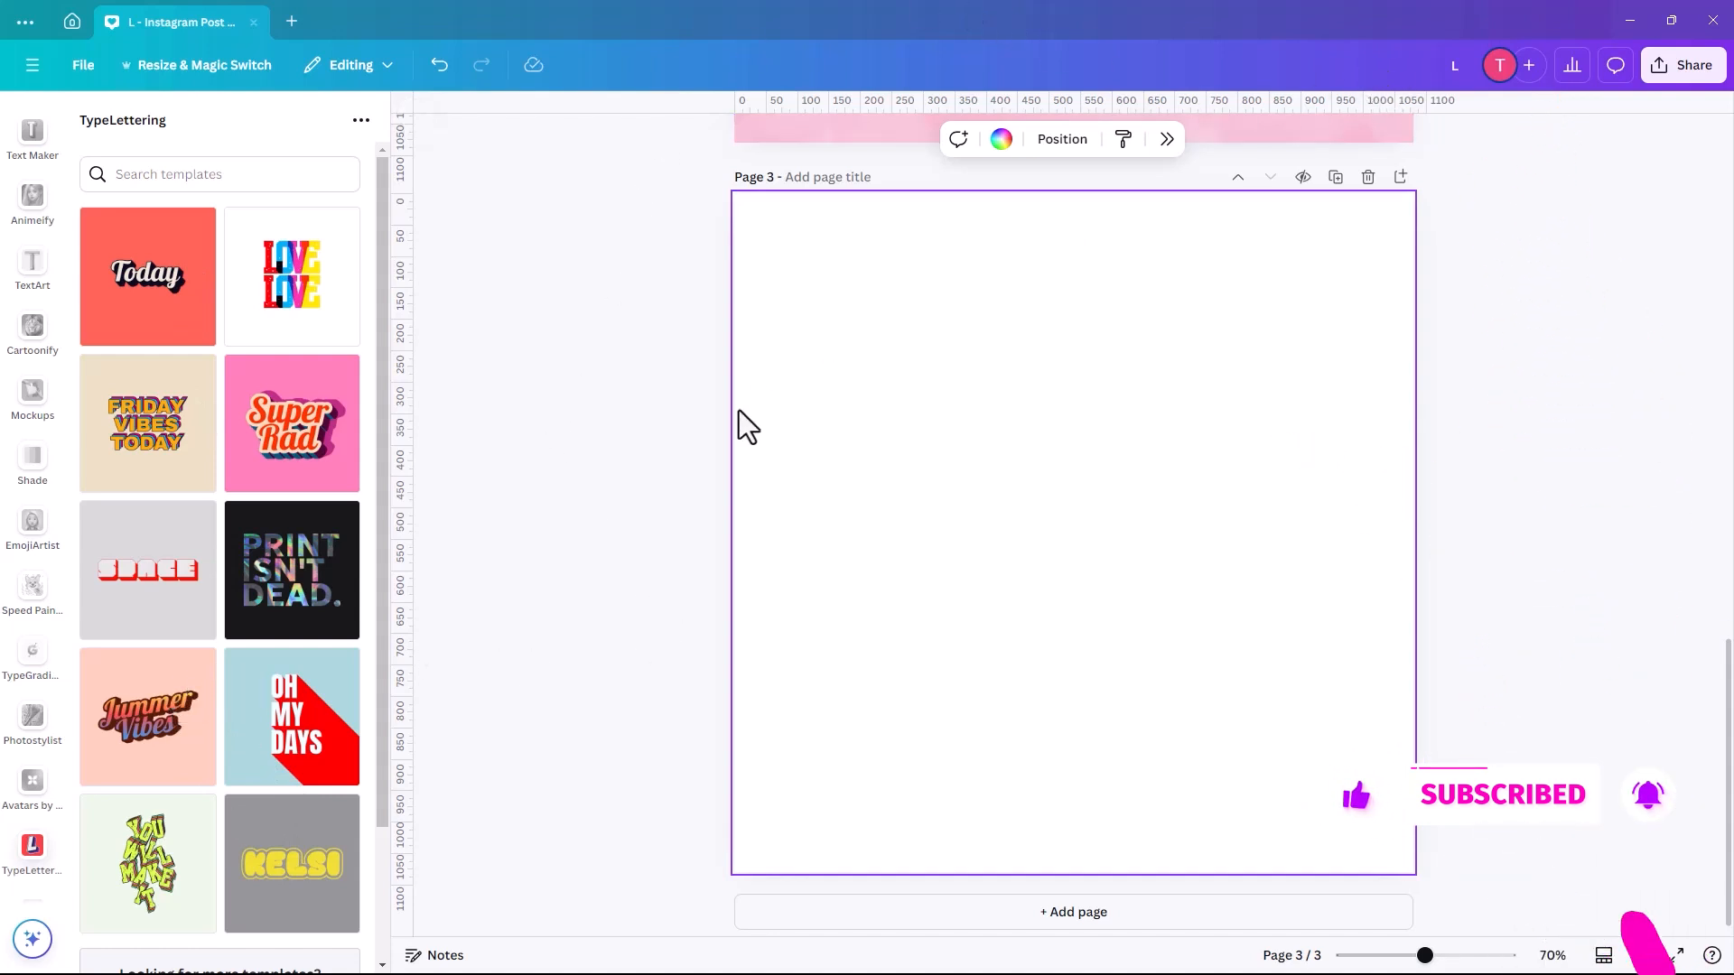